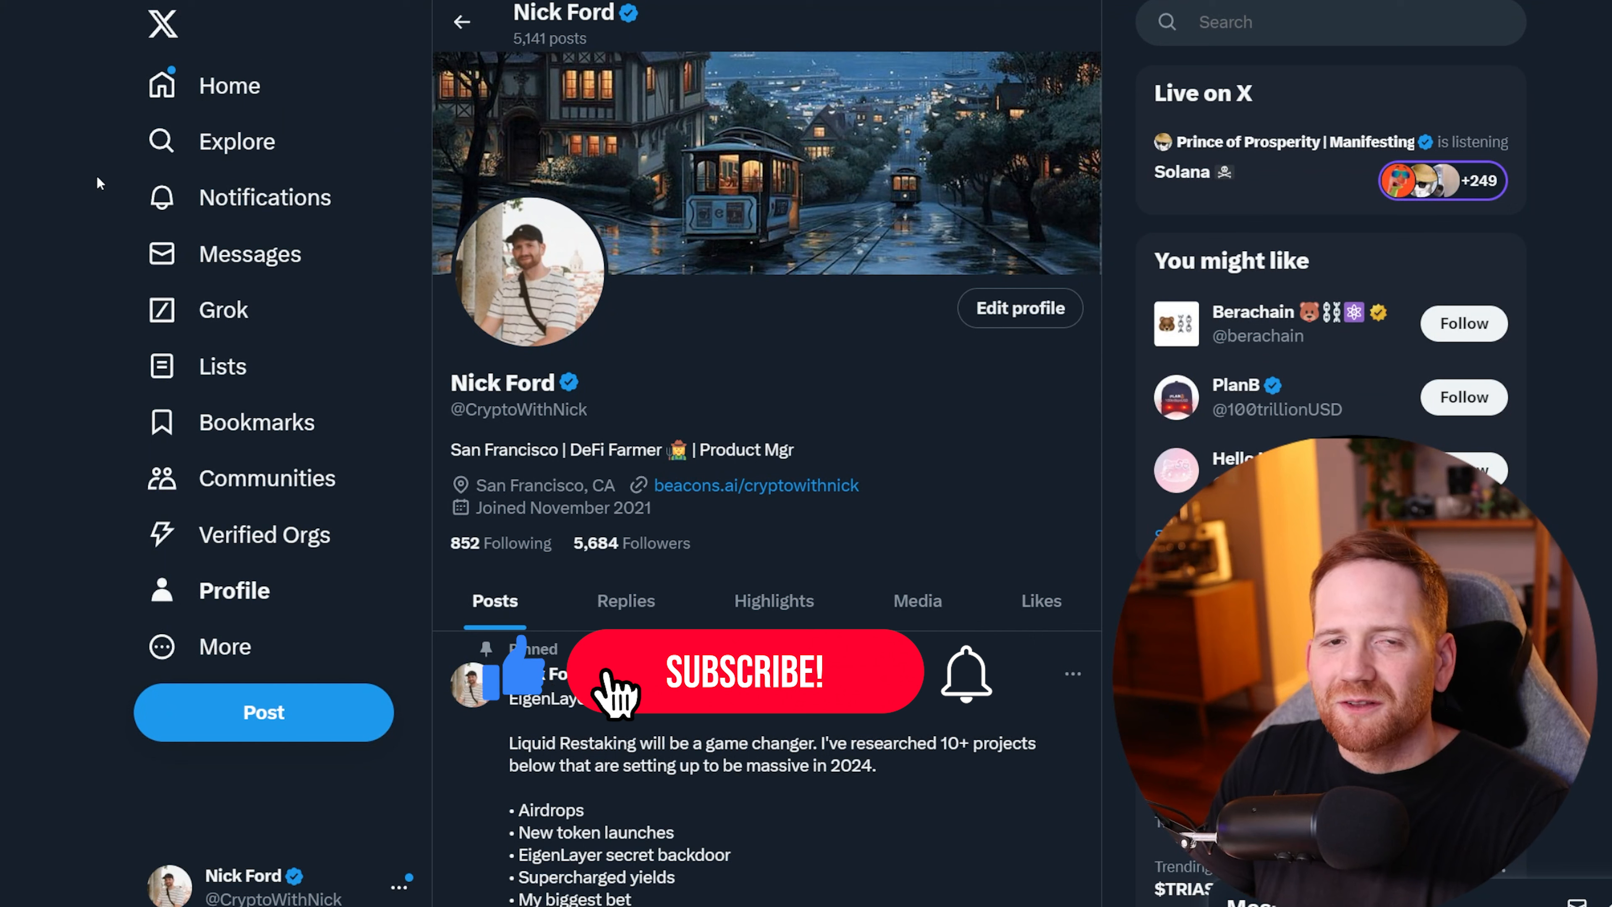
Step: Launch the Pendle app from the homepage to reach the Earn Fixed Yield listings
{"action": "left_click", "coordinate": [742, 672]}
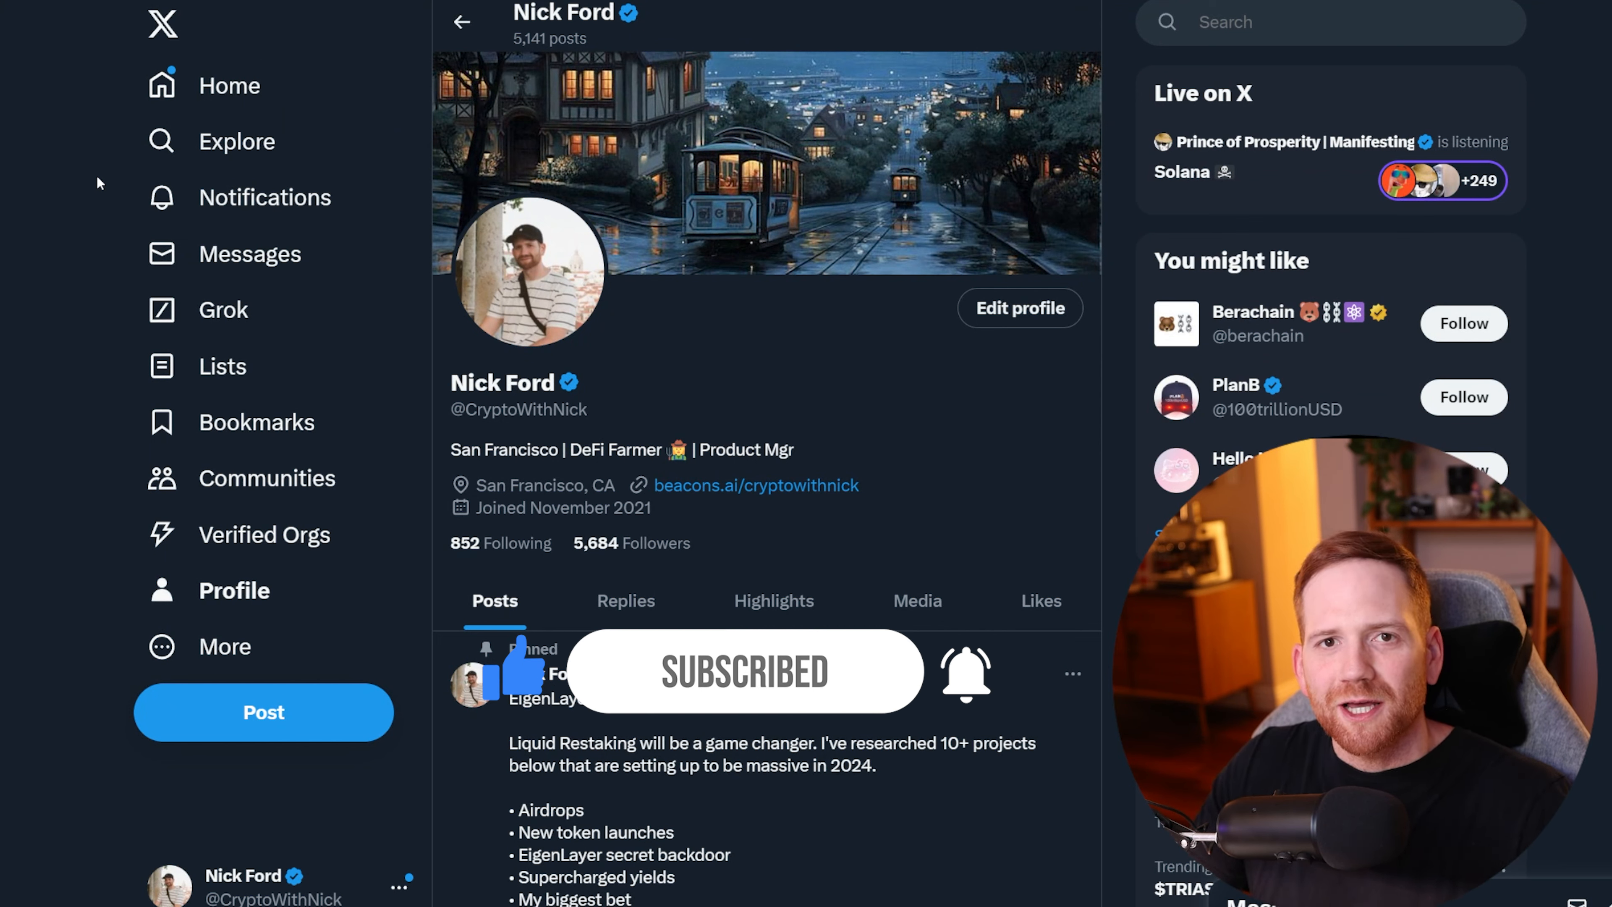
{"action": "mouse_move", "coordinate": [371, 216]}
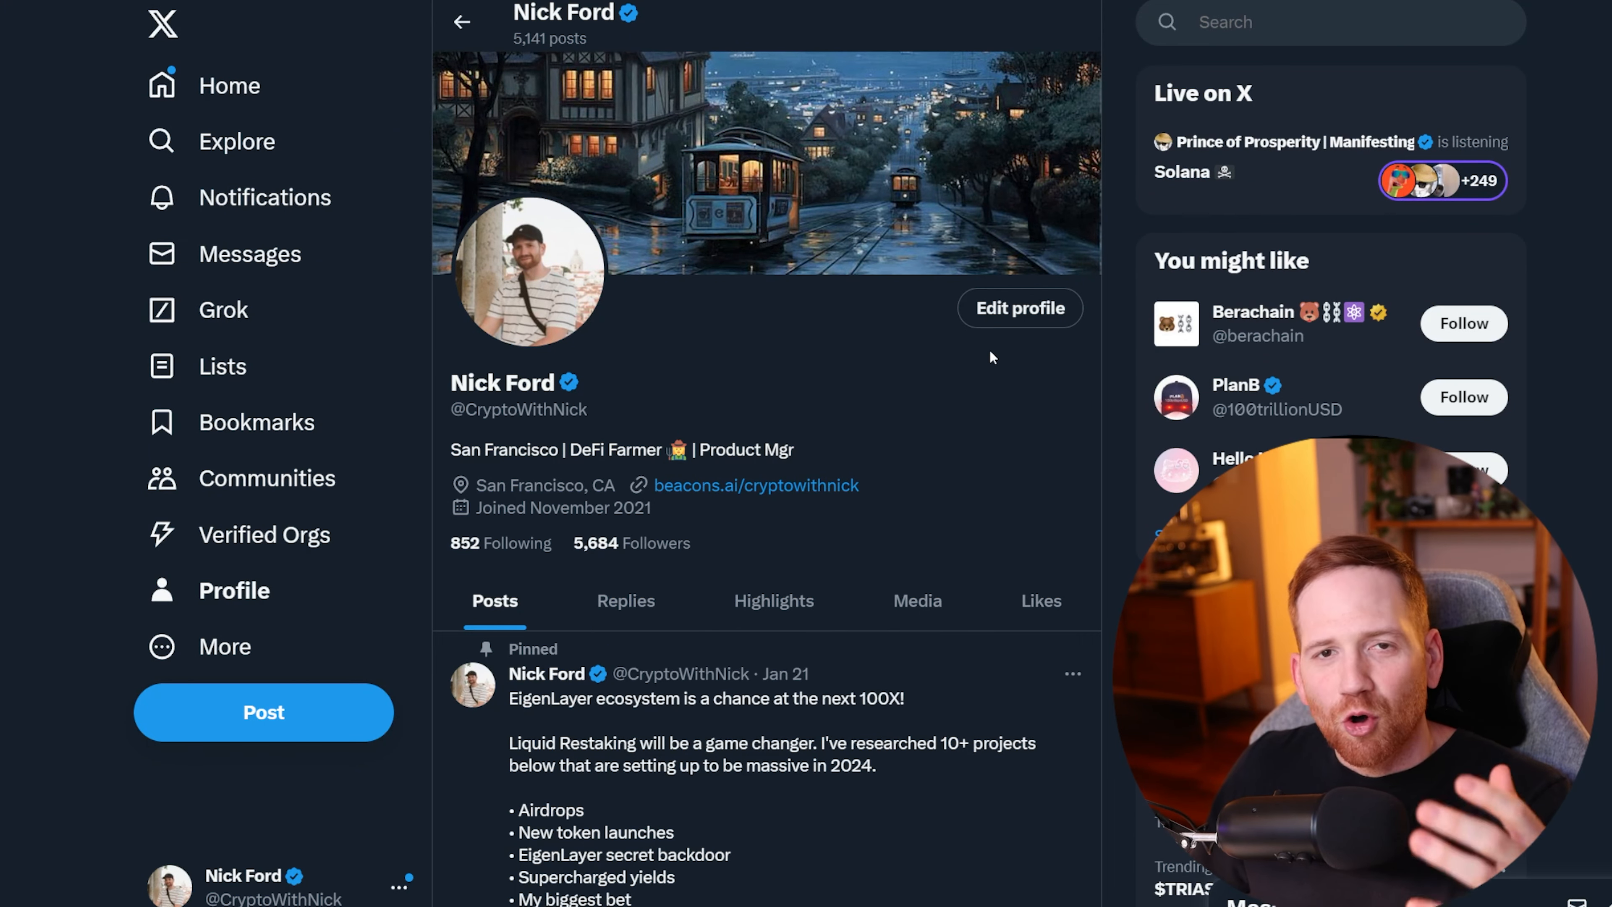
{"action": "scroll", "scroll_direction": "down", "scroll_amount": 3}
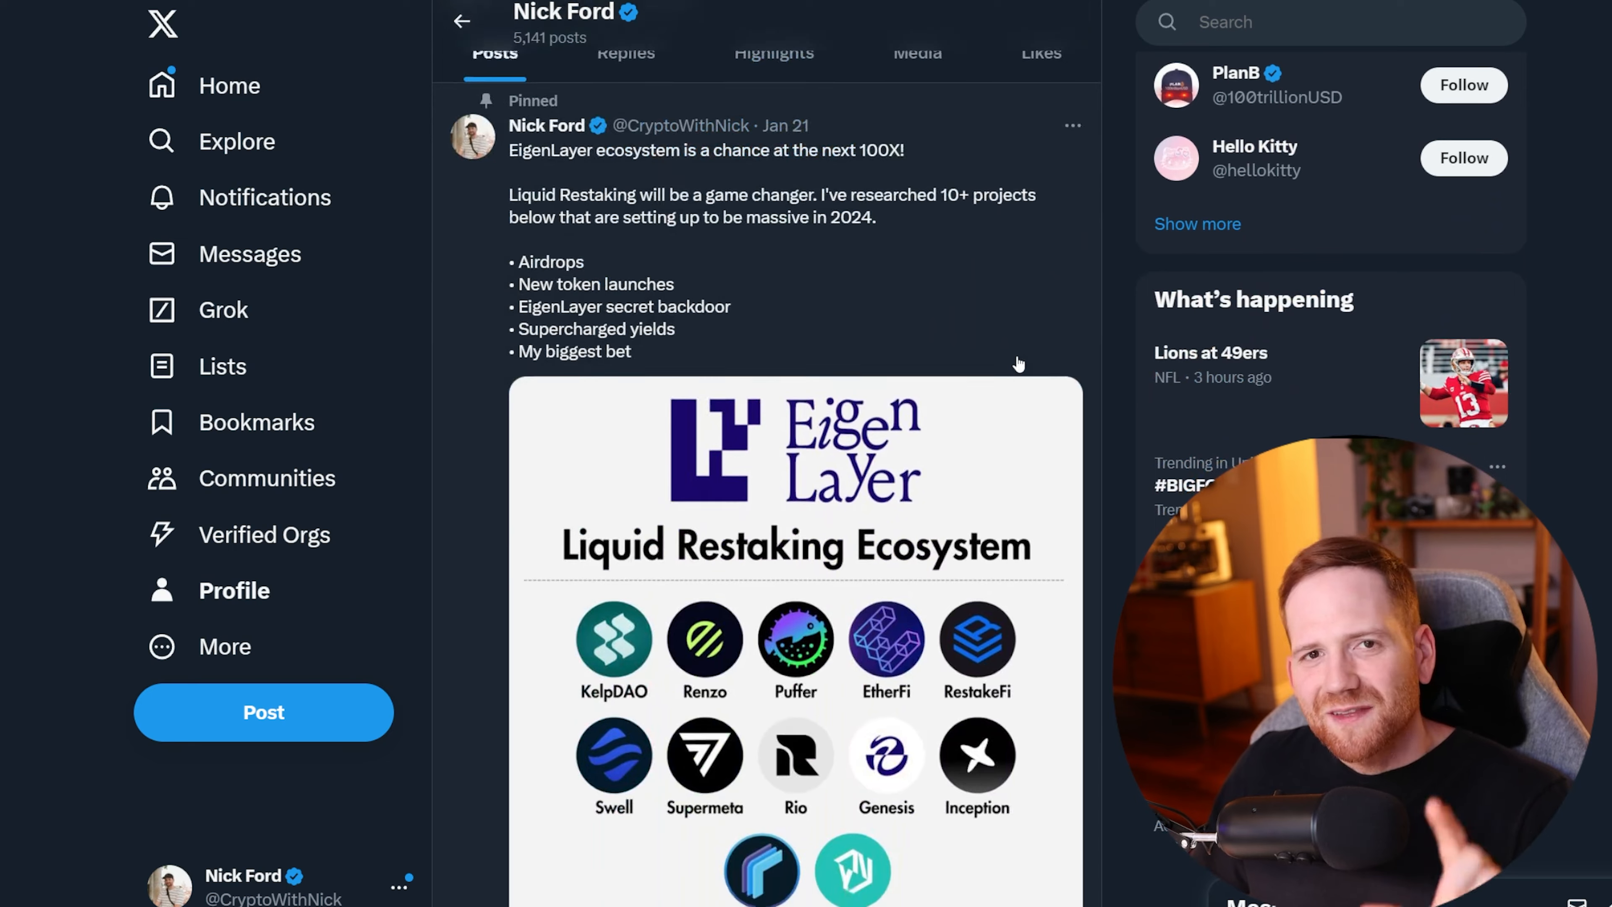
{"action": "scroll", "scroll_direction": "down", "scroll_amount": 3}
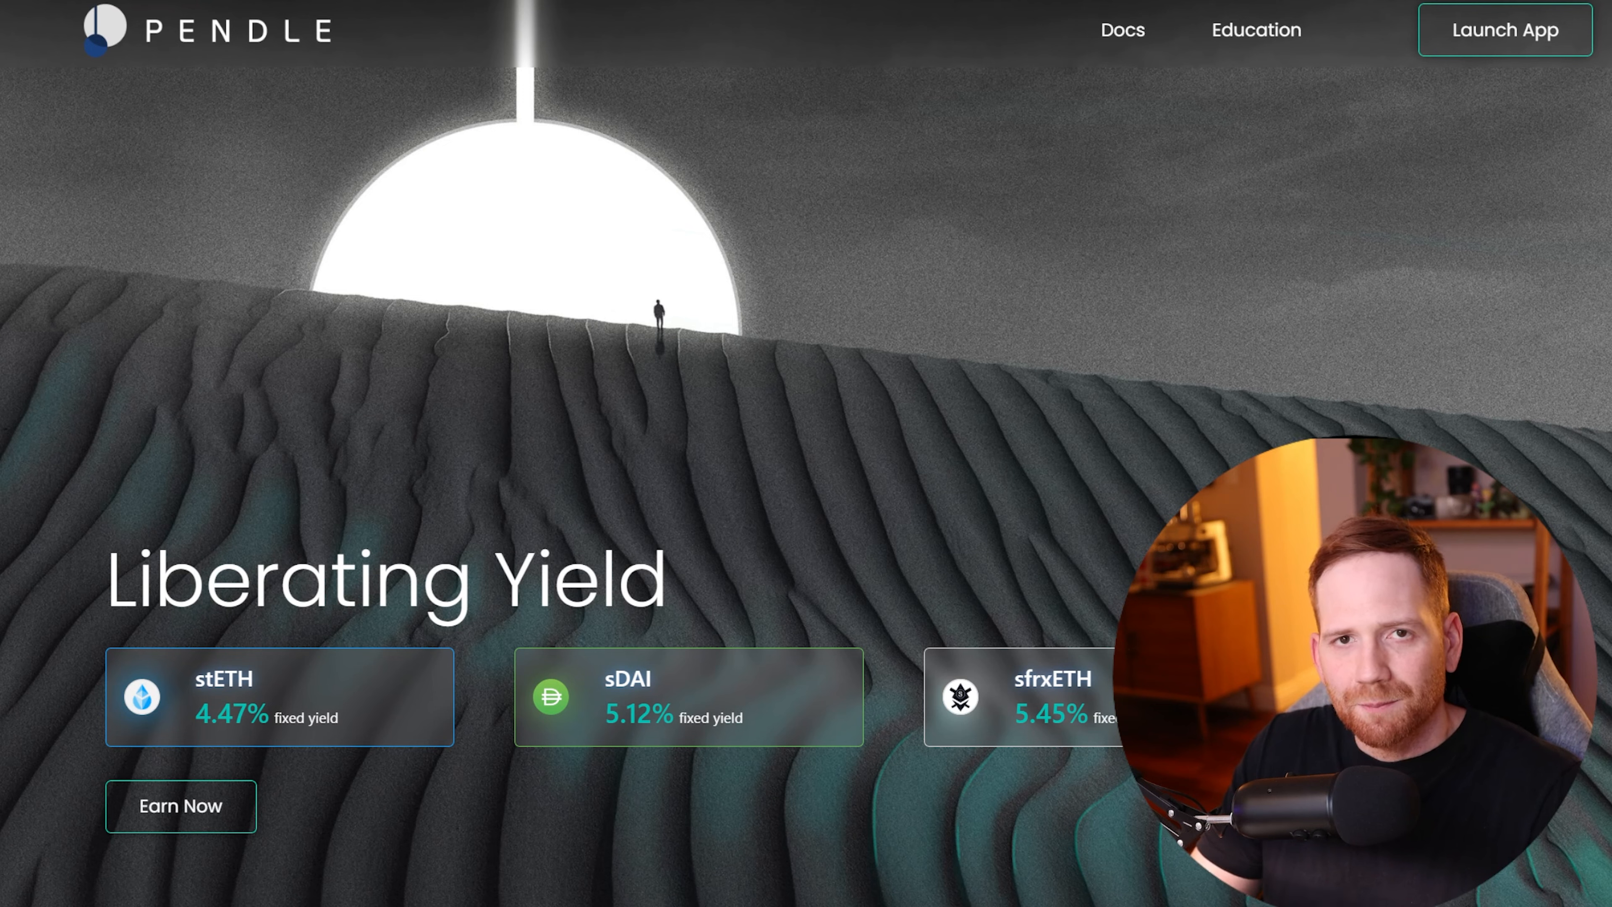
{"action": "left_click", "coordinate": [1503, 30]}
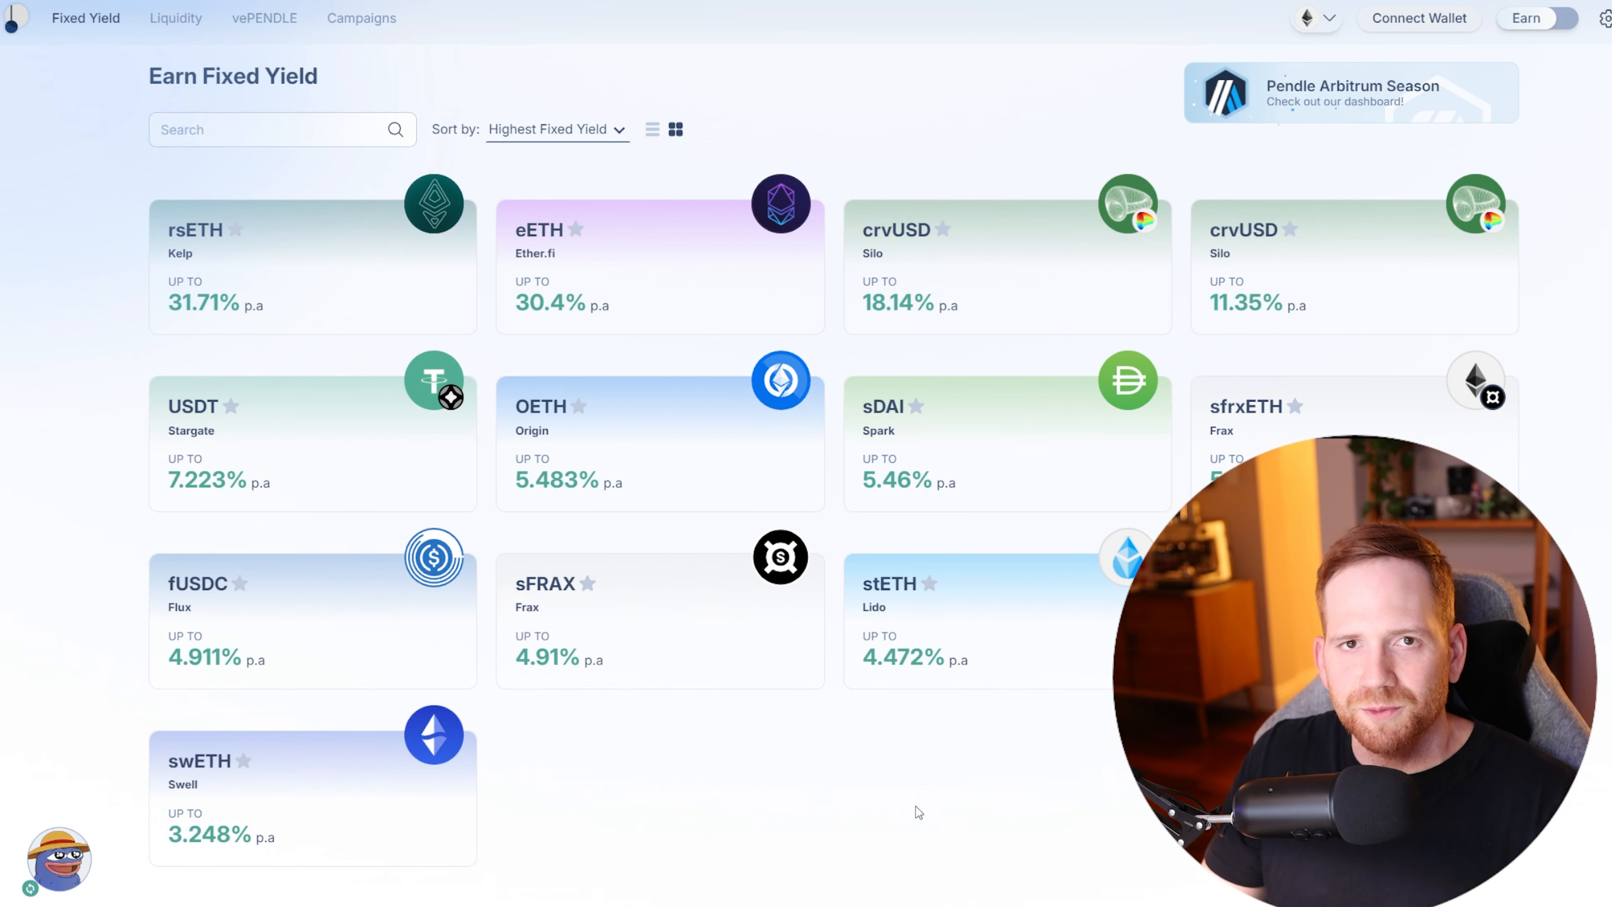
{"action": "mouse_move", "coordinate": [987, 768]}
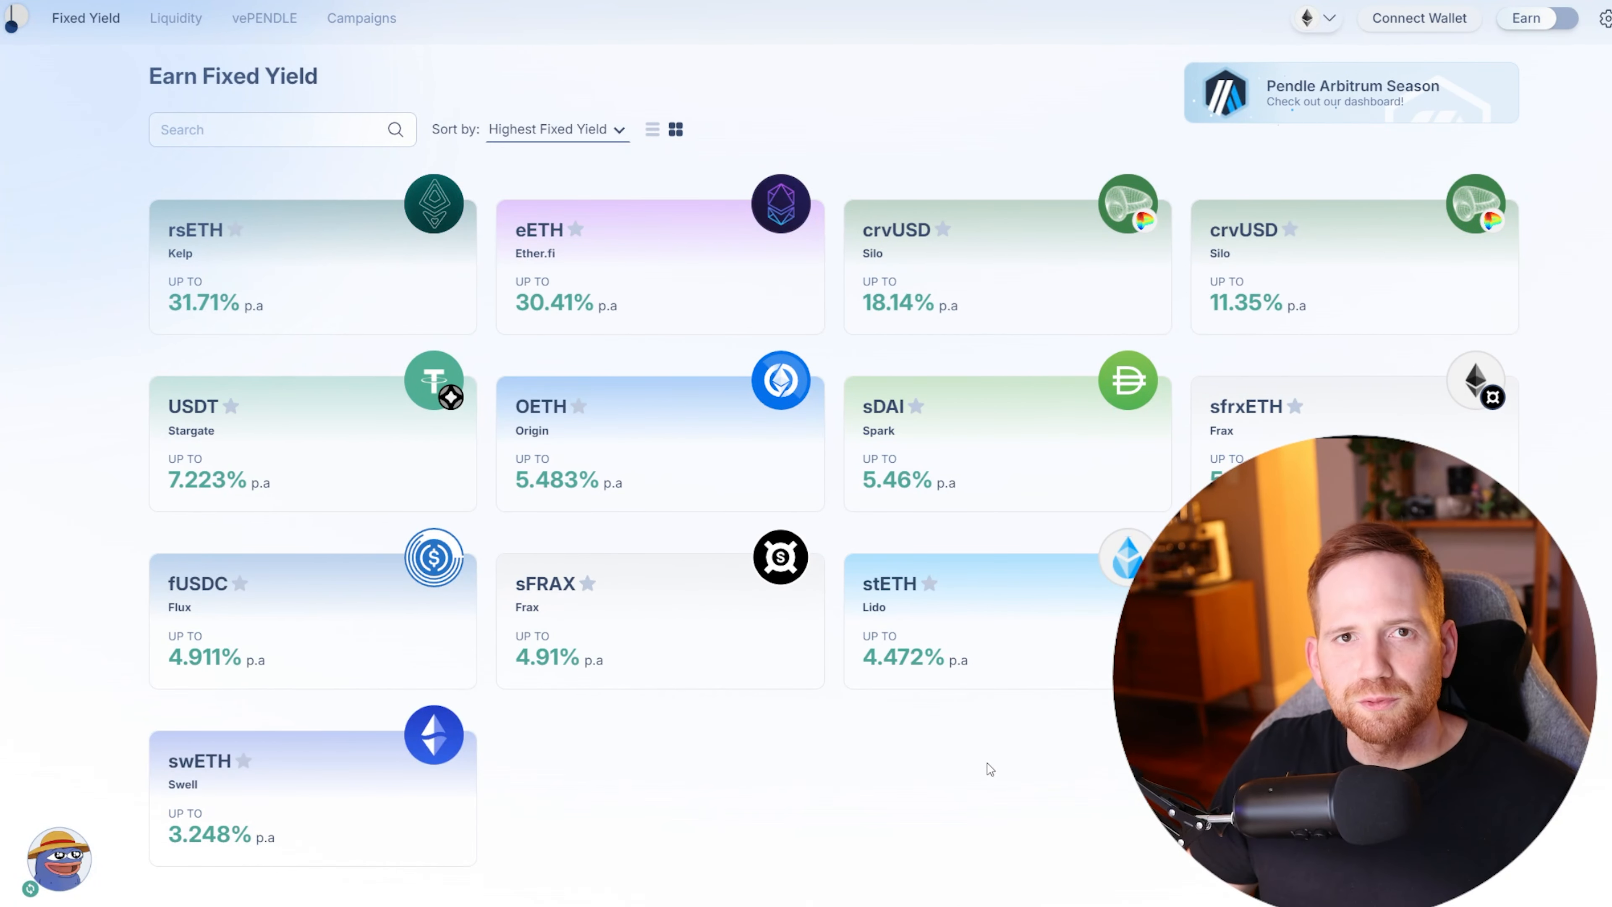
{"action": "mouse_move", "coordinate": [1015, 674]}
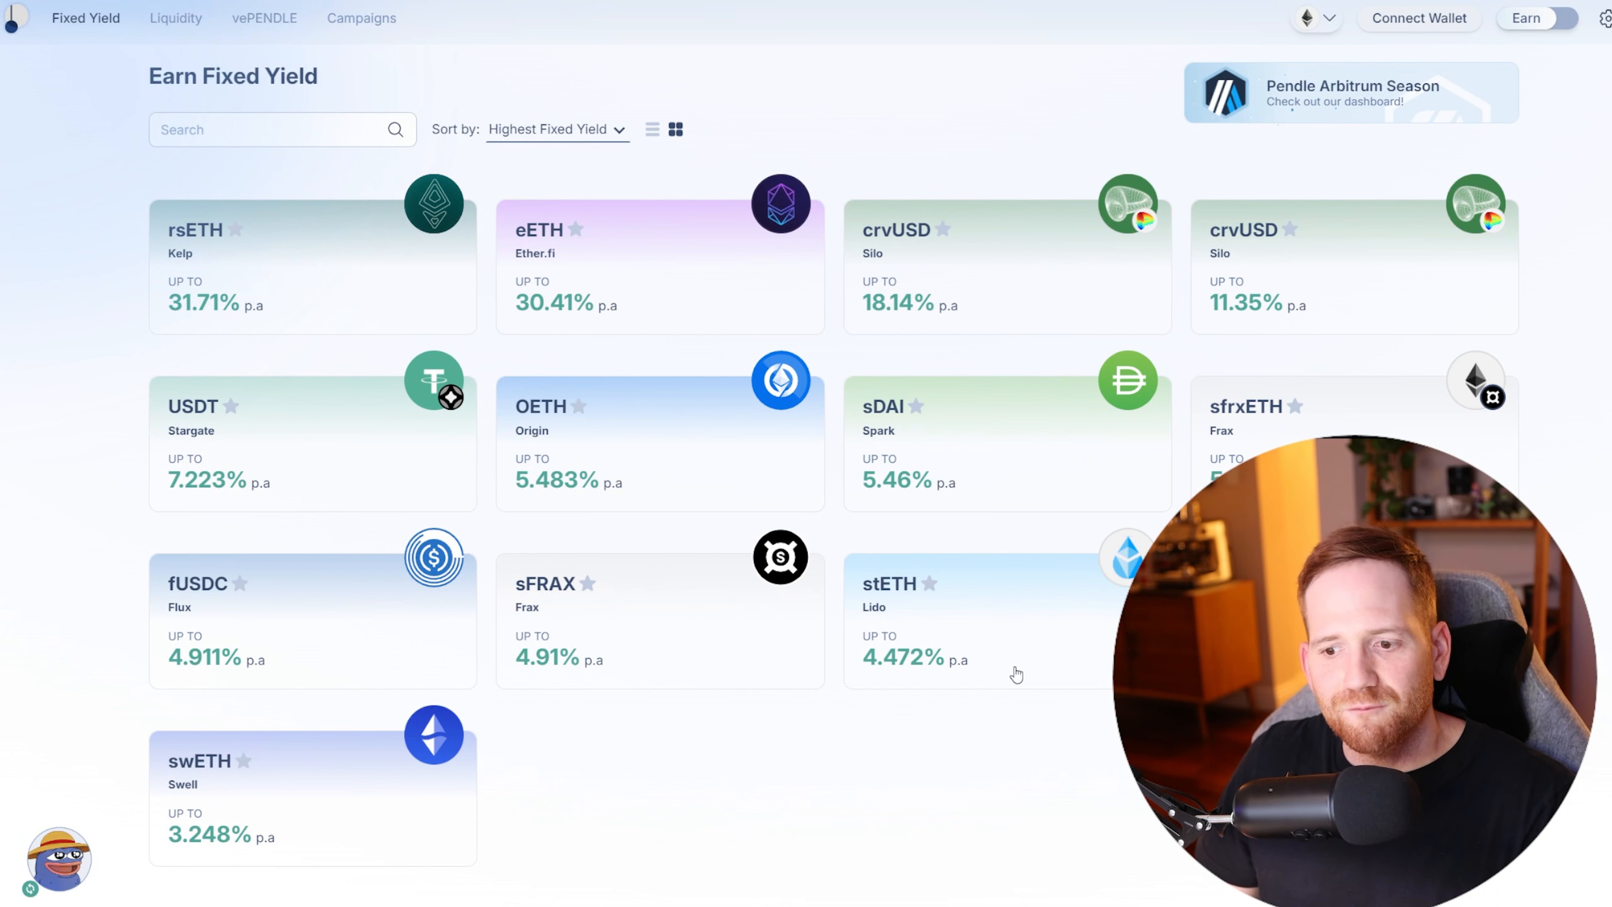
{"action": "mouse_move", "coordinate": [979, 656]}
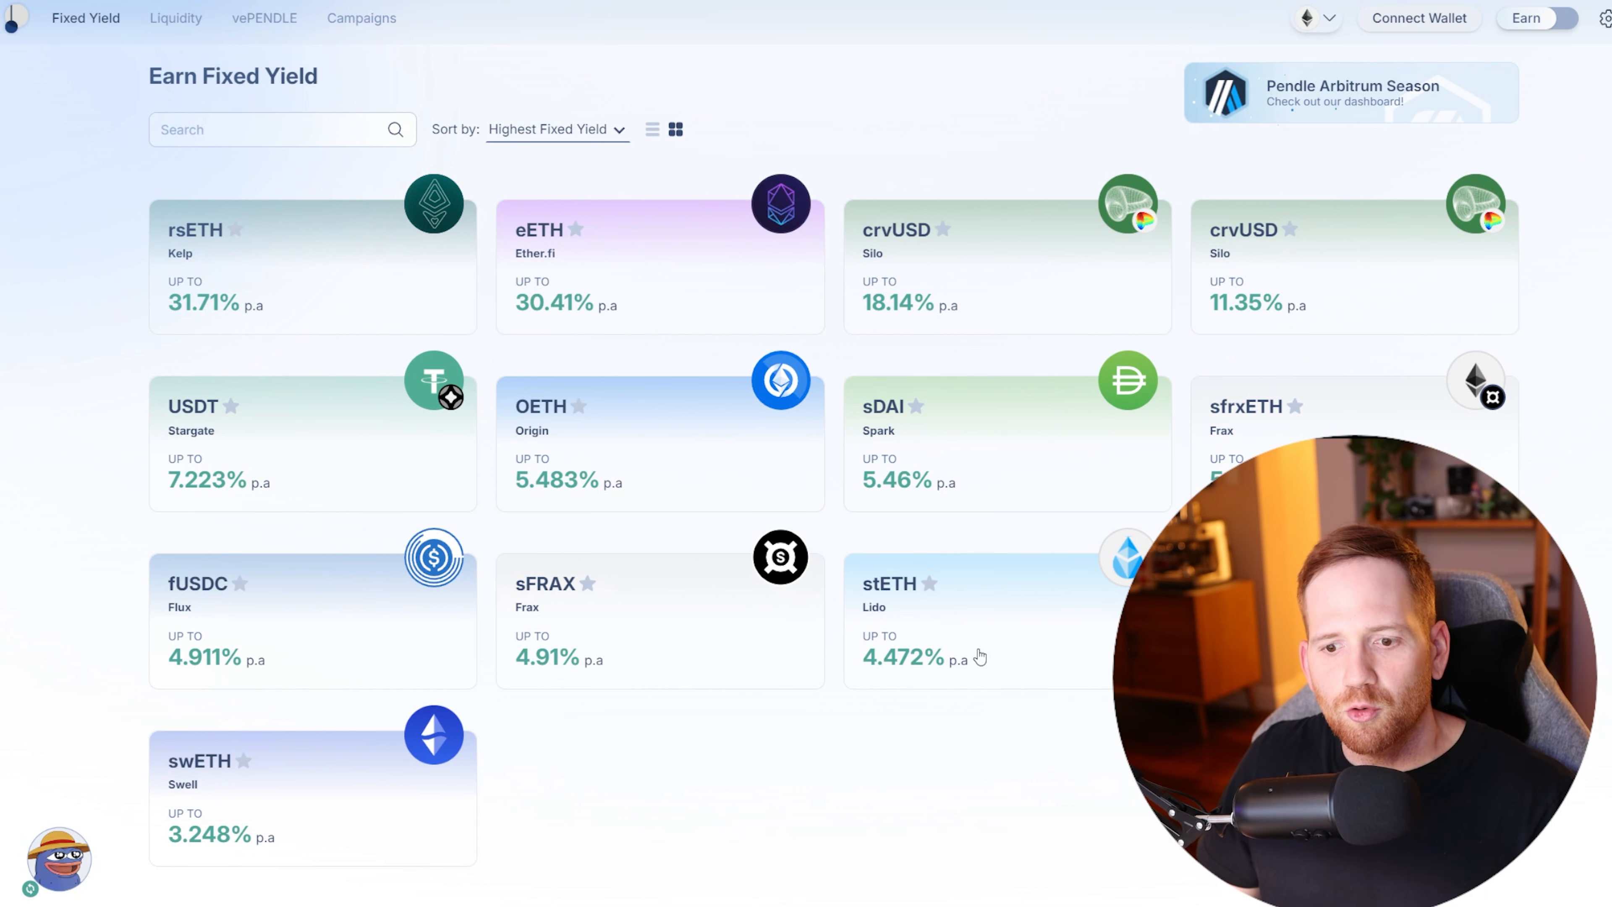
{"action": "mouse_move", "coordinate": [664, 658]}
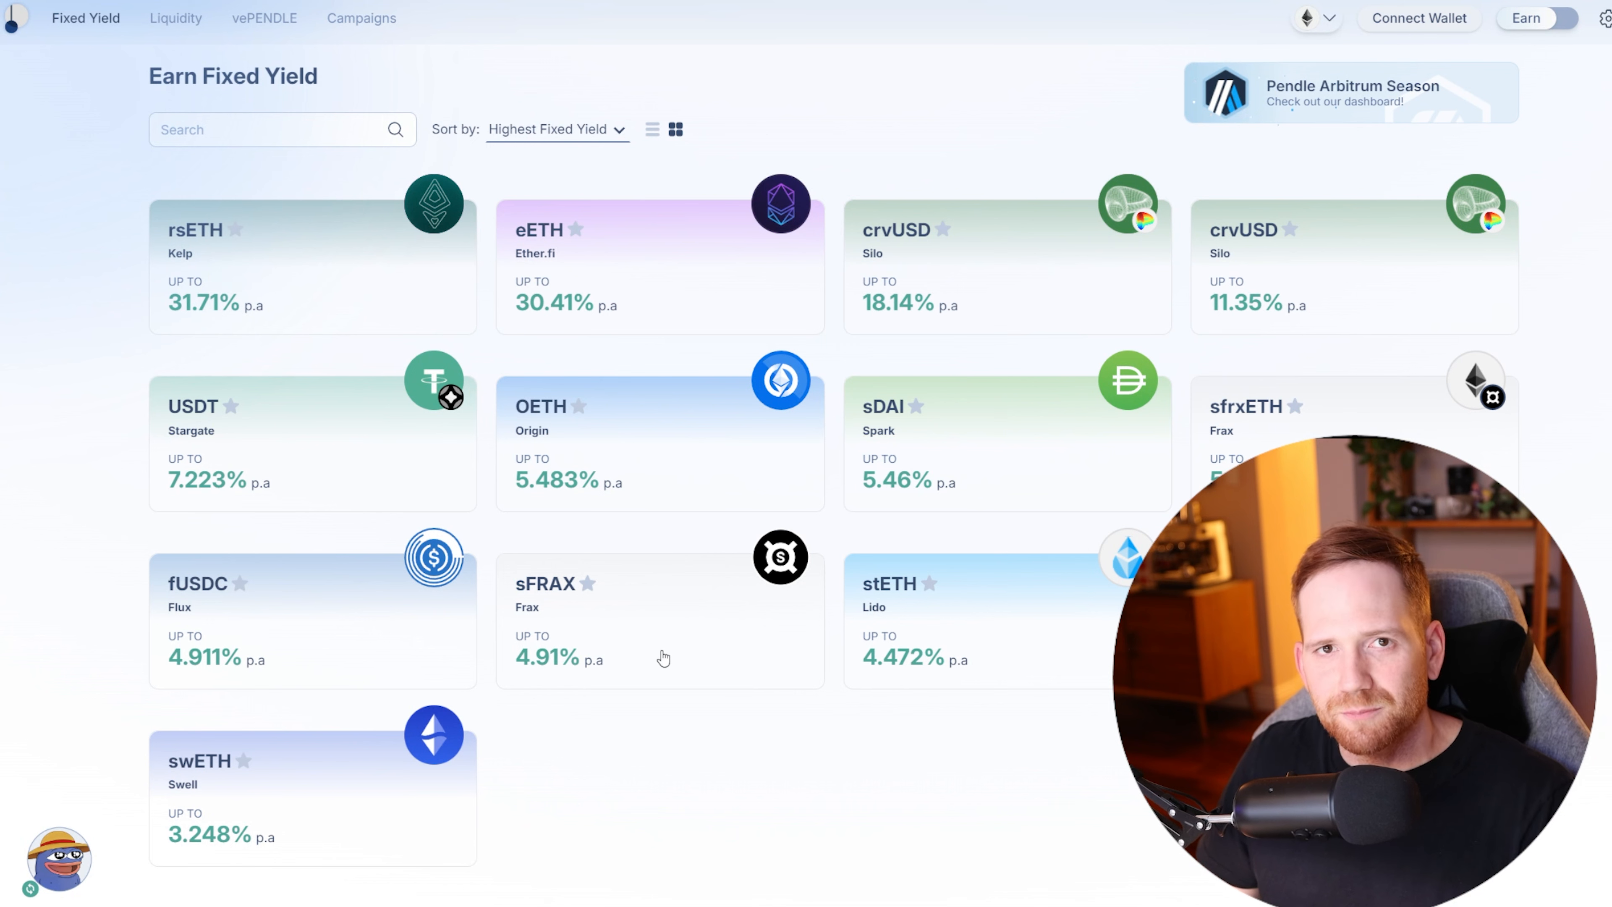
{"action": "mouse_move", "coordinate": [1050, 461]}
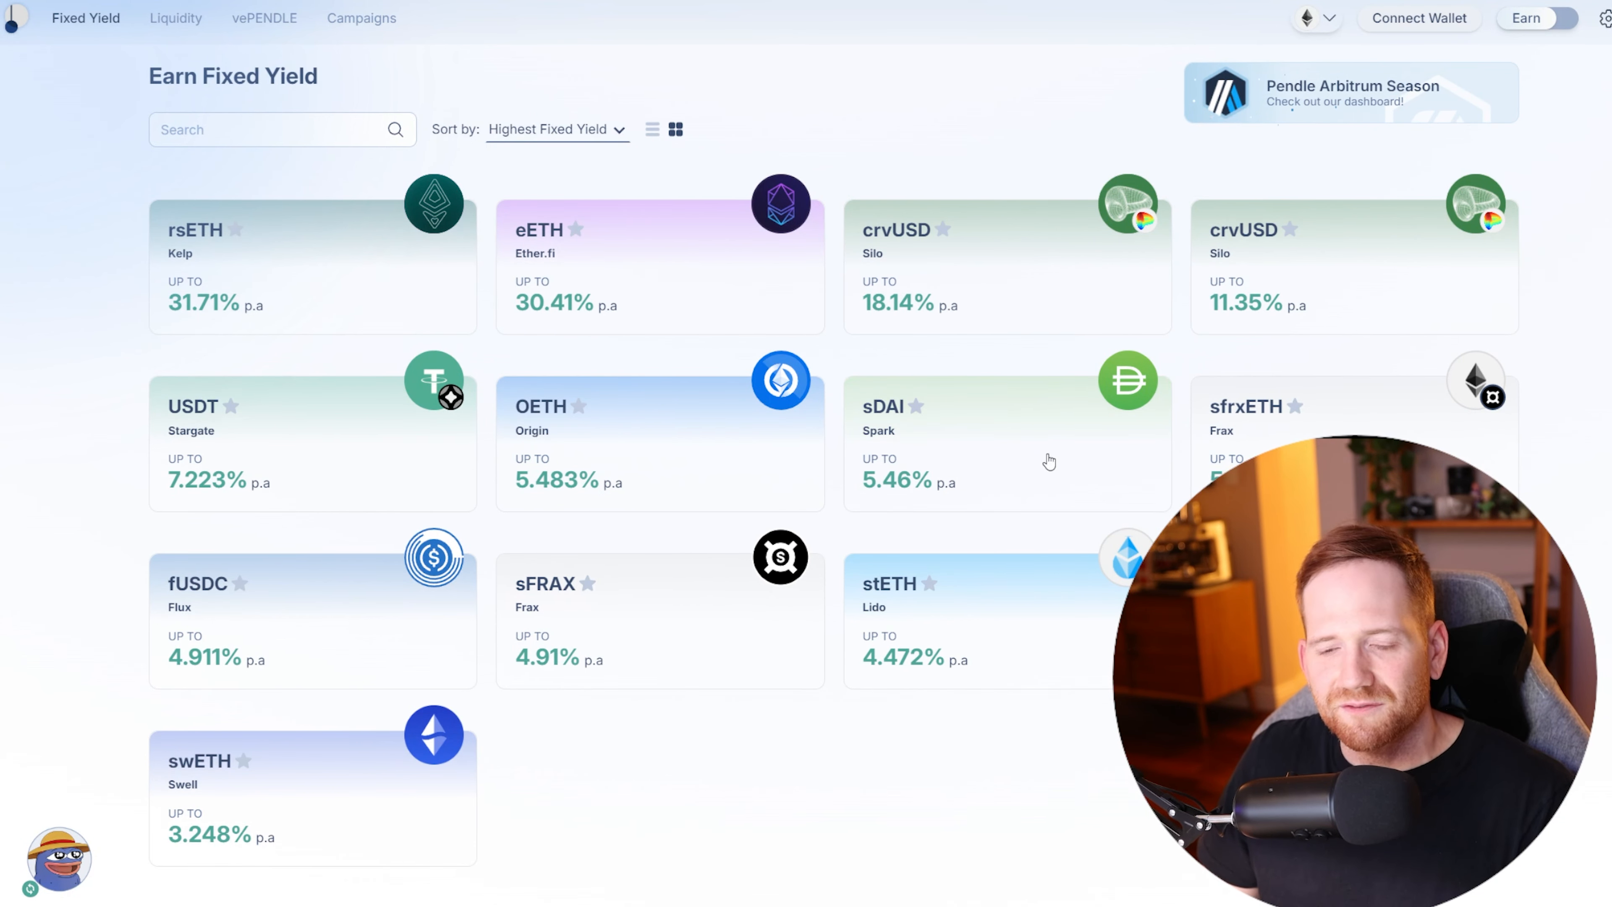
{"action": "mouse_move", "coordinate": [1015, 756]}
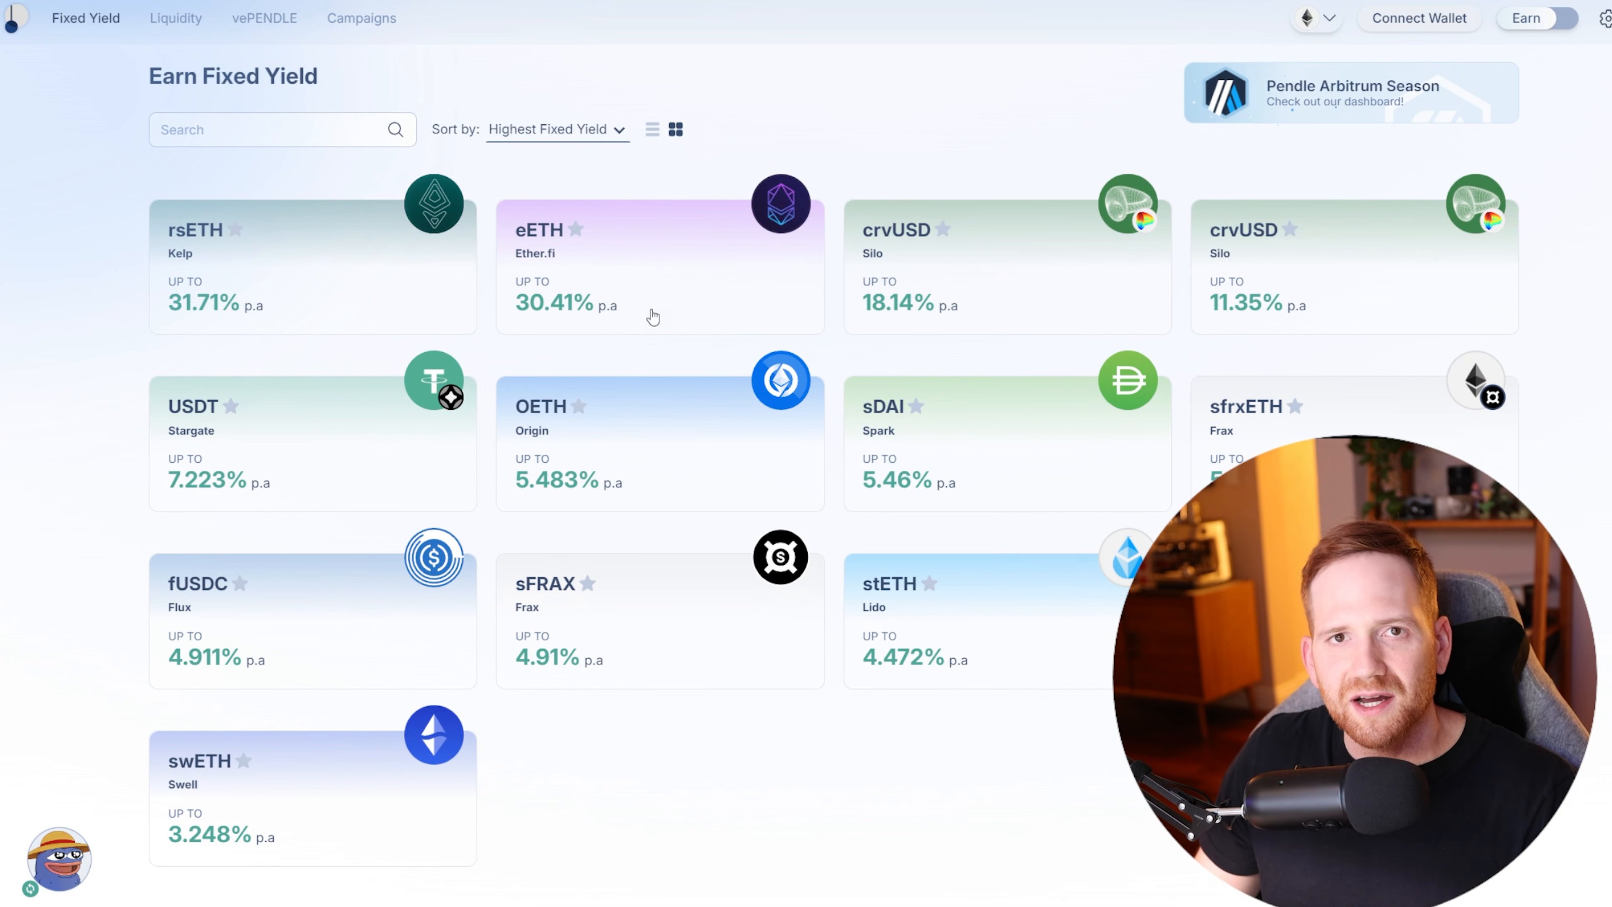
{"action": "mouse_move", "coordinate": [259, 262]}
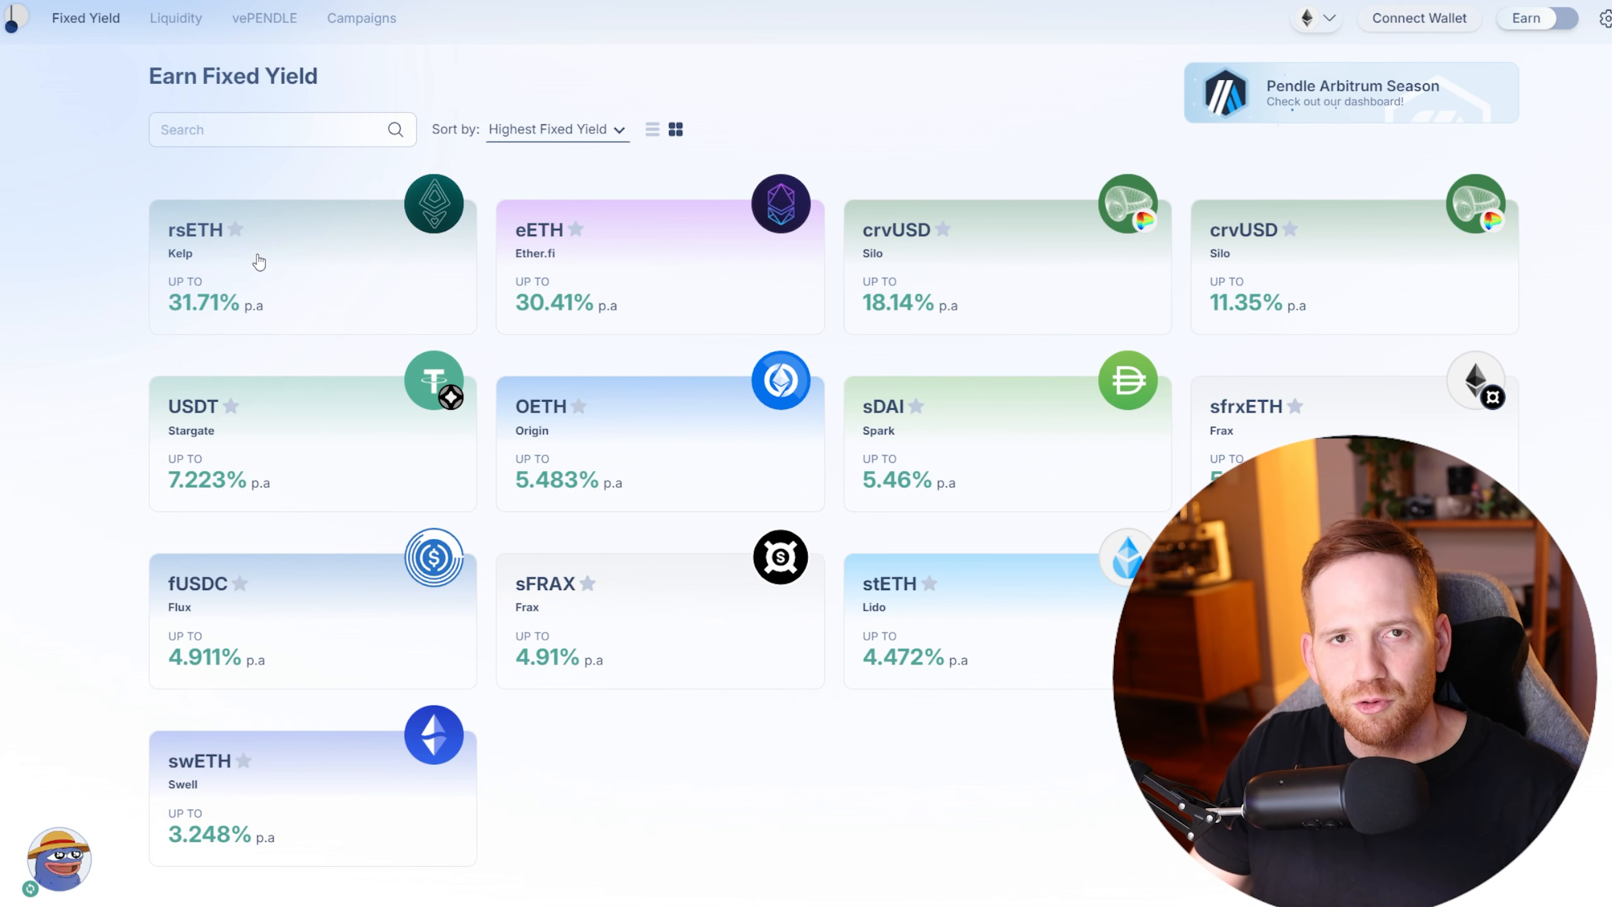
{"action": "mouse_move", "coordinate": [555, 310]}
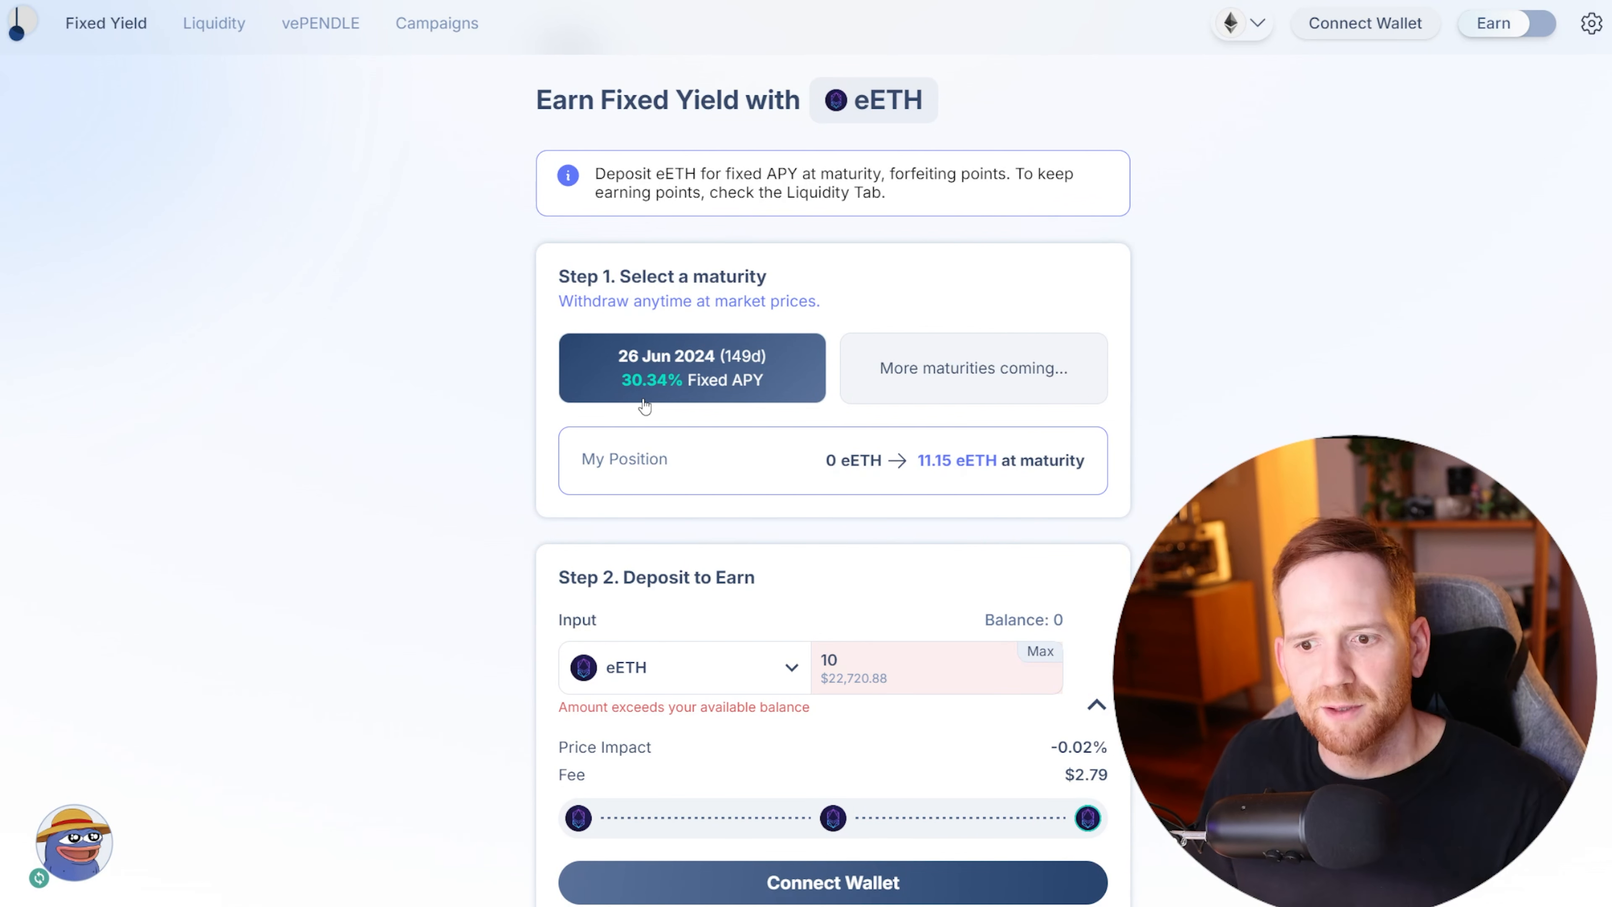
{"action": "mouse_move", "coordinate": [768, 370]}
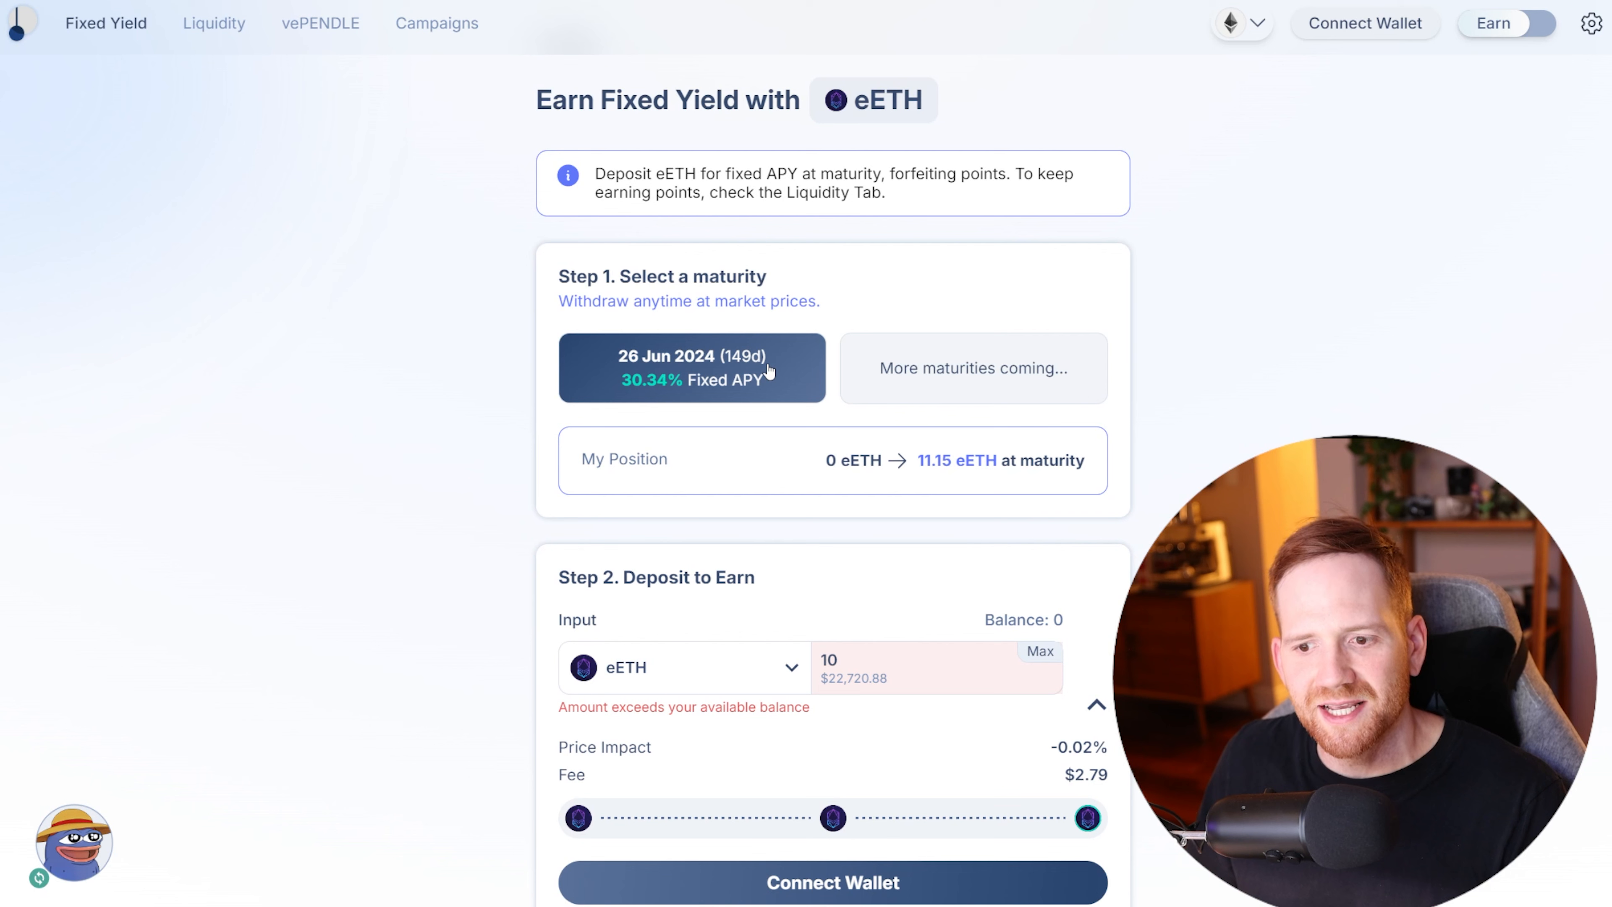
{"action": "mouse_move", "coordinate": [612, 393]}
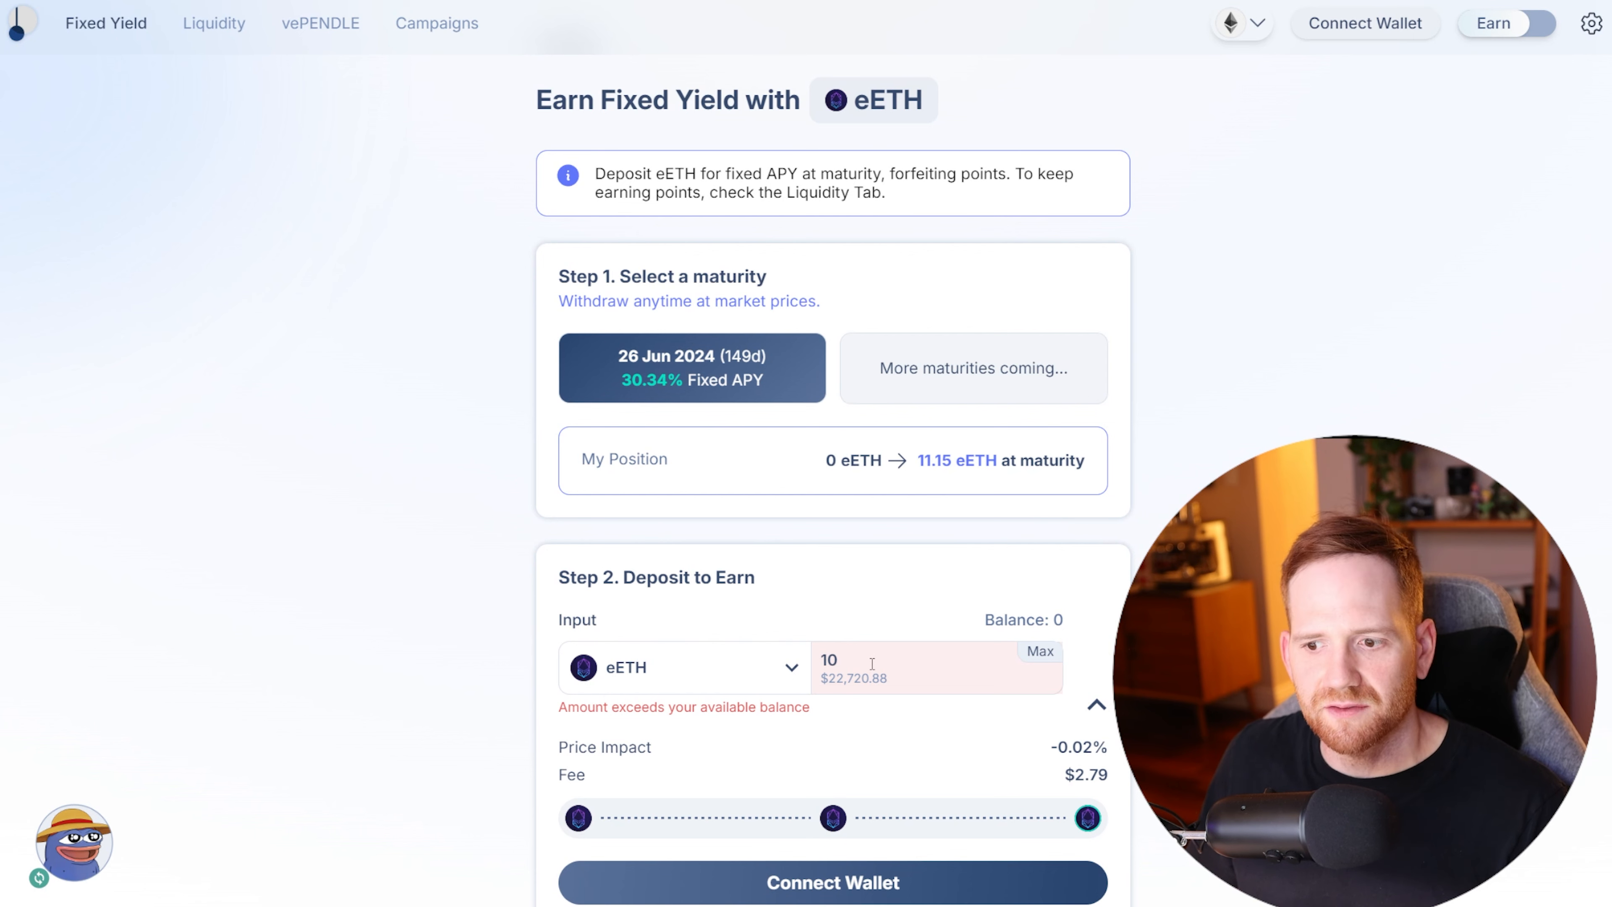
{"action": "mouse_move", "coordinate": [864, 647]}
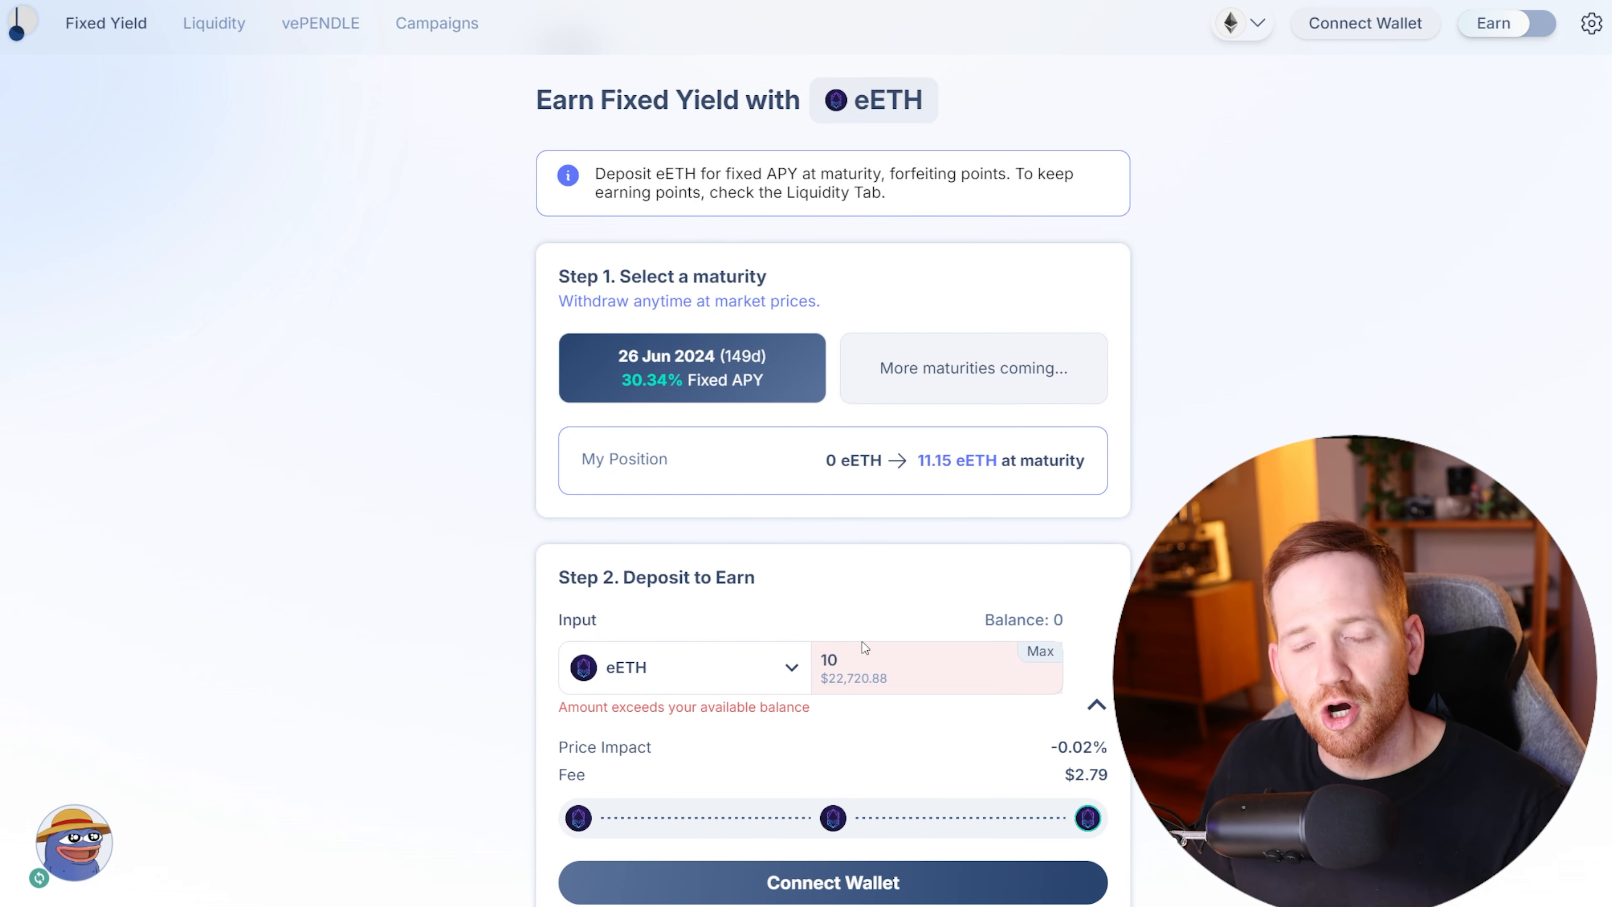
{"action": "mouse_move", "coordinate": [934, 485]}
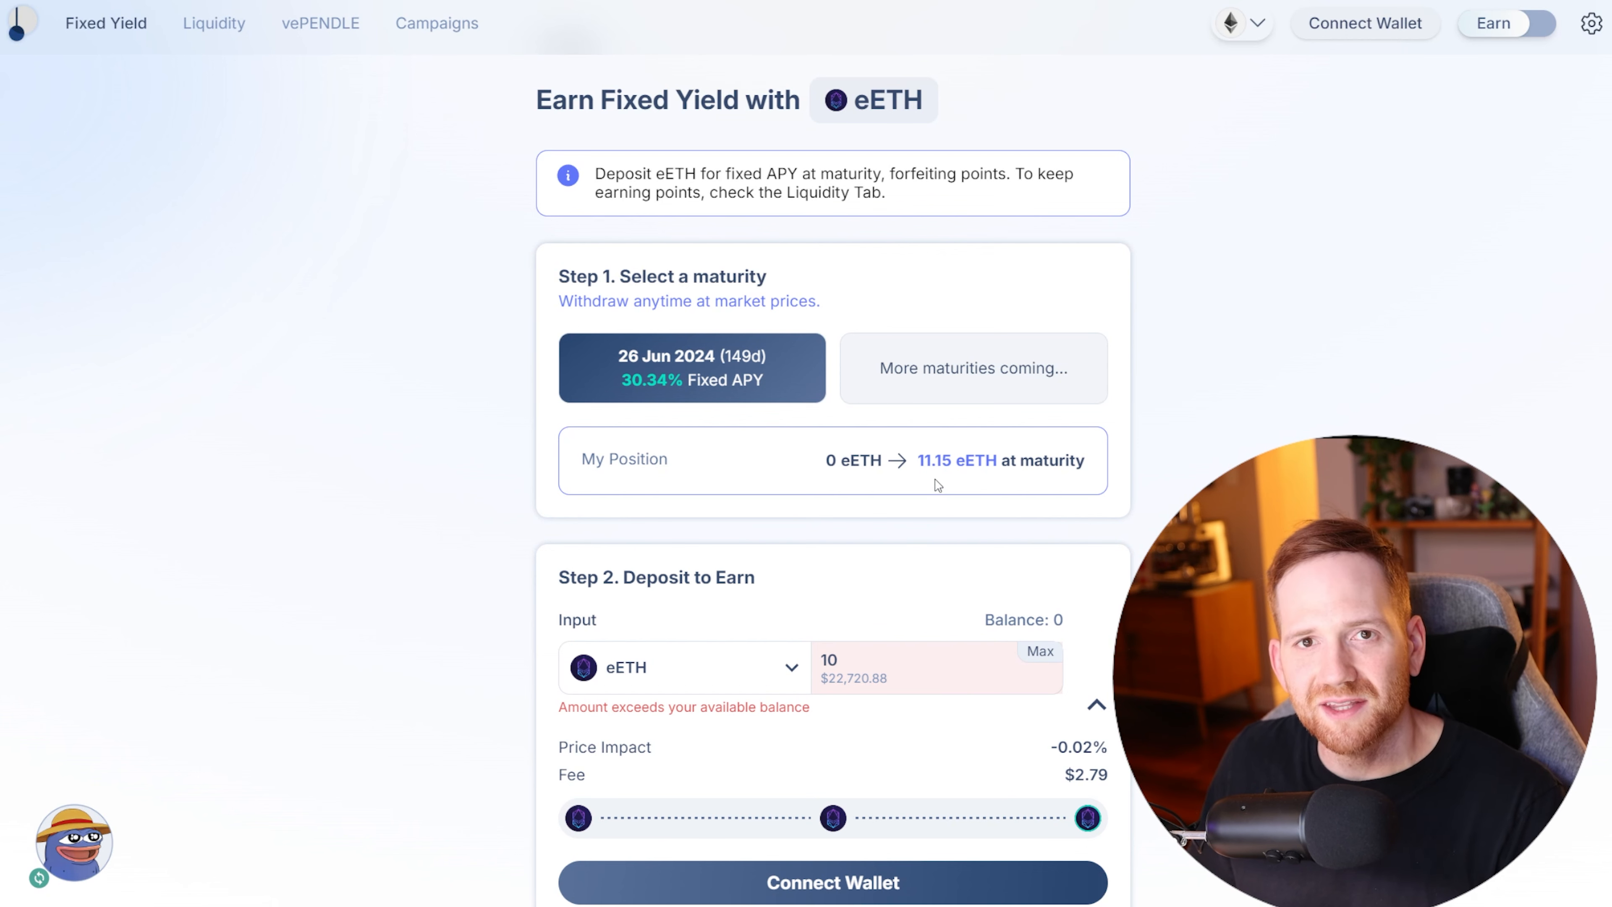
Step: Switch from the eETH deposit page to Pendle's advanced Markets overview
{"action": "left_click", "coordinate": [106, 23]}
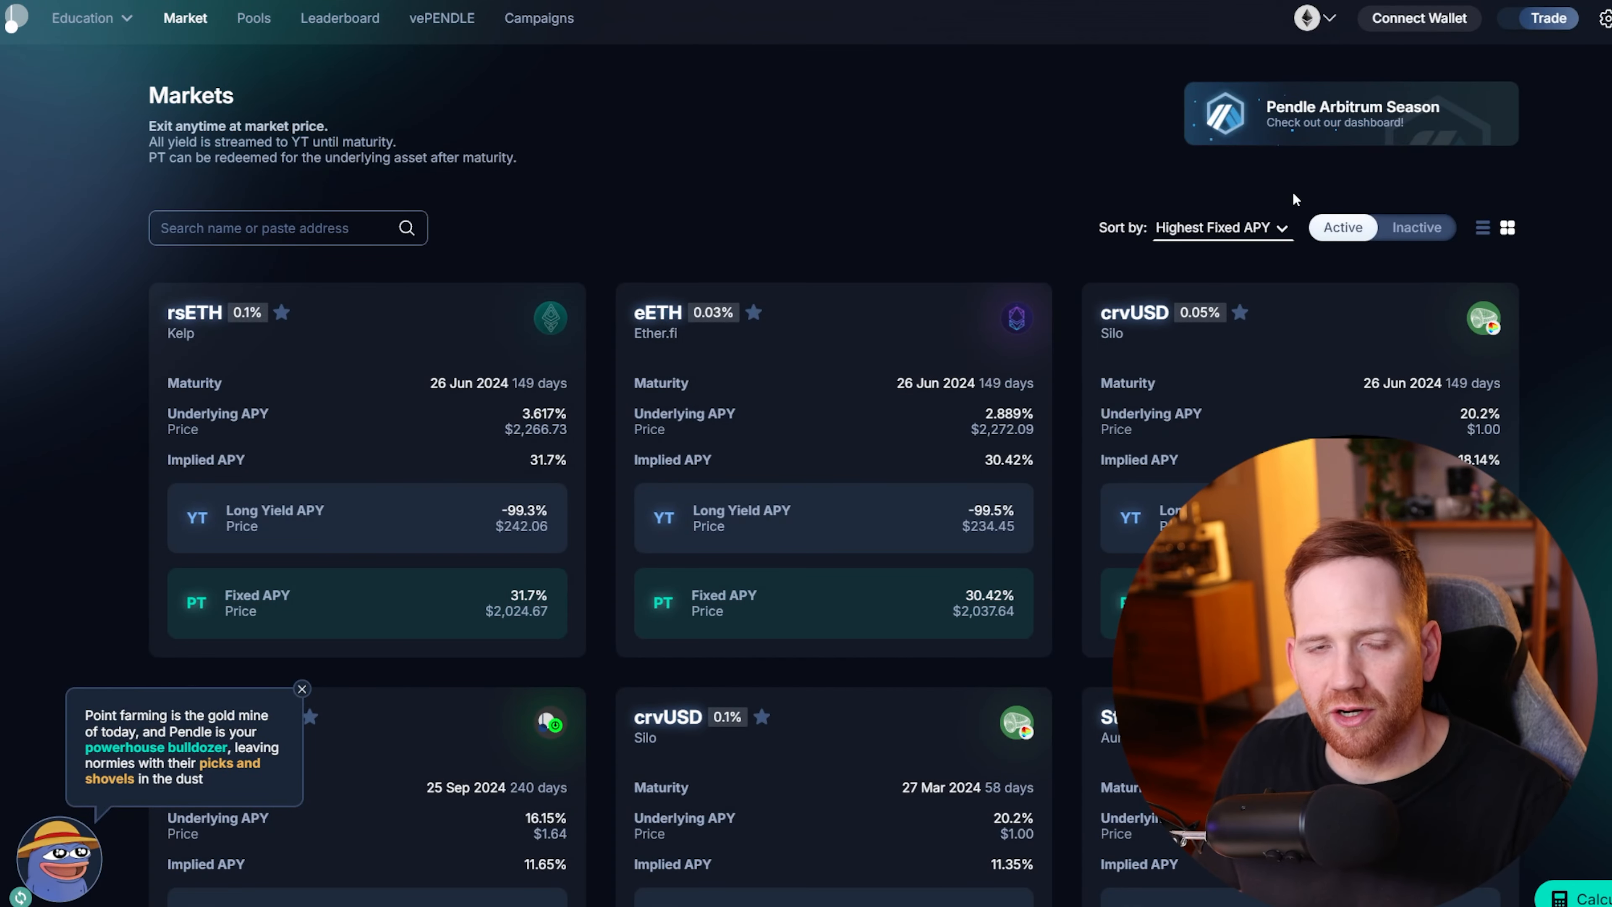
Step: Sort the market pools by Starred instead of Highest Fixed APY, then head to Education
{"action": "left_click", "coordinate": [1221, 228]}
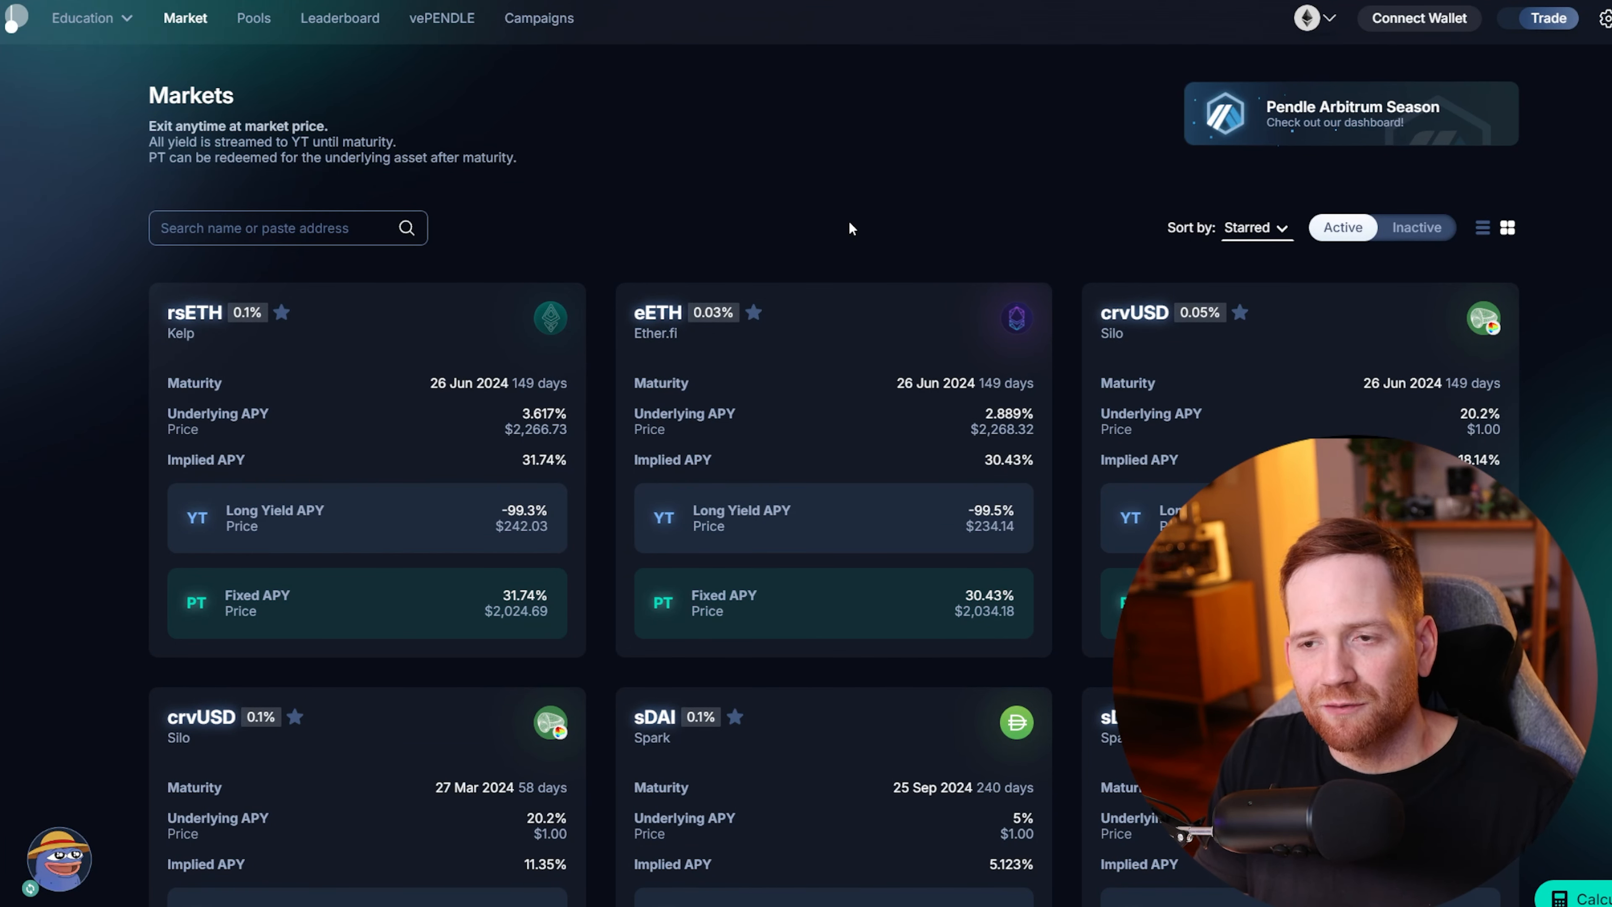
{"action": "mouse_move", "coordinate": [1089, 162]}
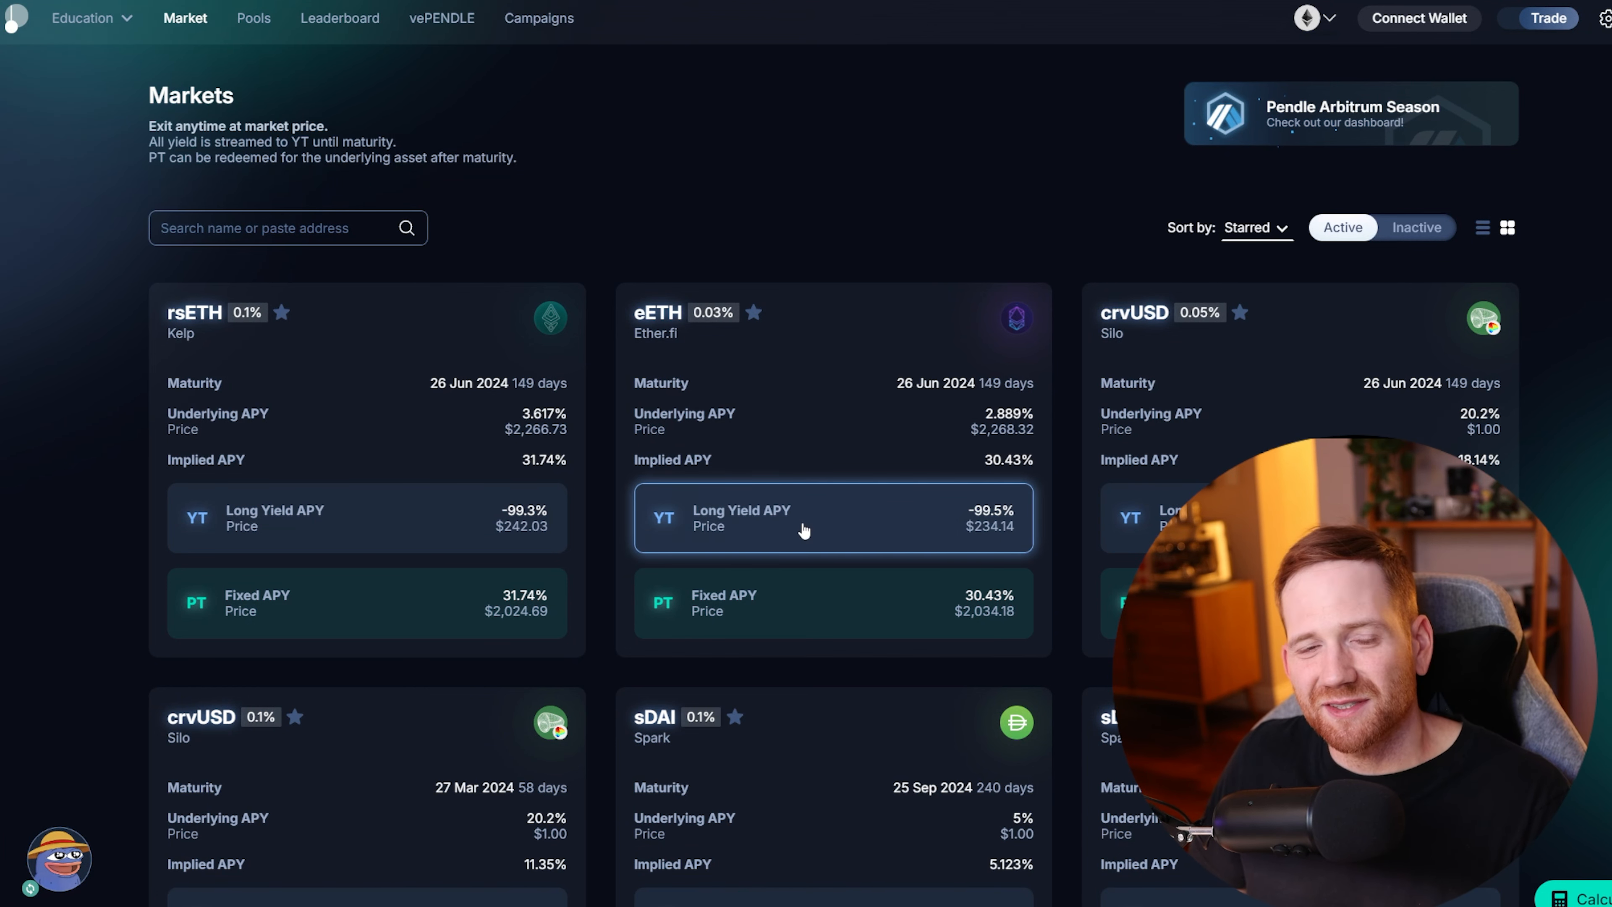
{"action": "mouse_move", "coordinate": [786, 612]}
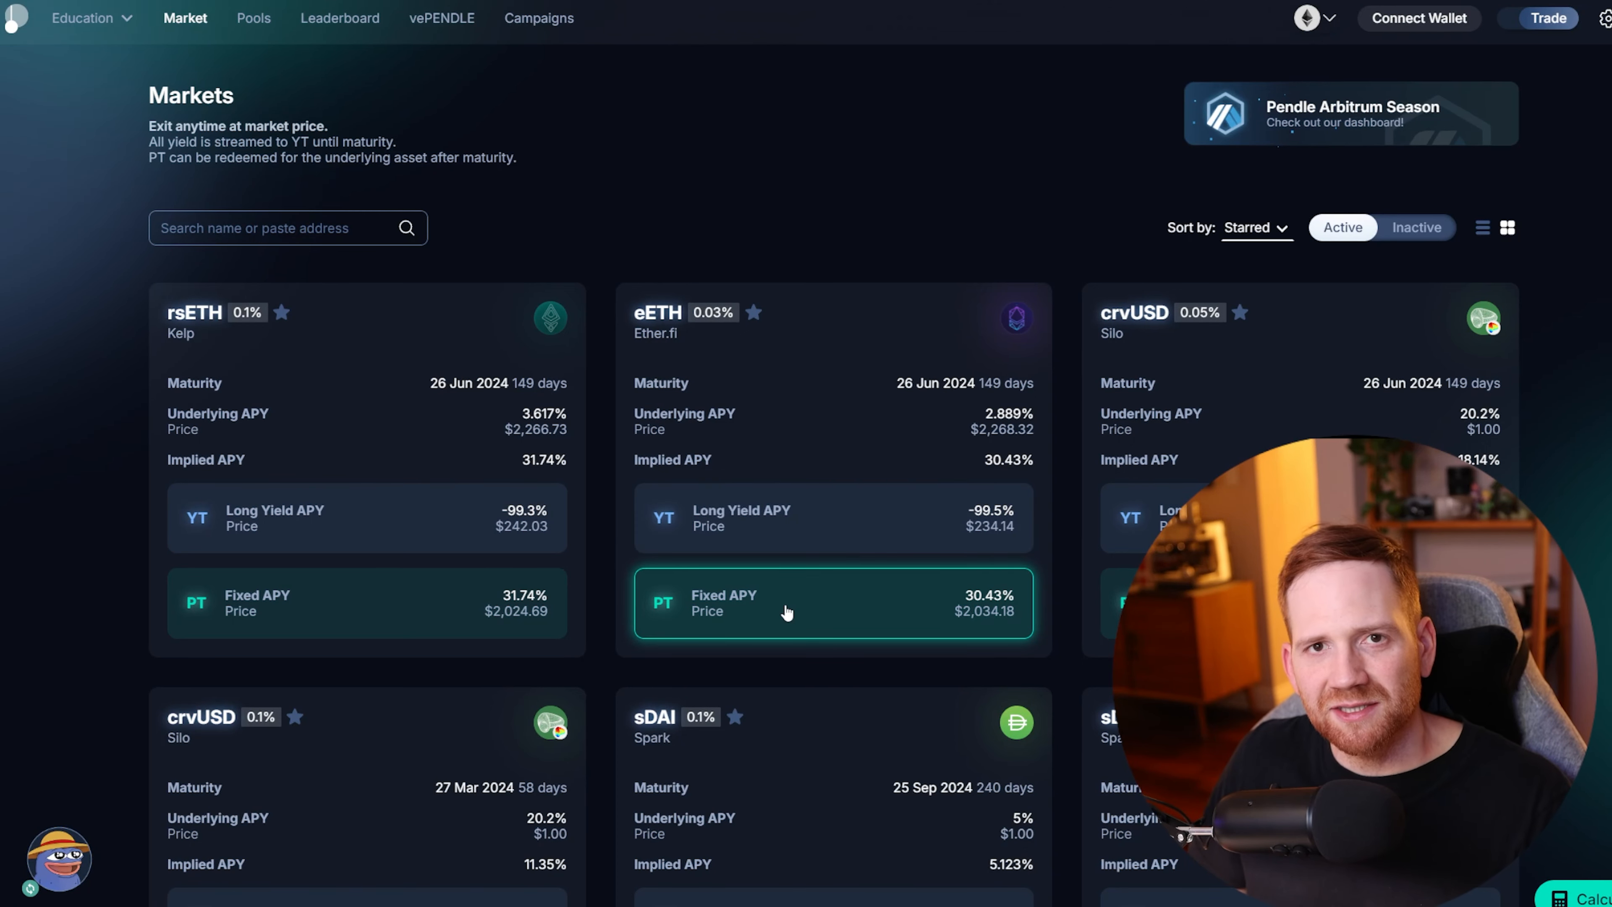
{"action": "left_click", "coordinate": [123, 28]}
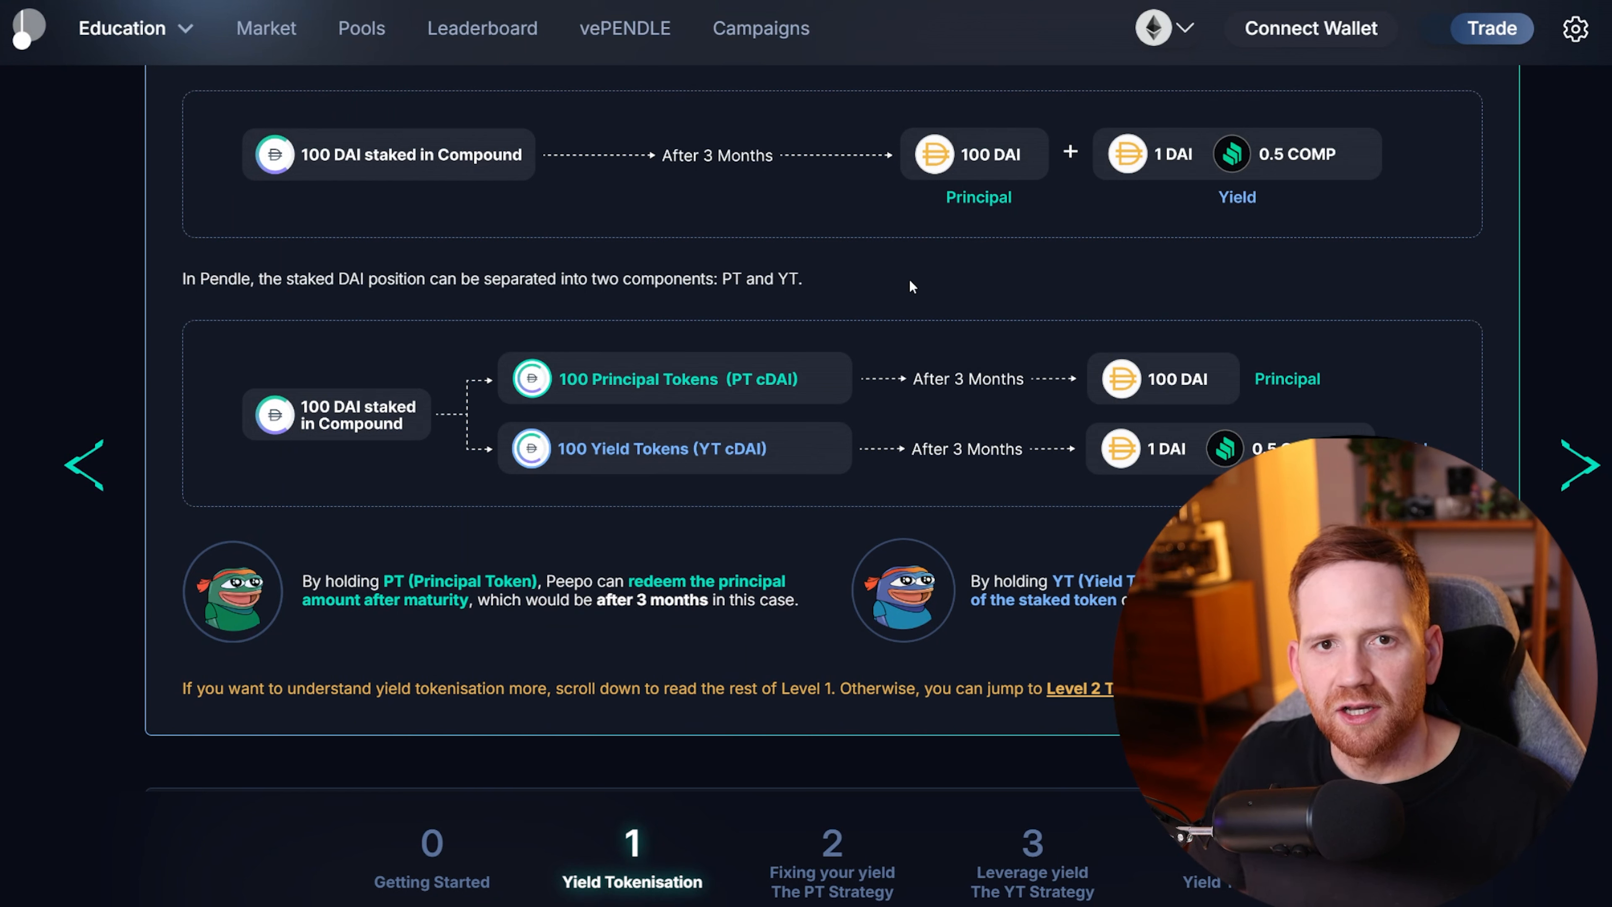
{"action": "mouse_move", "coordinate": [401, 174]}
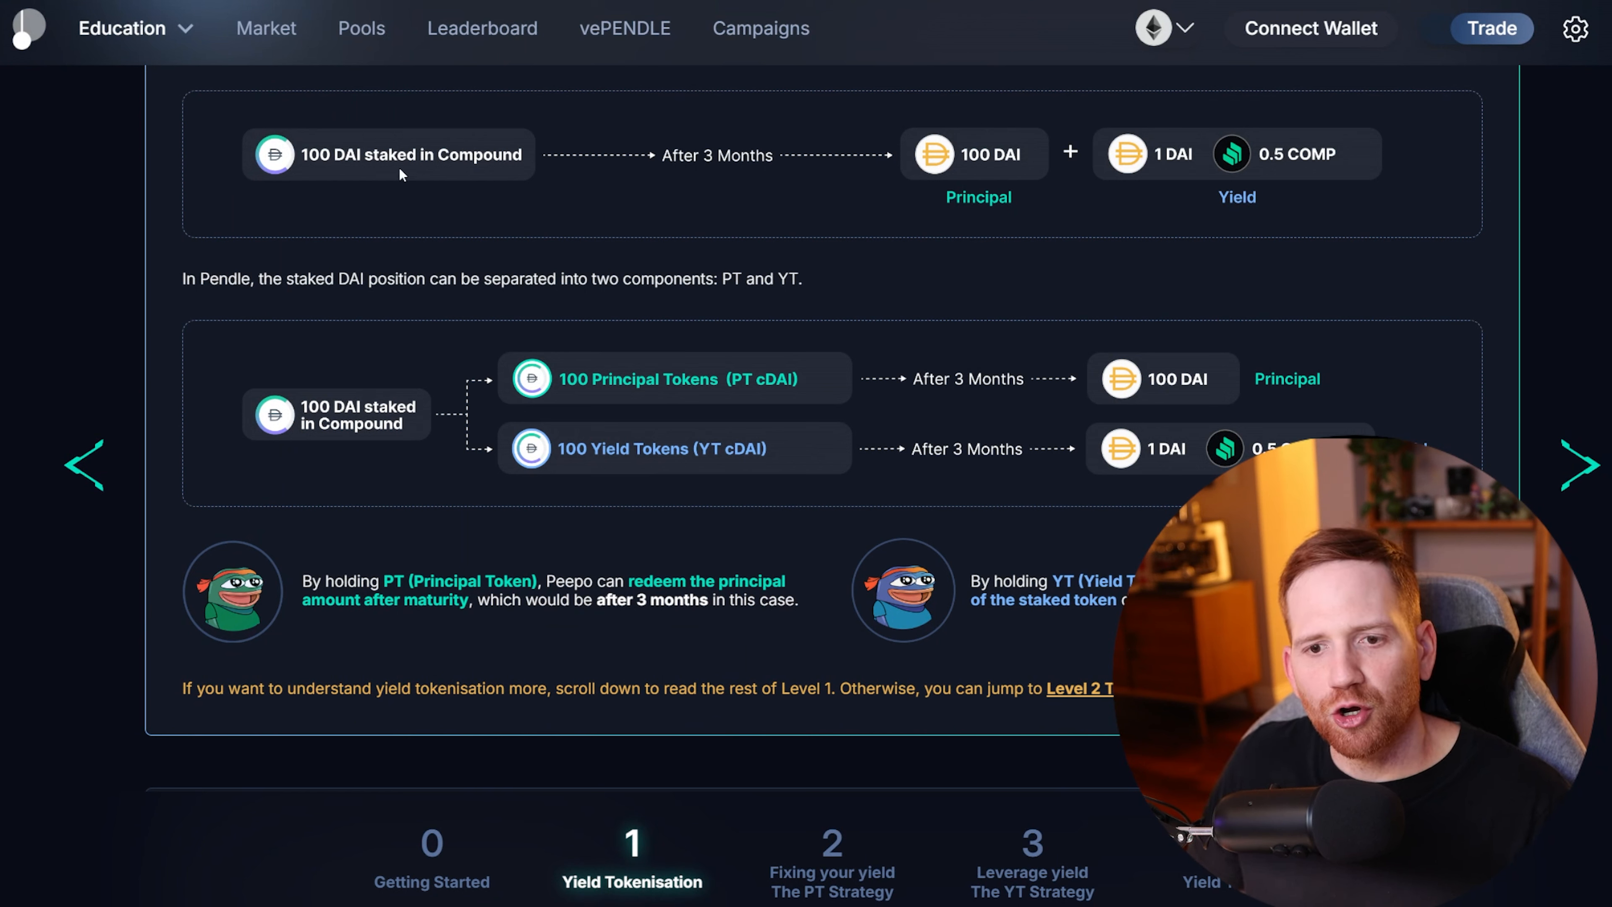
{"action": "mouse_move", "coordinate": [661, 180]}
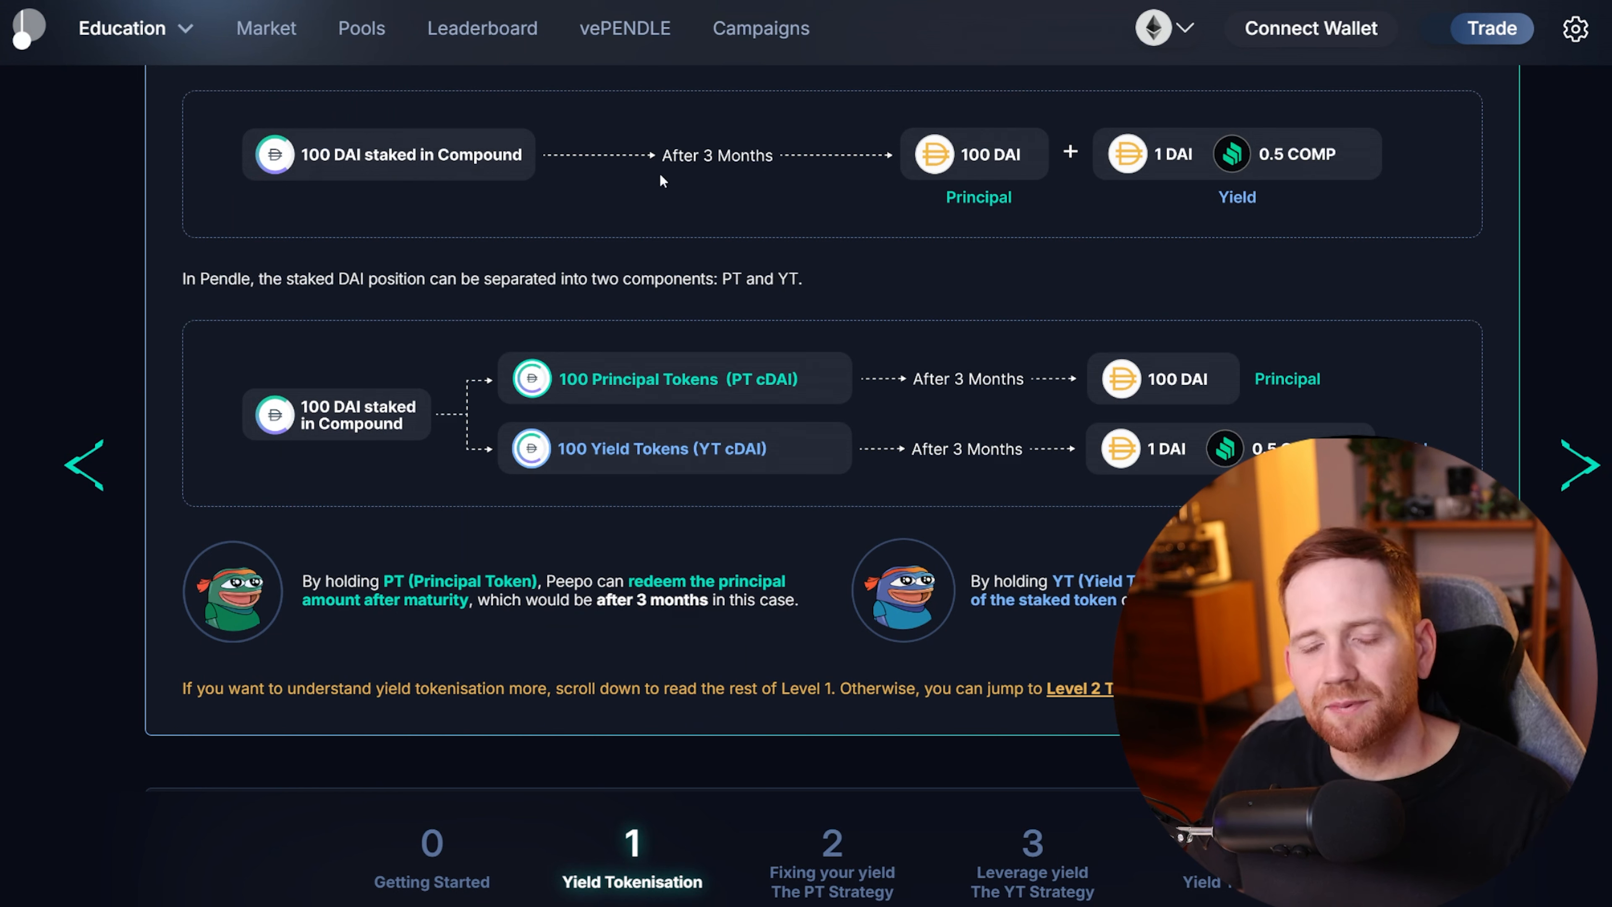
{"action": "mouse_move", "coordinate": [1011, 202]}
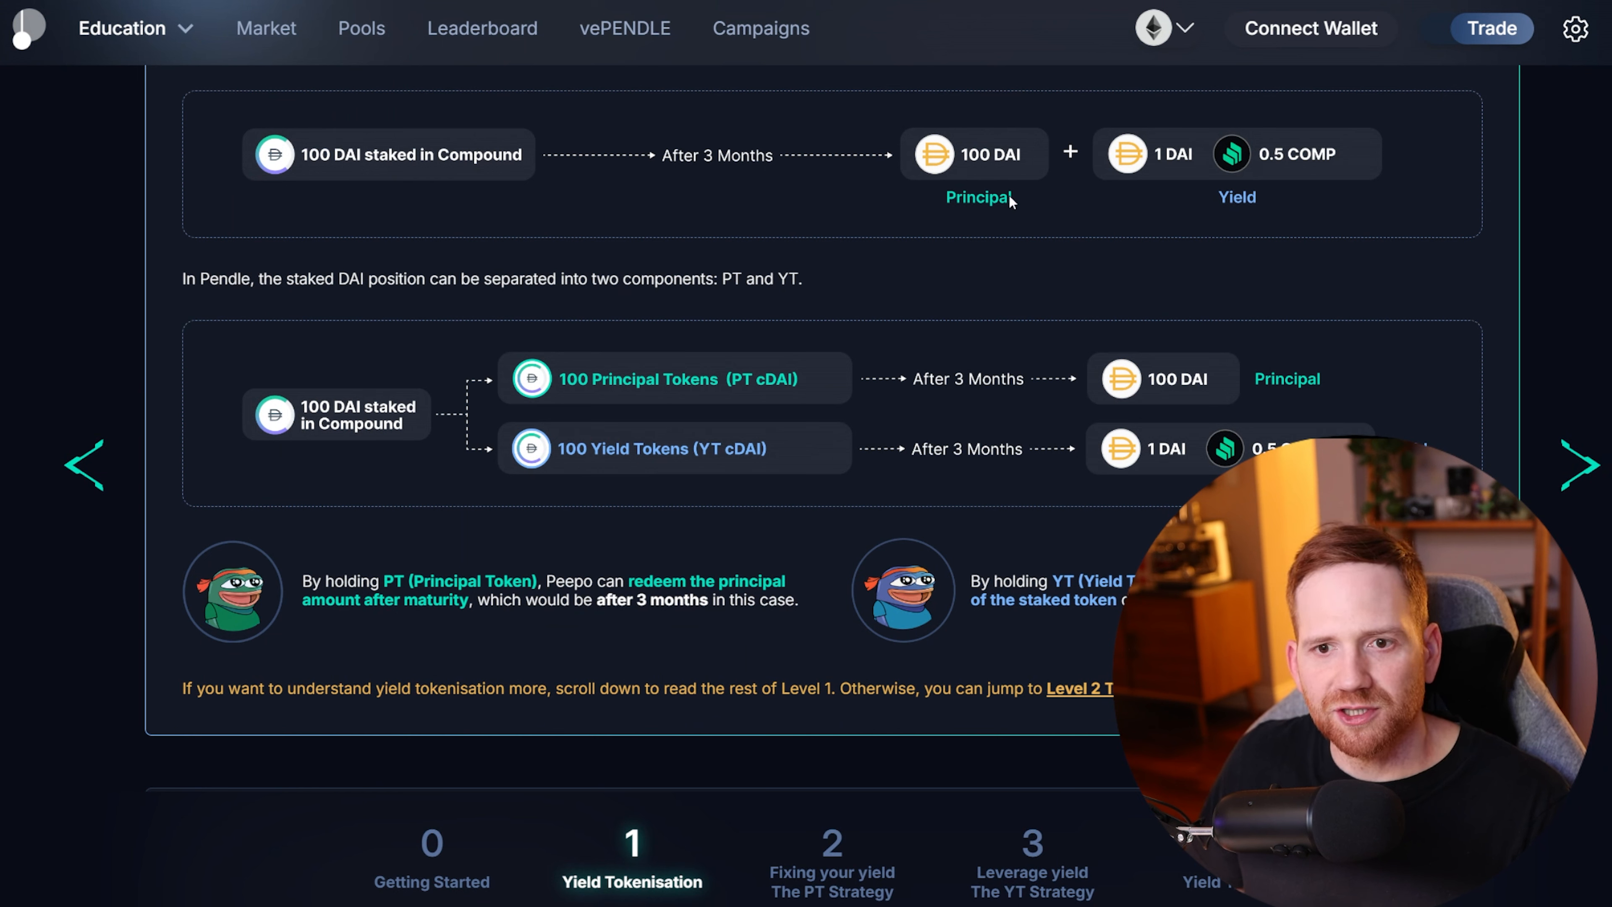
{"action": "mouse_move", "coordinate": [1050, 197]}
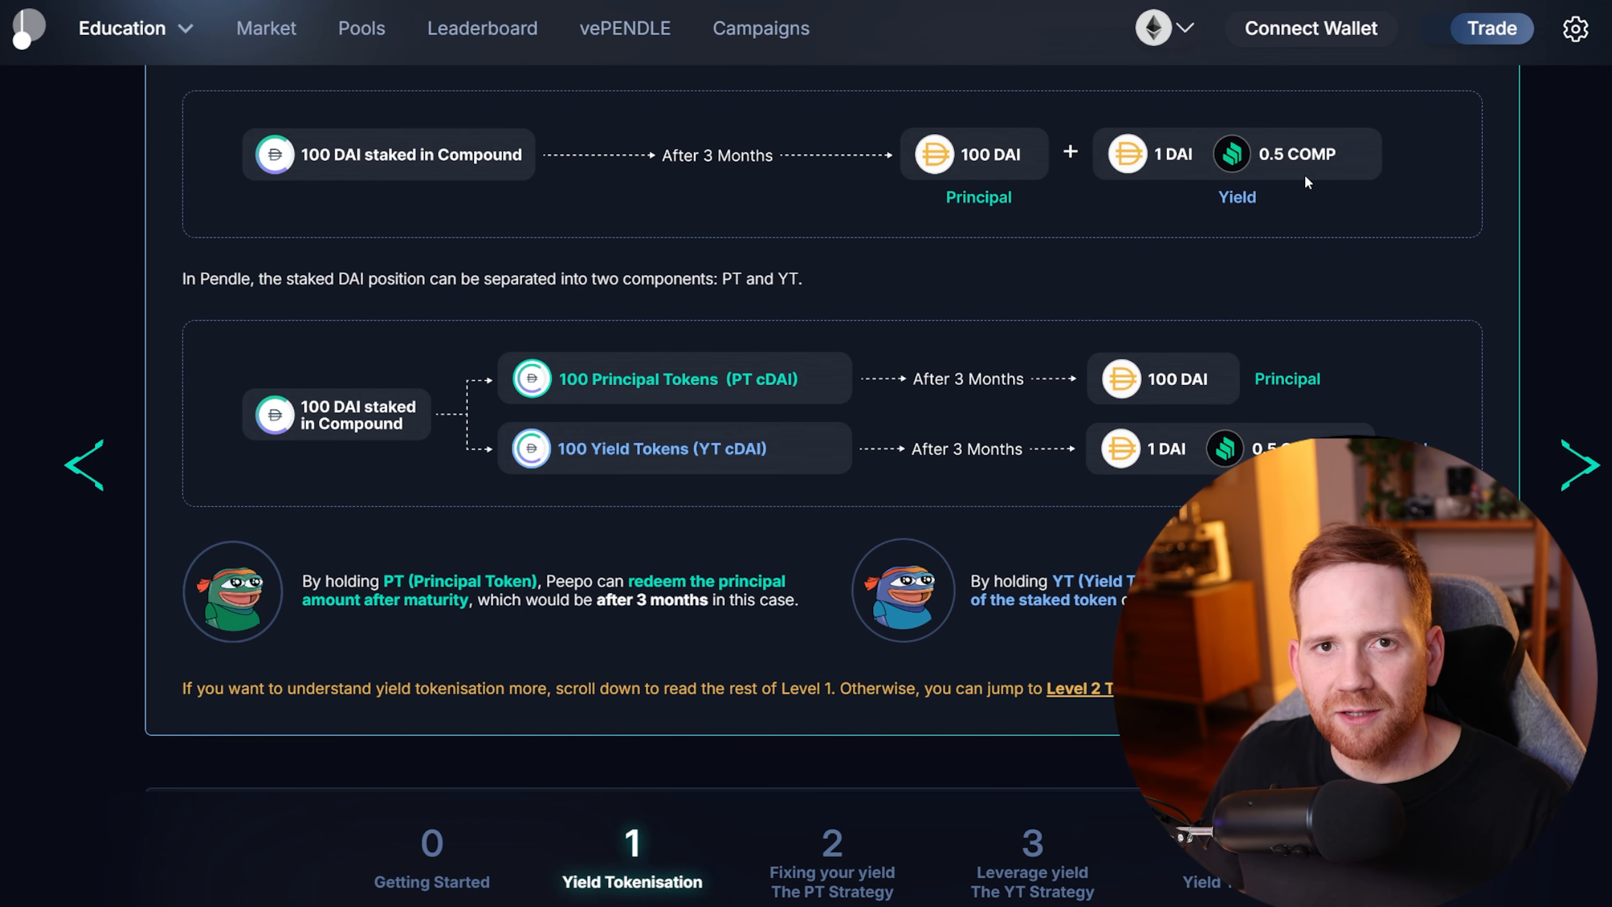
Step: Scroll the Yield Tokenisation lesson down to the PT/YT diagram section
{"action": "scroll", "scroll_direction": "down", "scroll_amount": 3}
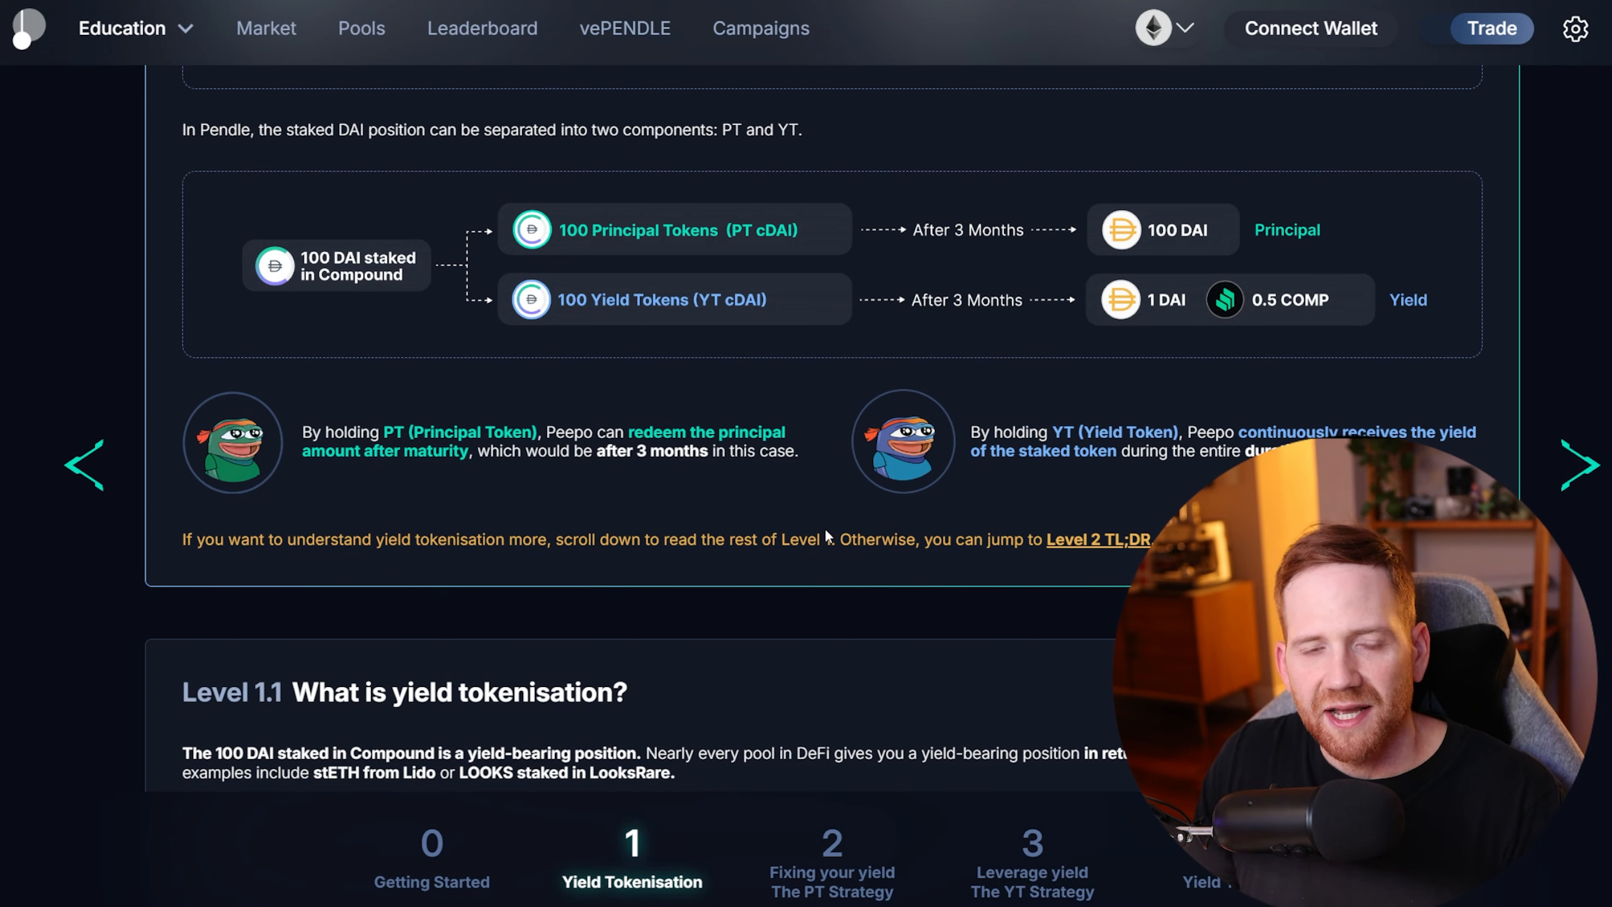
{"action": "mouse_move", "coordinate": [489, 489]}
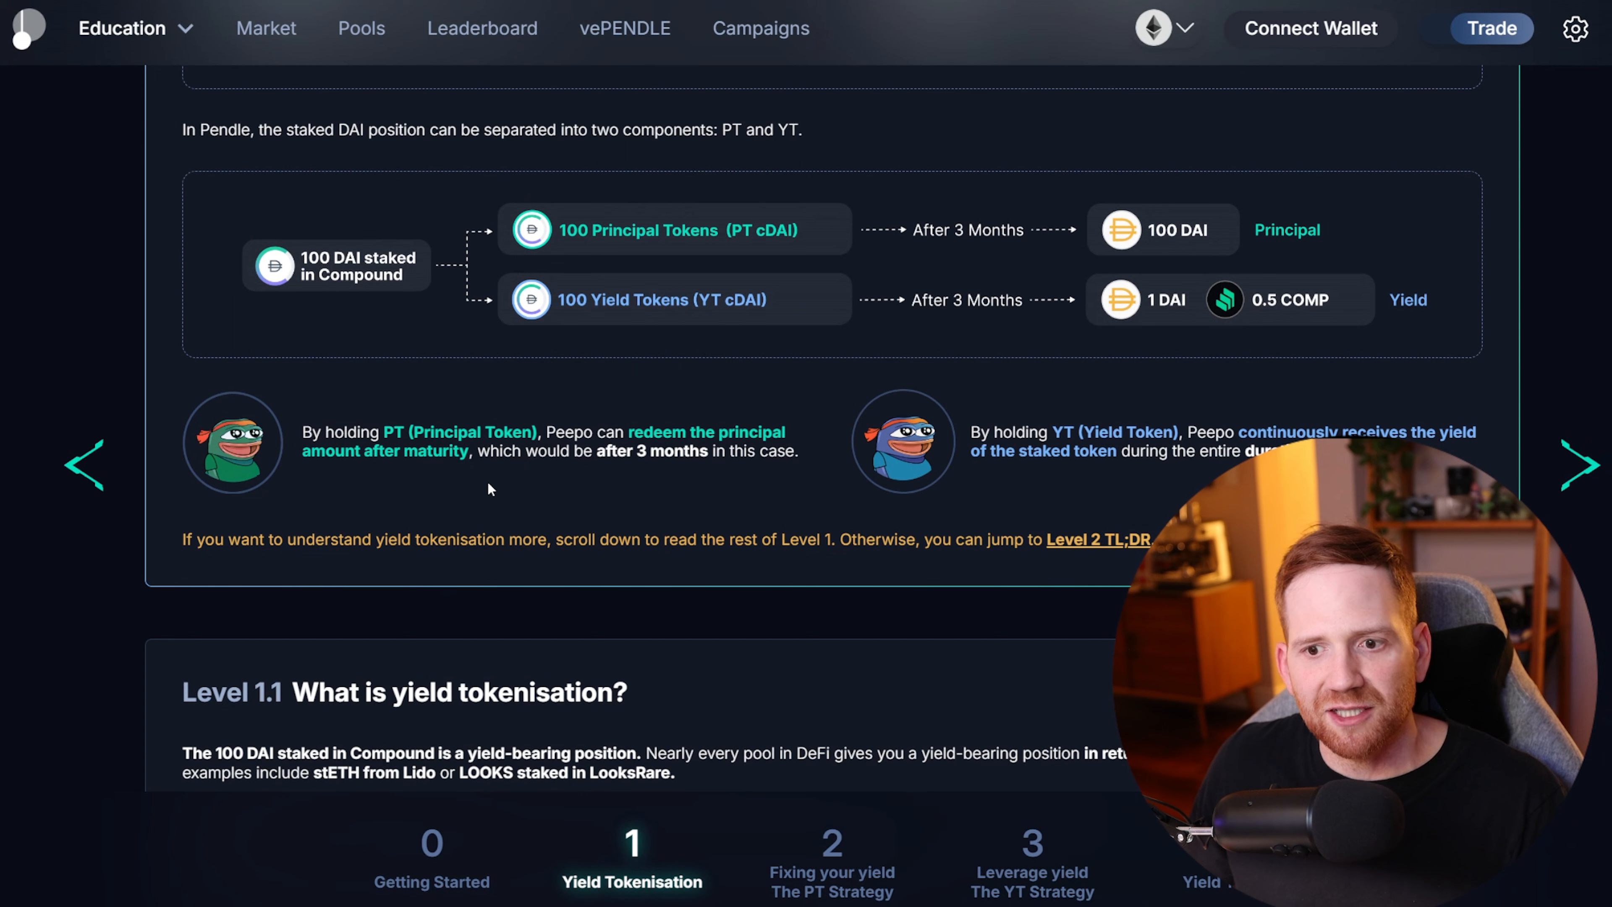
{"action": "mouse_move", "coordinate": [666, 212]}
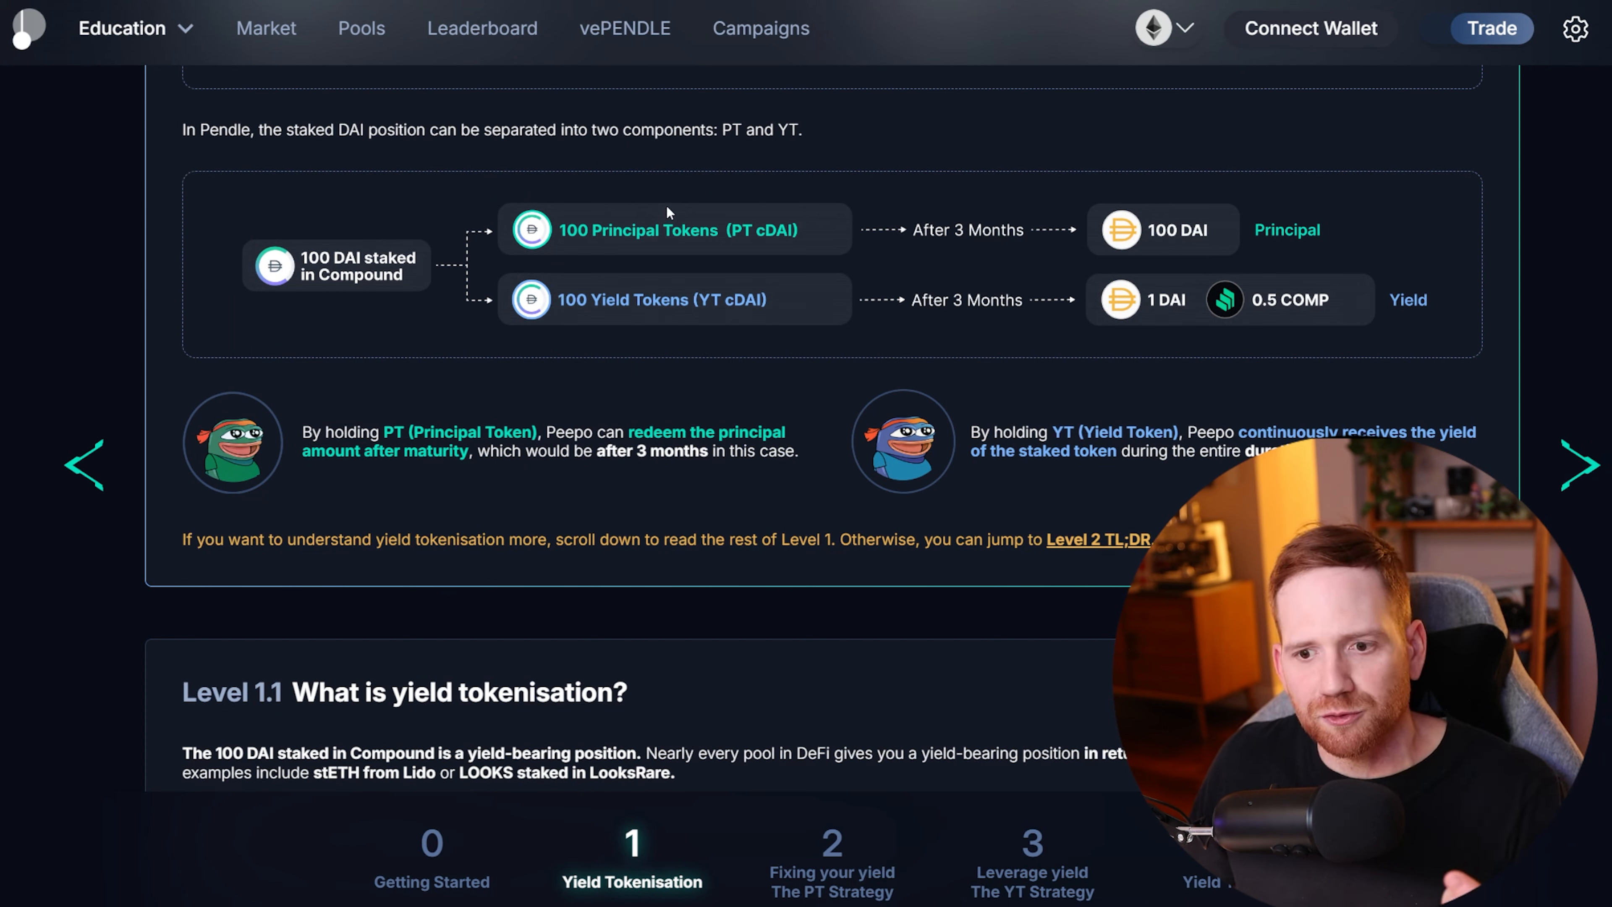
{"action": "mouse_move", "coordinate": [688, 306]}
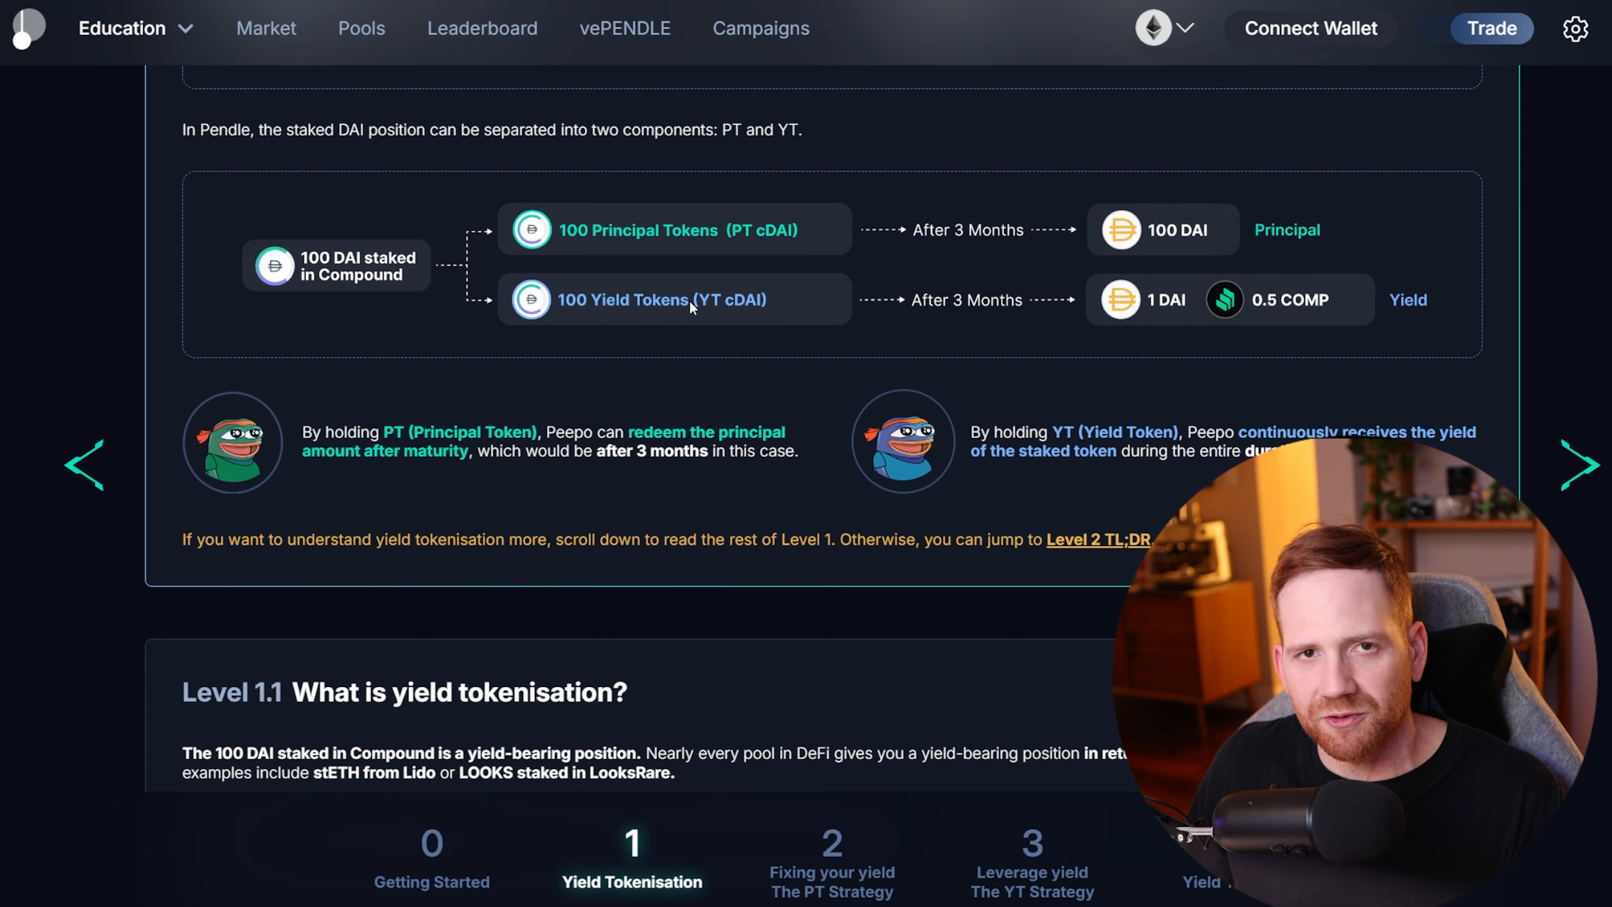
{"action": "mouse_move", "coordinate": [1136, 317]}
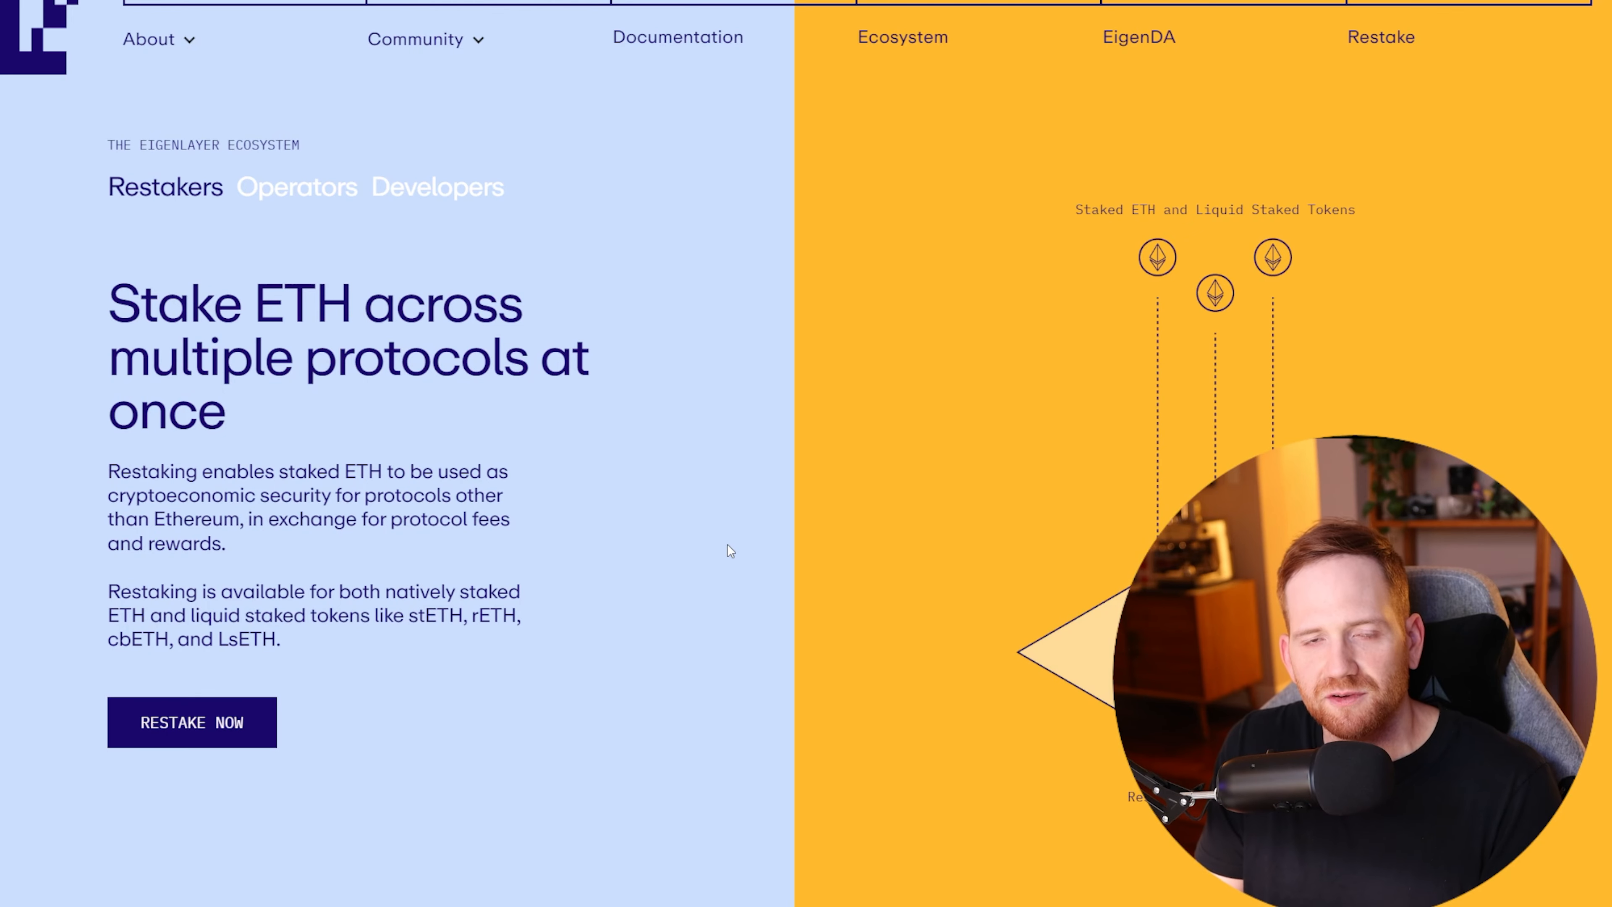
Step: Enter EigenLayer's restaking dashboard via RESTAKE NOW, then switch to the Pendle Intern X post
{"action": "left_click", "coordinate": [191, 721]}
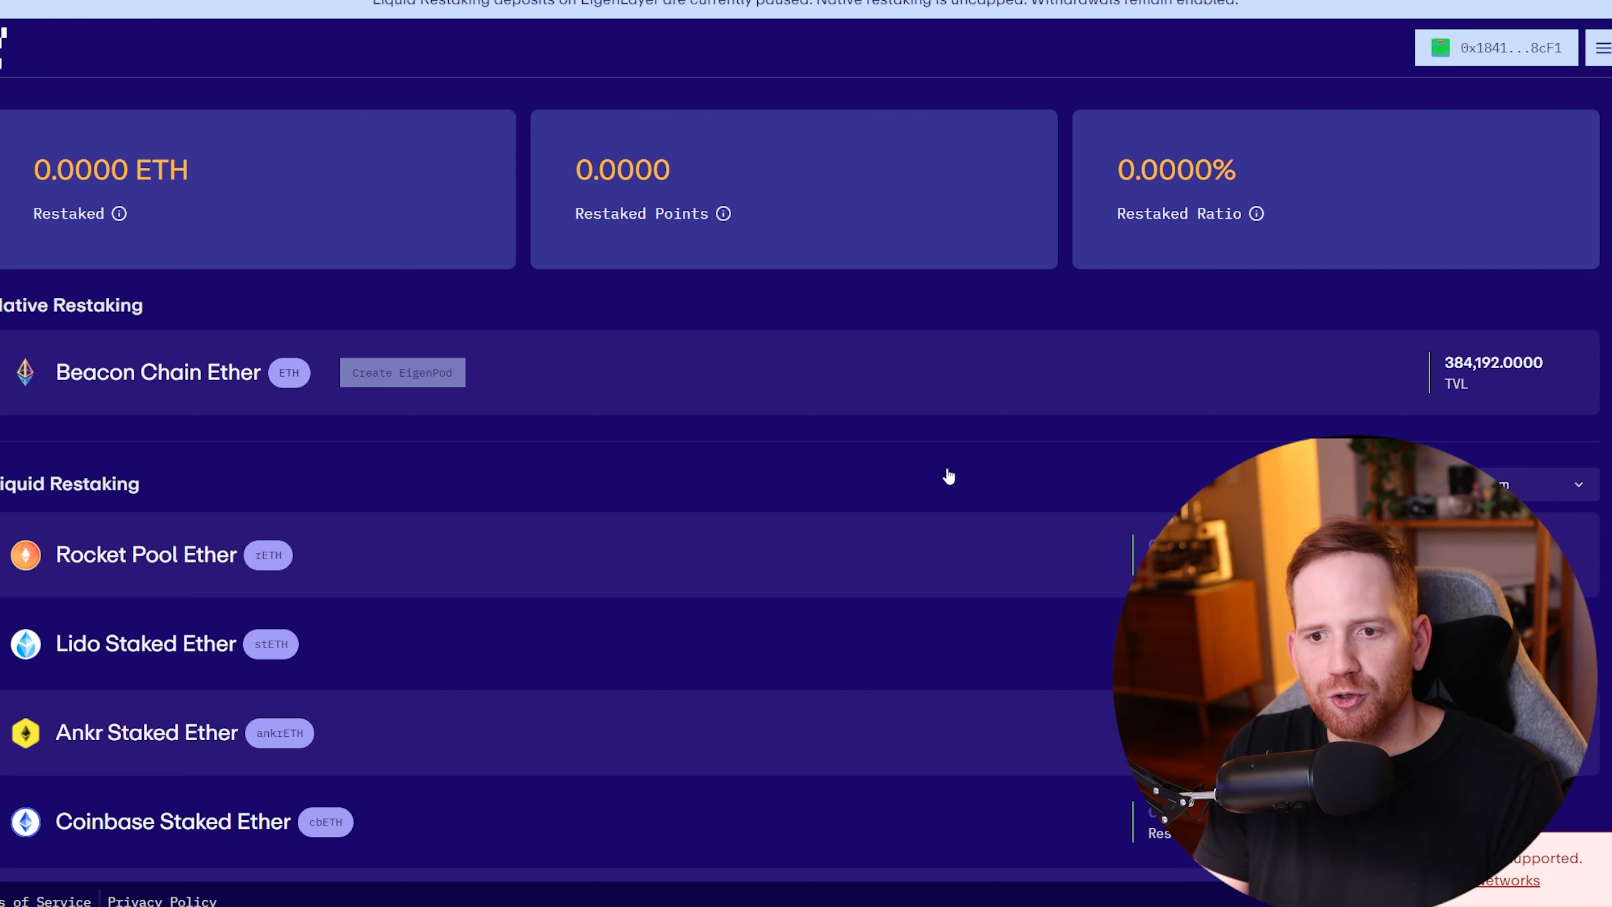
{"action": "mouse_move", "coordinate": [679, 238]}
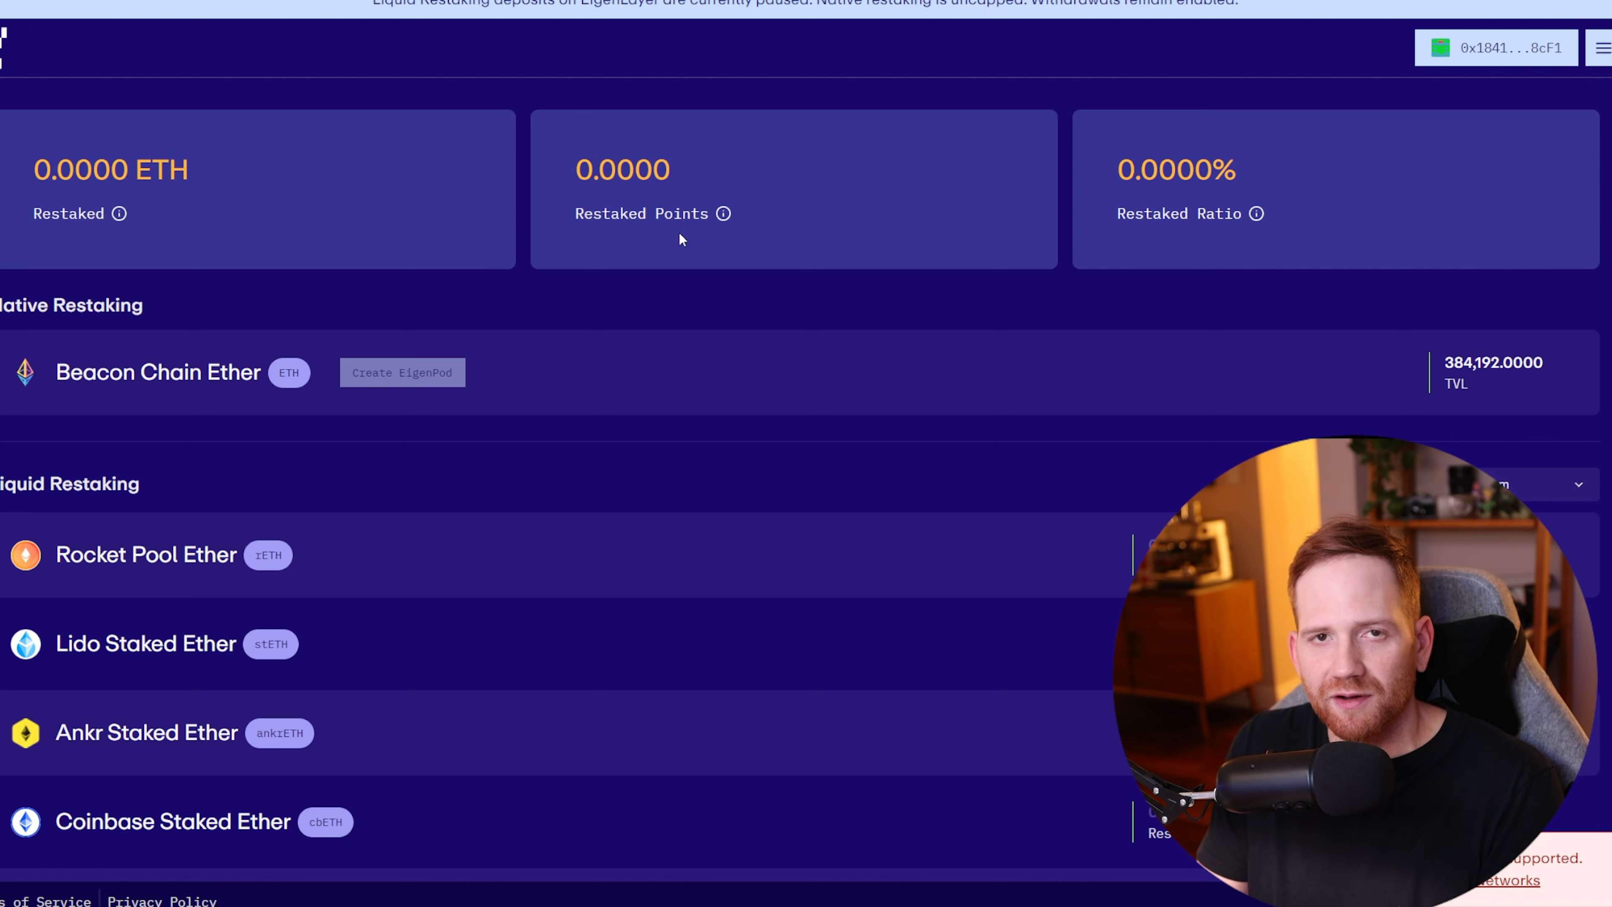
{"action": "key", "text": "alt+Tab"}
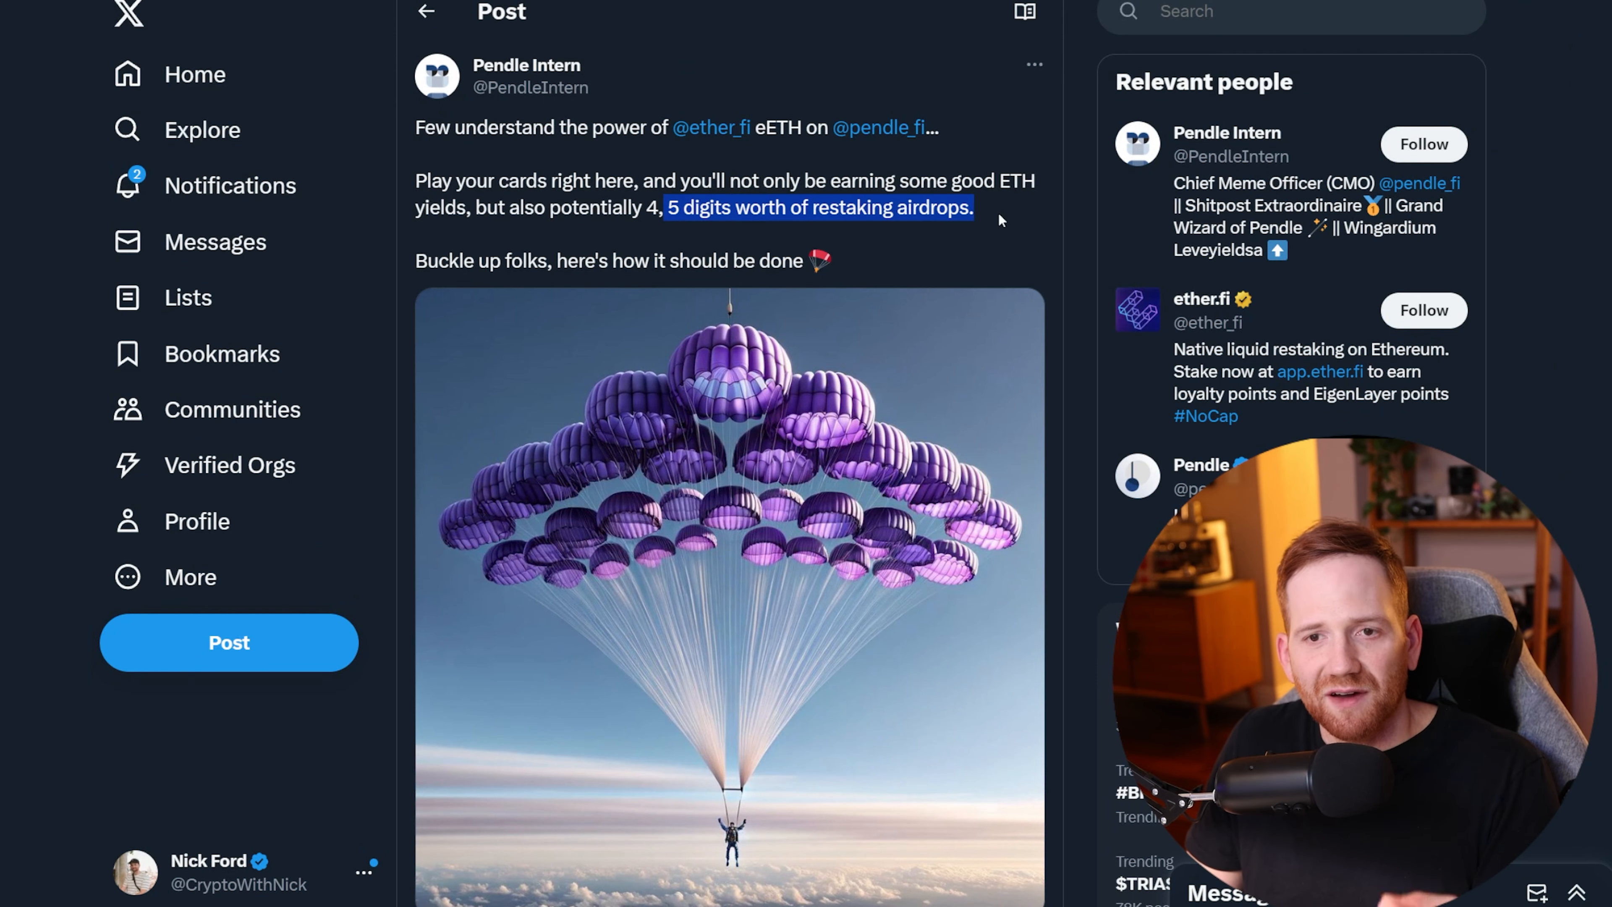
{"action": "left_click", "coordinate": [711, 128]}
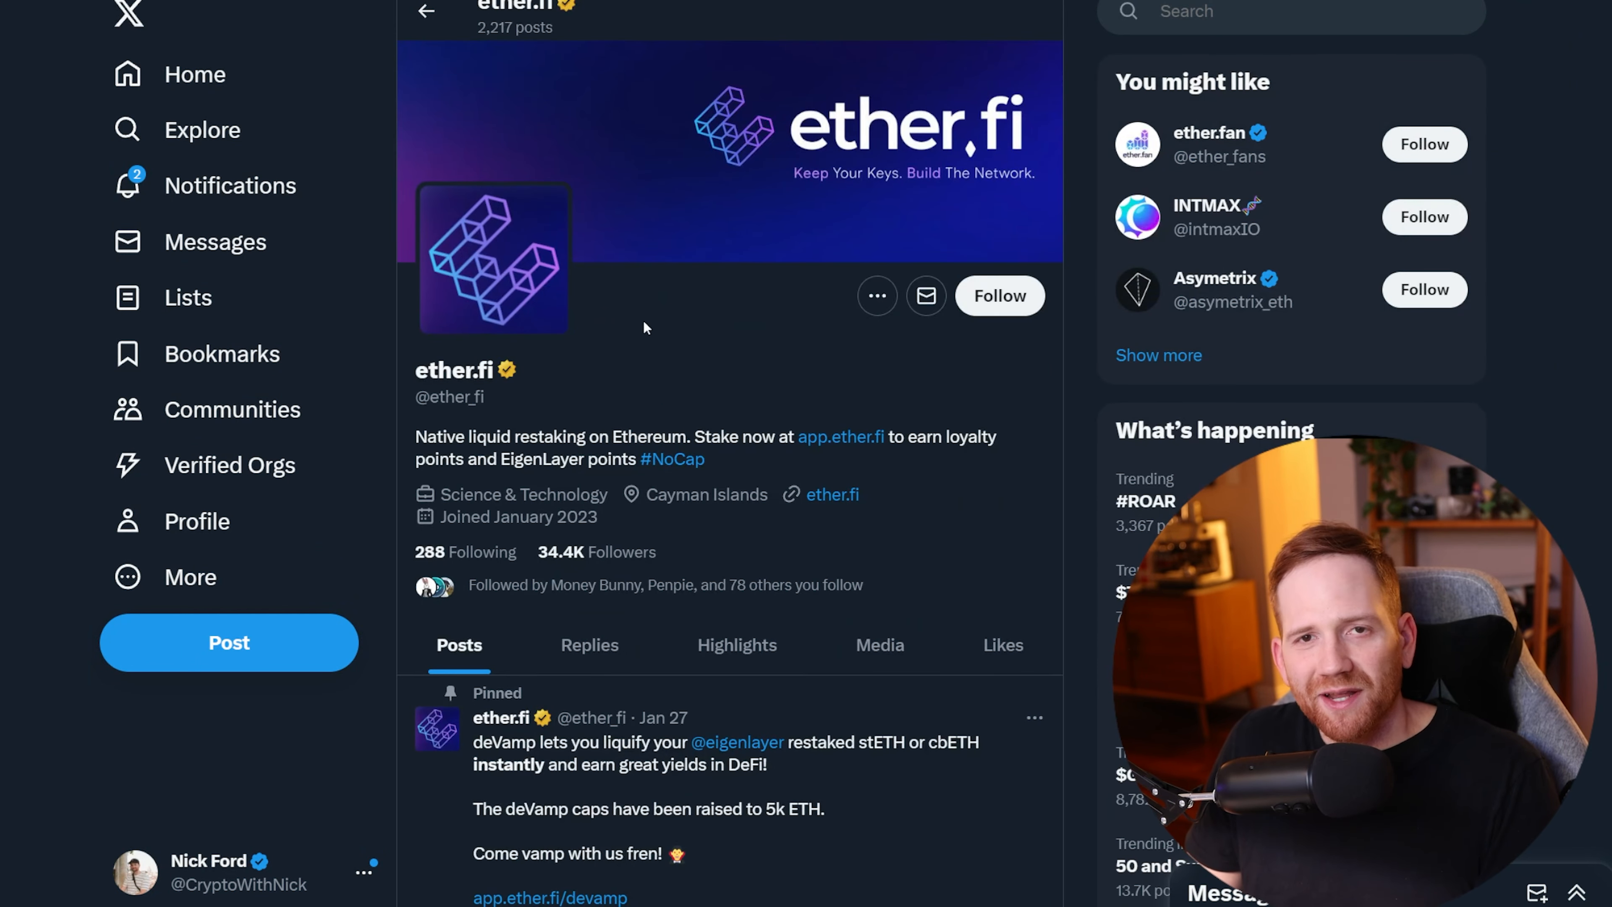
{"action": "mouse_move", "coordinate": [649, 375]}
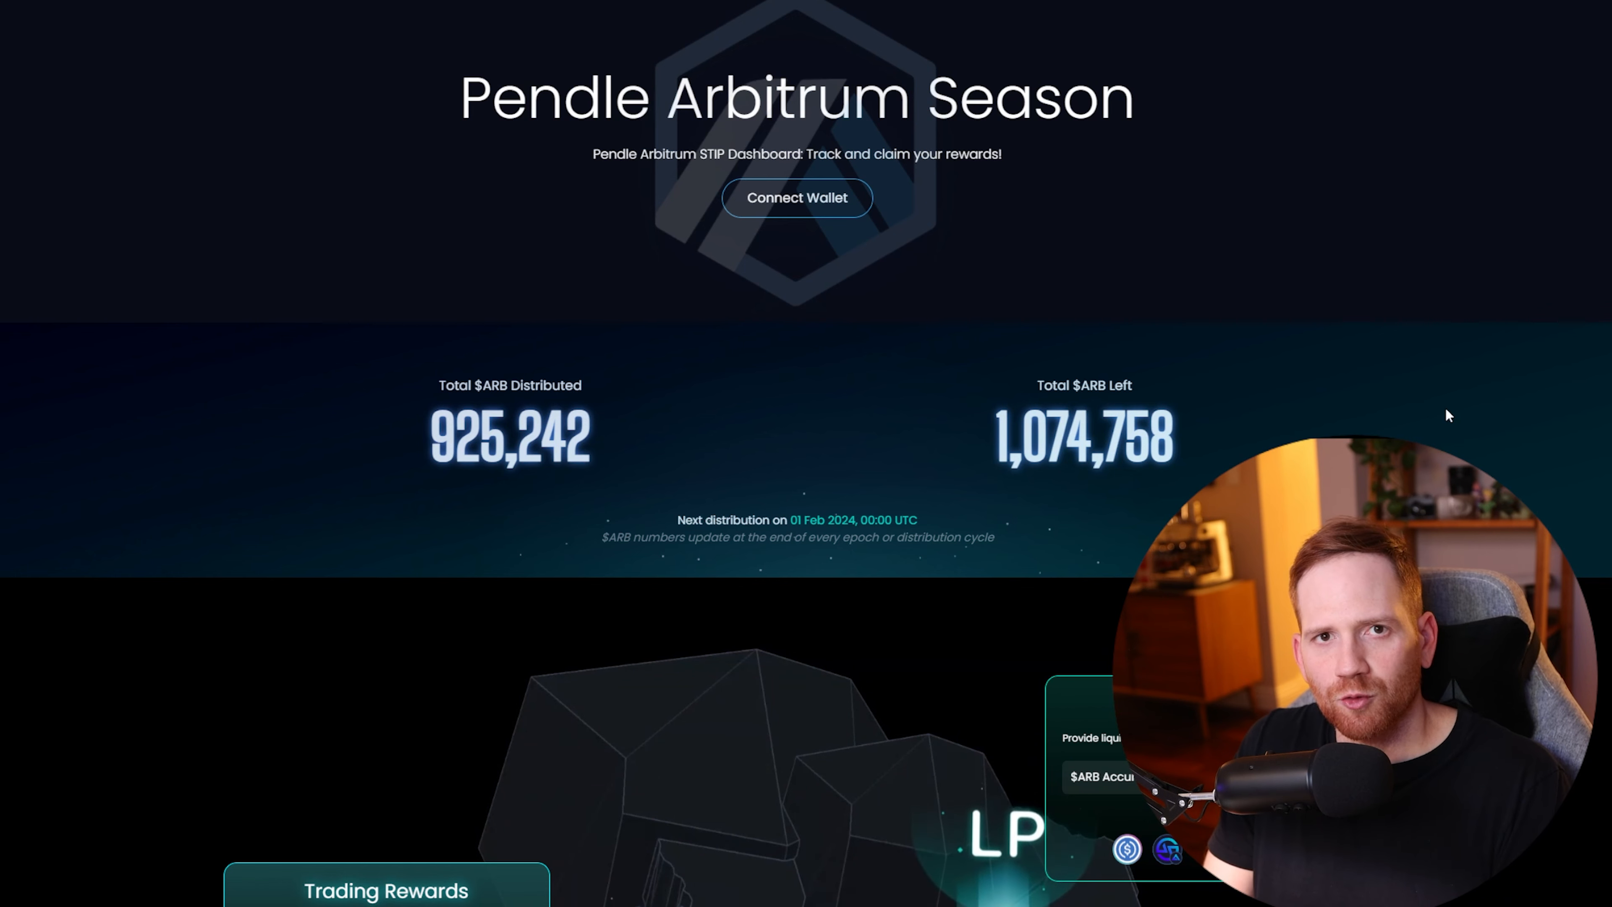
{"action": "mouse_move", "coordinate": [1073, 487]}
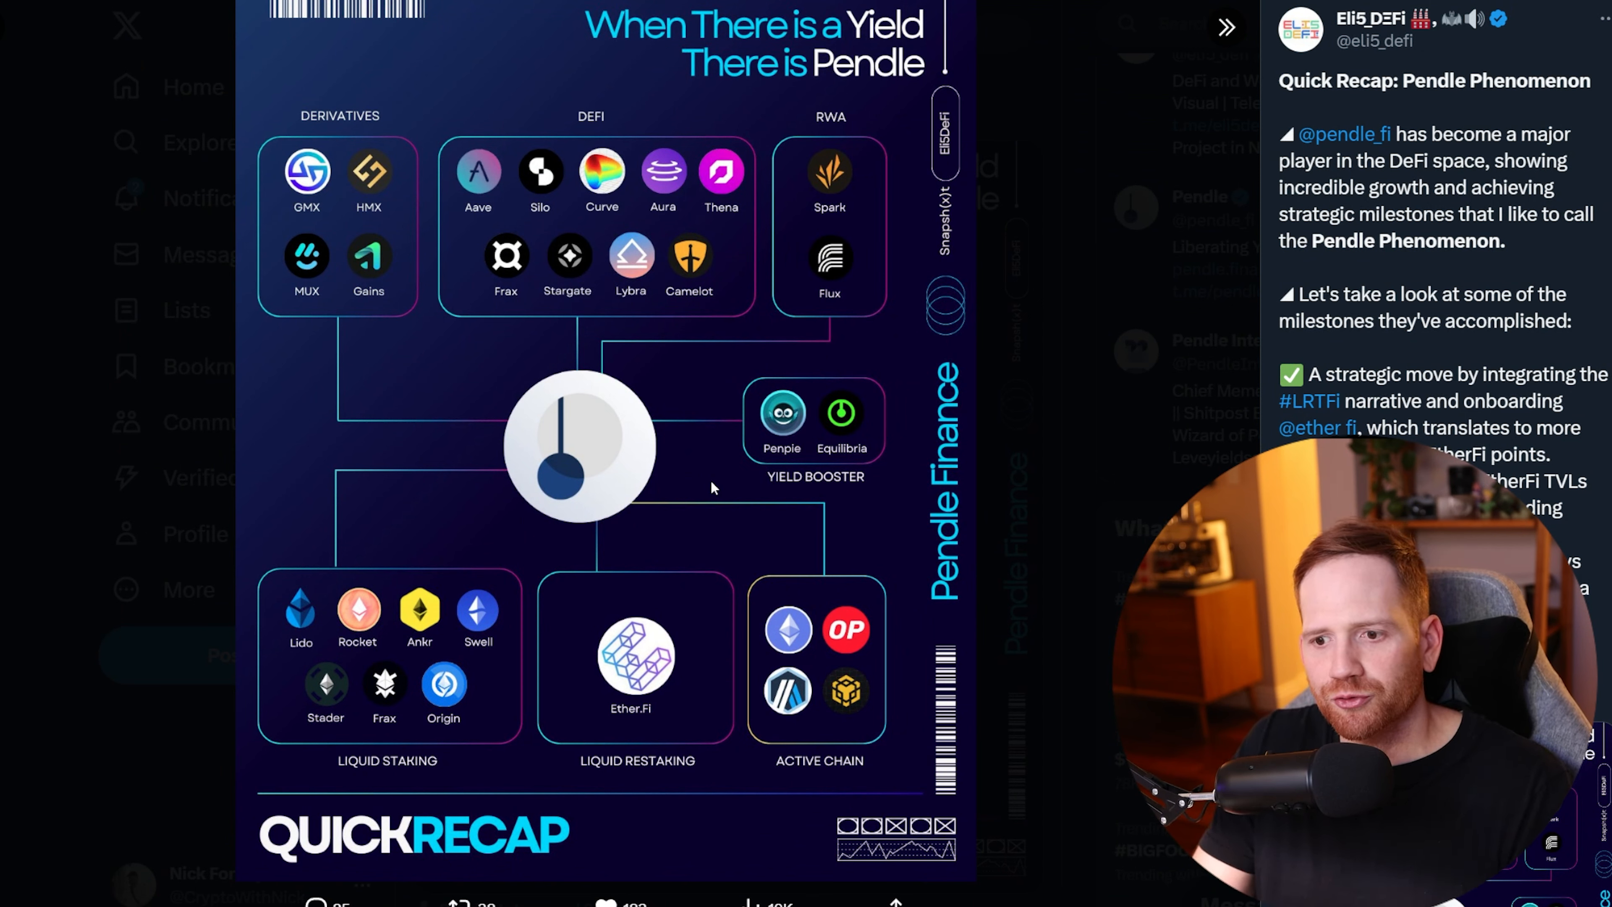
{"action": "mouse_move", "coordinate": [650, 449]}
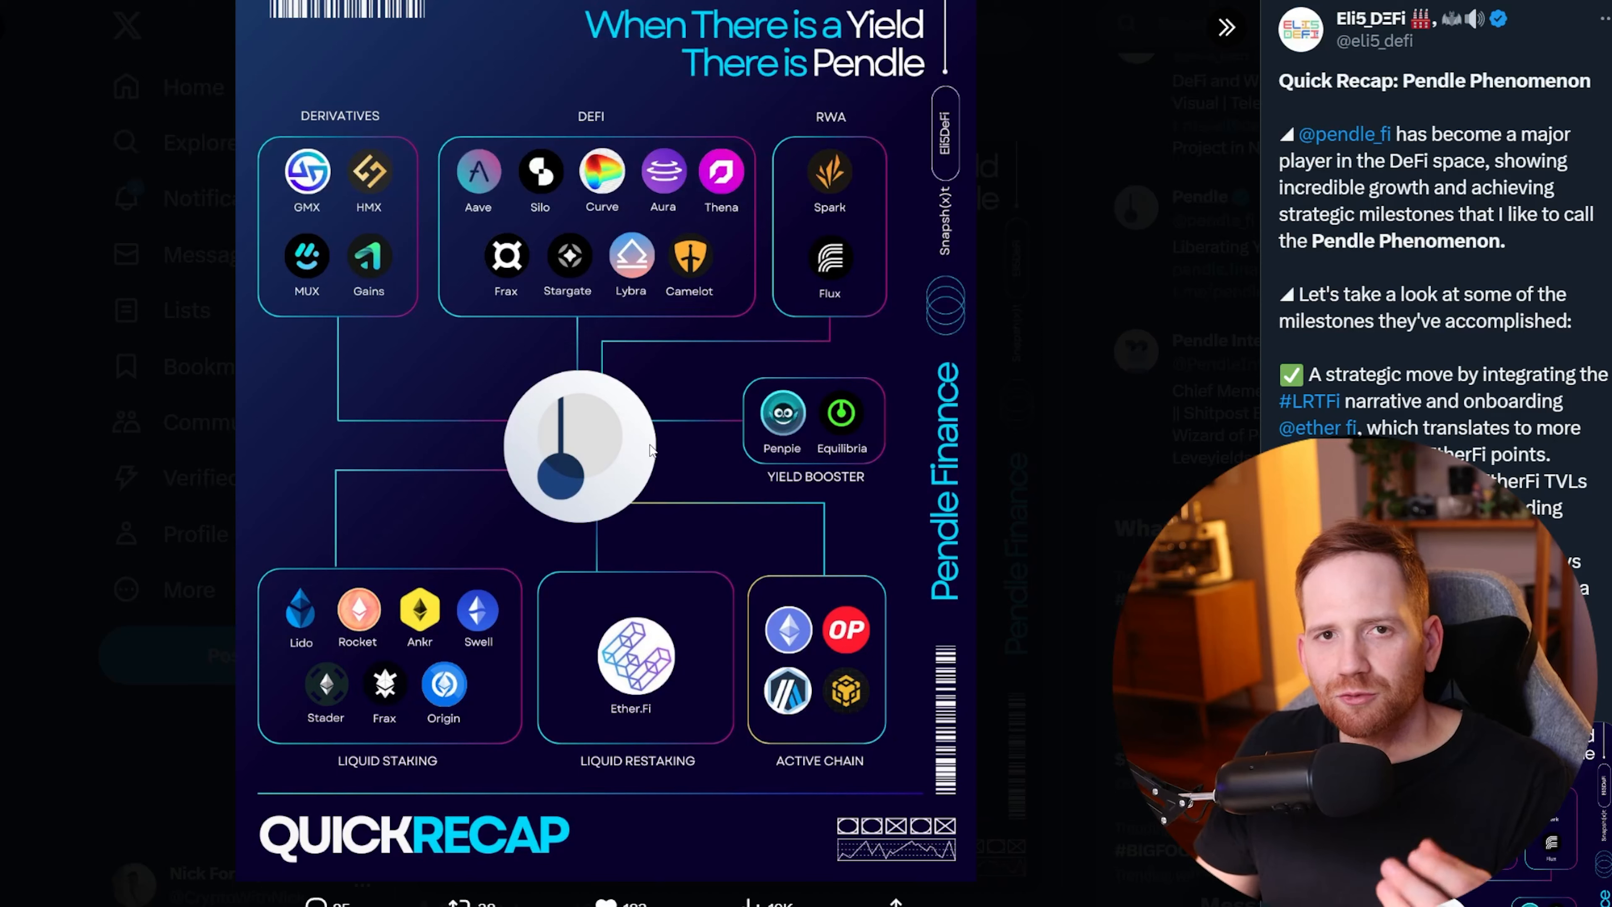
{"action": "mouse_move", "coordinate": [805, 301]}
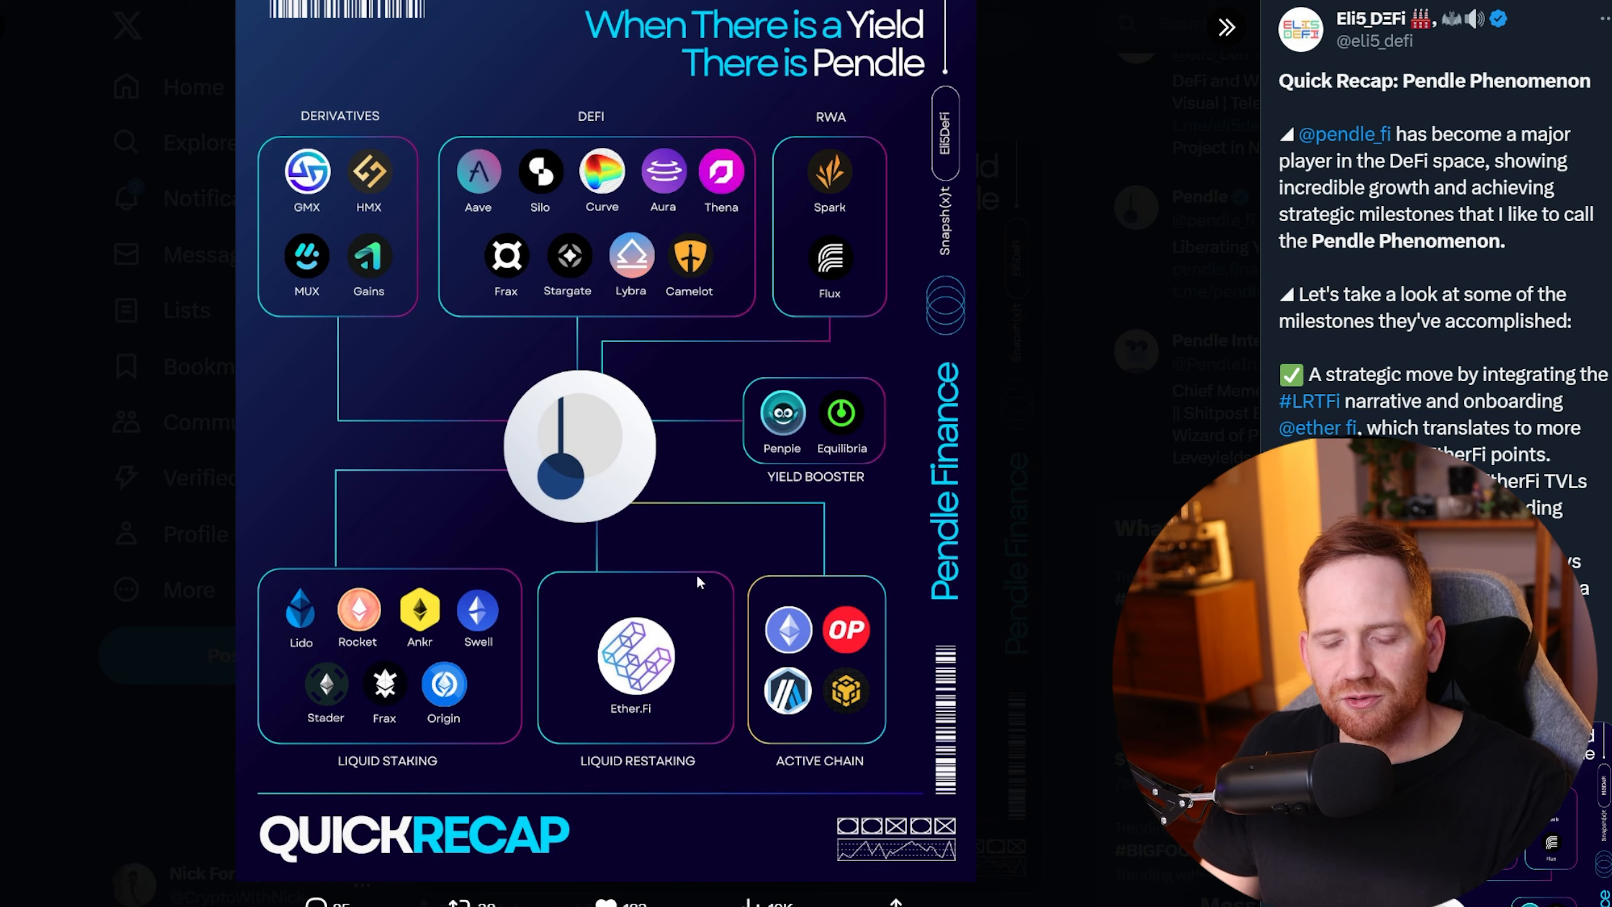
{"action": "mouse_move", "coordinate": [466, 542]}
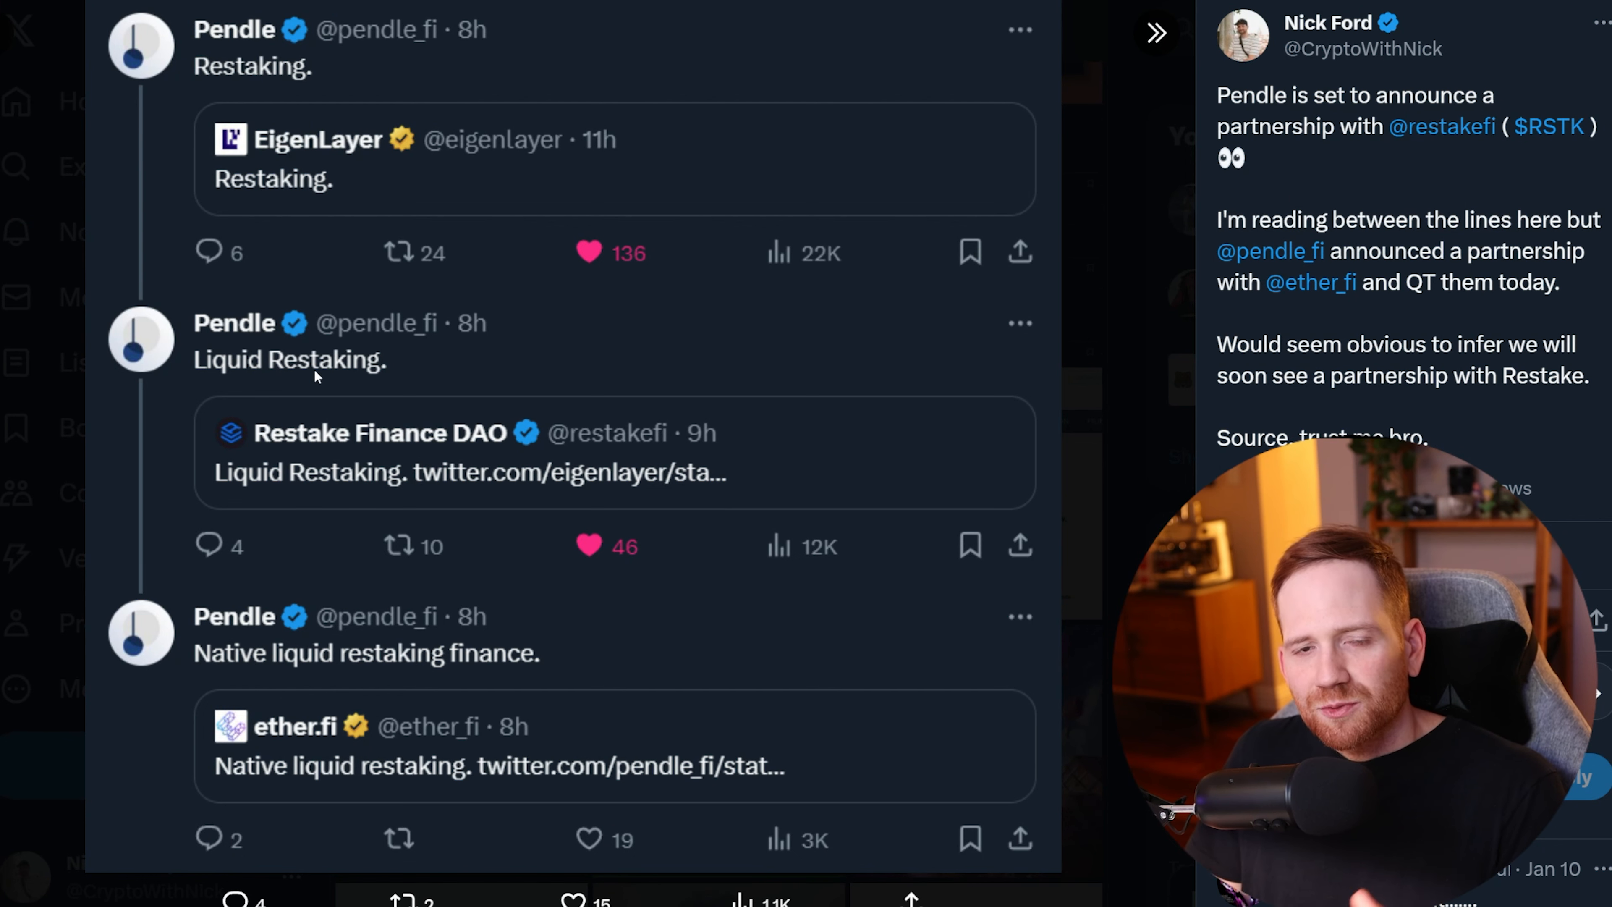
{"action": "mouse_move", "coordinate": [339, 430]}
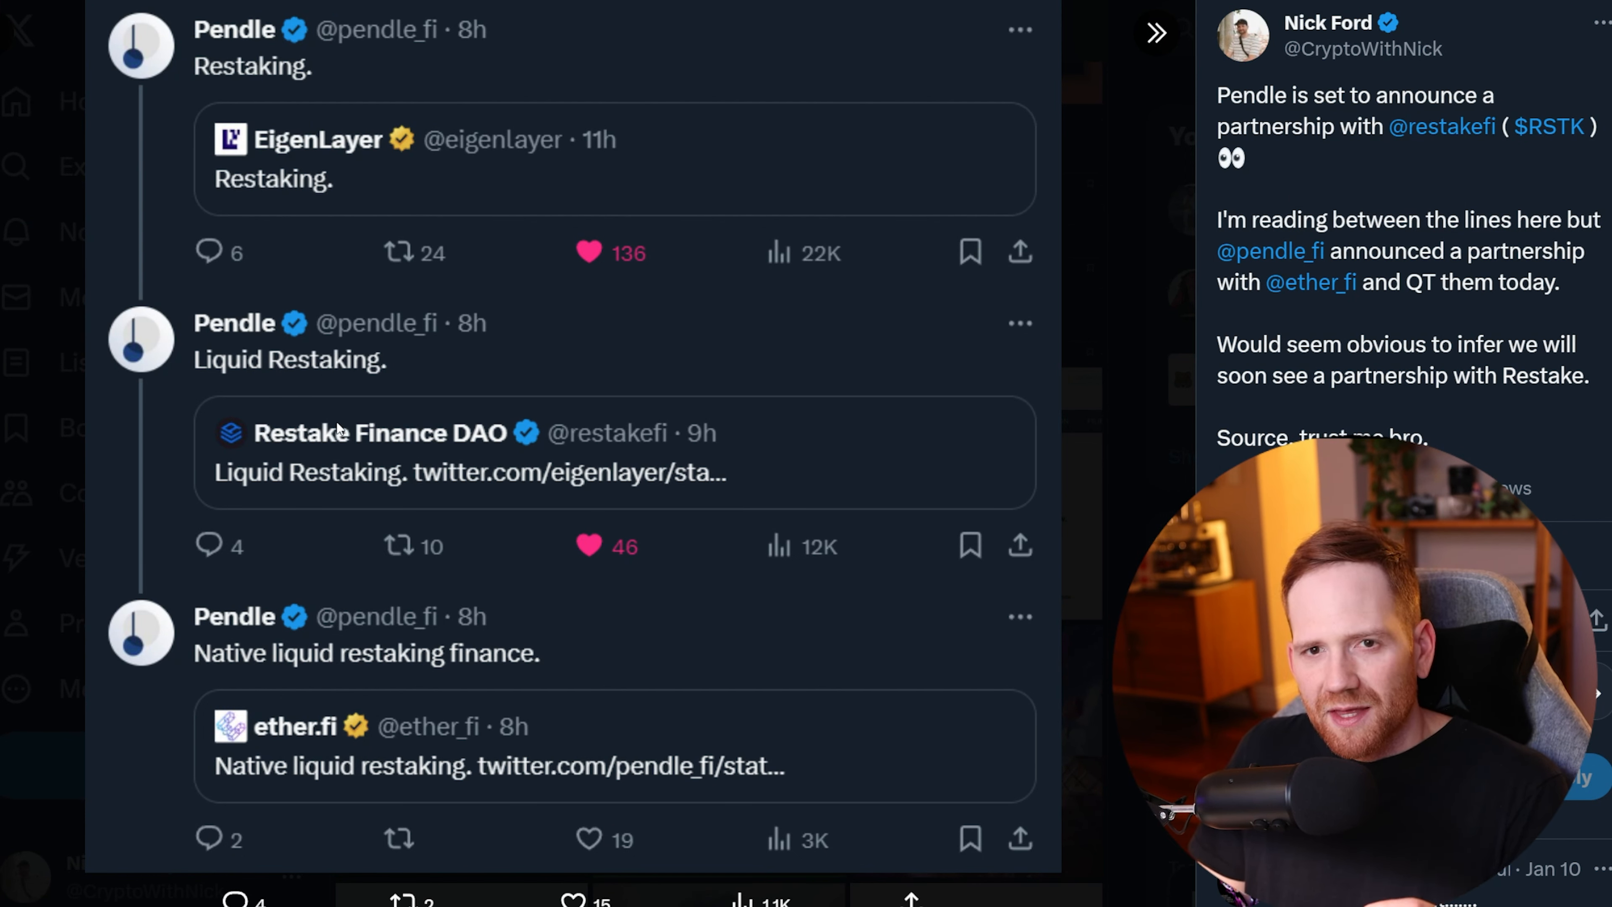
{"action": "mouse_move", "coordinate": [339, 406]}
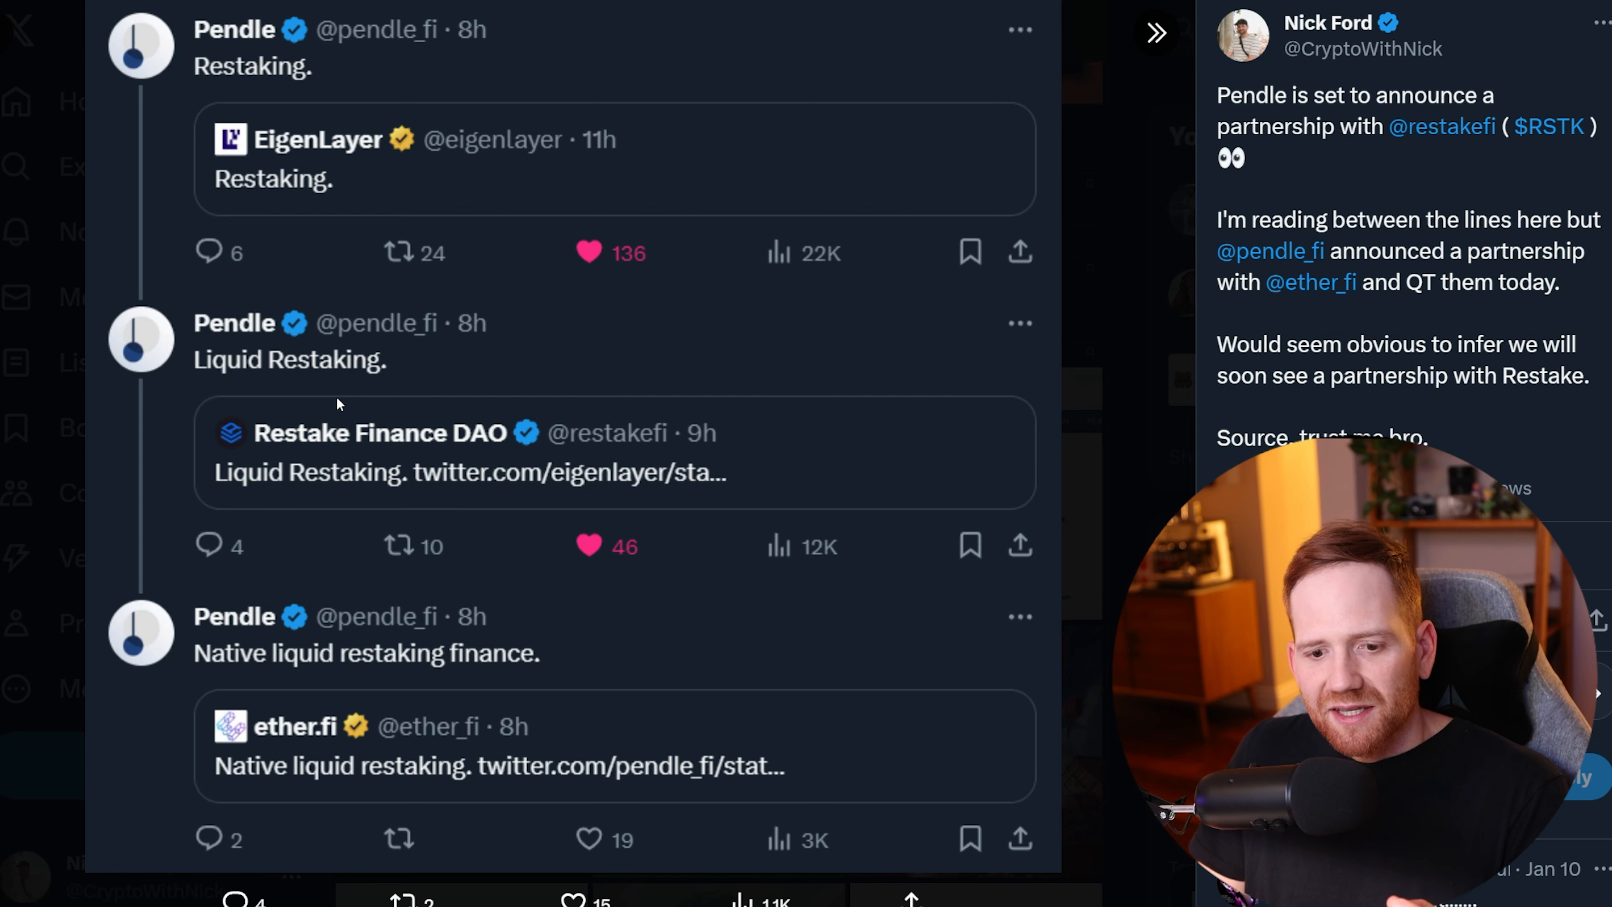
{"action": "mouse_move", "coordinate": [324, 773]}
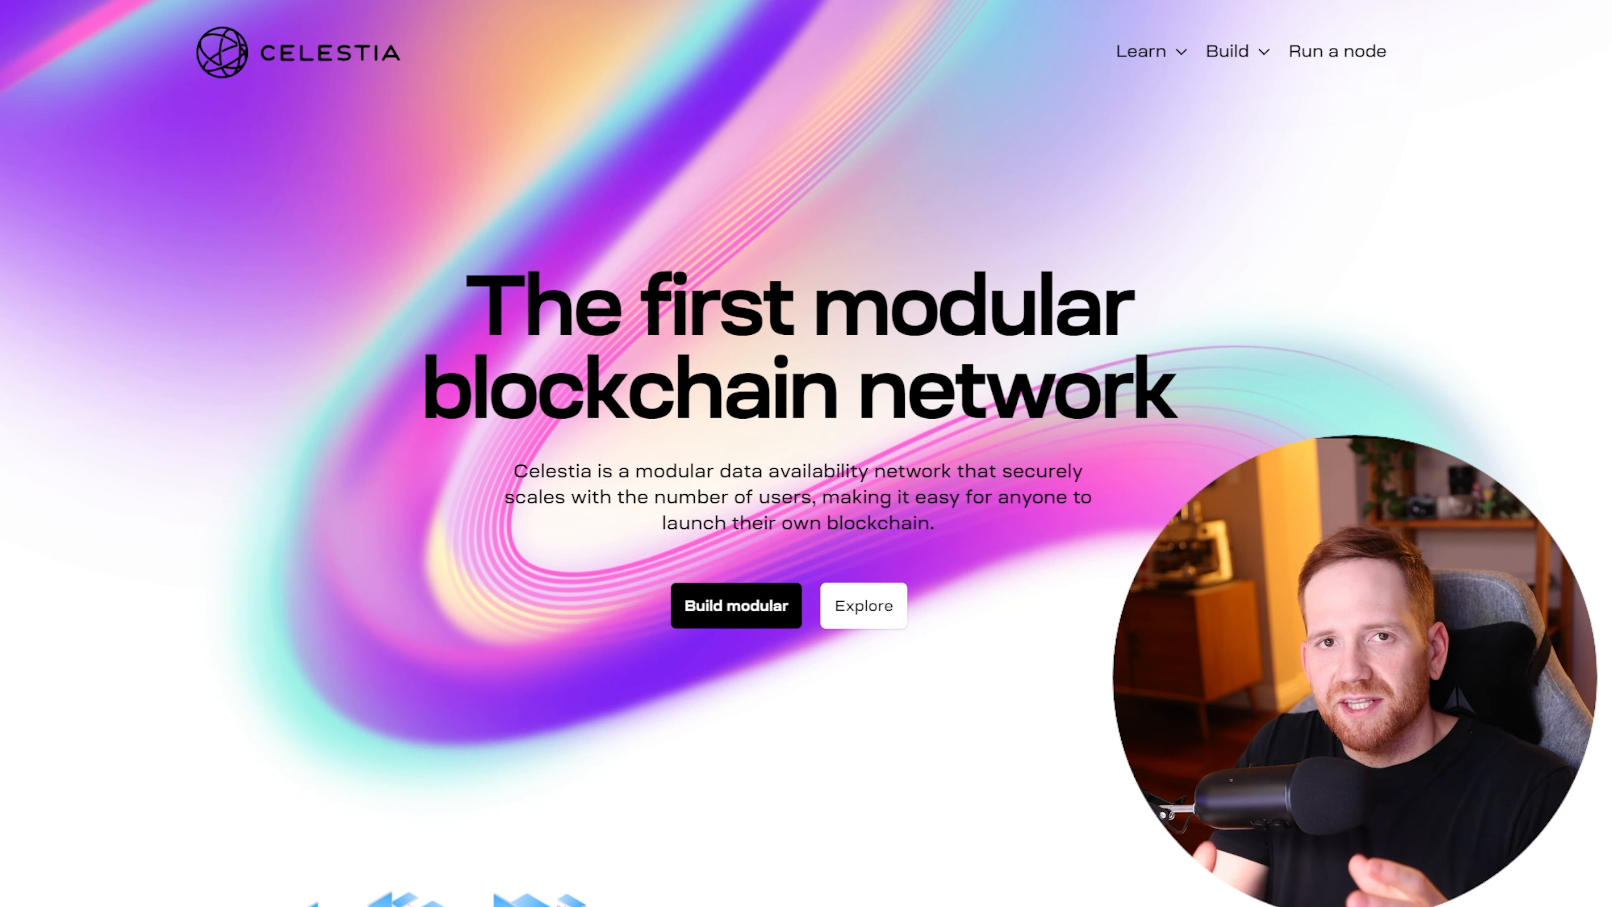
Step: Scroll down the celestia.org homepage introducing the modular blockchain network
{"action": "scroll", "scroll_direction": "down", "scroll_amount": 3}
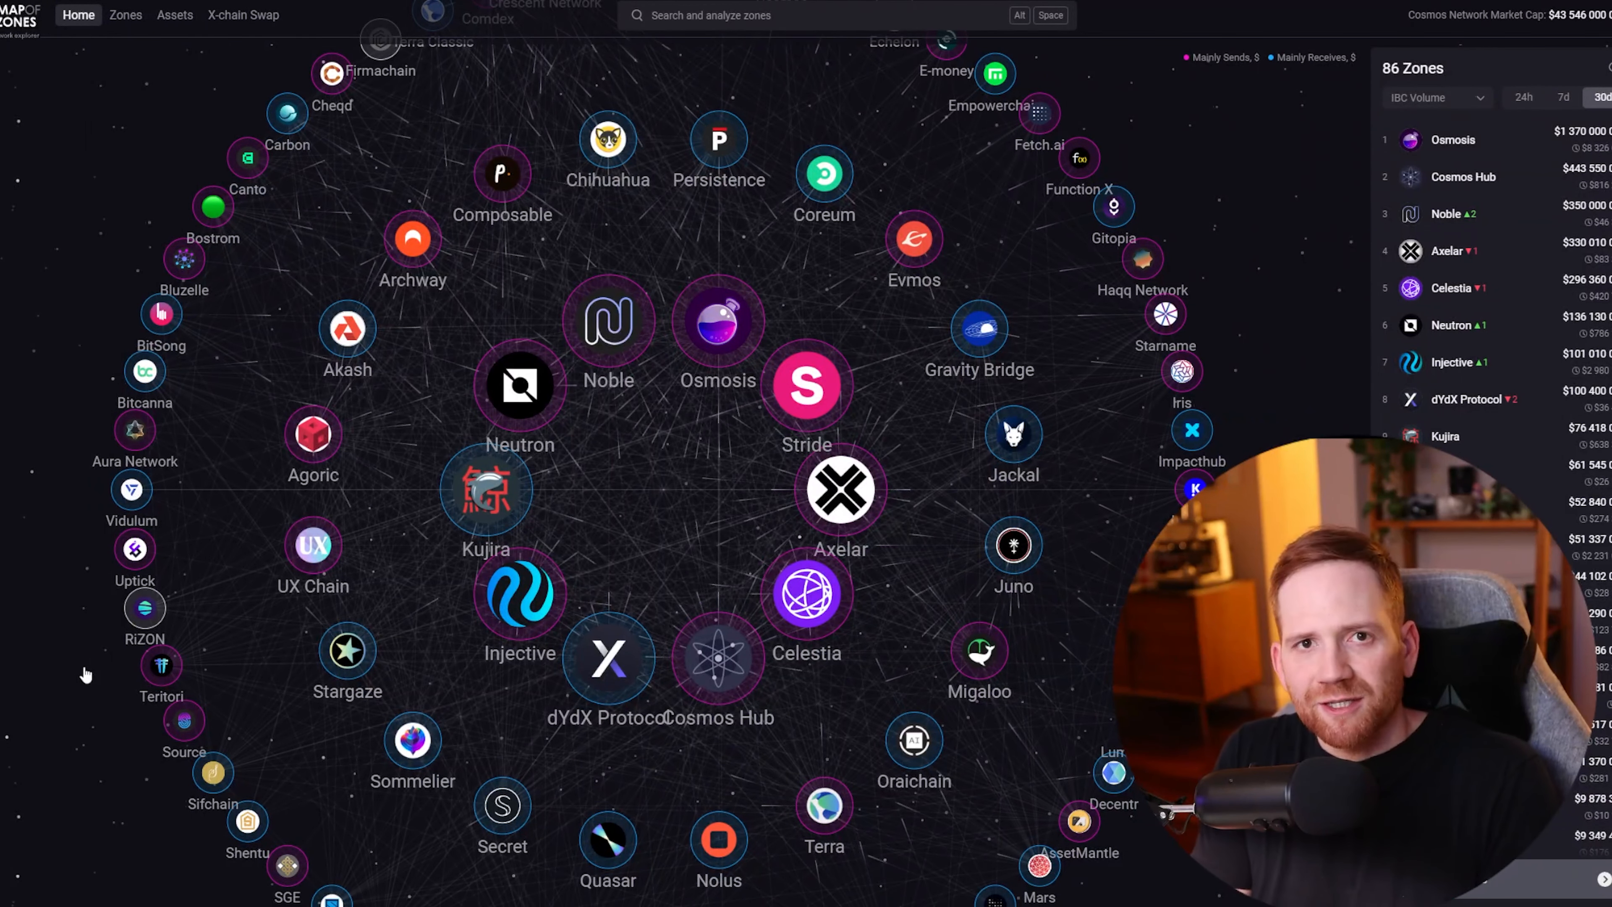
Step: Focus Map of Zones on Celestia to show its peers and $296M 30-day IBC volume overview
{"action": "left_click", "coordinate": [806, 594]}
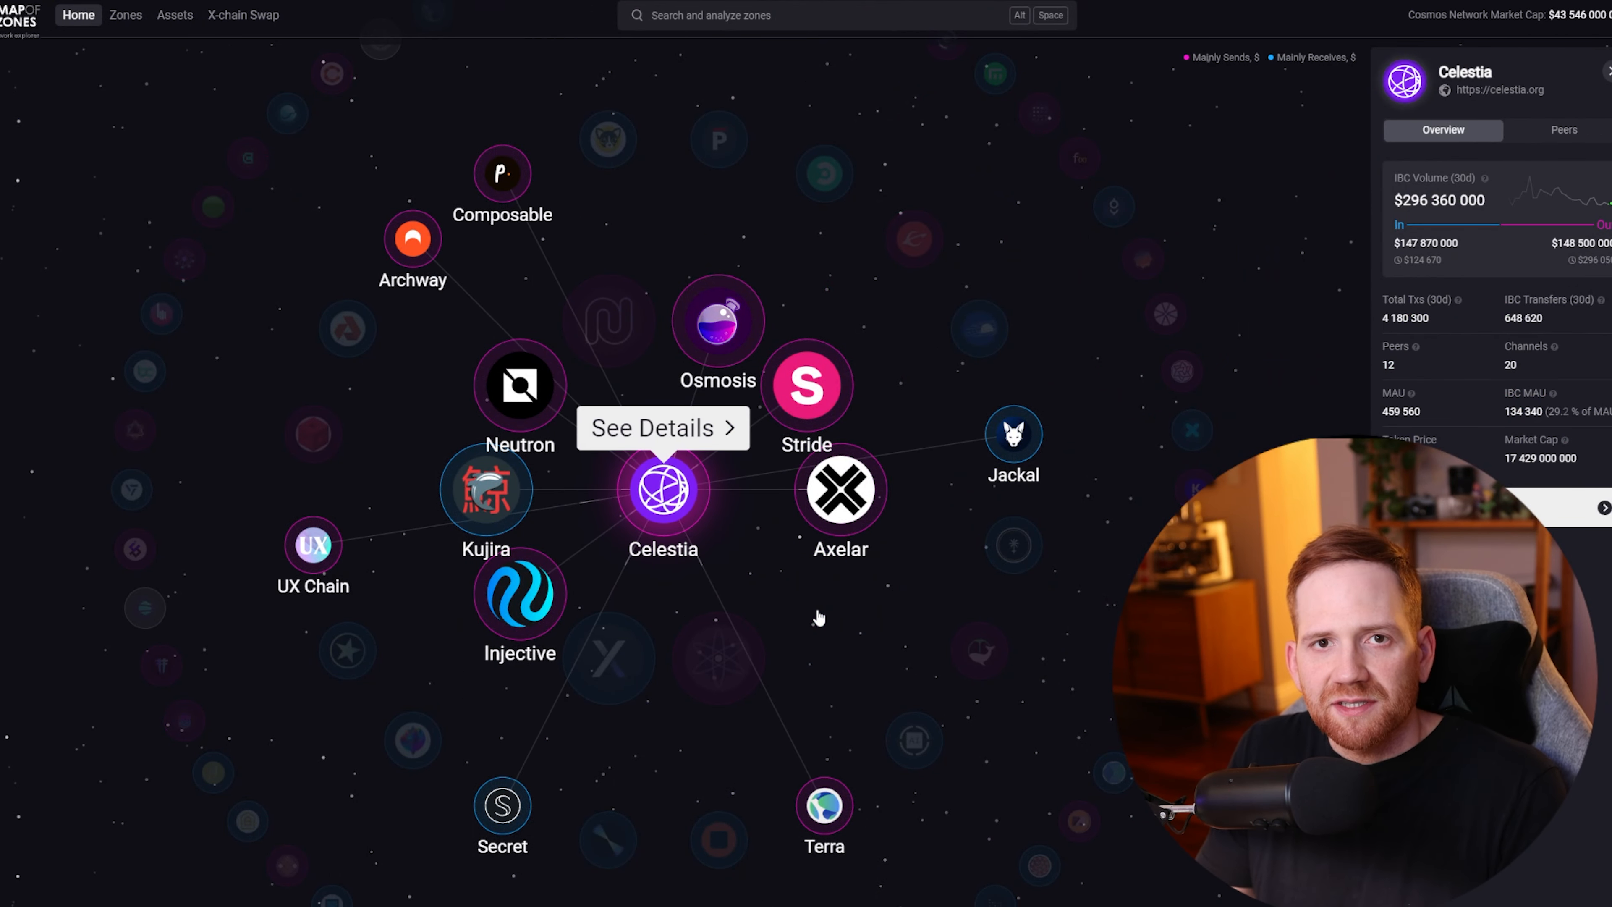
{"action": "left_click", "coordinate": [662, 427]}
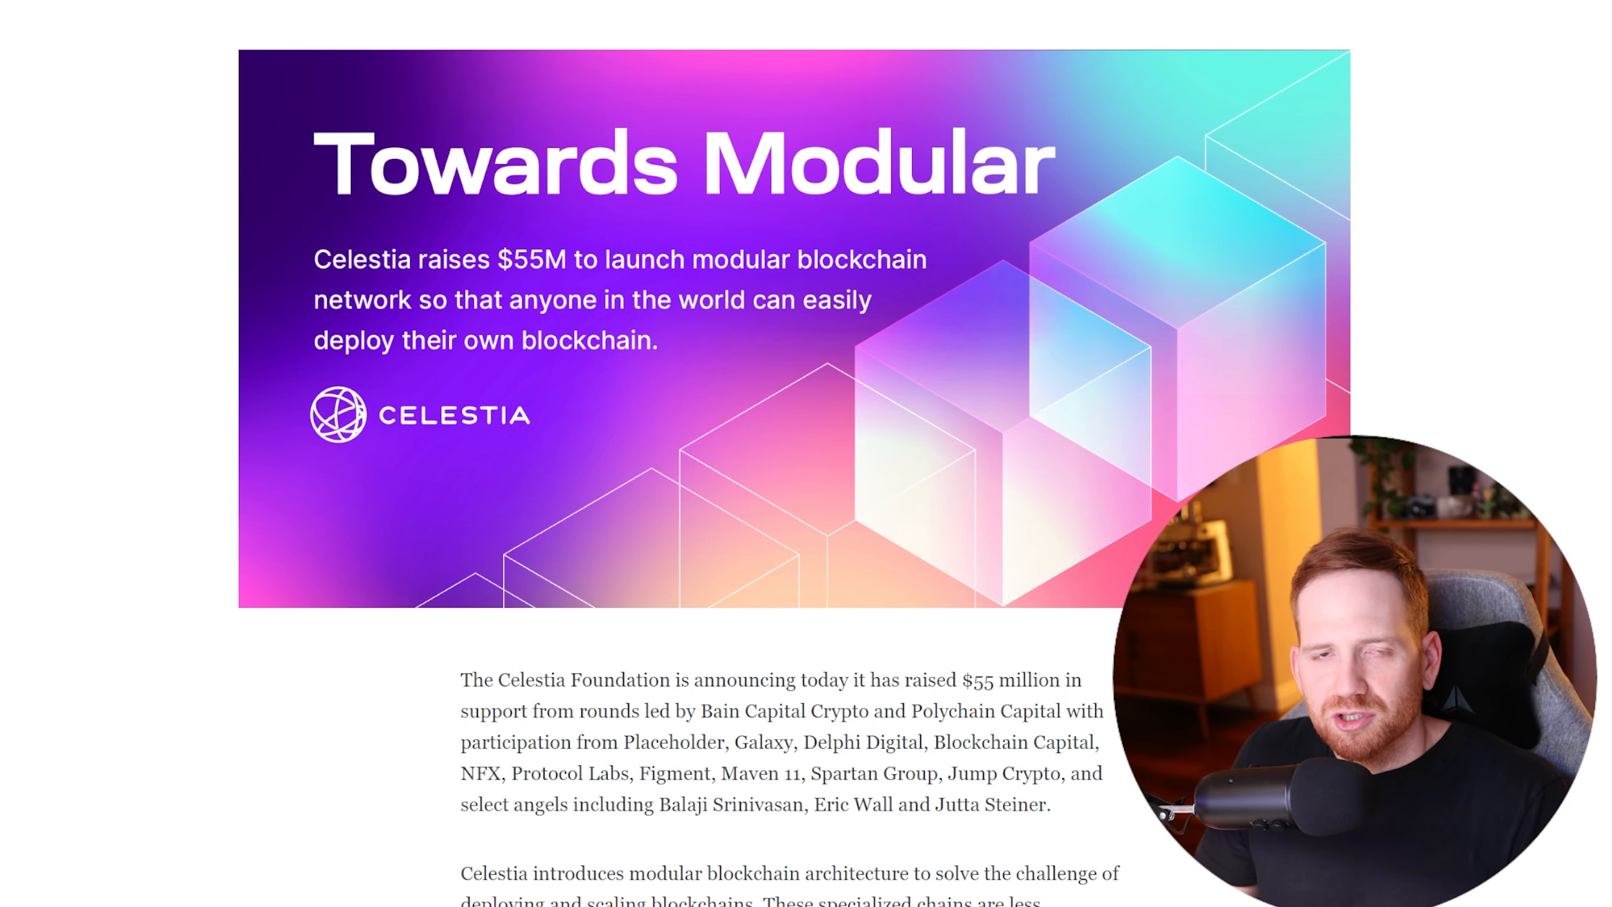
Step: Scroll the 'Celestia mainnet is live' post down to the Celestia Ecosystem map
{"action": "scroll", "scroll_direction": "down", "scroll_amount": 3}
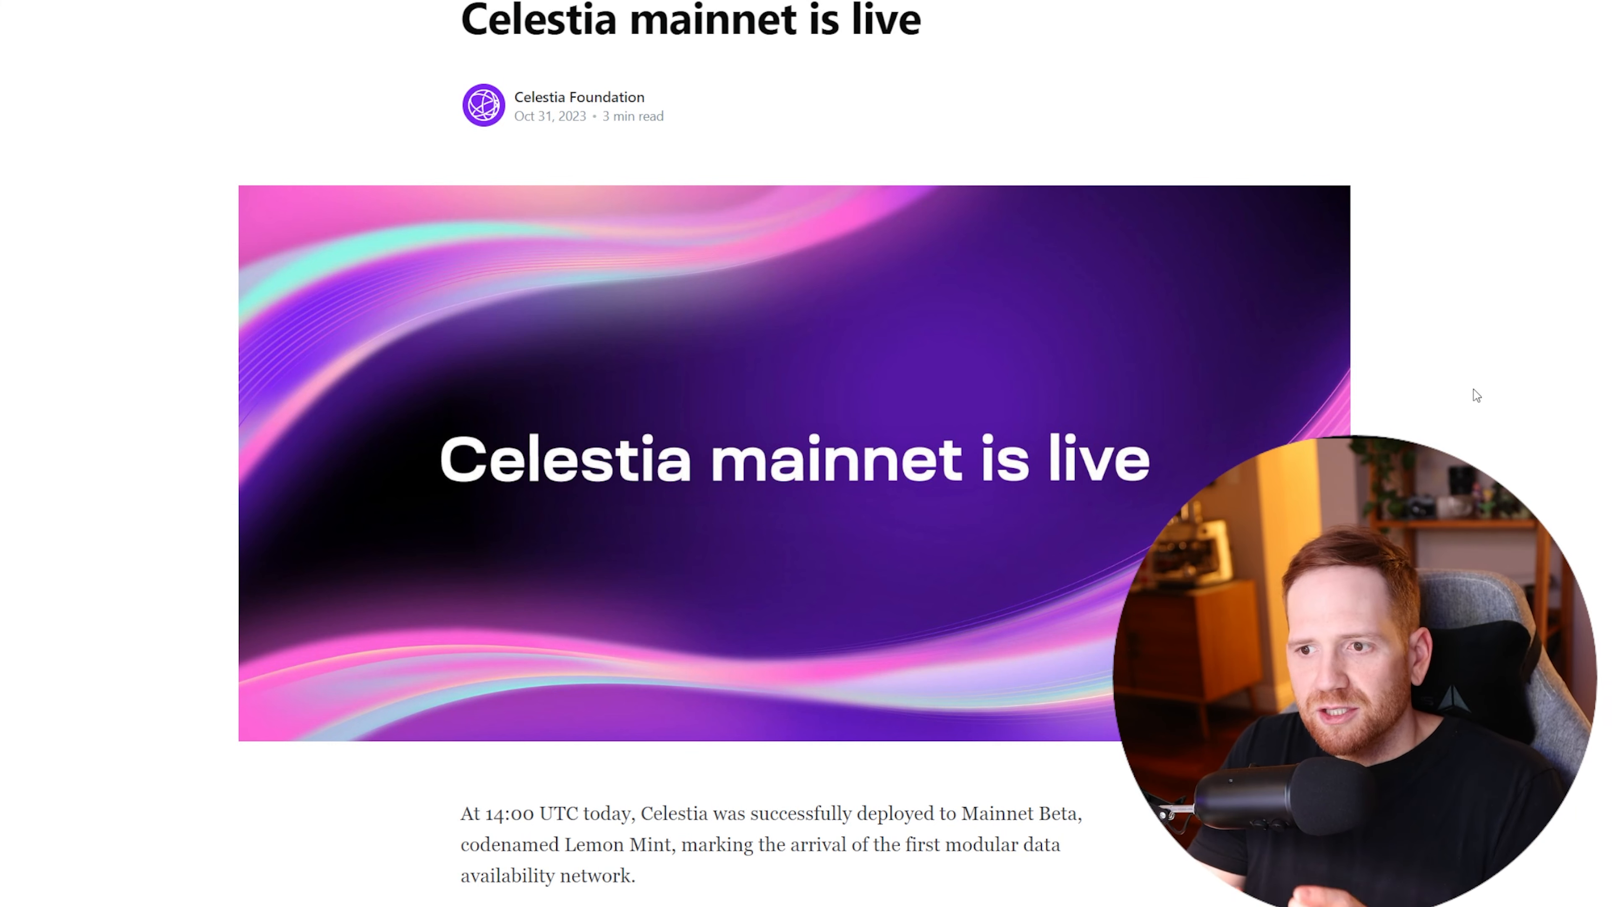
{"action": "scroll", "scroll_direction": "down", "scroll_amount": 3}
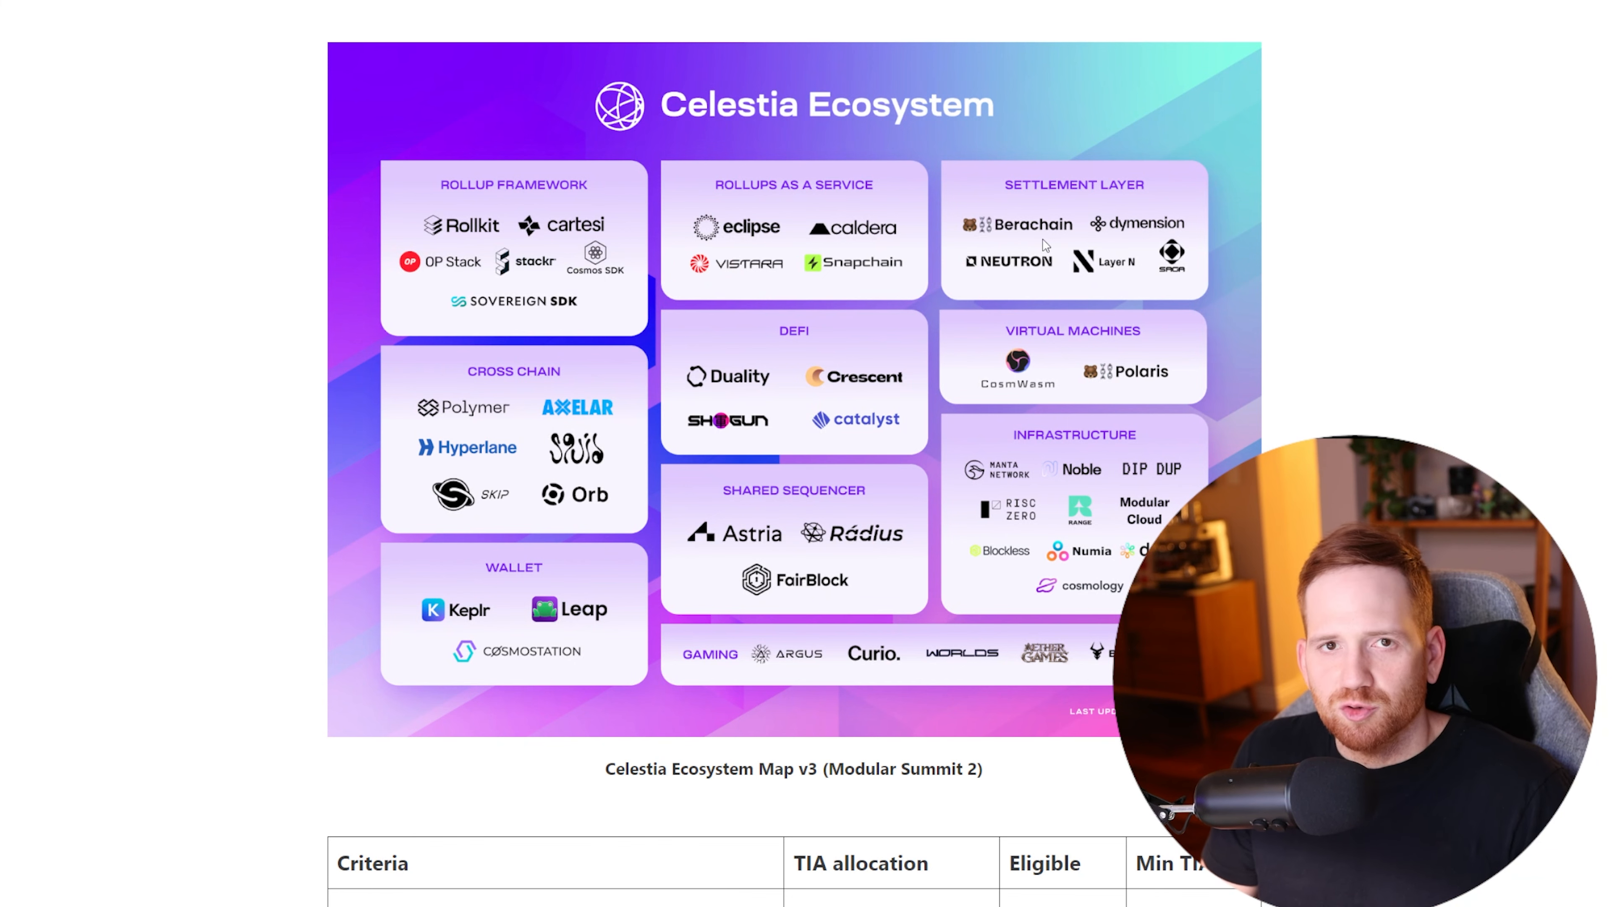
{"action": "mouse_move", "coordinate": [1132, 233]}
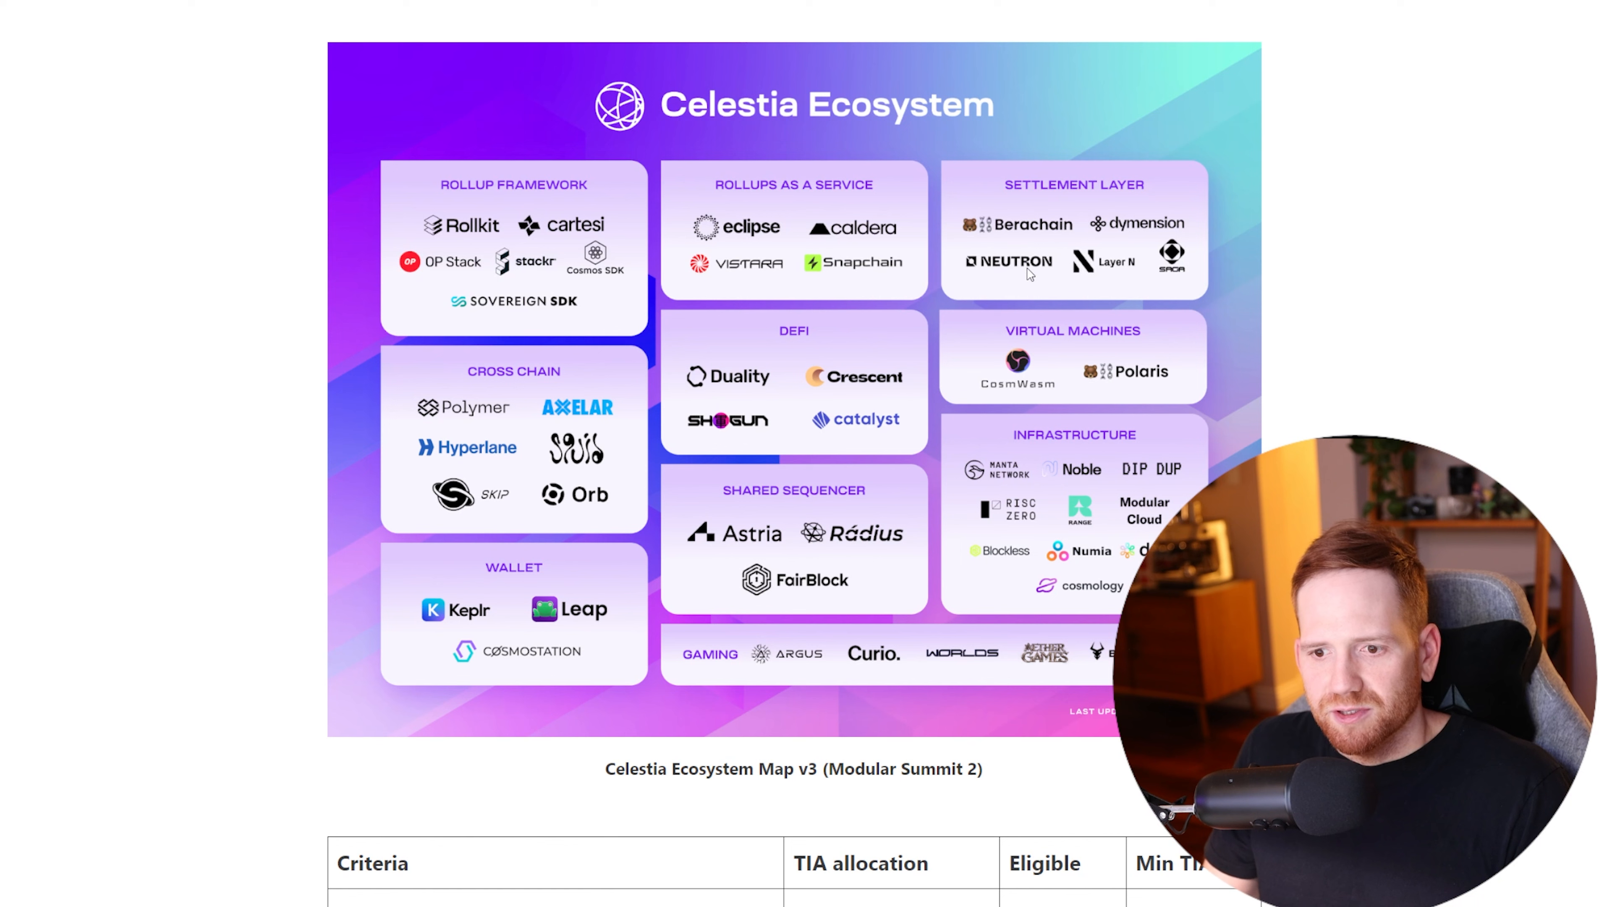
{"action": "mouse_move", "coordinate": [746, 251]}
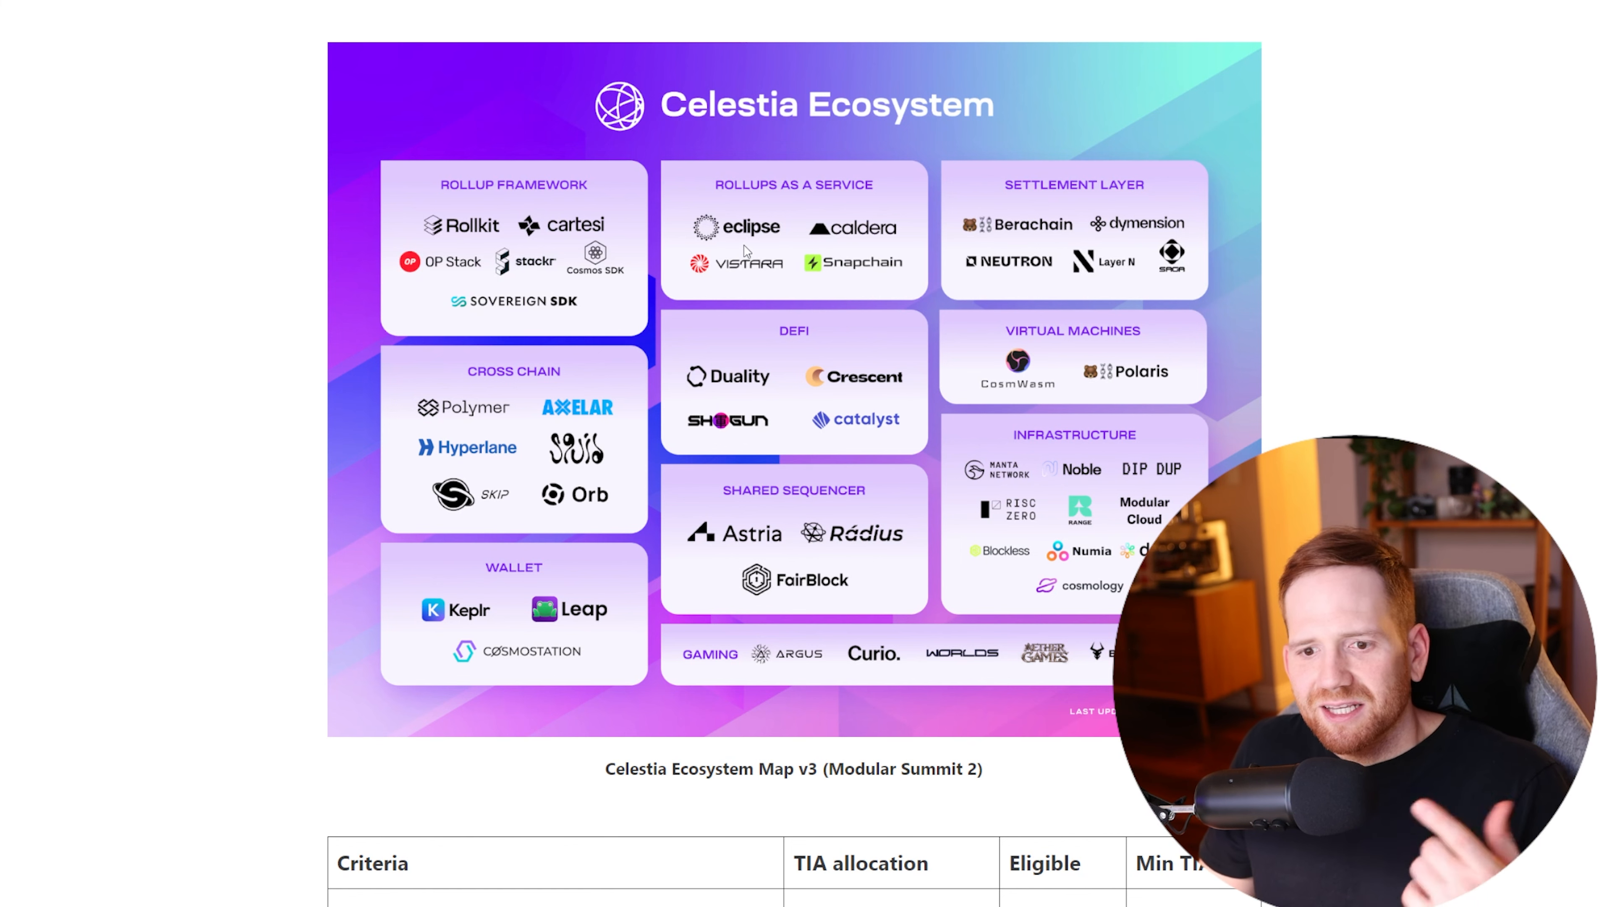
{"action": "mouse_move", "coordinate": [491, 450]}
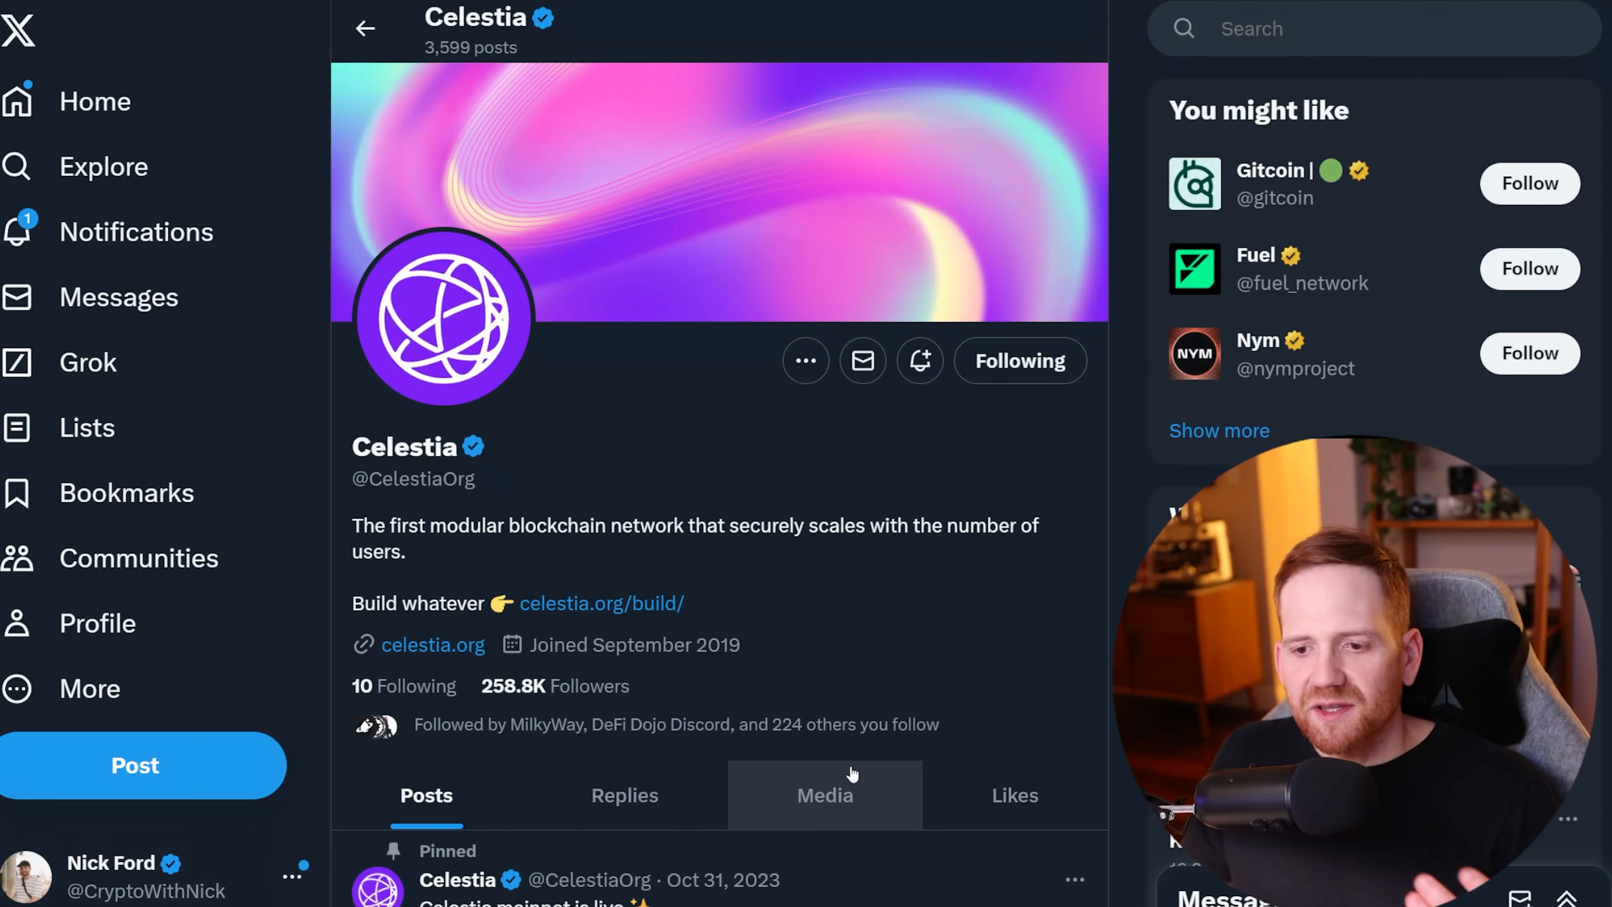
{"action": "scroll", "scroll_direction": "down", "scroll_amount": 3}
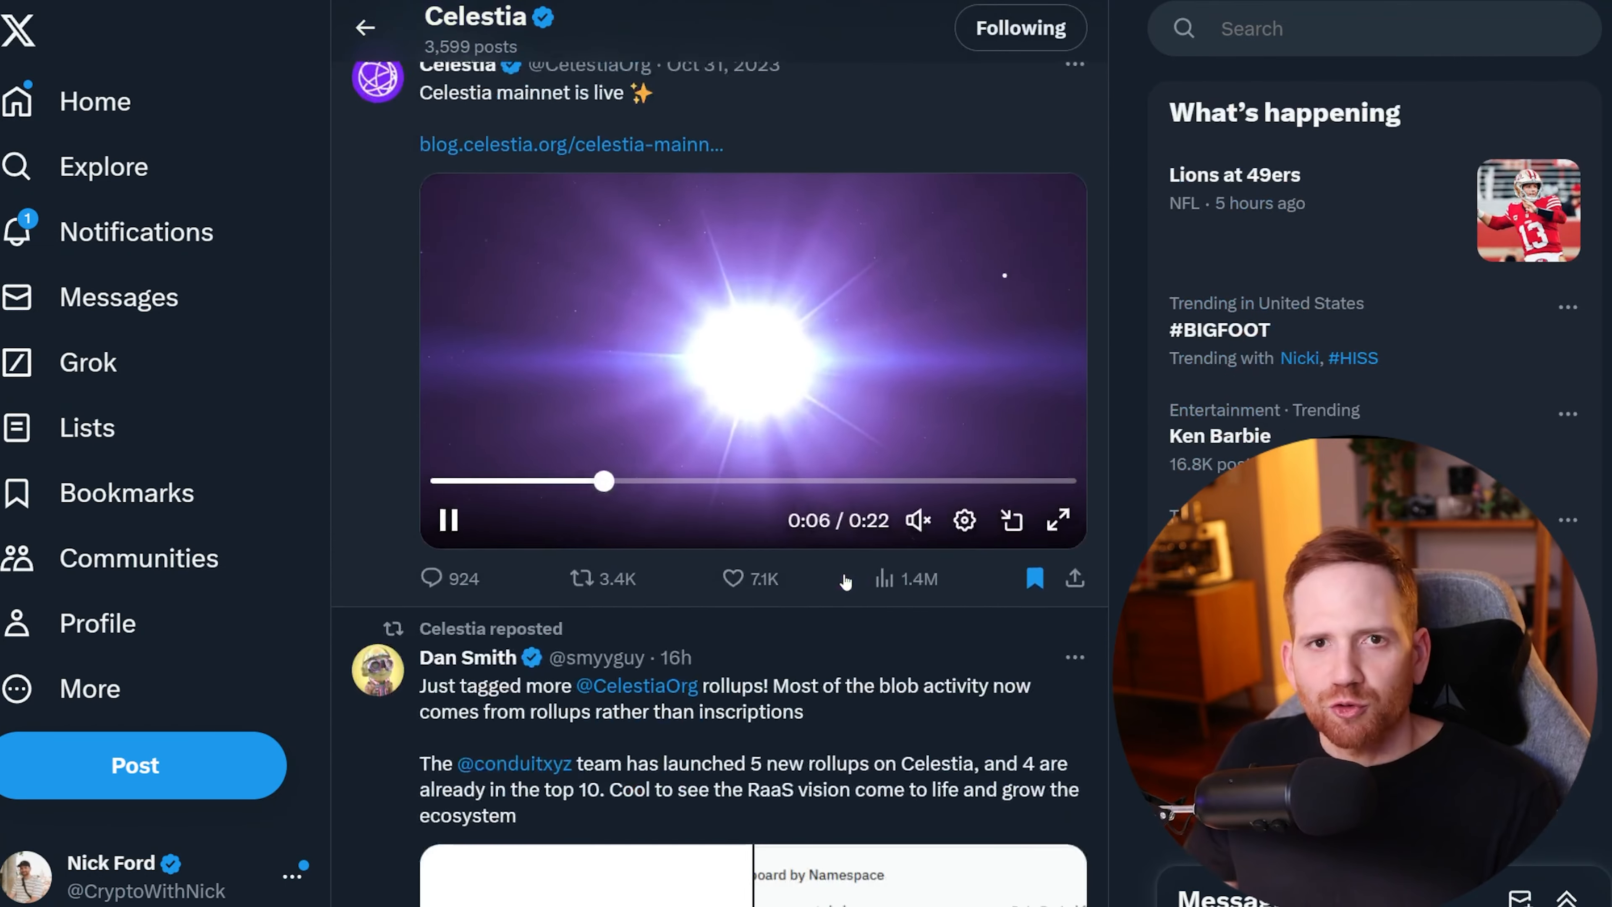
{"action": "scroll", "scroll_direction": "down", "scroll_amount": 3}
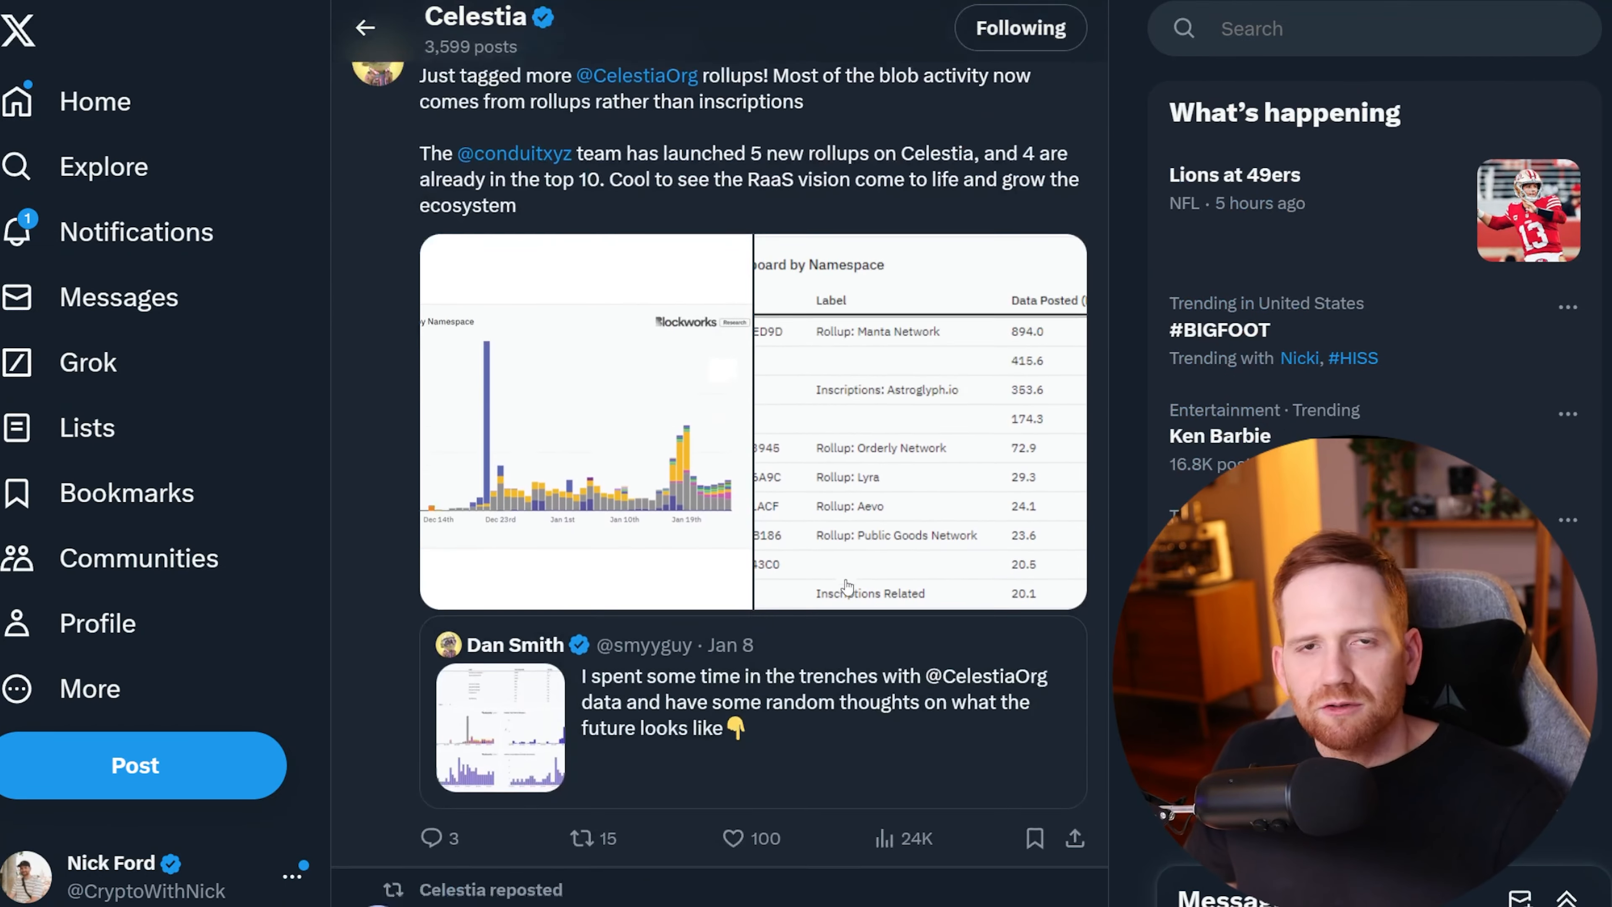
{"action": "scroll", "scroll_direction": "down", "scroll_amount": 3}
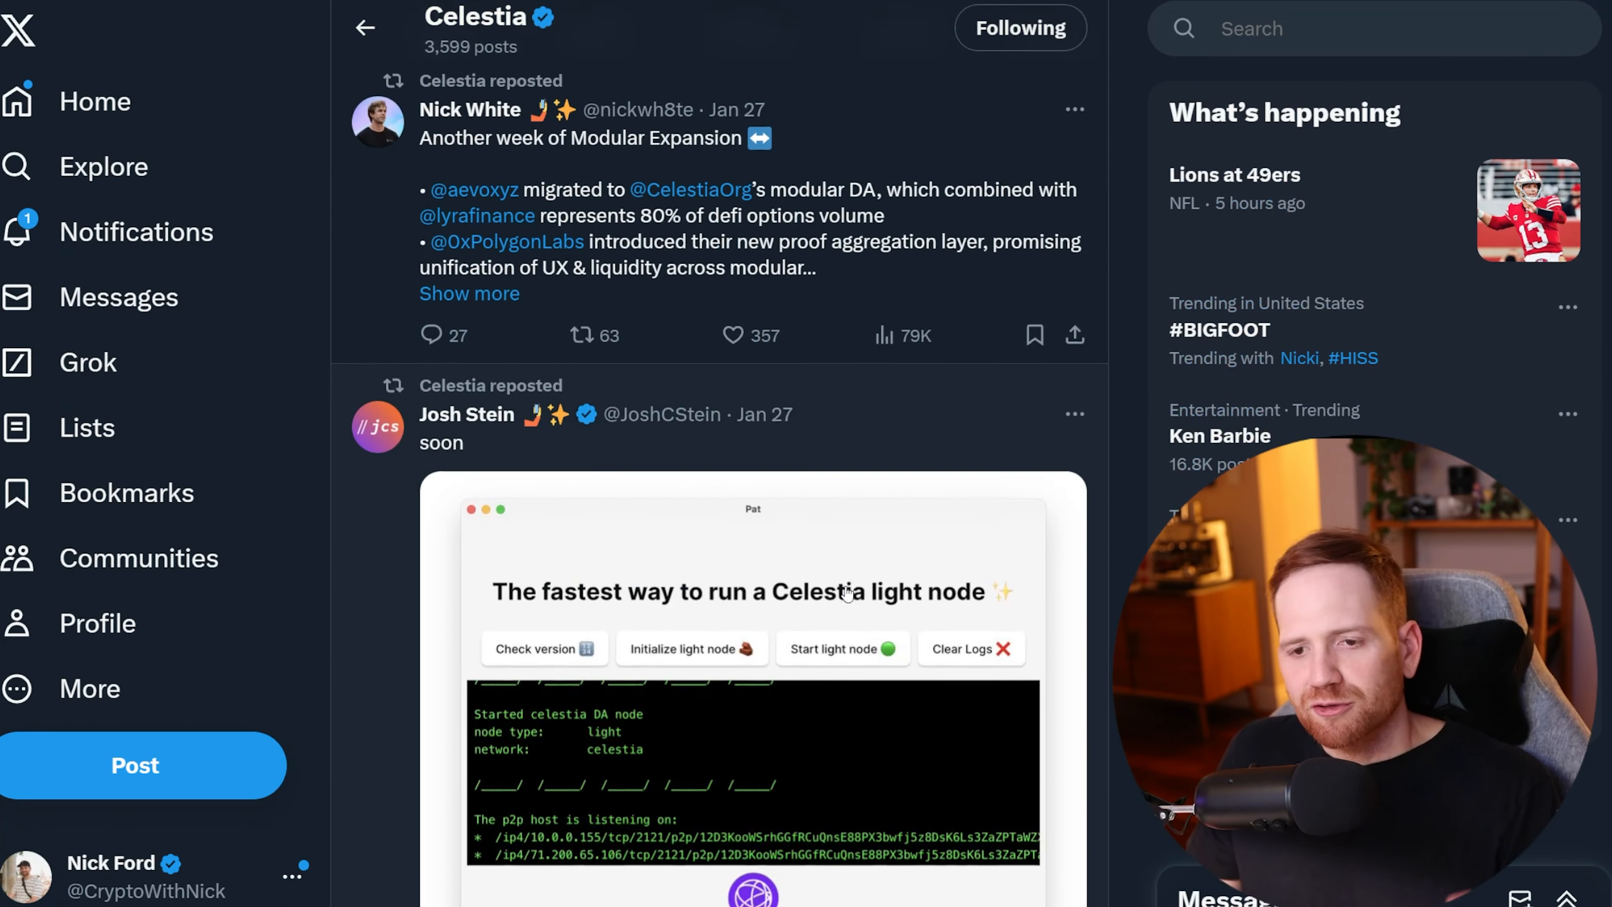
{"action": "scroll", "scroll_direction": "down", "scroll_amount": 3}
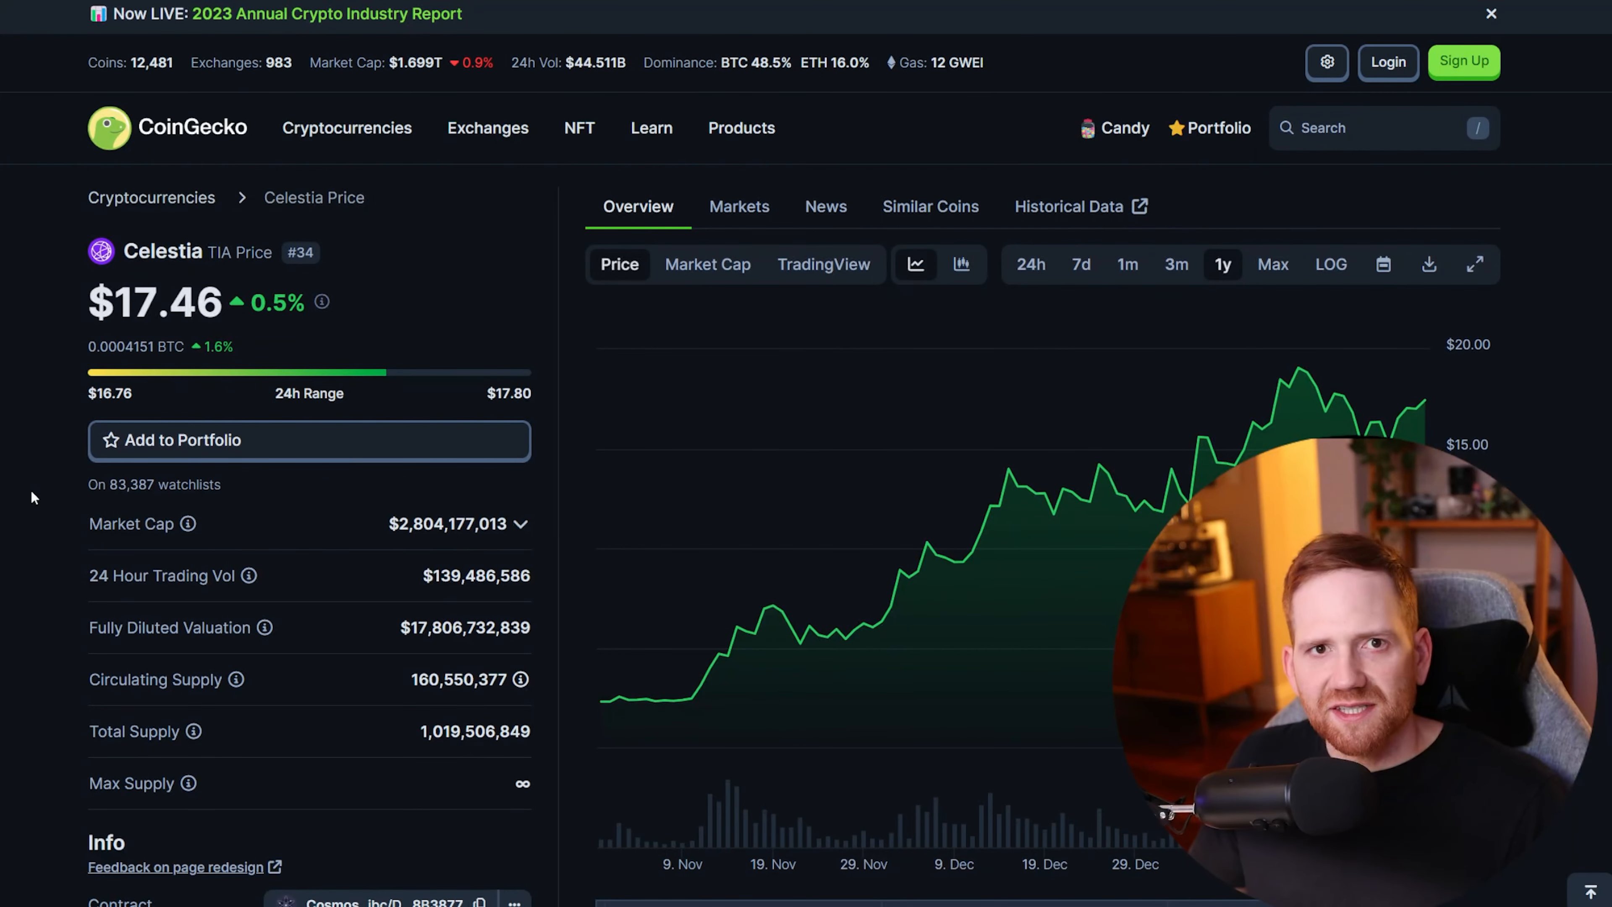
{"action": "mouse_move", "coordinate": [635, 699]}
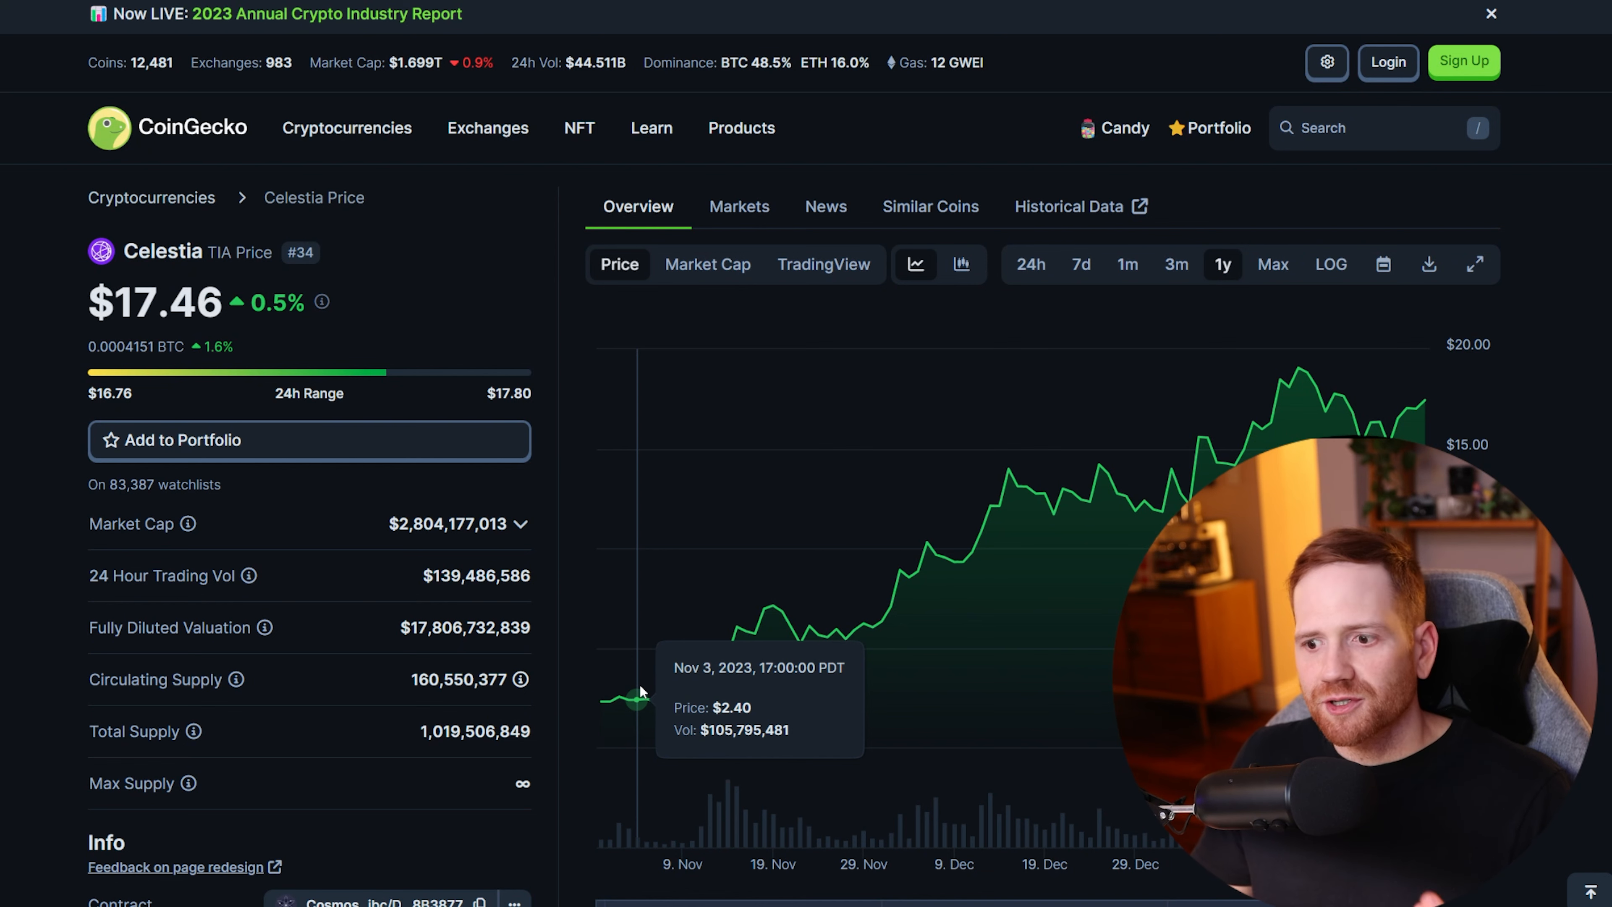
{"action": "mouse_move", "coordinate": [939, 558]}
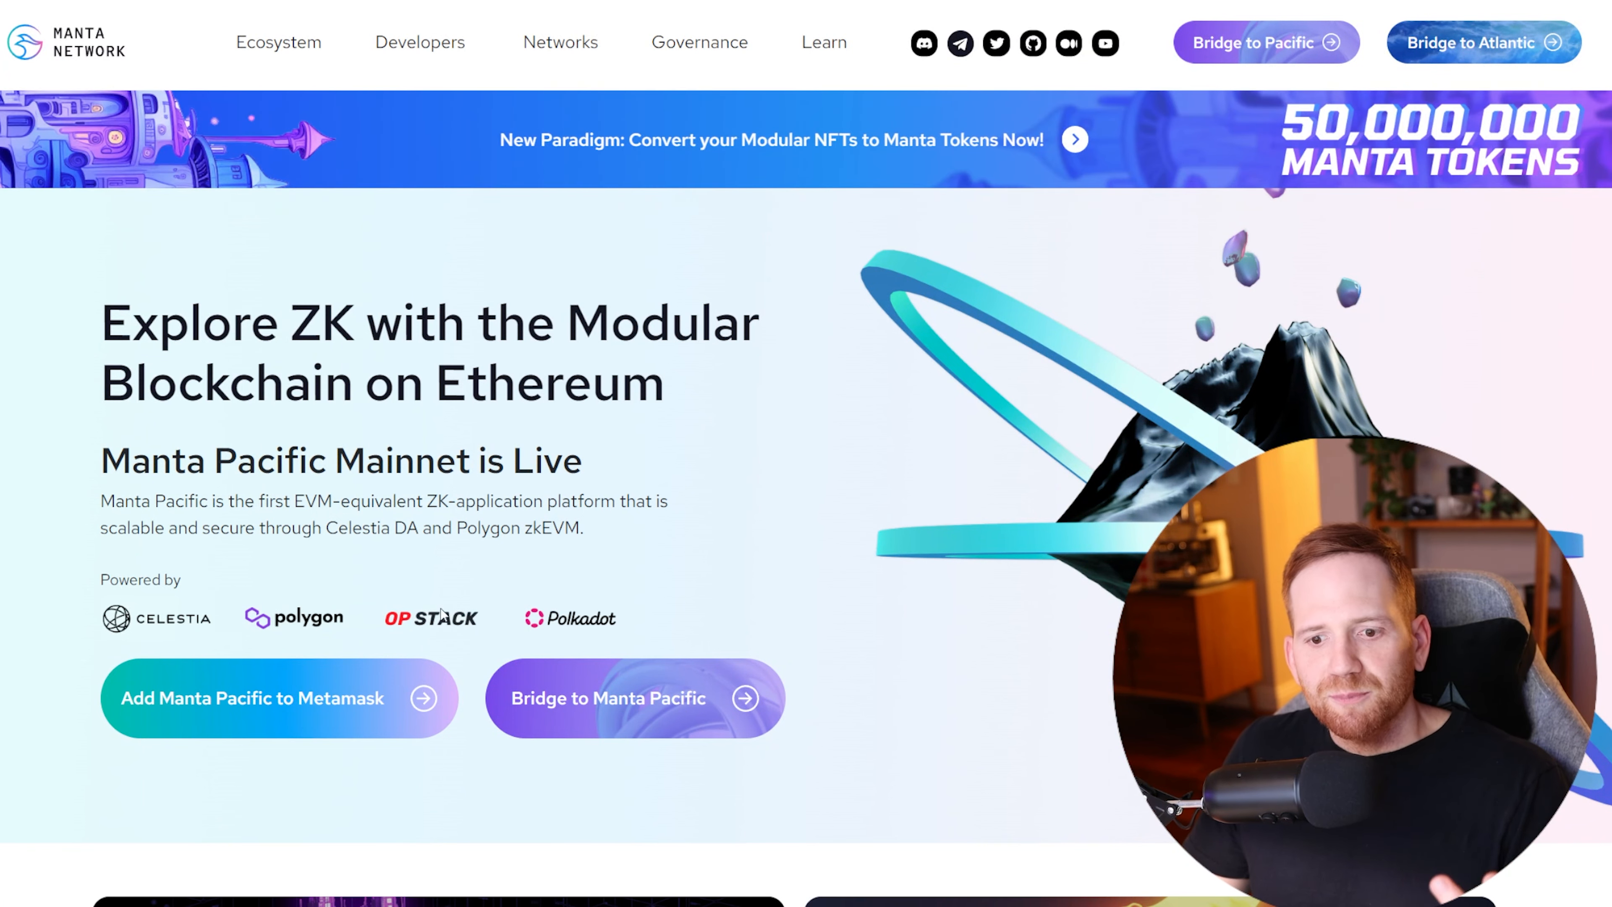
Step: Scroll down Manta Network's homepage to the 'Modularity for Lower Gas Fees' Celestia section
{"action": "scroll", "scroll_direction": "down", "scroll_amount": 3}
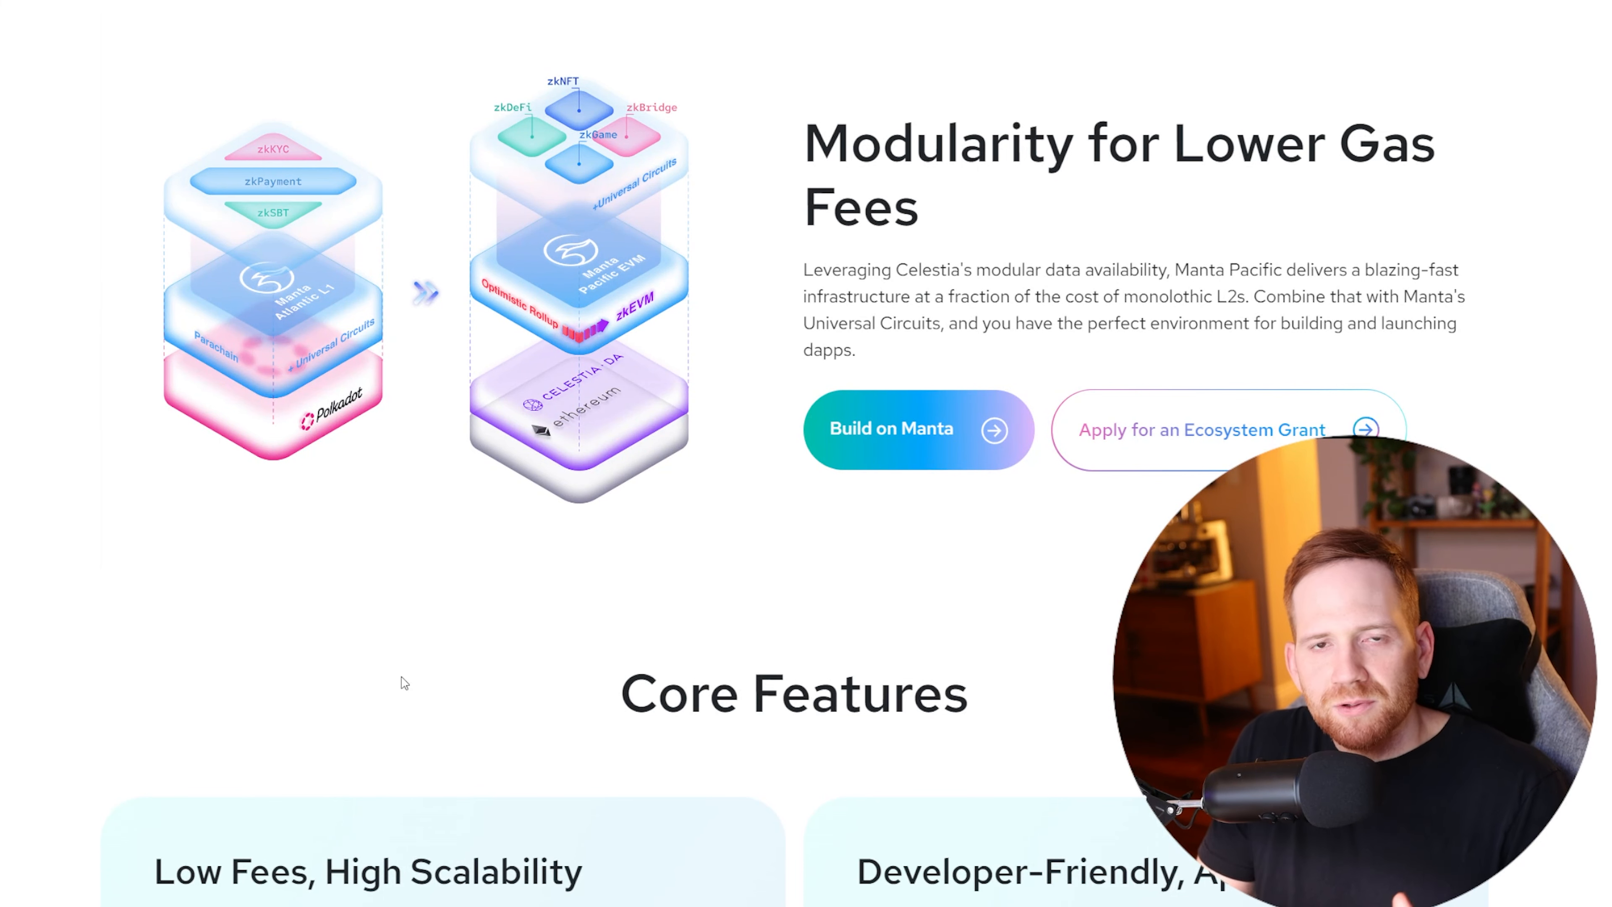
{"action": "mouse_move", "coordinate": [661, 399]}
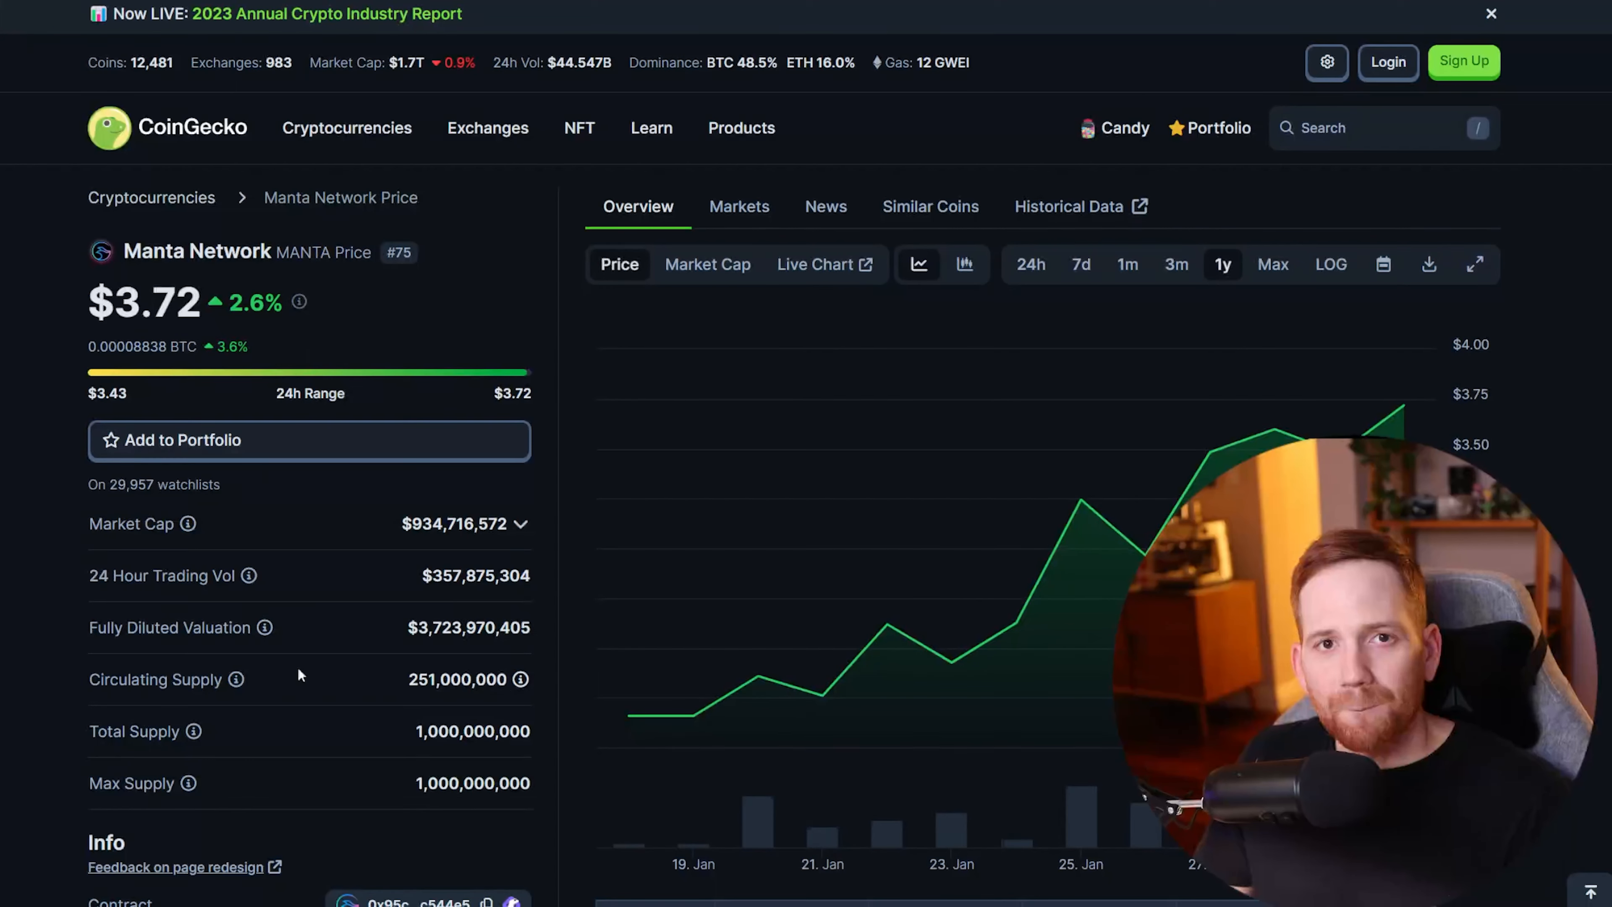
{"action": "mouse_move", "coordinate": [694, 714]}
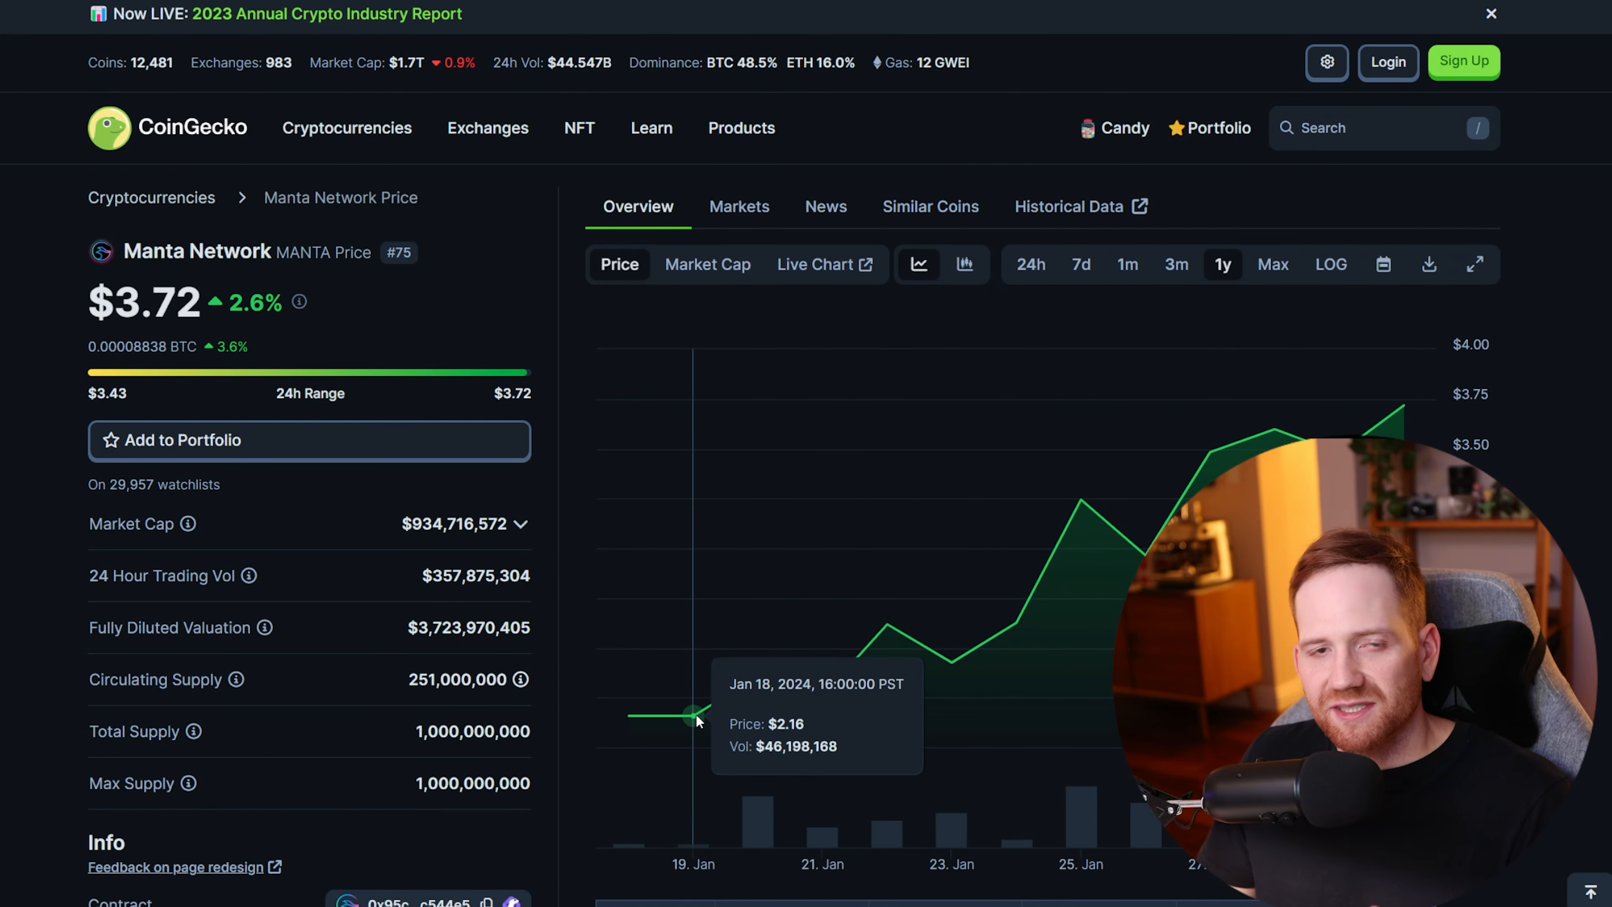
{"action": "mouse_move", "coordinate": [1203, 450]}
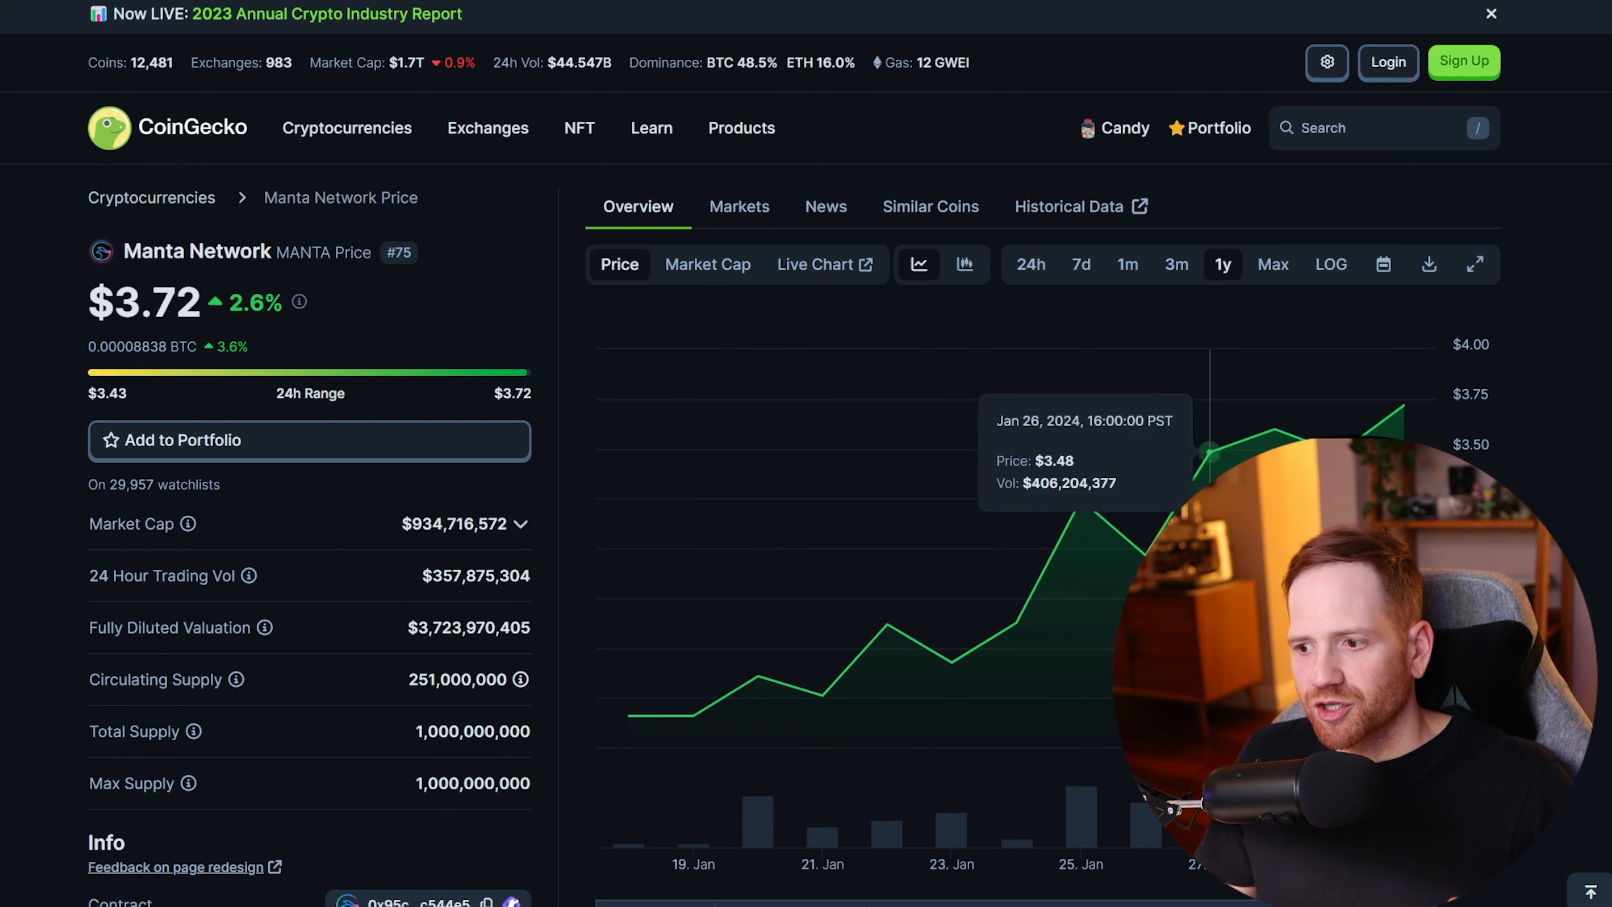
{"action": "mouse_move", "coordinate": [1397, 407]}
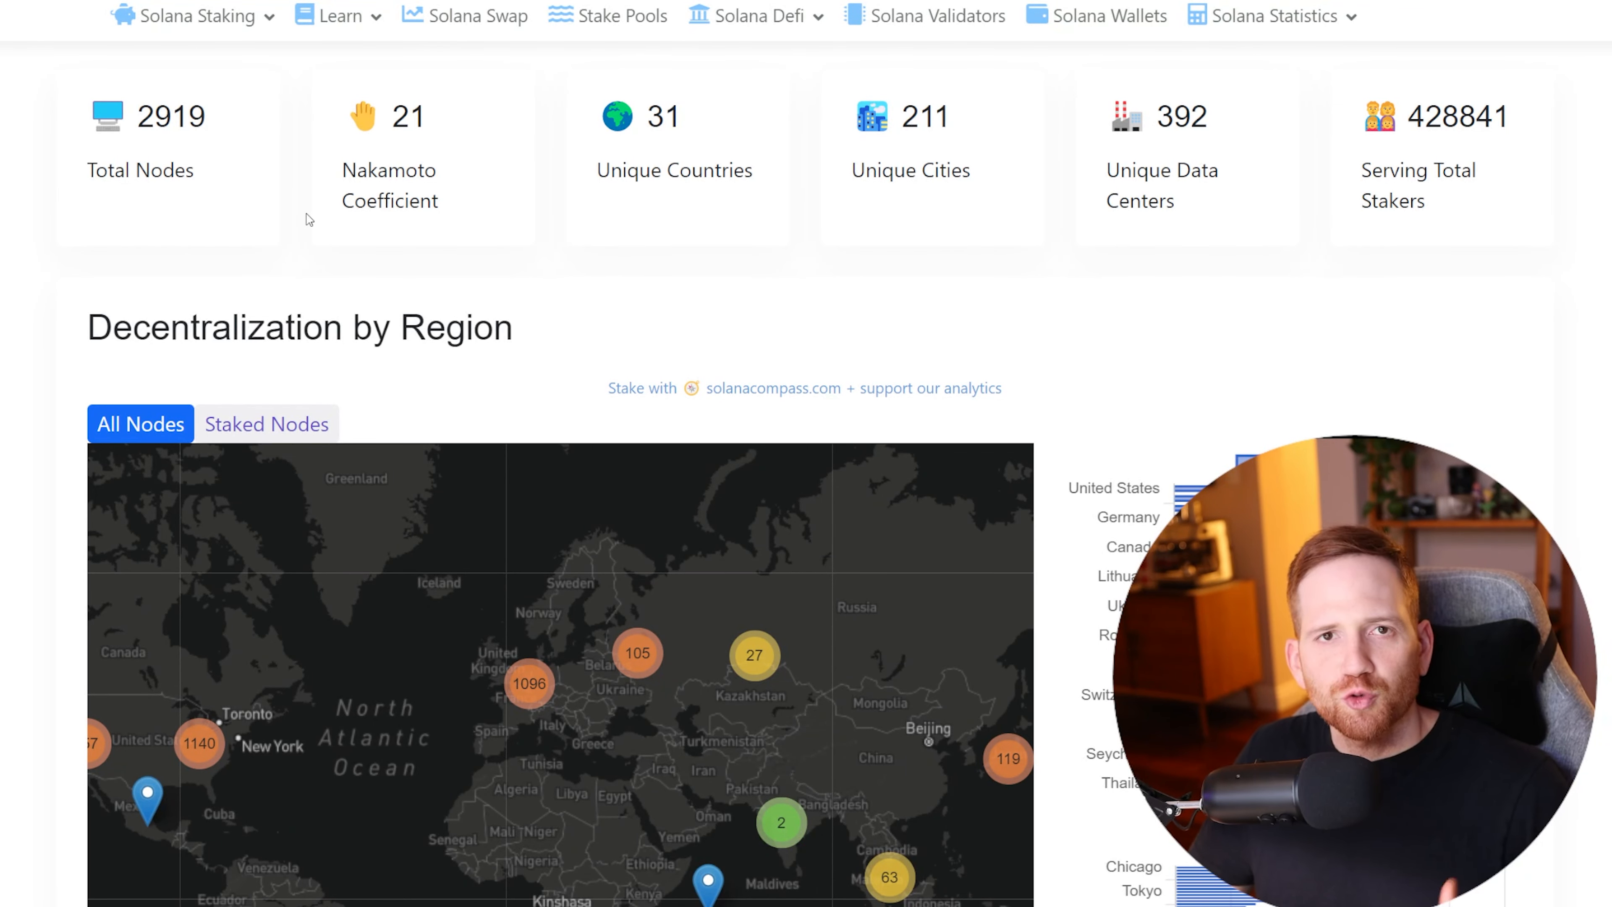
{"action": "mouse_move", "coordinate": [424, 210]}
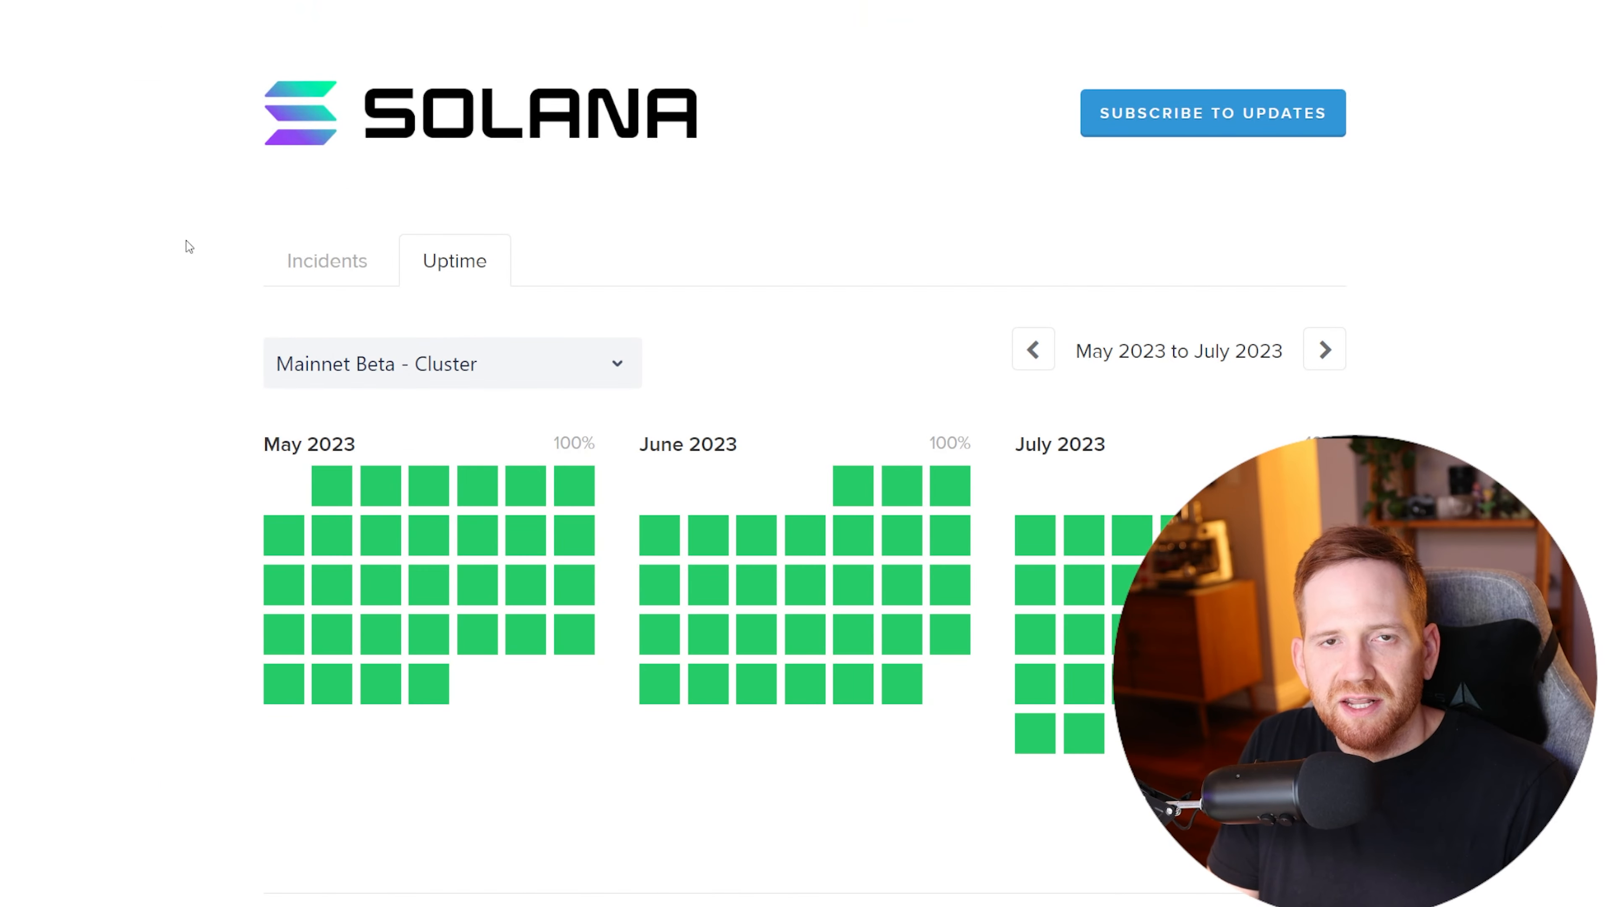
{"action": "mouse_move", "coordinate": [926, 365]}
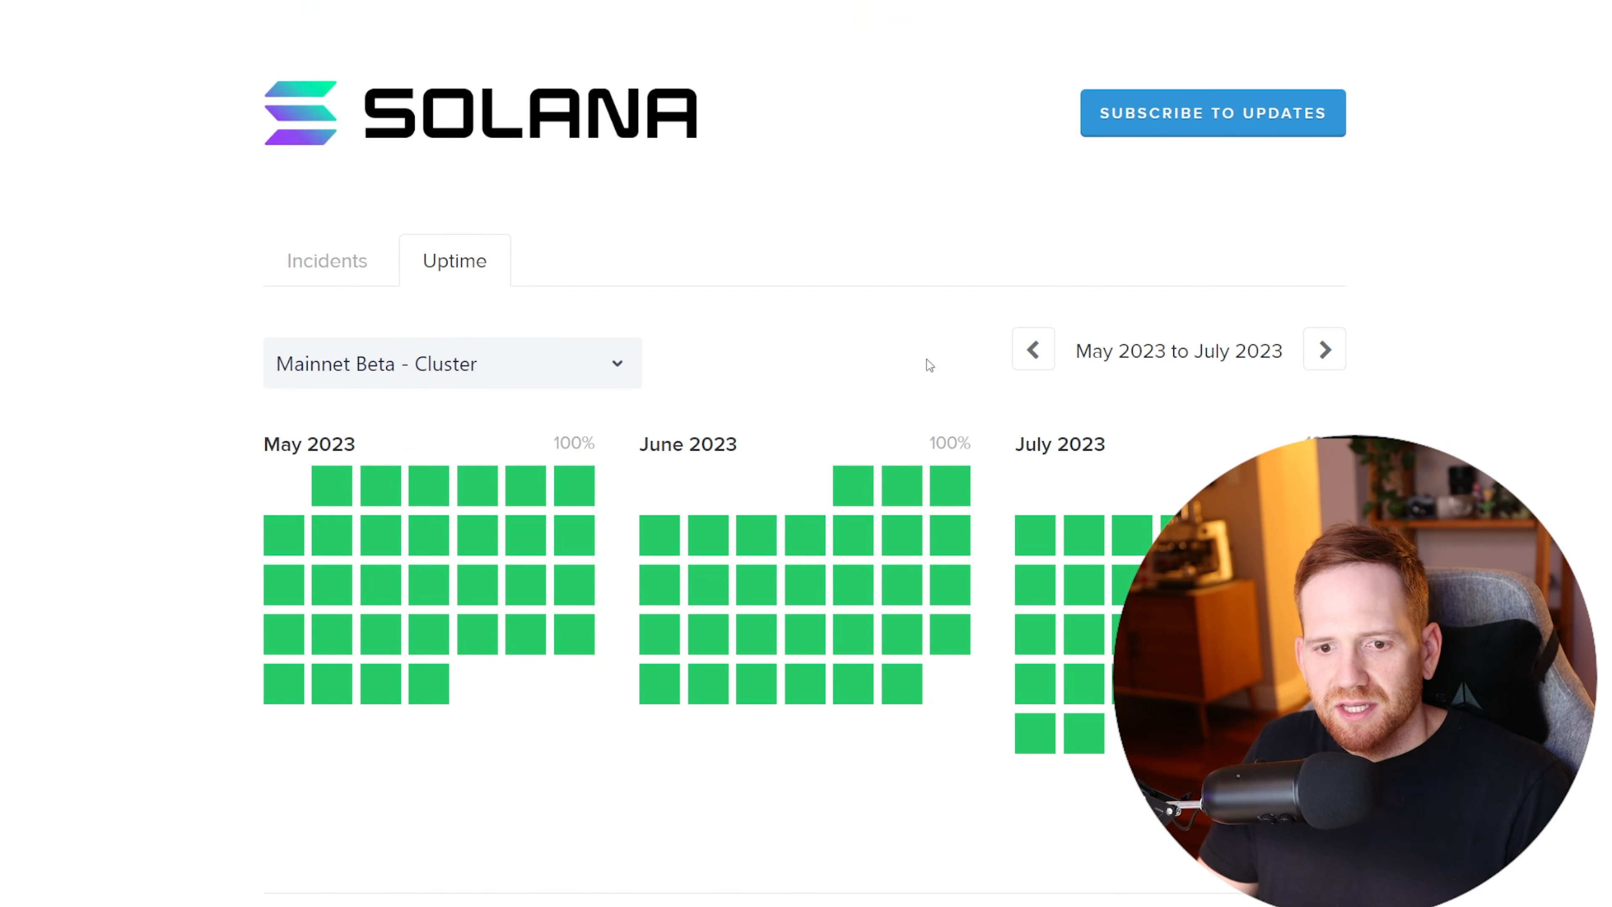
Step: Advance Solana's mainnet uptime calendar twice to show later months of 2023
{"action": "left_click", "coordinate": [1324, 349]}
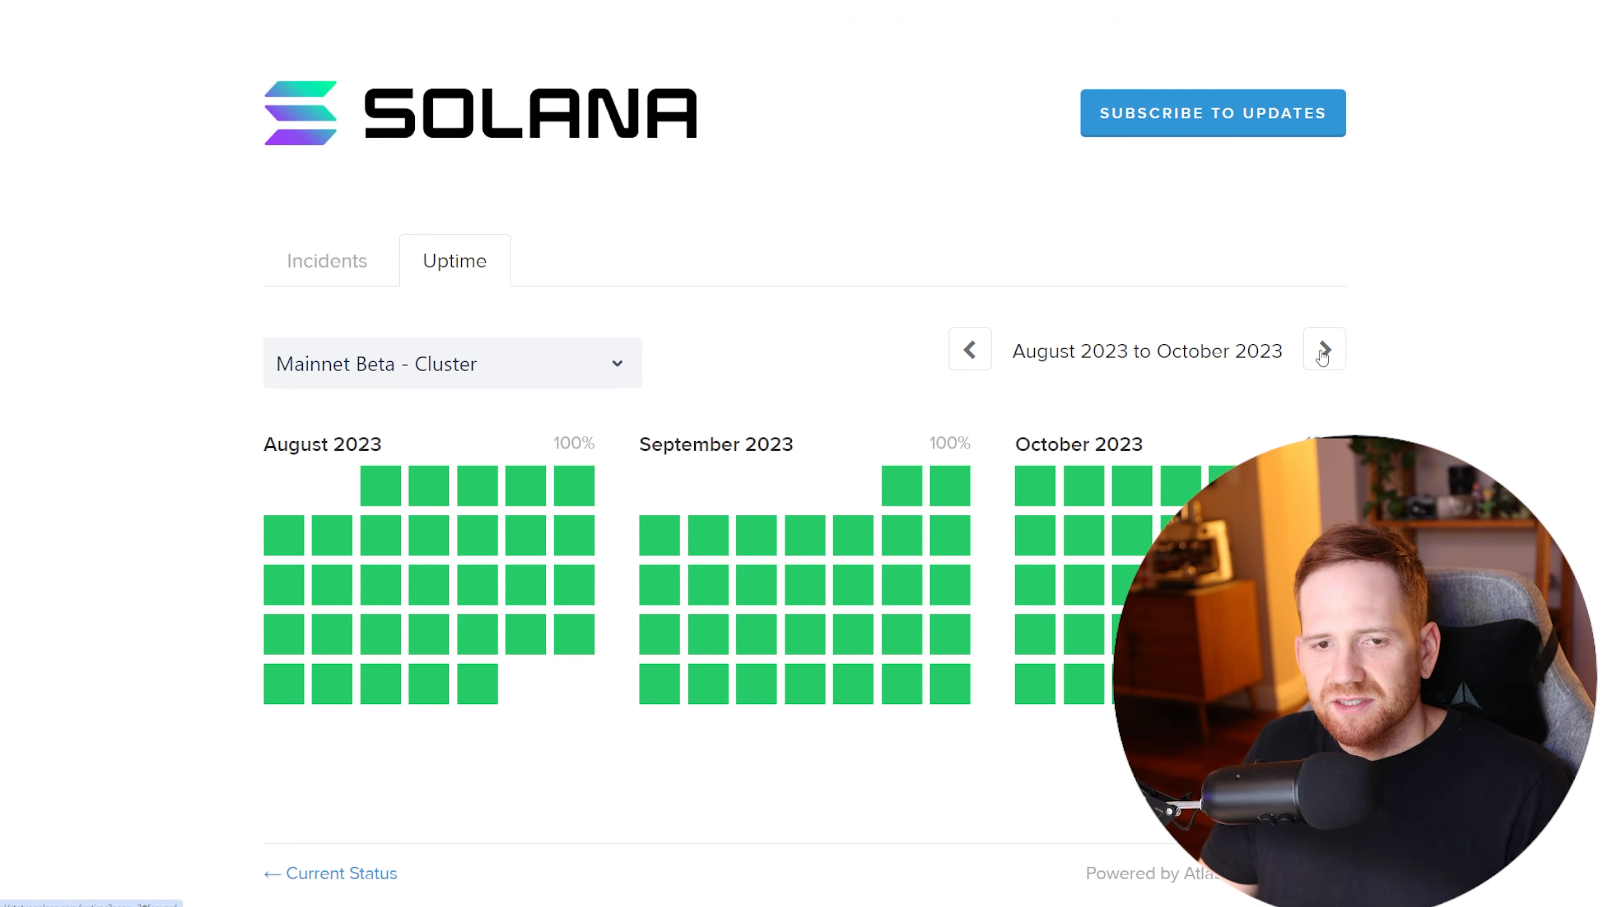
{"action": "left_click", "coordinate": [1324, 349]}
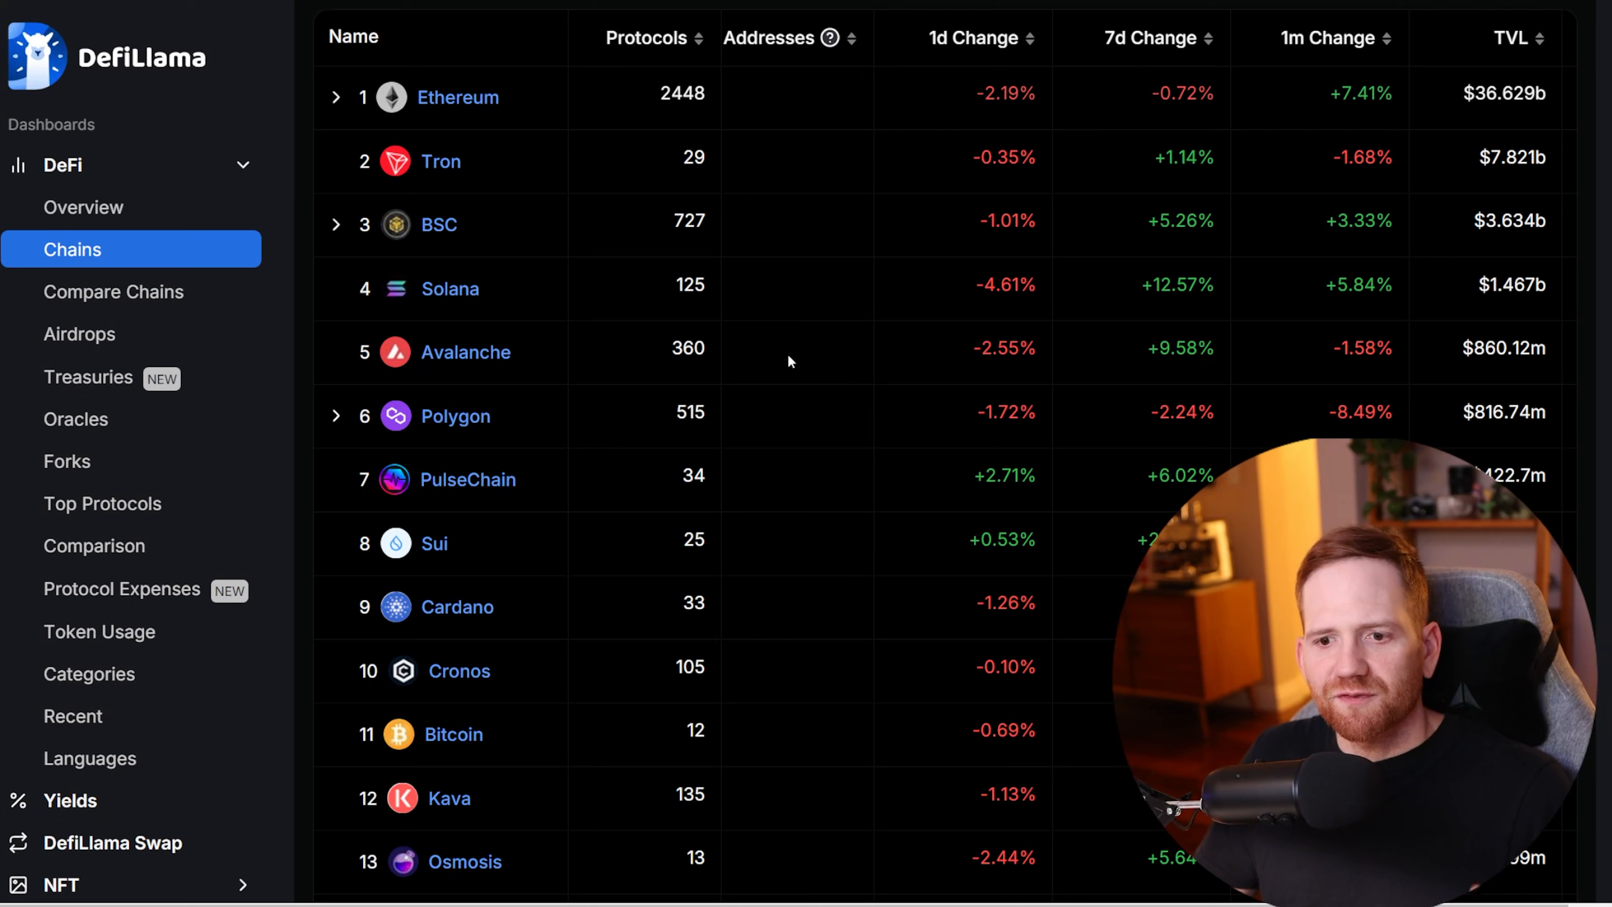
{"action": "mouse_move", "coordinate": [709, 299]}
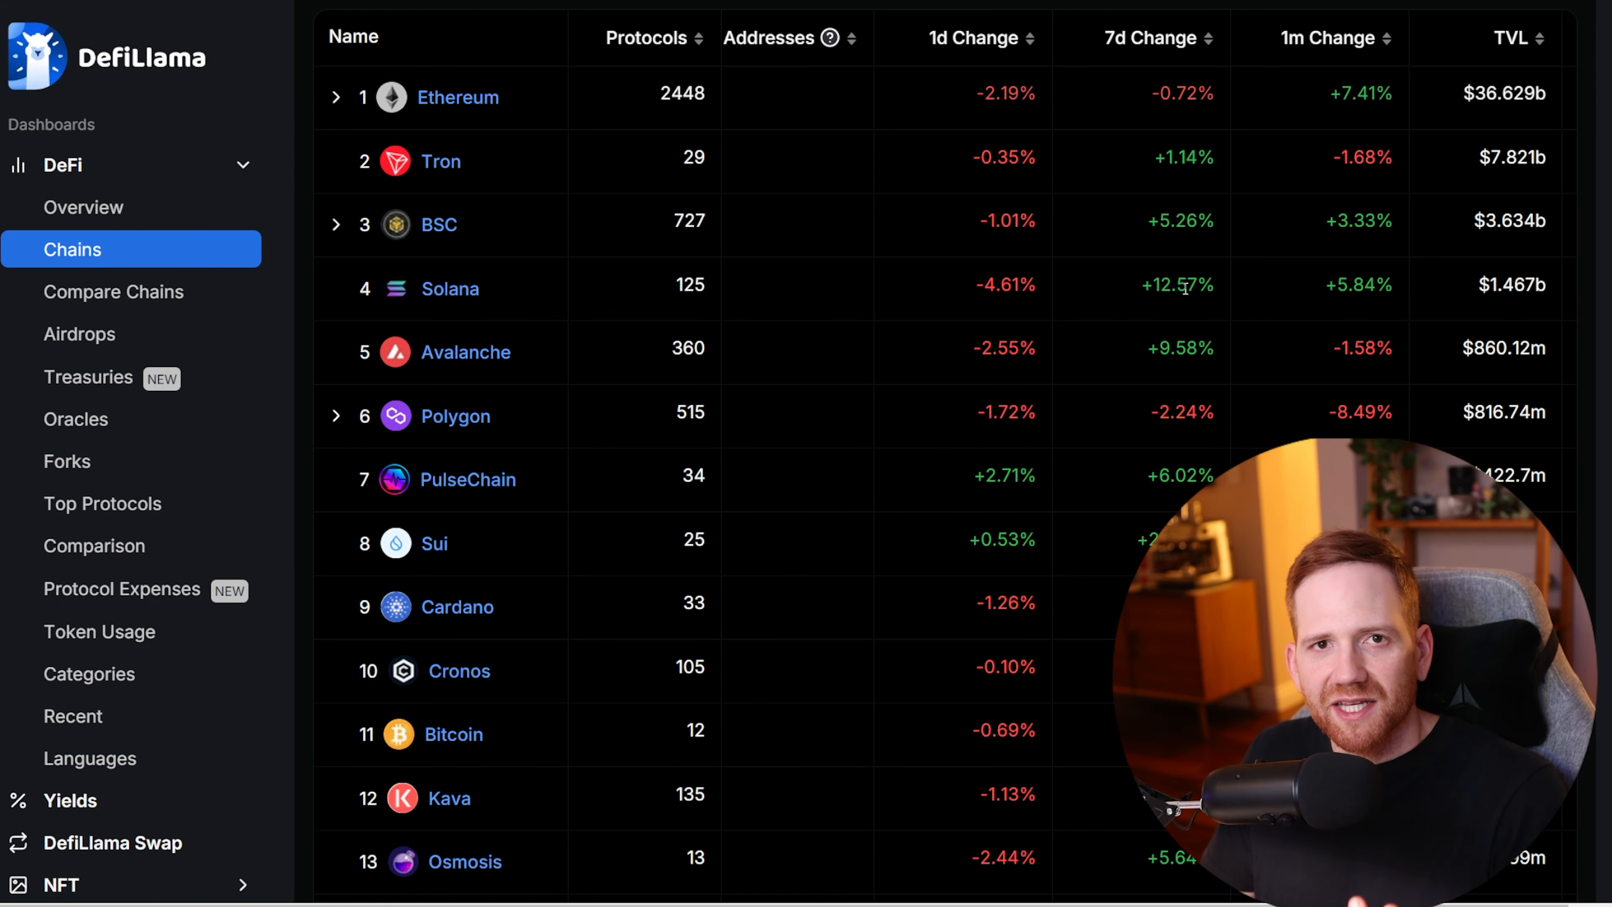
Step: Select Solana in the Chains table to view its $1.479b TVL history and protocol rankings
{"action": "left_click", "coordinate": [450, 289]}
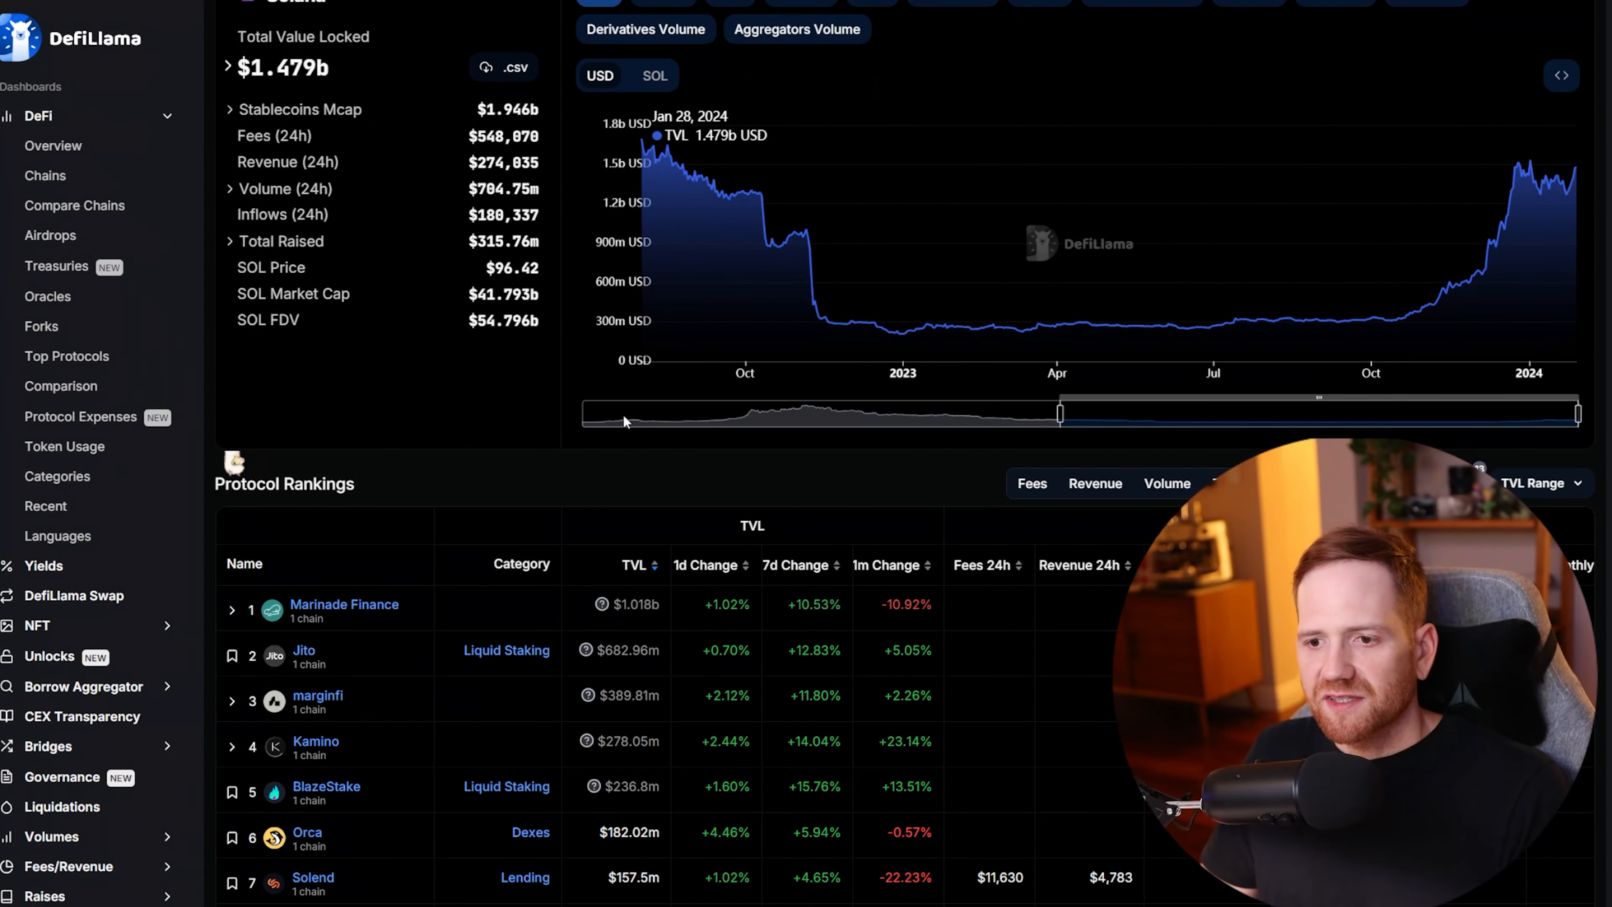
{"action": "mouse_move", "coordinate": [893, 330]}
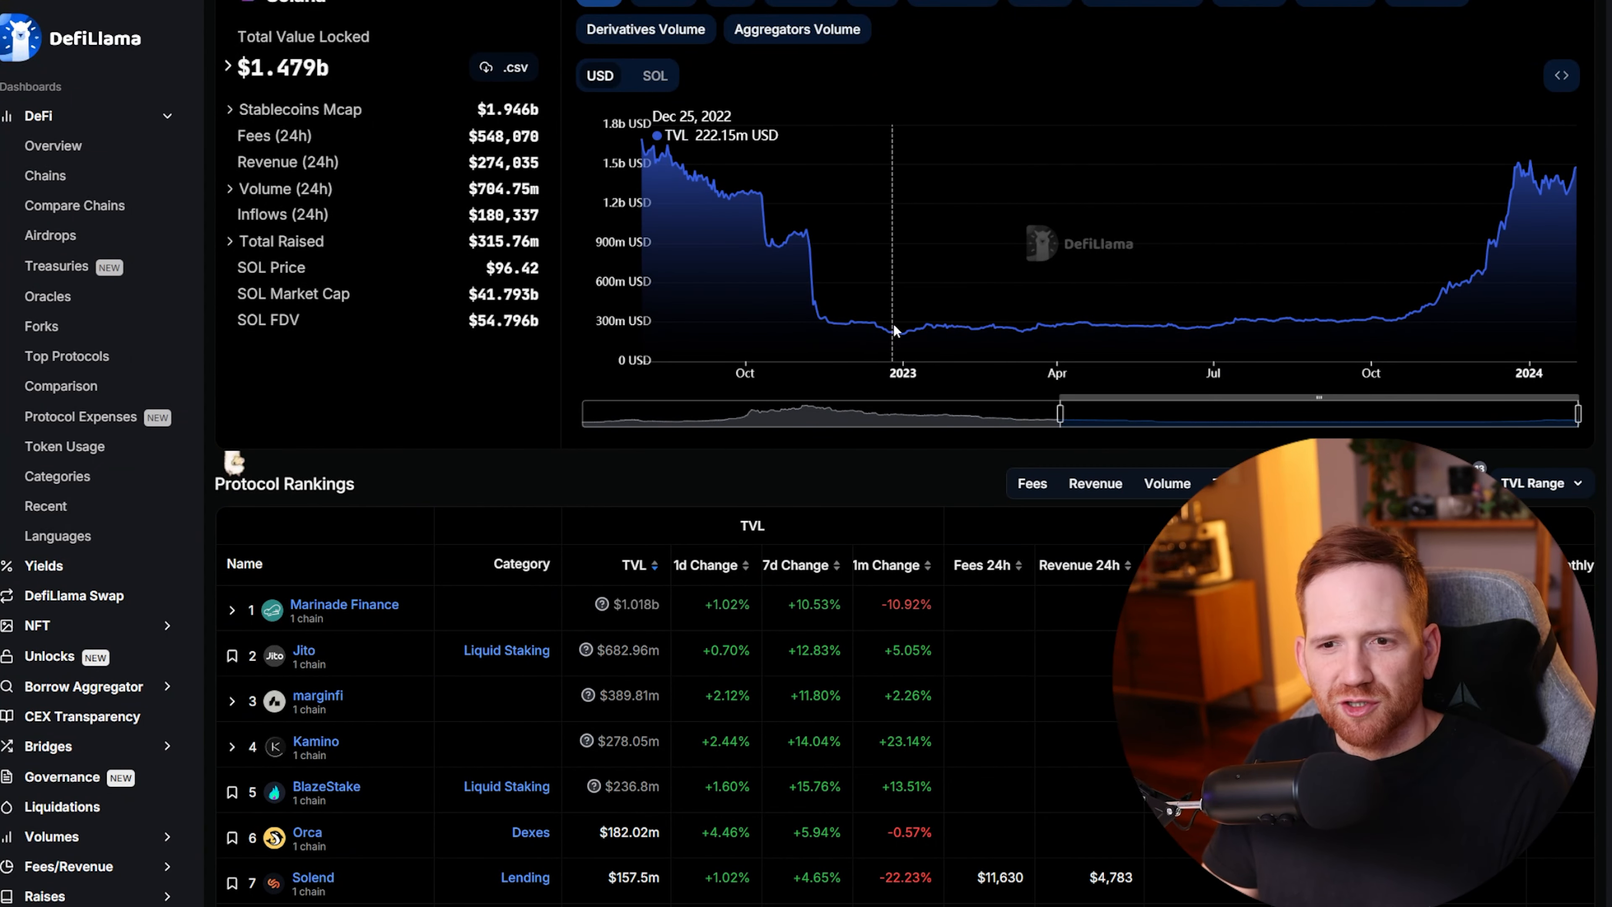
{"action": "mouse_move", "coordinate": [981, 327]}
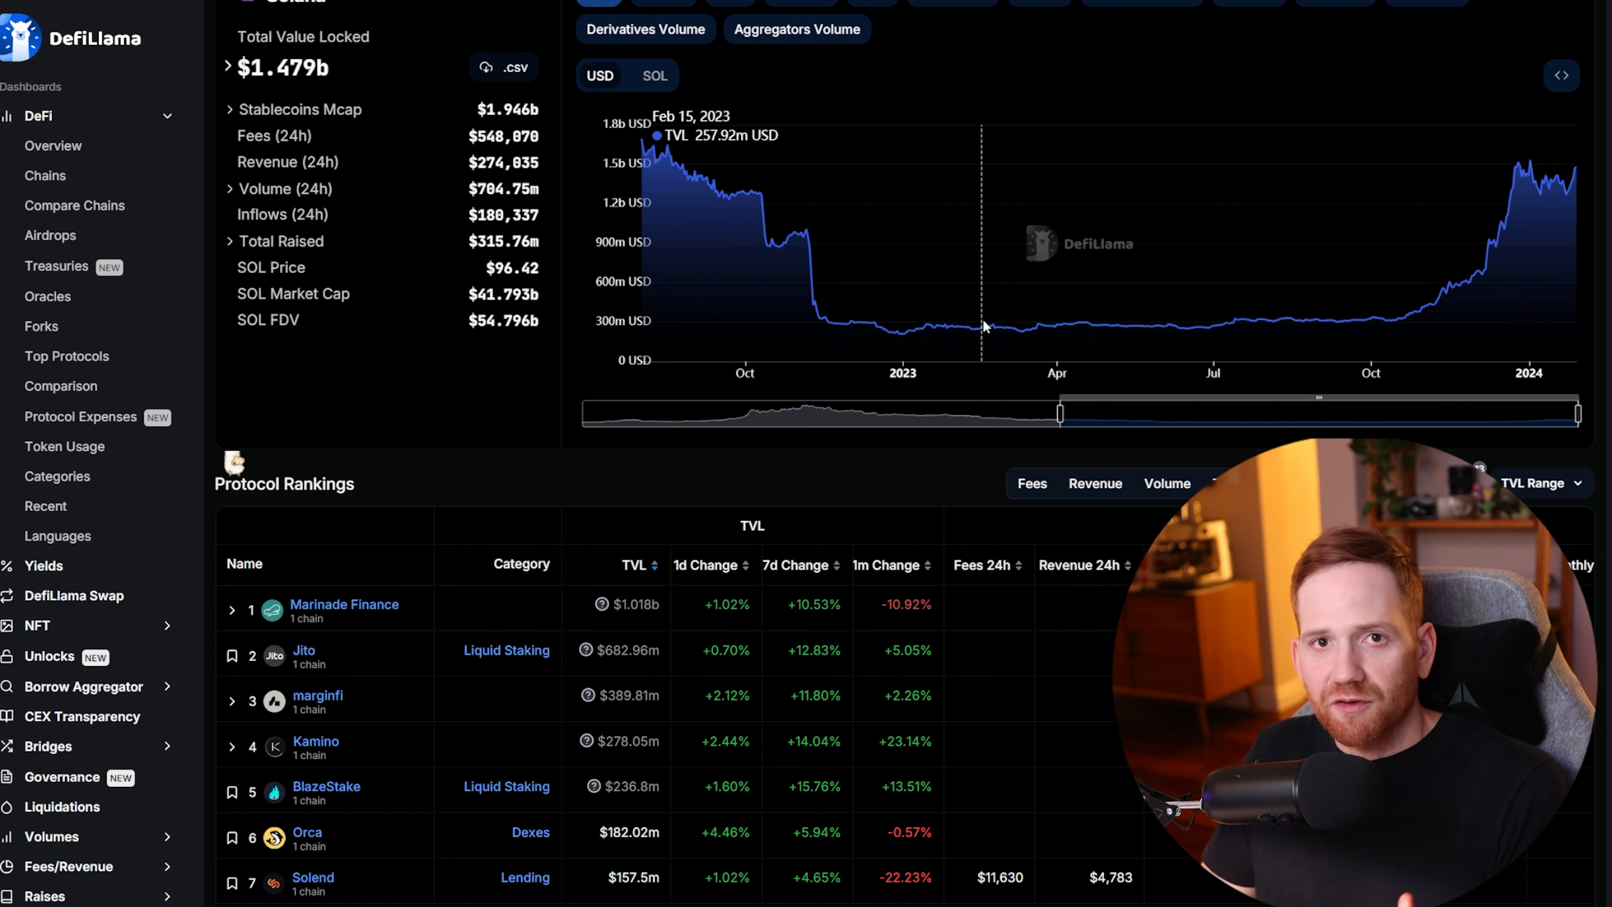
{"action": "mouse_move", "coordinate": [1380, 283]}
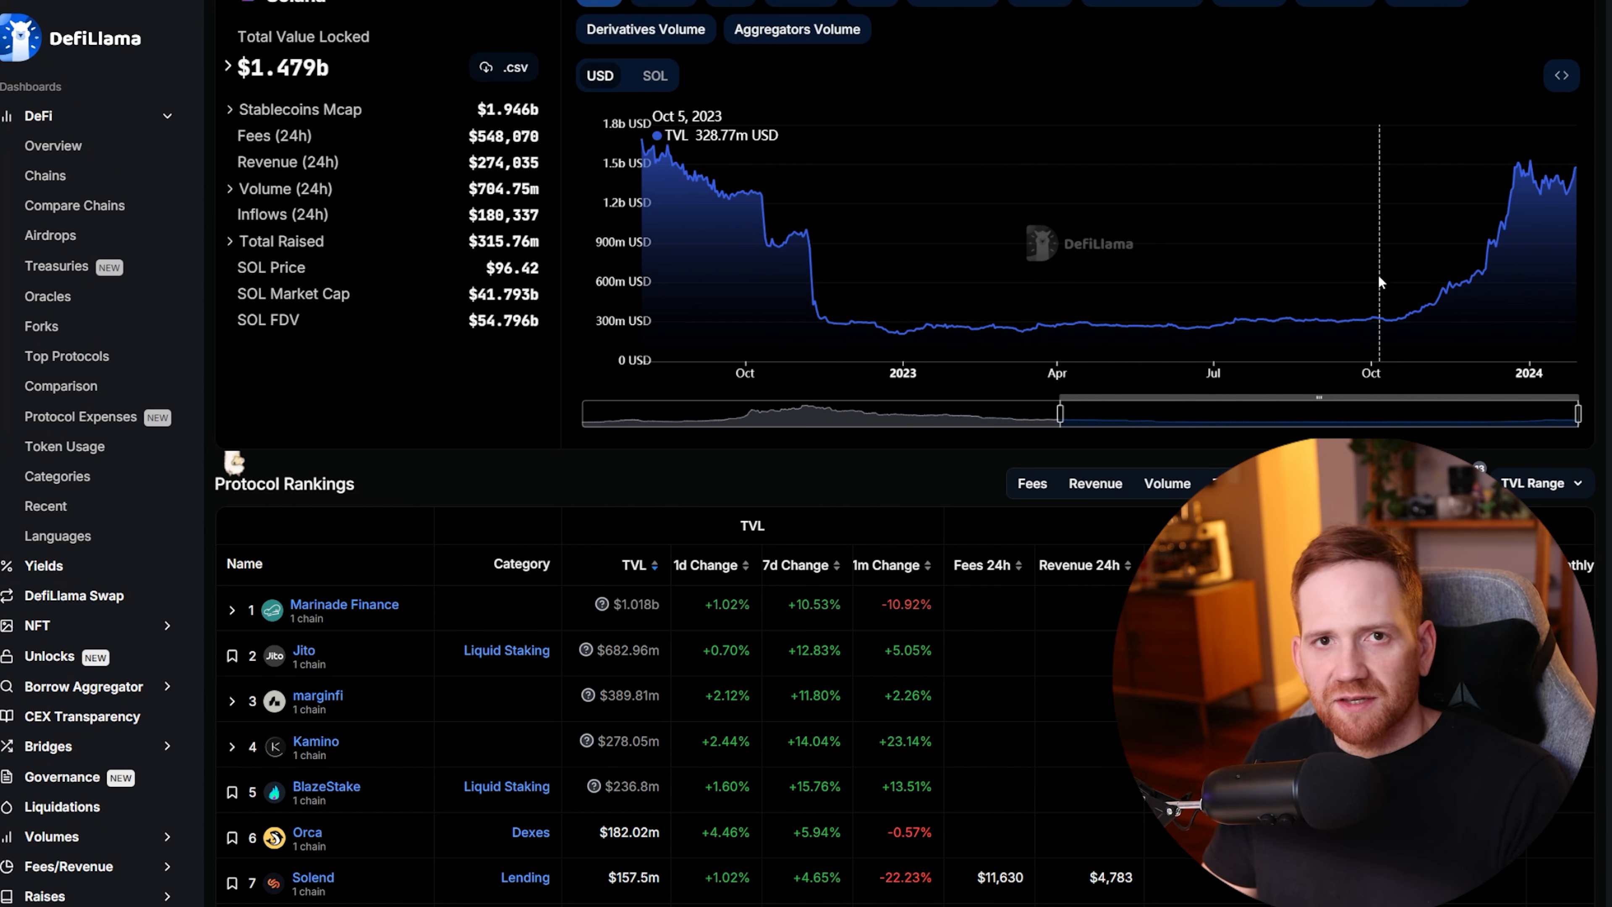
{"action": "mouse_move", "coordinate": [1542, 251]}
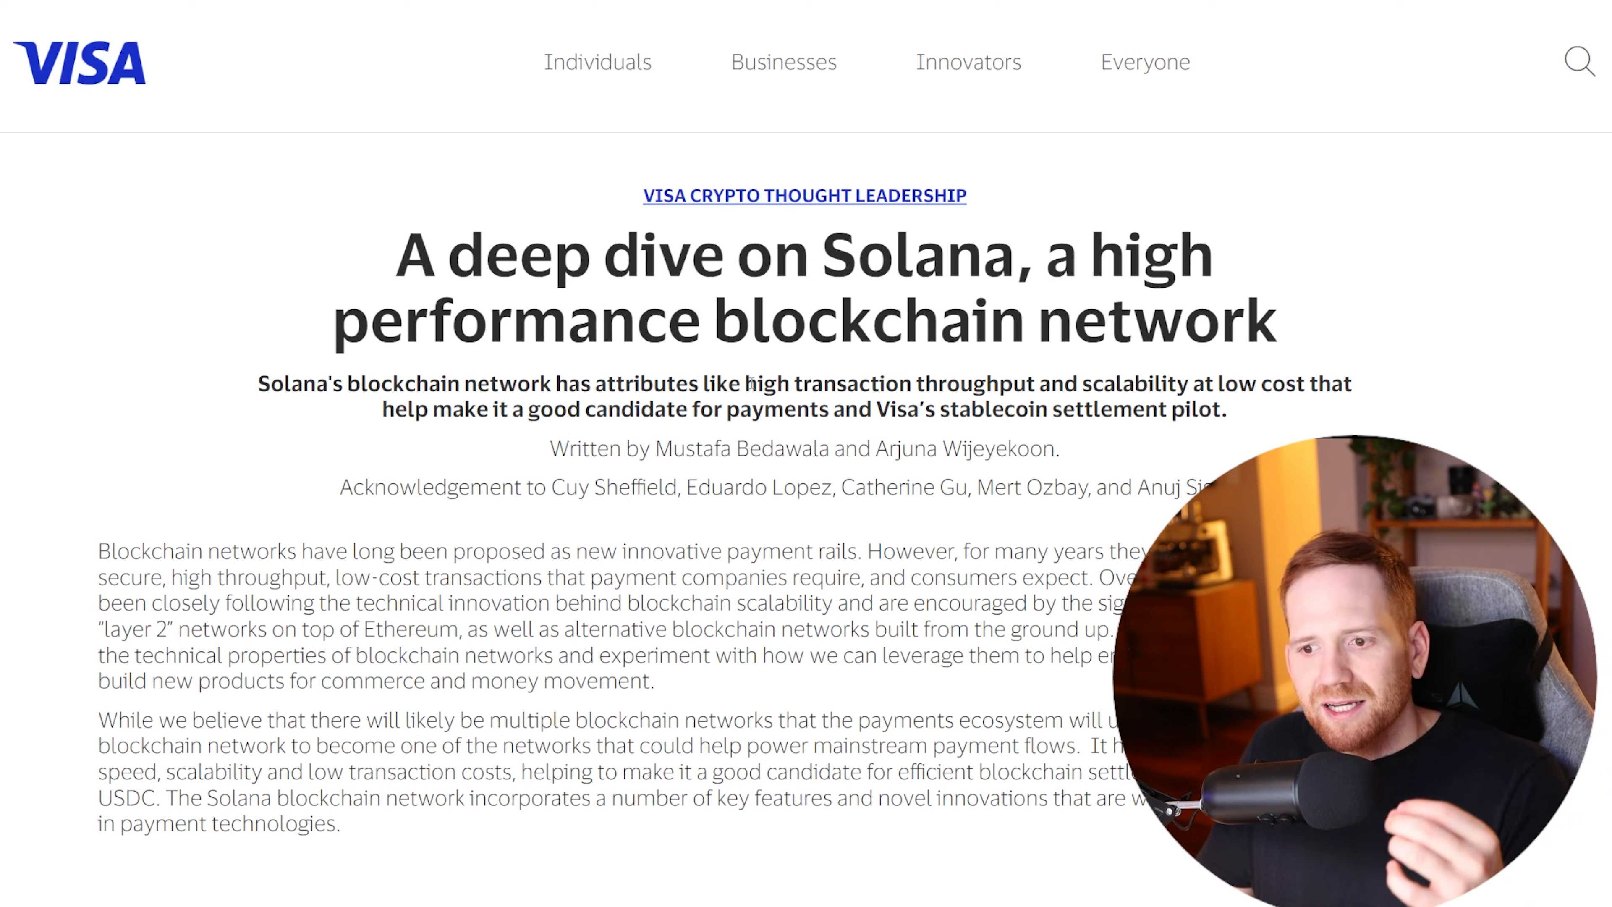
{"action": "double_click", "coordinate": [1091, 384]}
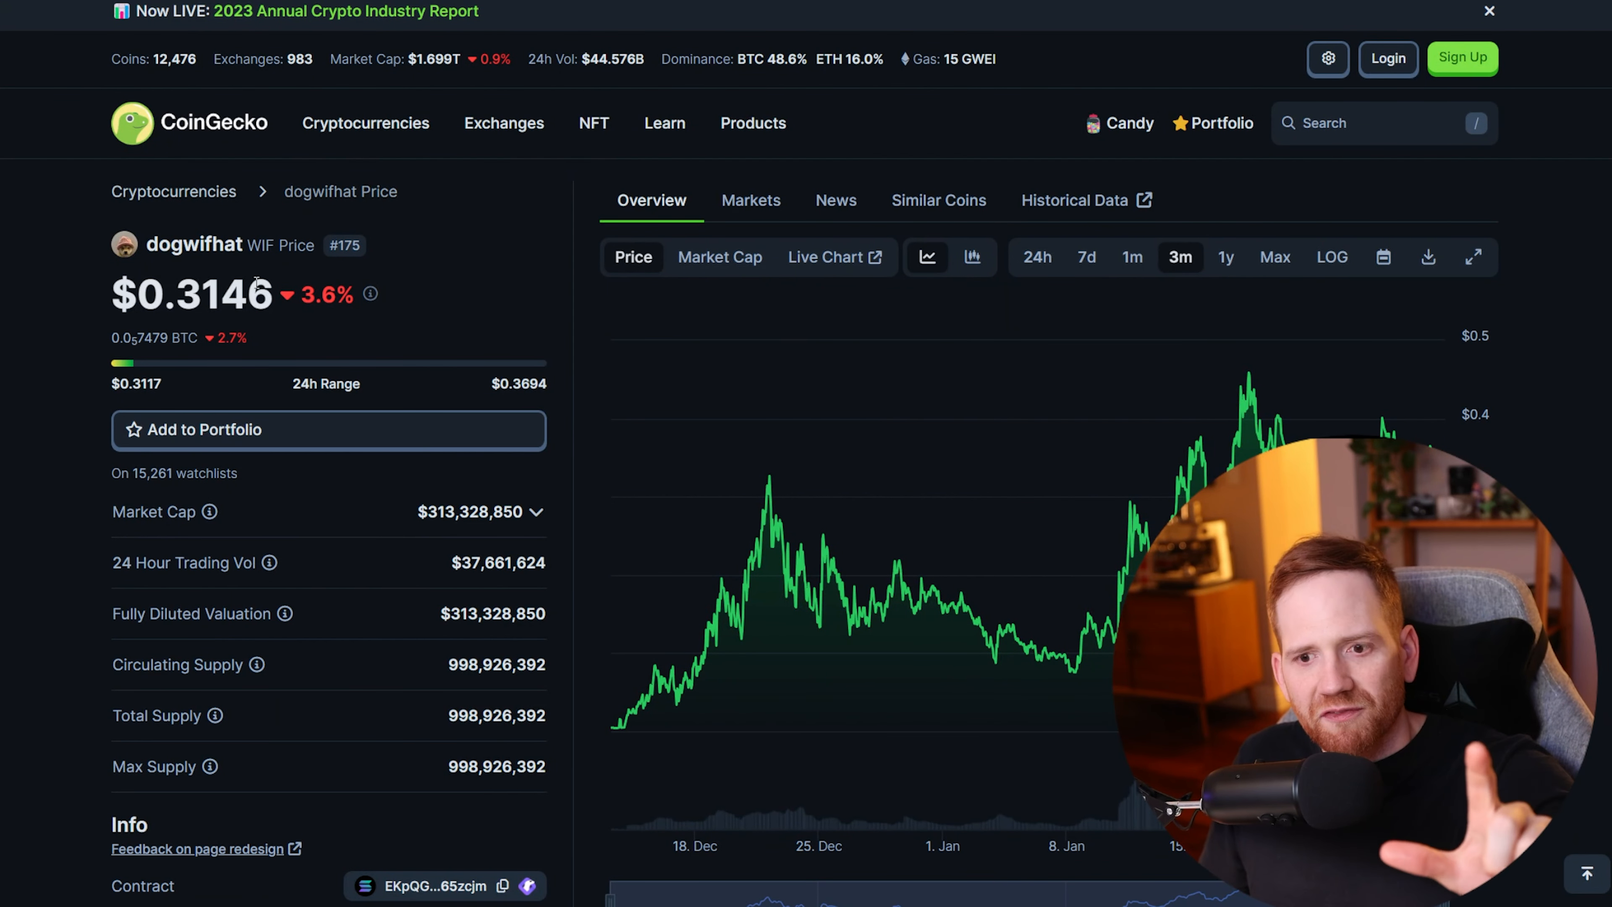
{"action": "mouse_move", "coordinate": [623, 709]}
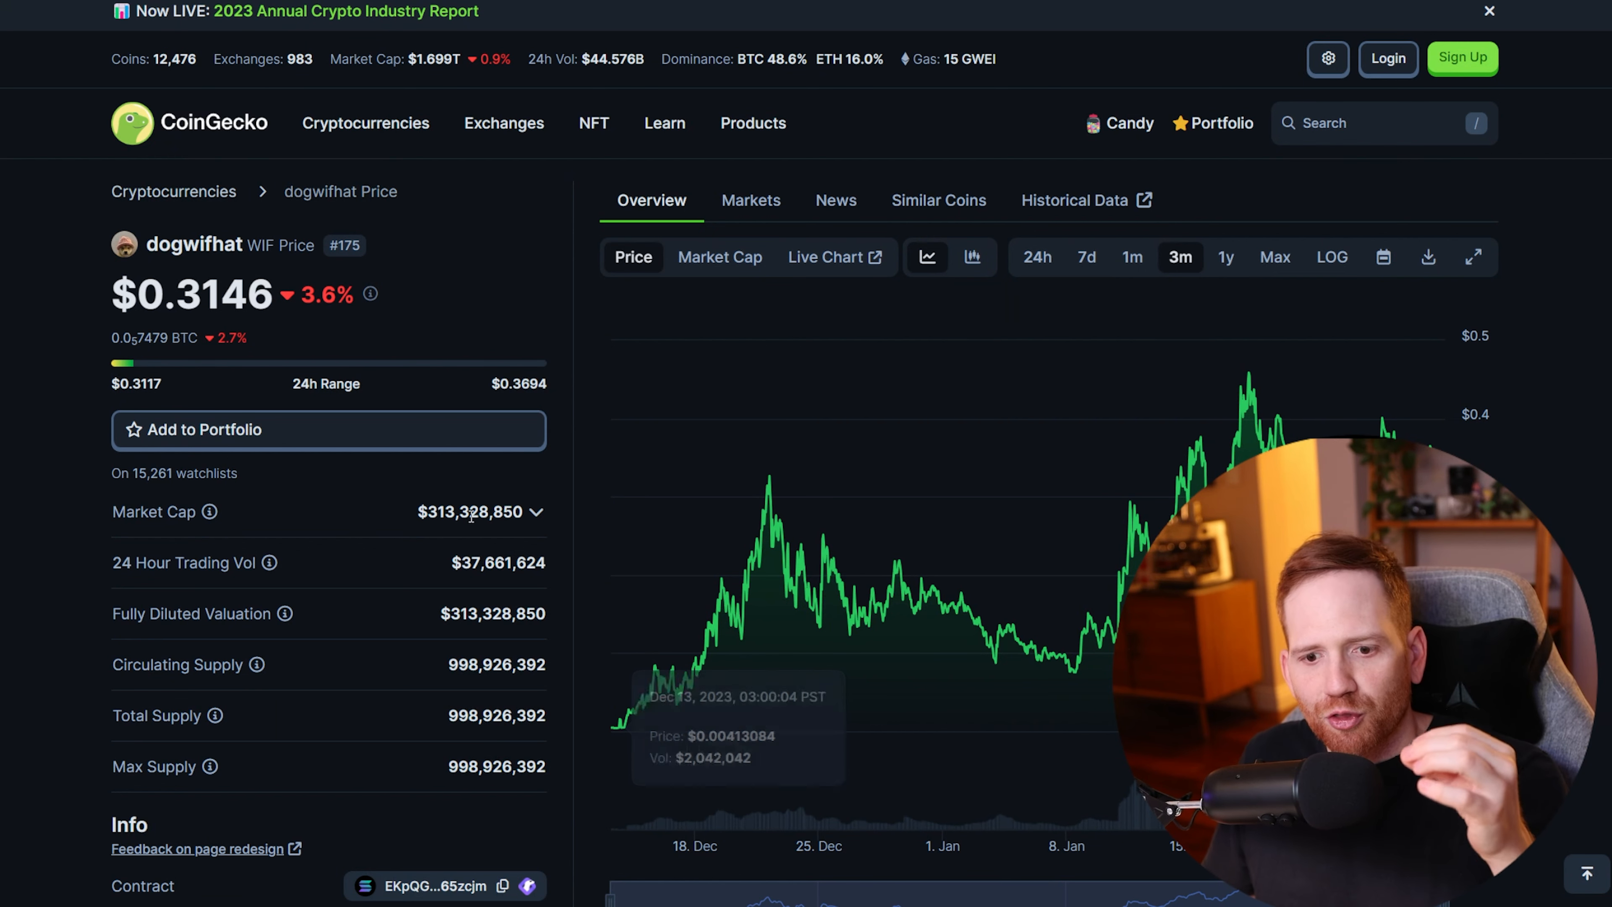
{"action": "mouse_move", "coordinate": [521, 84]}
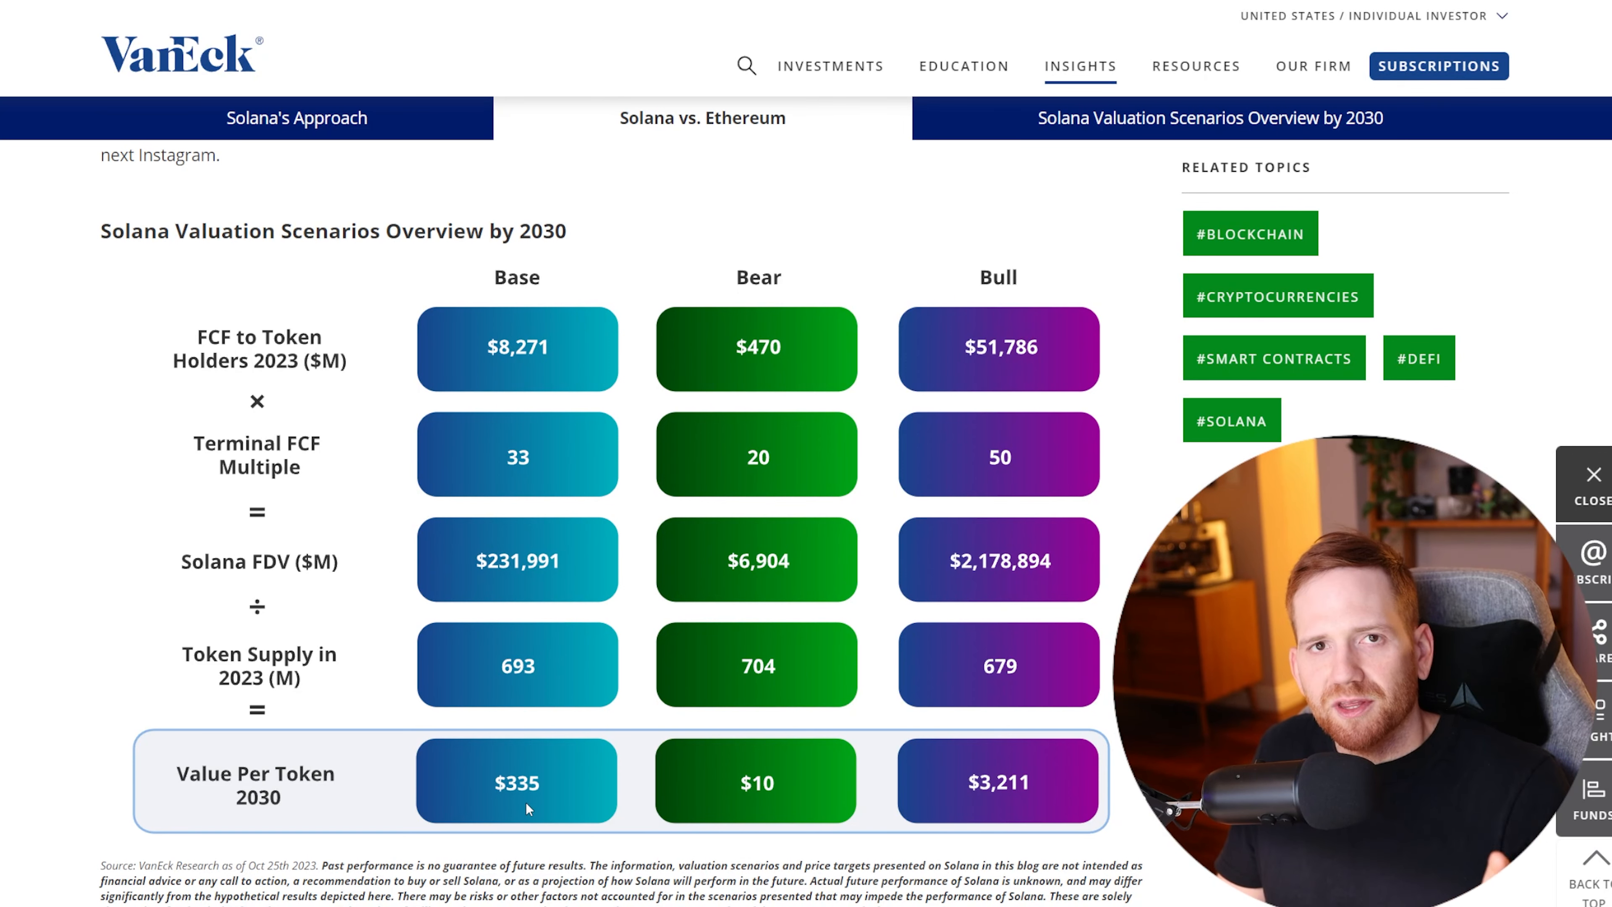
{"action": "mouse_move", "coordinate": [640, 812]}
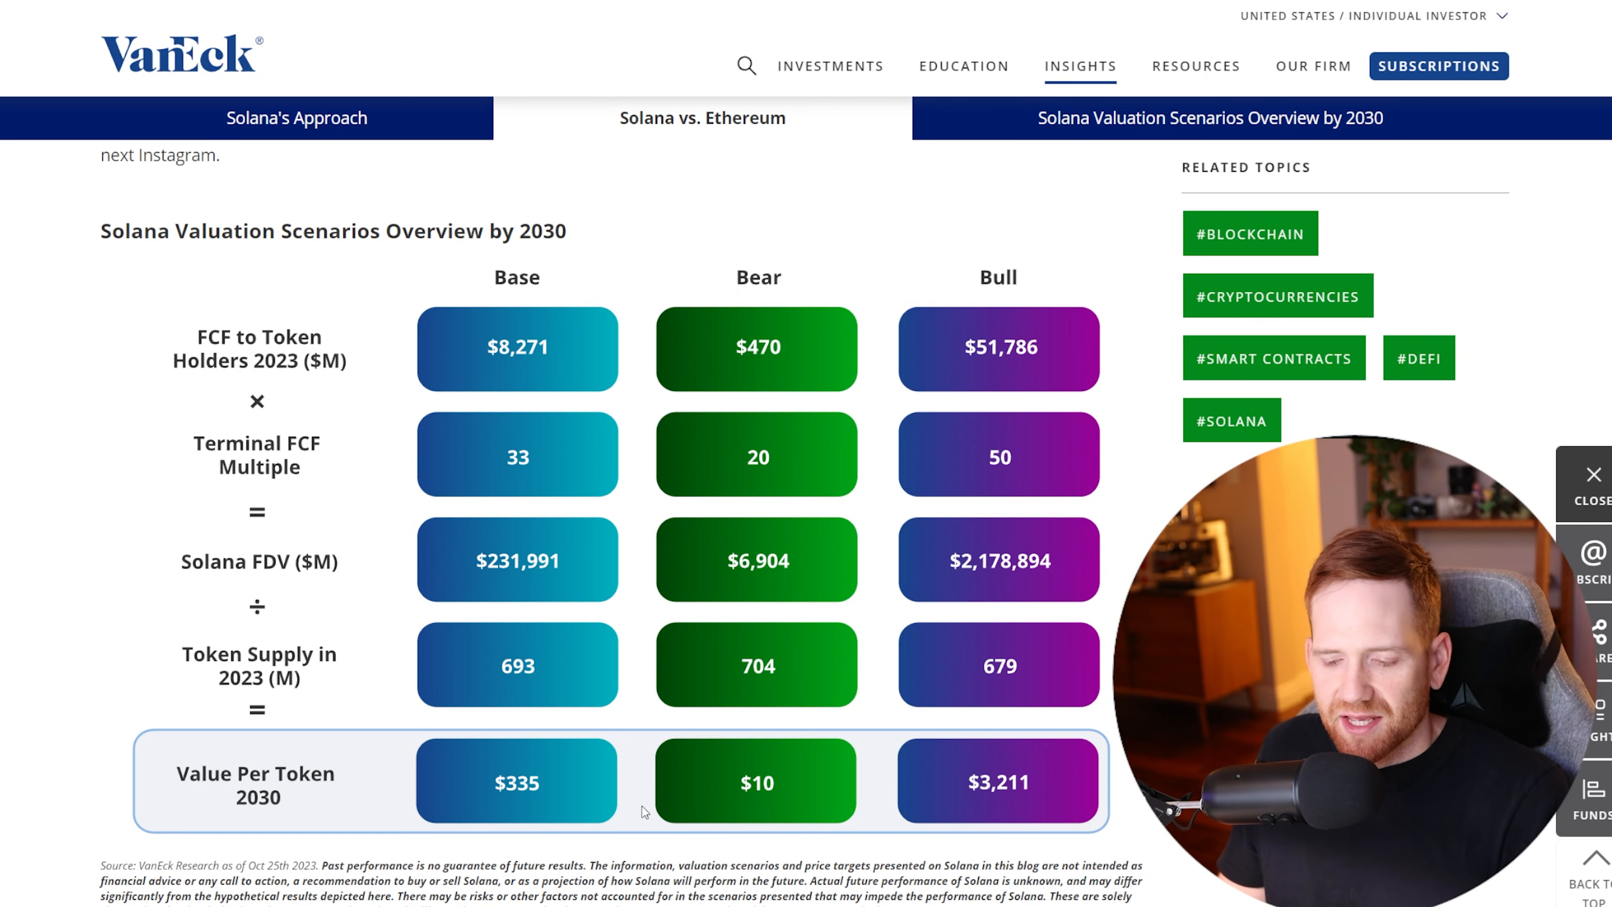
{"action": "mouse_move", "coordinate": [1016, 796]}
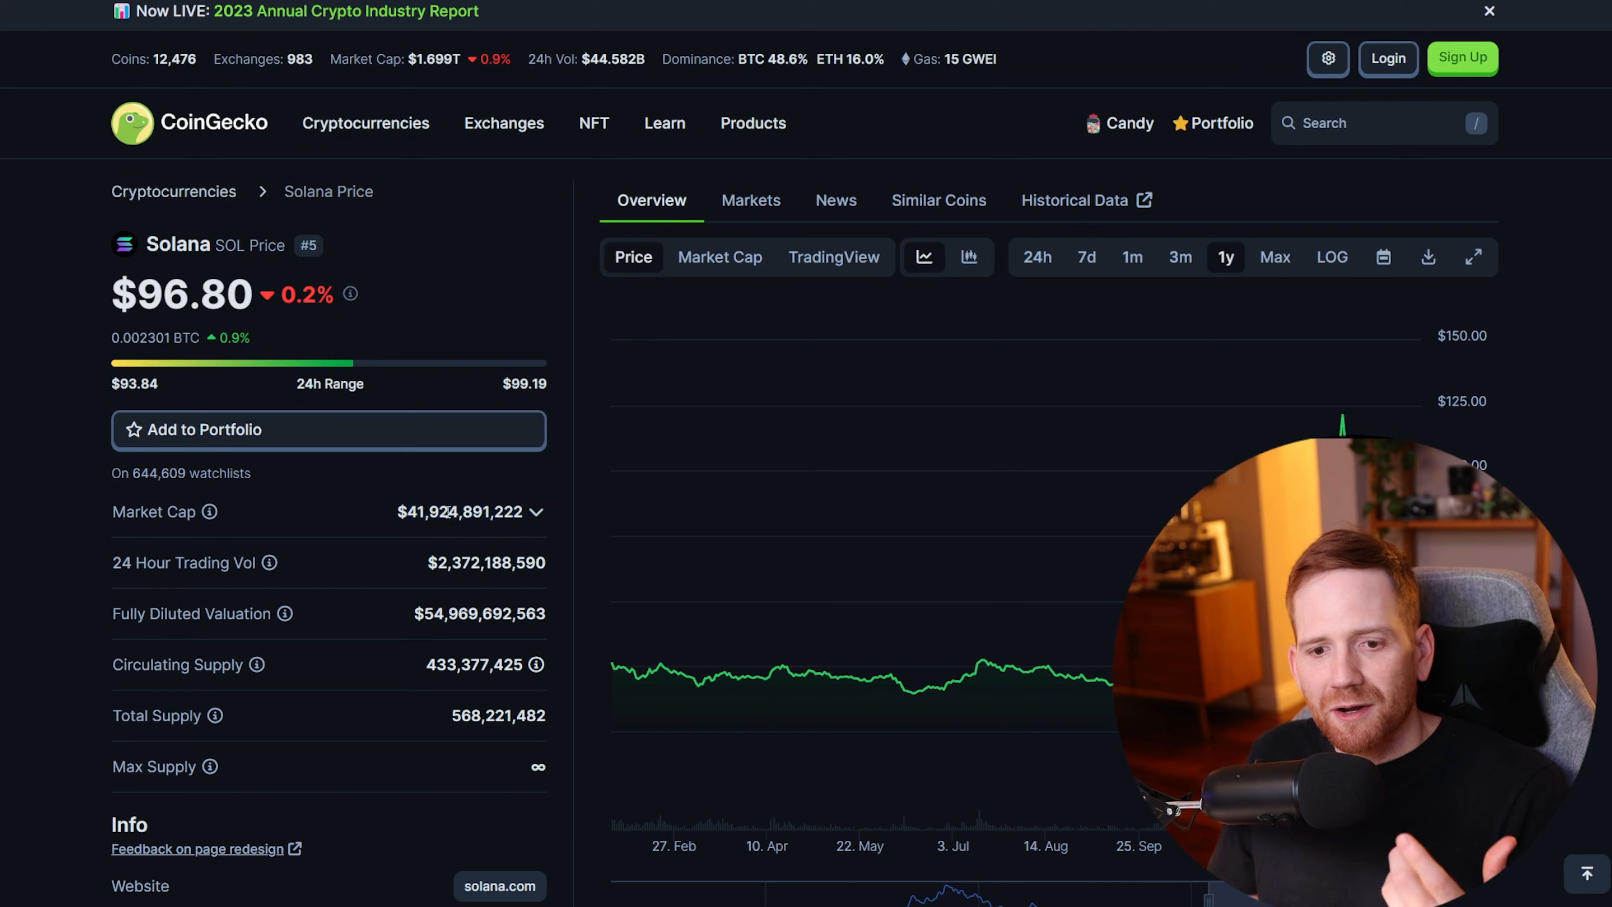
Step: Highlight Solana's $41,924,891,222 market cap figure on its CoinGecko page
{"action": "double_click", "coordinate": [462, 512]}
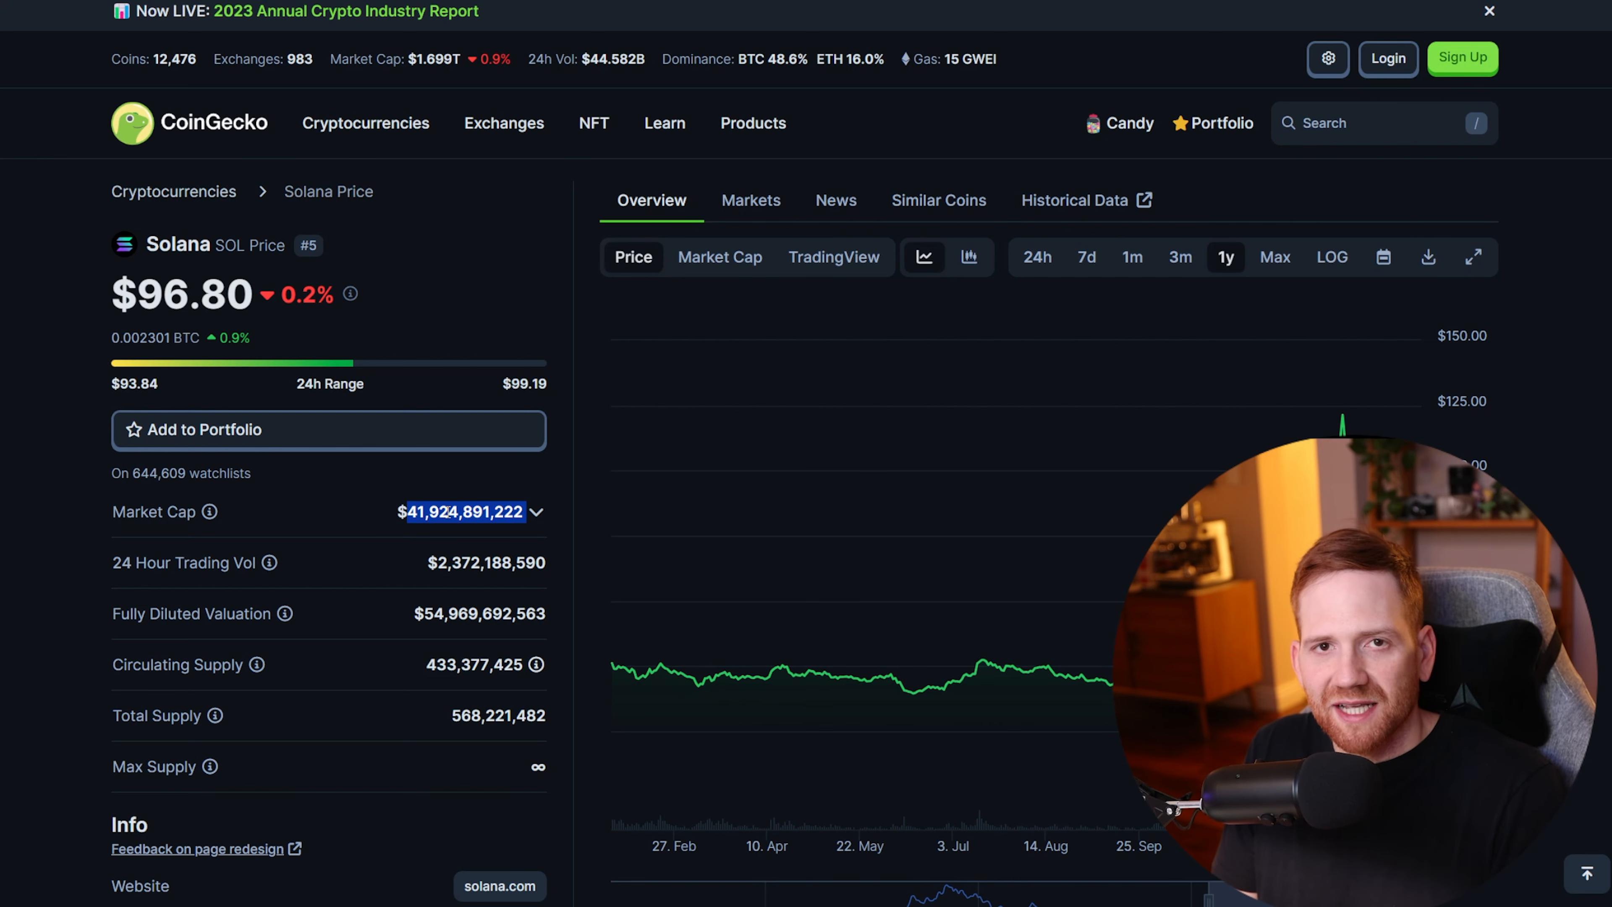
{"action": "mouse_move", "coordinate": [335, 247]}
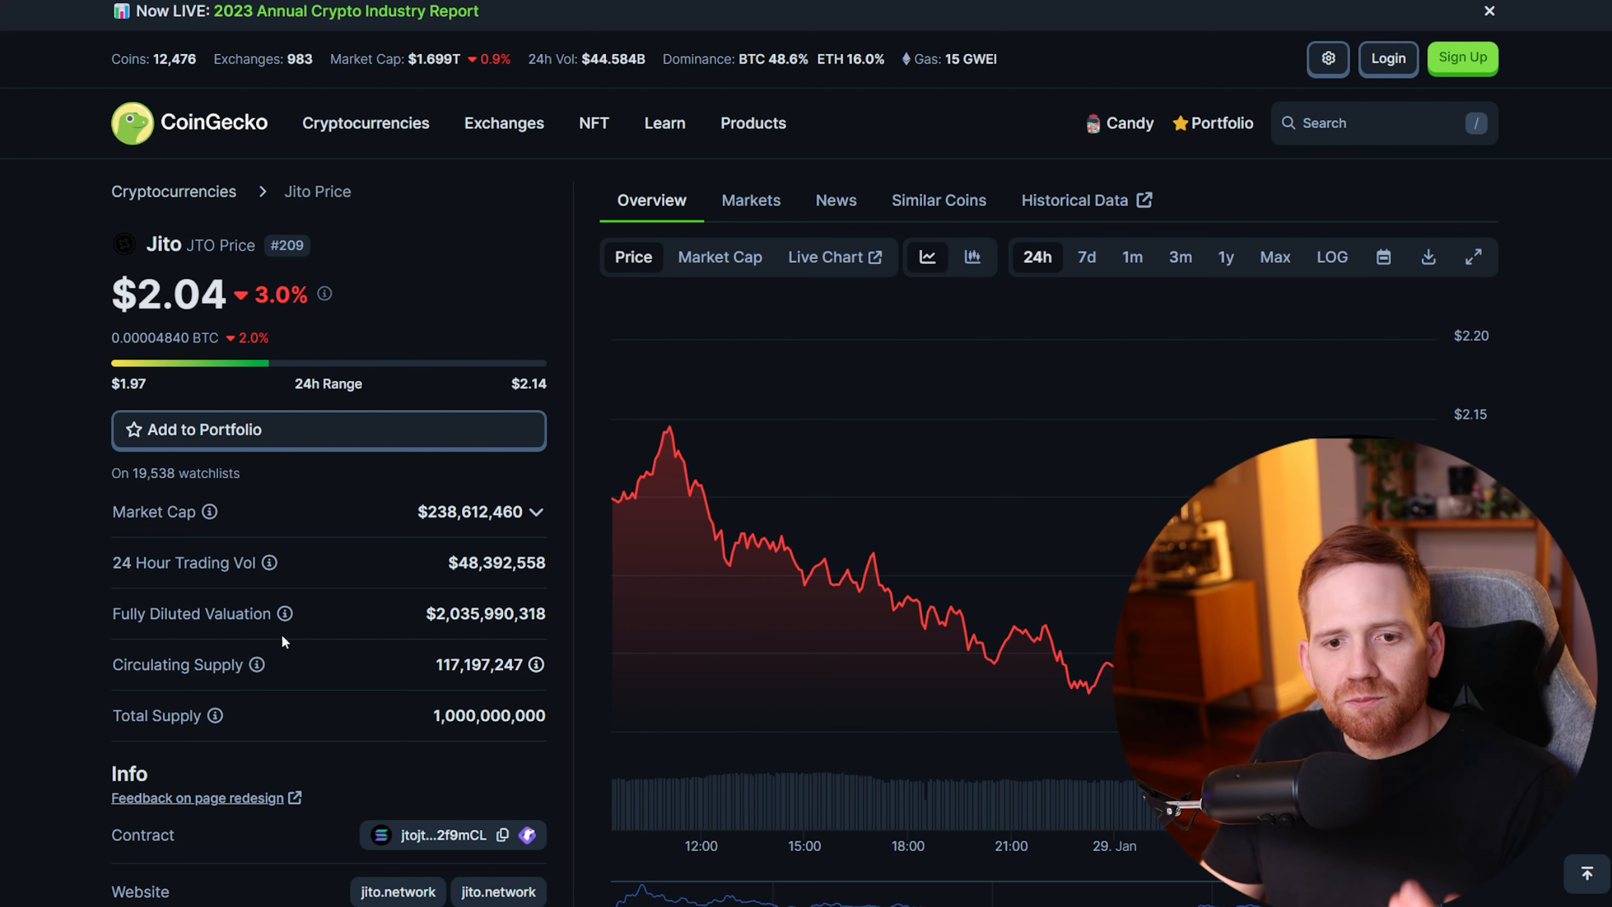
{"action": "mouse_move", "coordinate": [331, 634]}
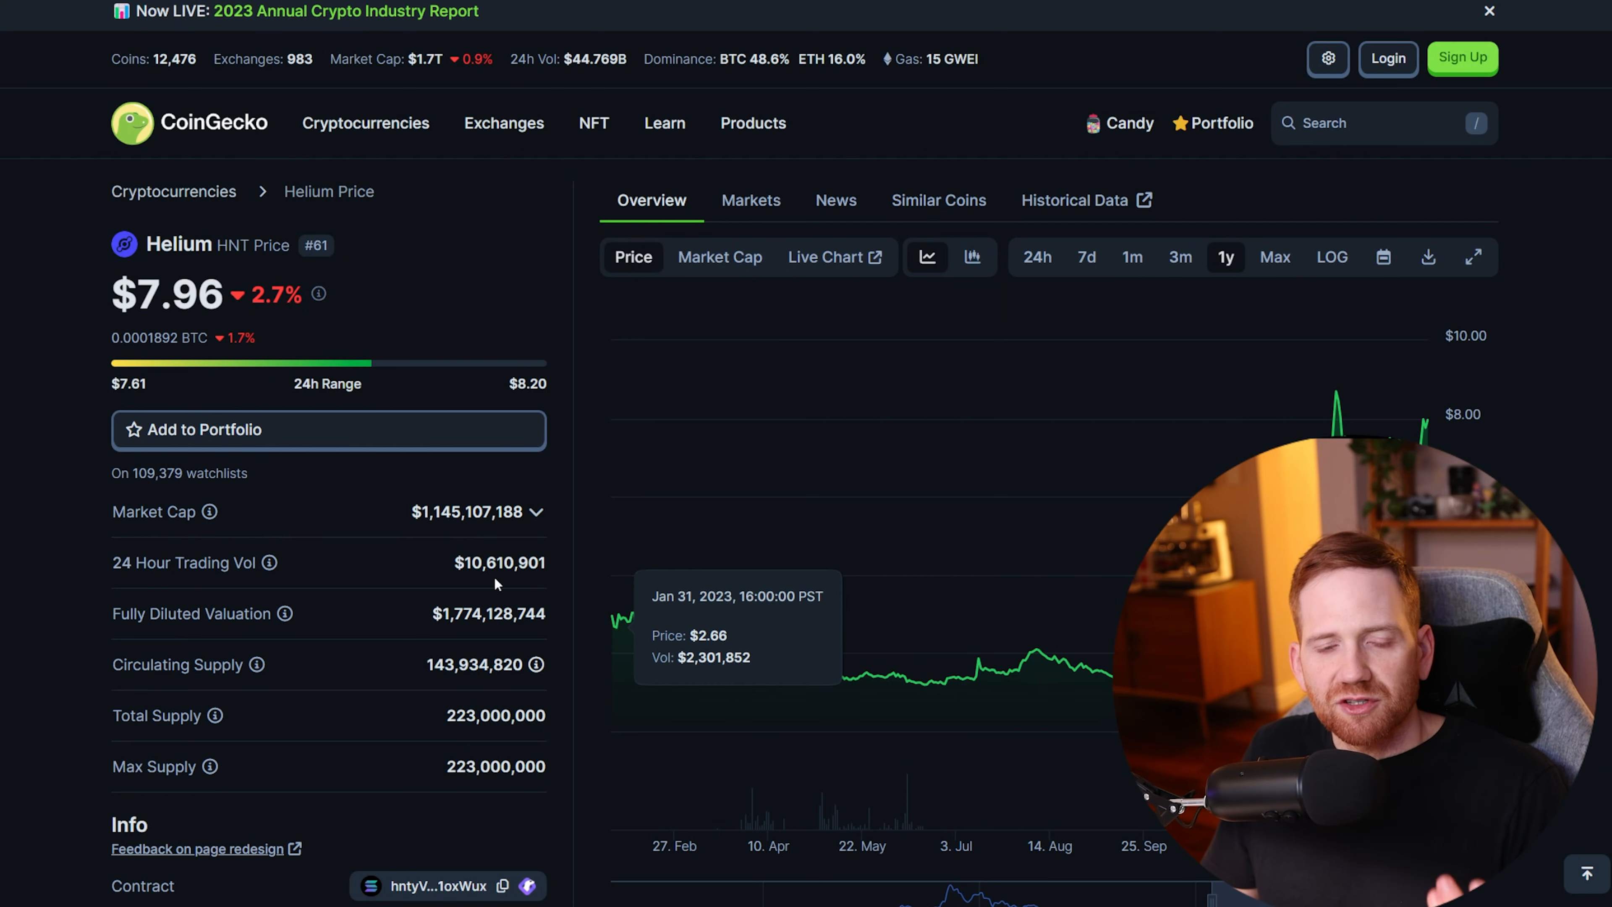
{"action": "mouse_move", "coordinate": [483, 695]}
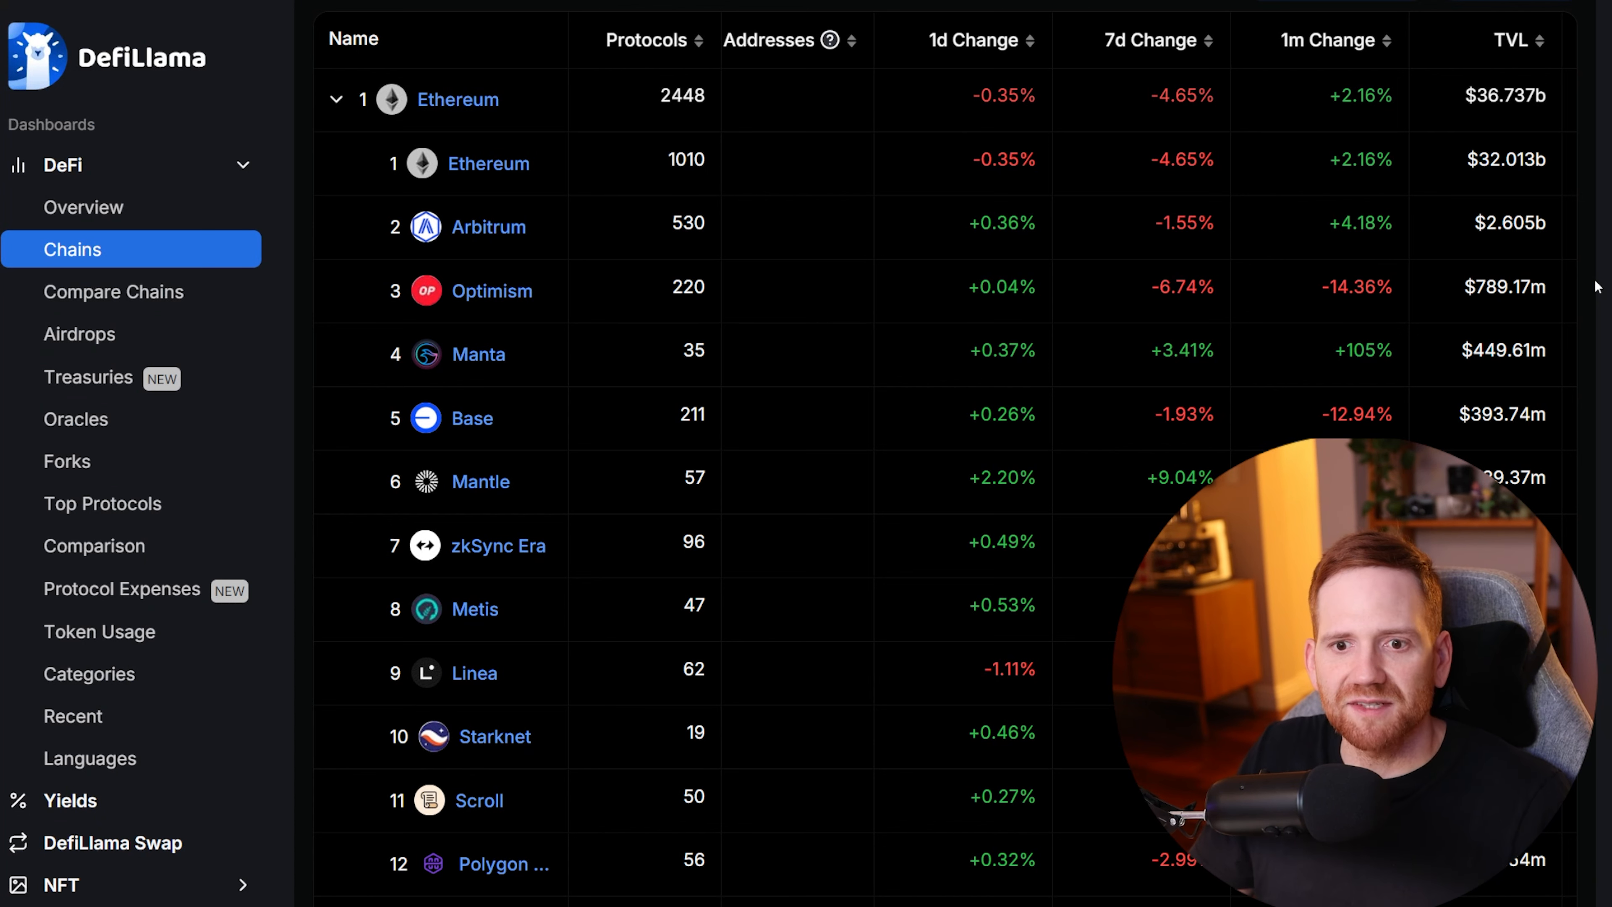
Step: Highlight Arbitrum's $2.605b TVL in DefiLlama's list of Ethereum layer 2s
{"action": "double_click", "coordinate": [1517, 223]}
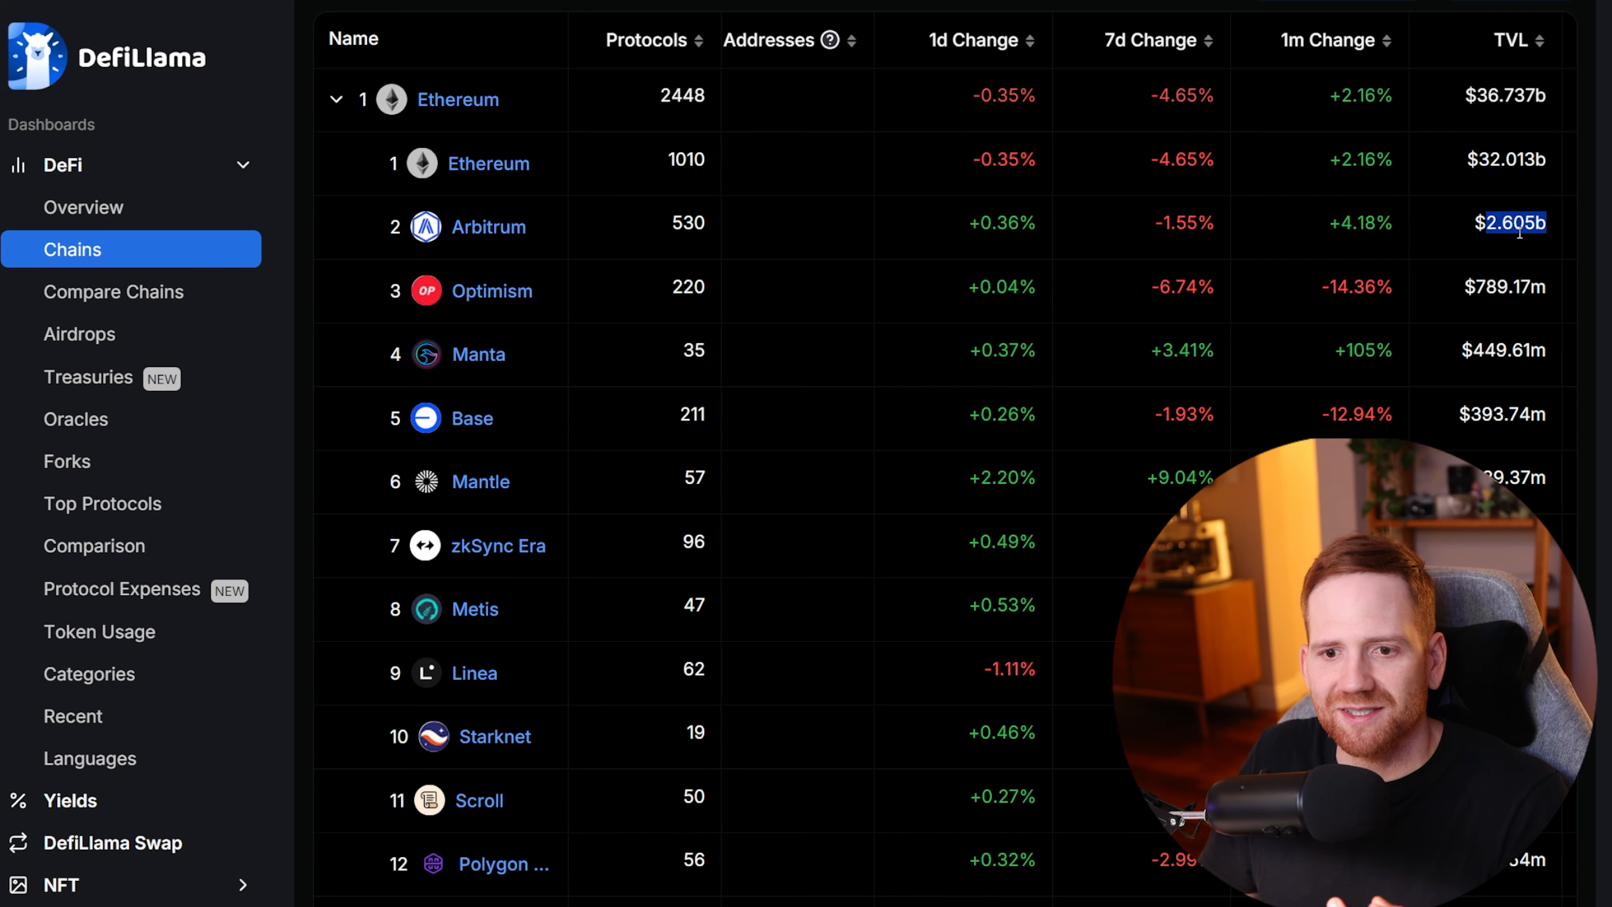
{"action": "mouse_move", "coordinate": [848, 265]}
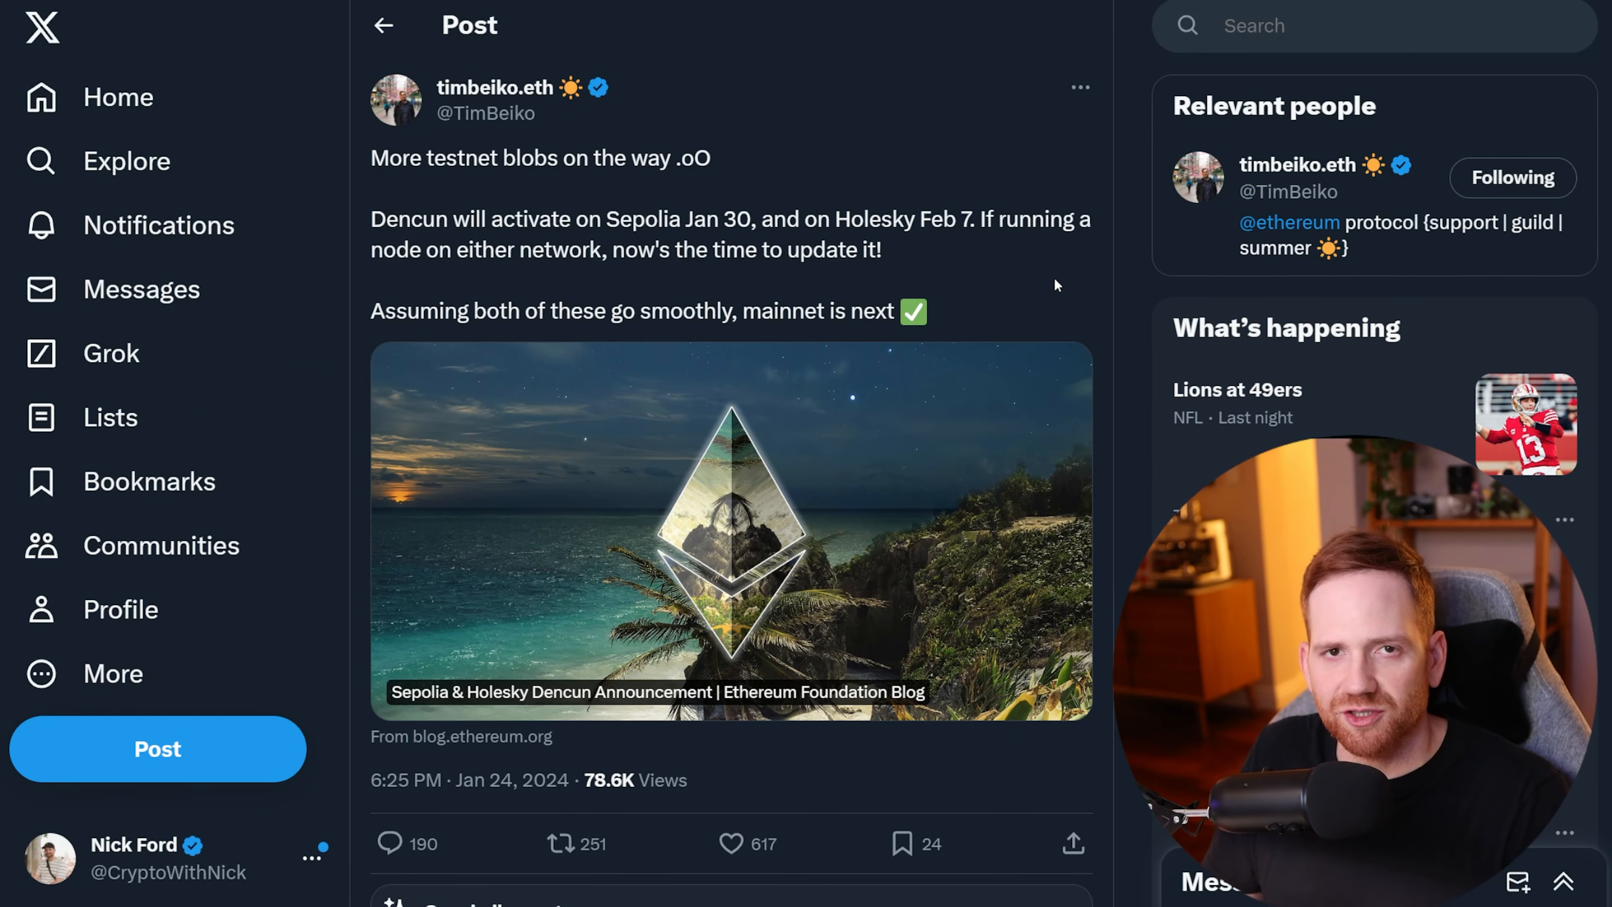
{"action": "mouse_move", "coordinate": [974, 299]}
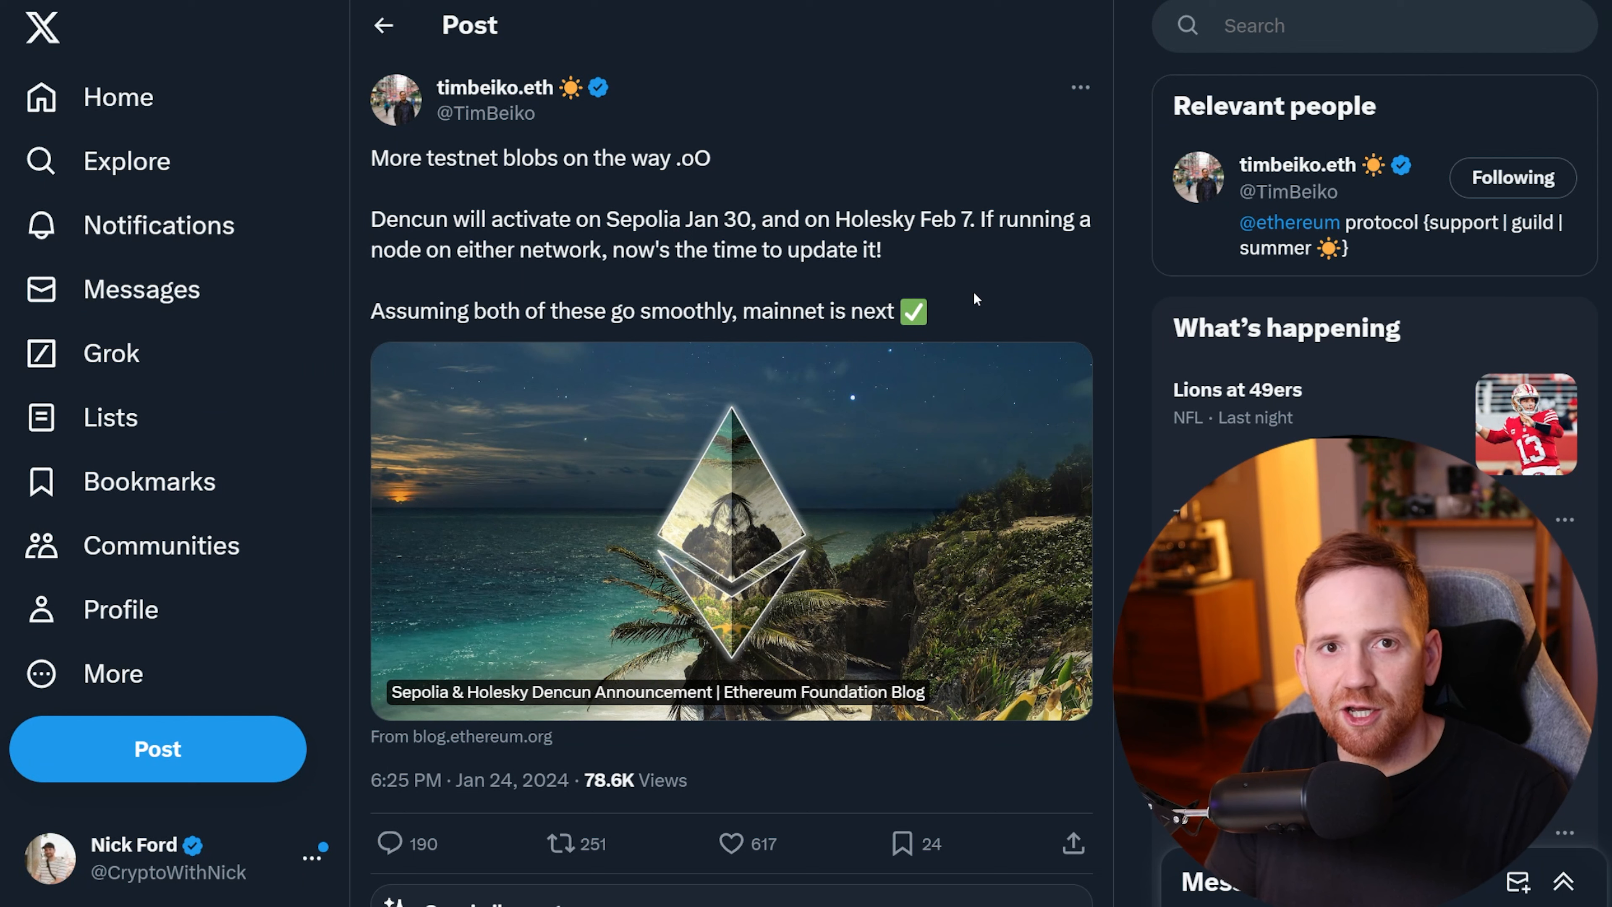
{"action": "mouse_move", "coordinate": [760, 199]}
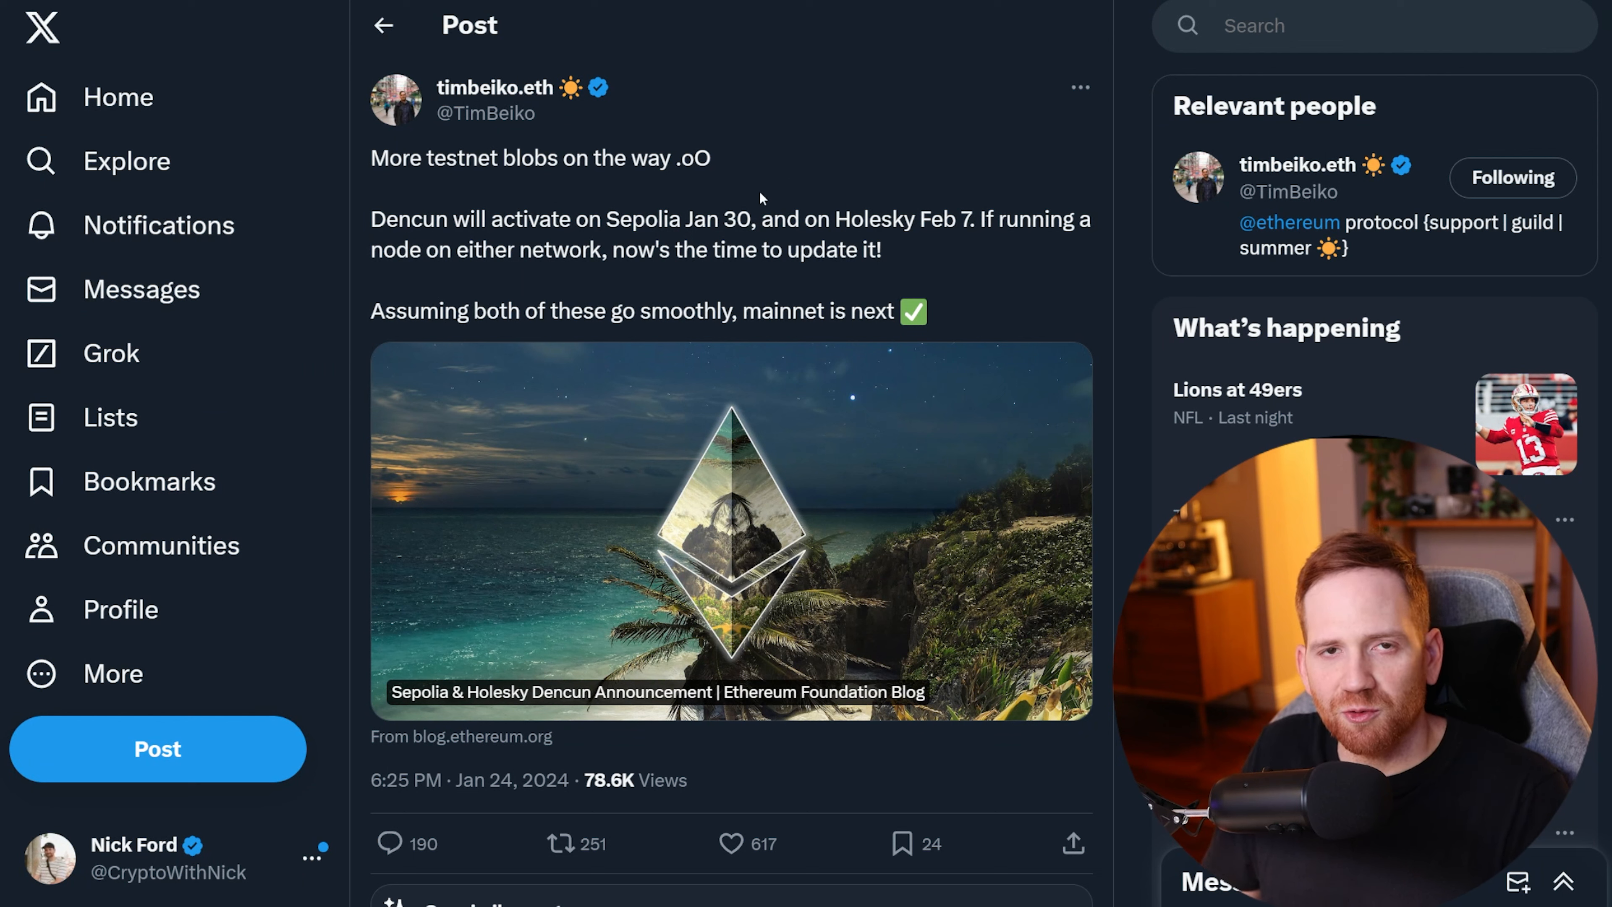
{"action": "double_click", "coordinate": [716, 219]}
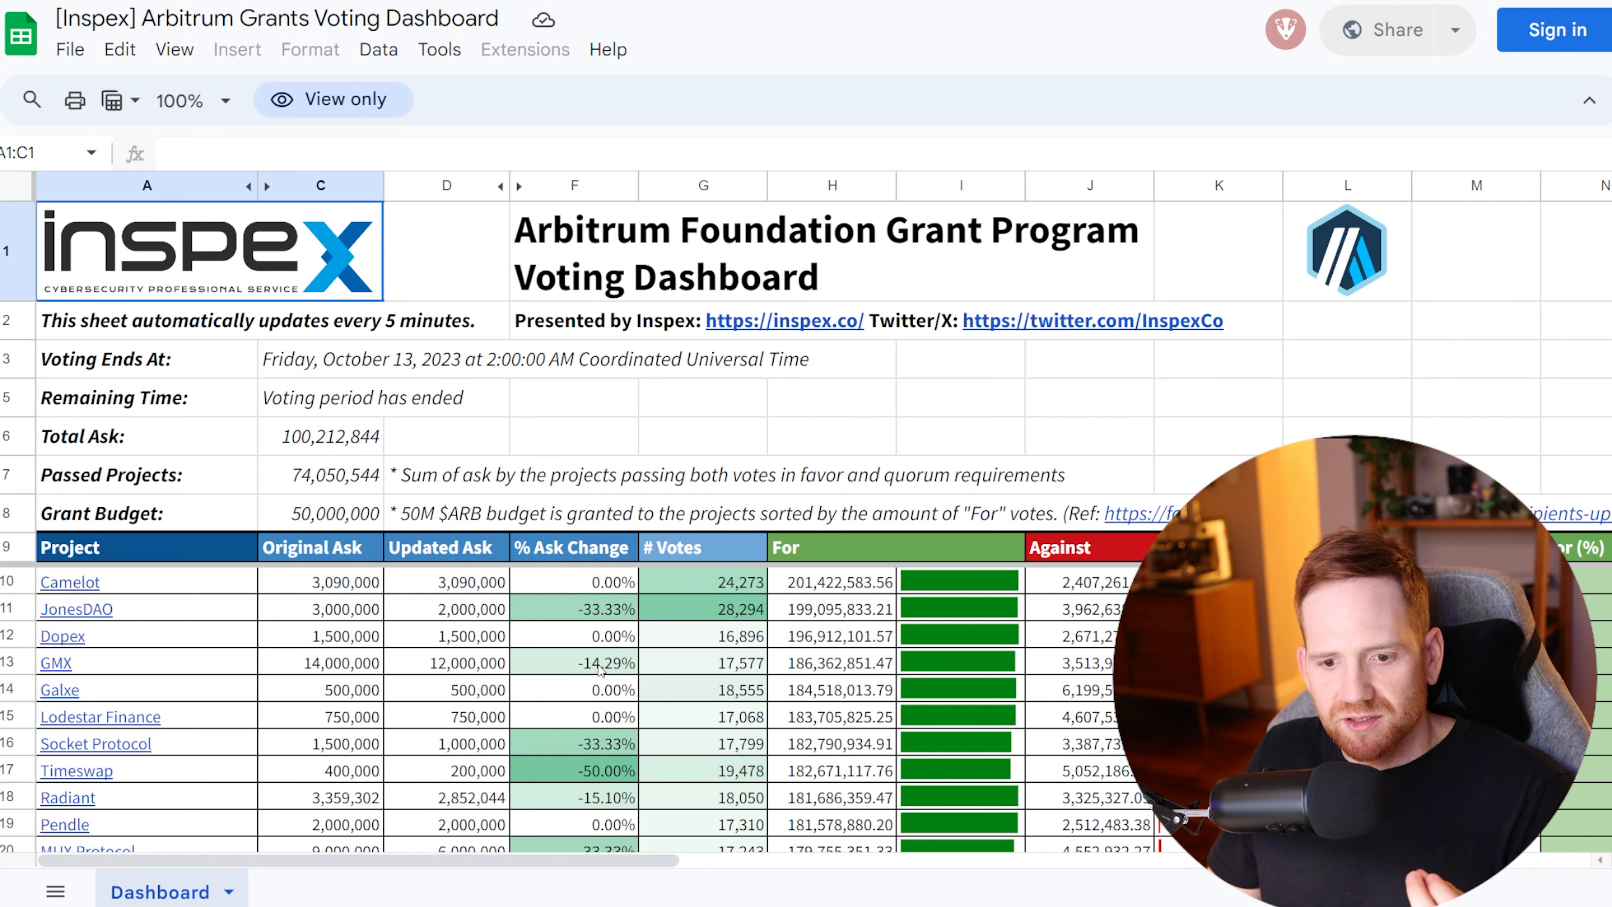
{"action": "mouse_move", "coordinate": [534, 681]}
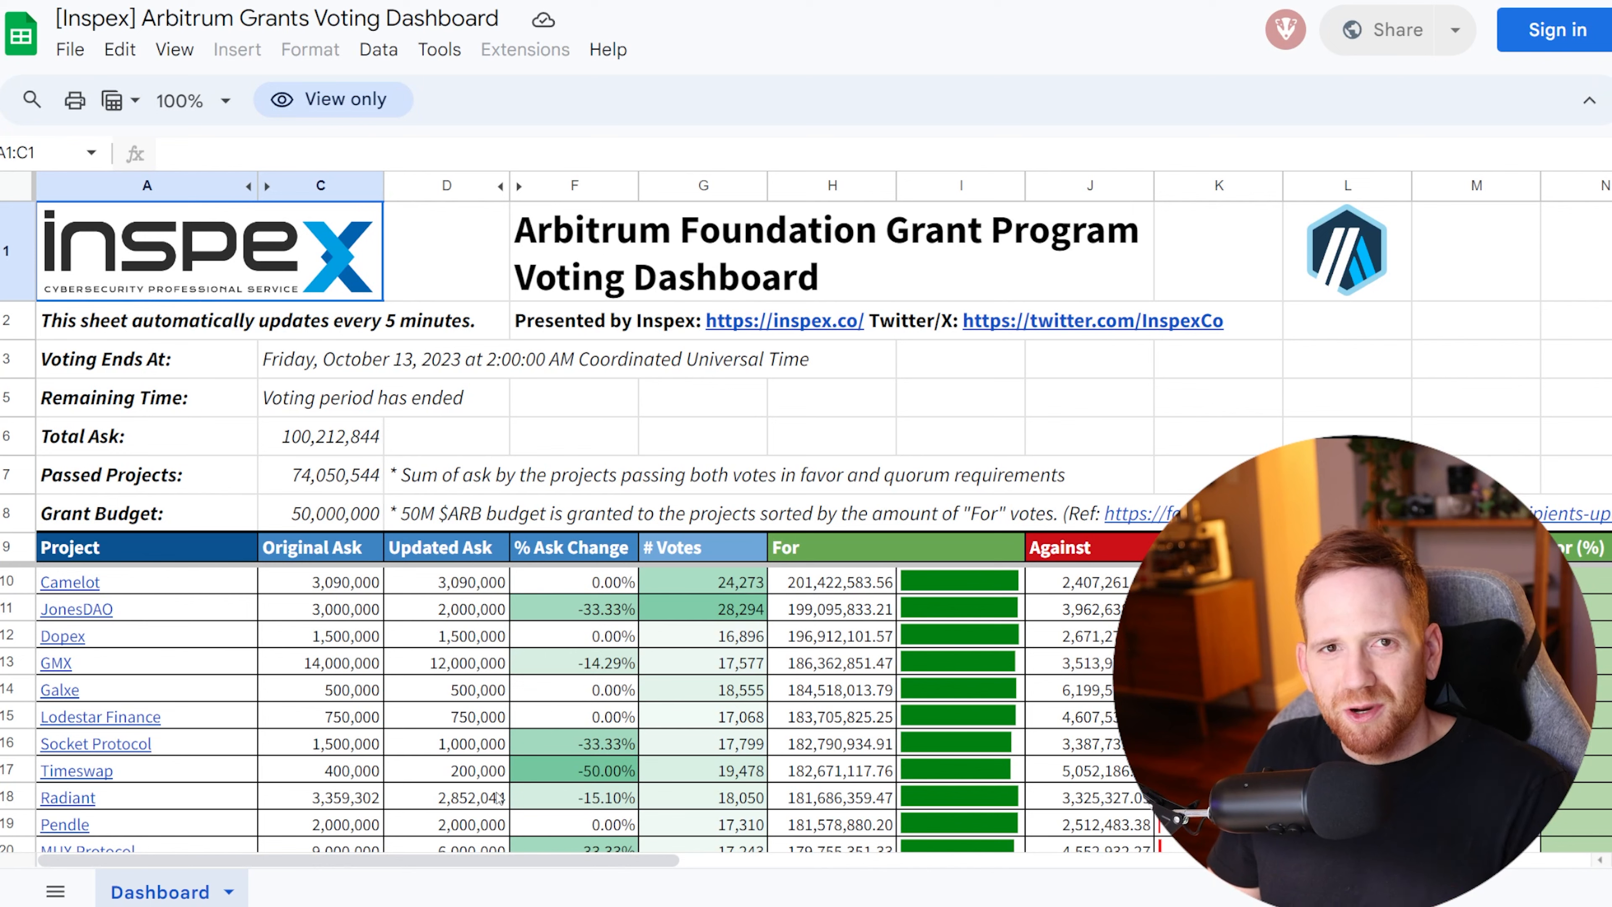
{"action": "scroll", "scroll_direction": "down", "scroll_amount": 3}
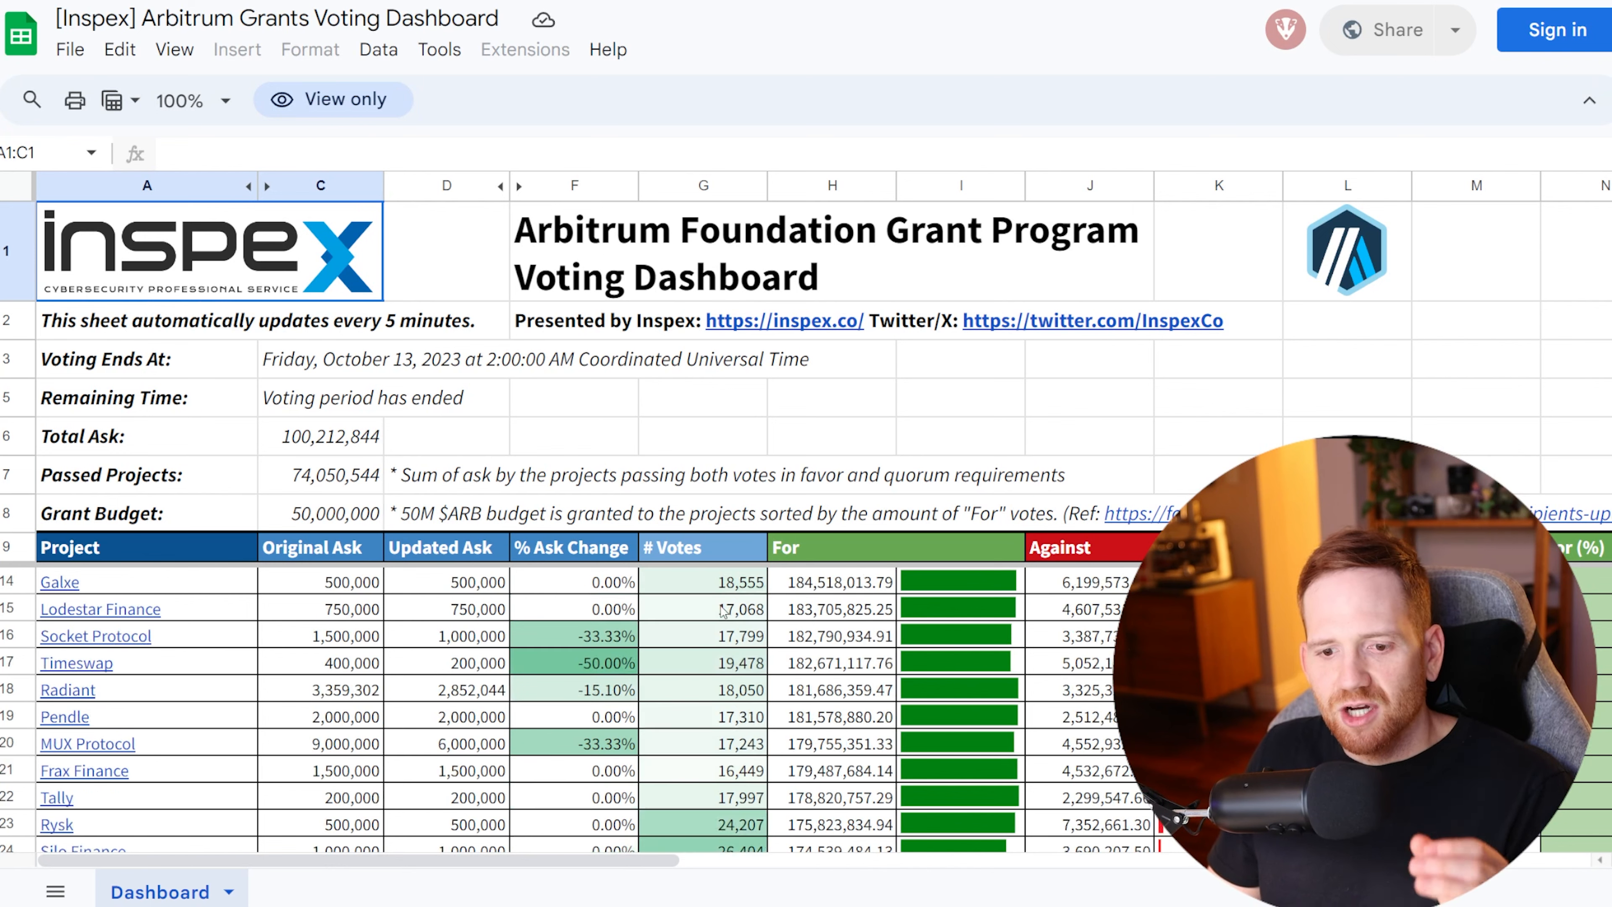
{"action": "scroll", "scroll_direction": "down", "scroll_amount": 3}
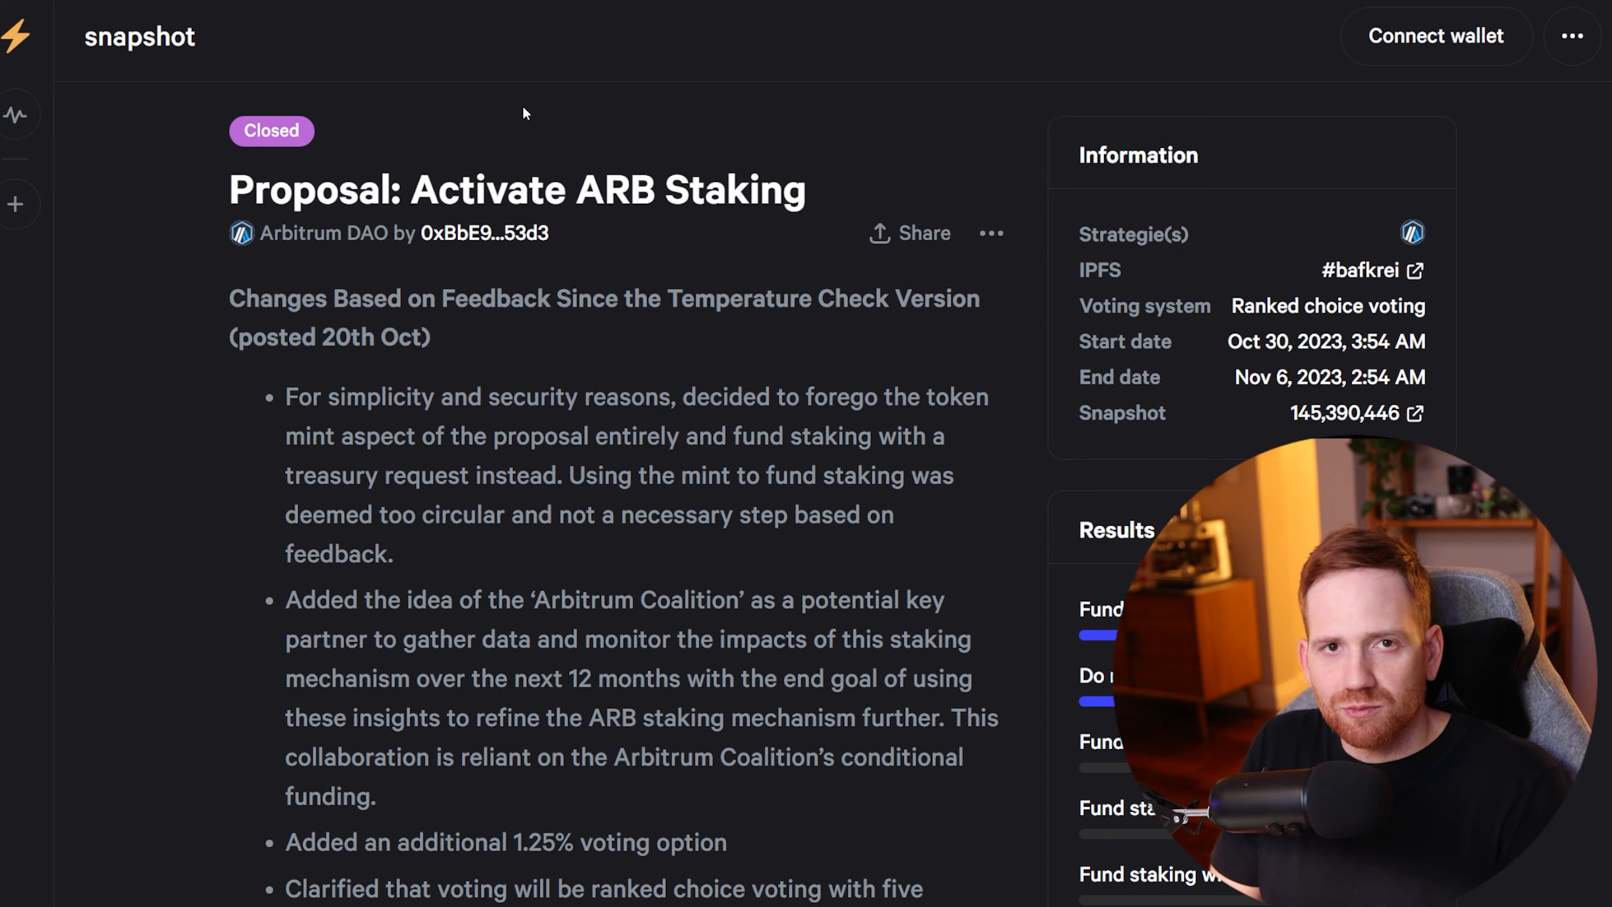
Step: Scroll the ARB staking proposal down to the estimated APR tables for 1.25% and 1% distribution
{"action": "scroll", "scroll_direction": "down", "scroll_amount": 3}
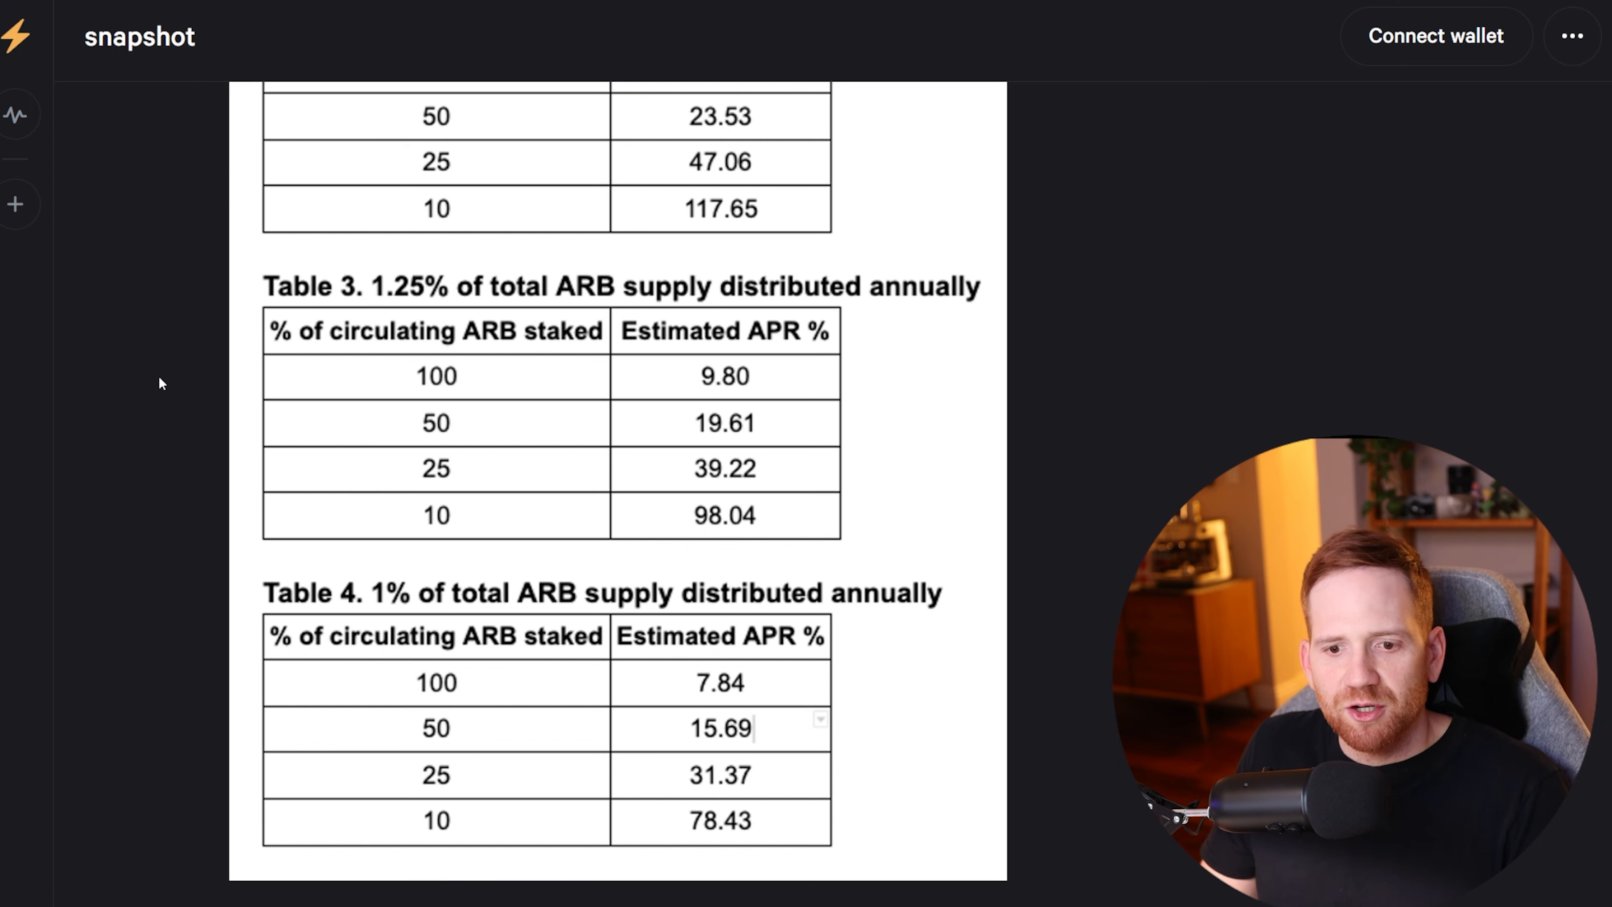
{"action": "mouse_move", "coordinate": [776, 402]}
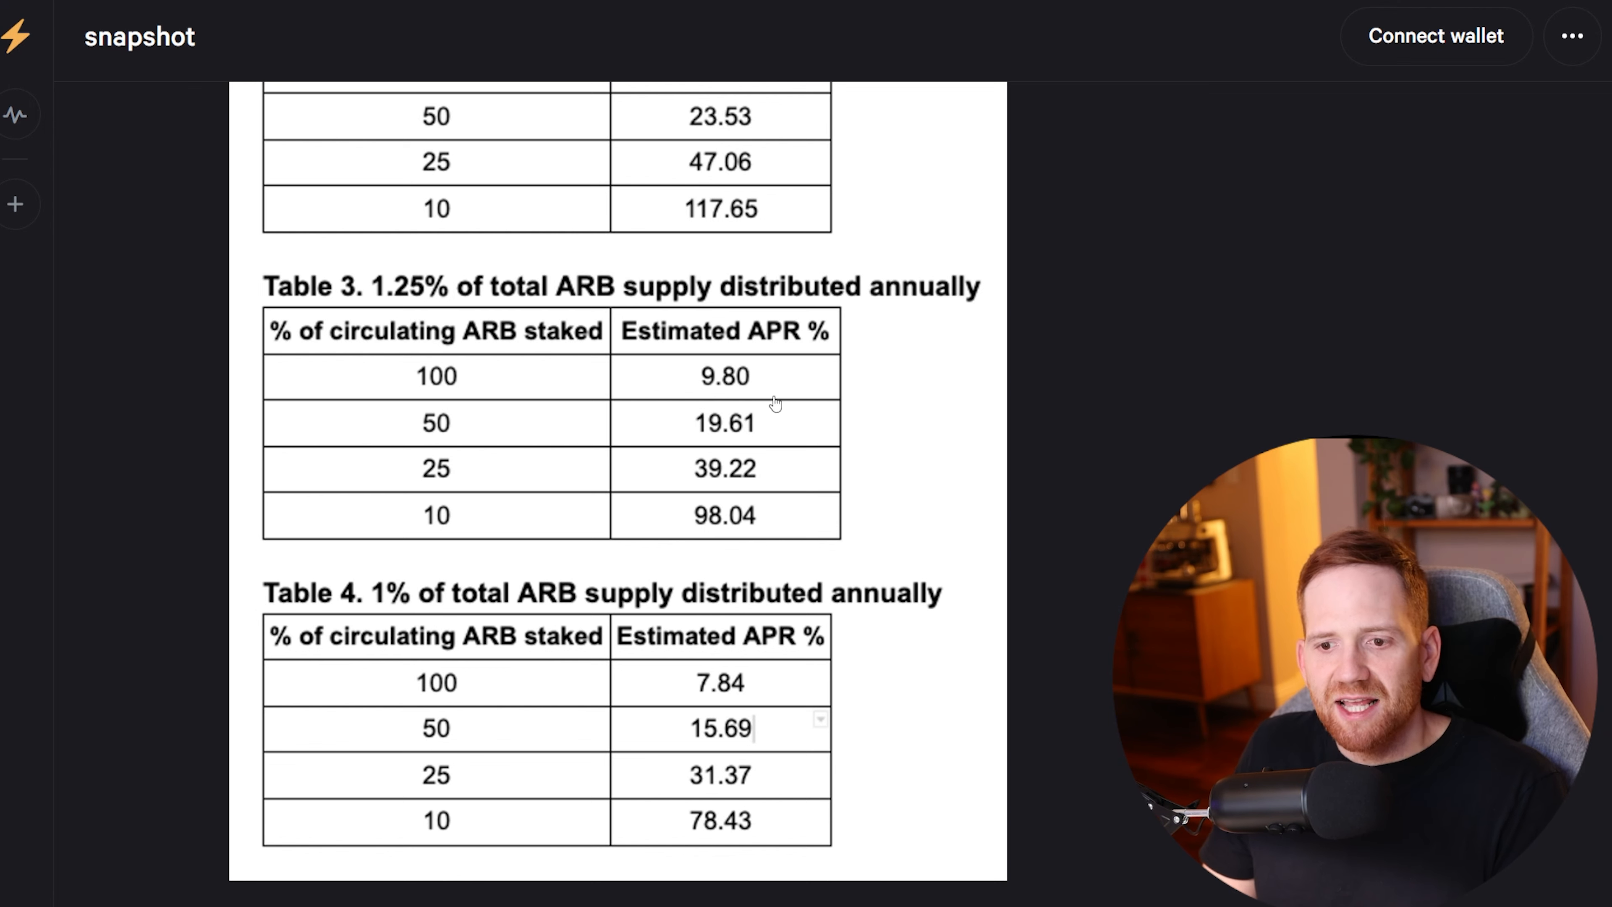
{"action": "mouse_move", "coordinate": [769, 526]}
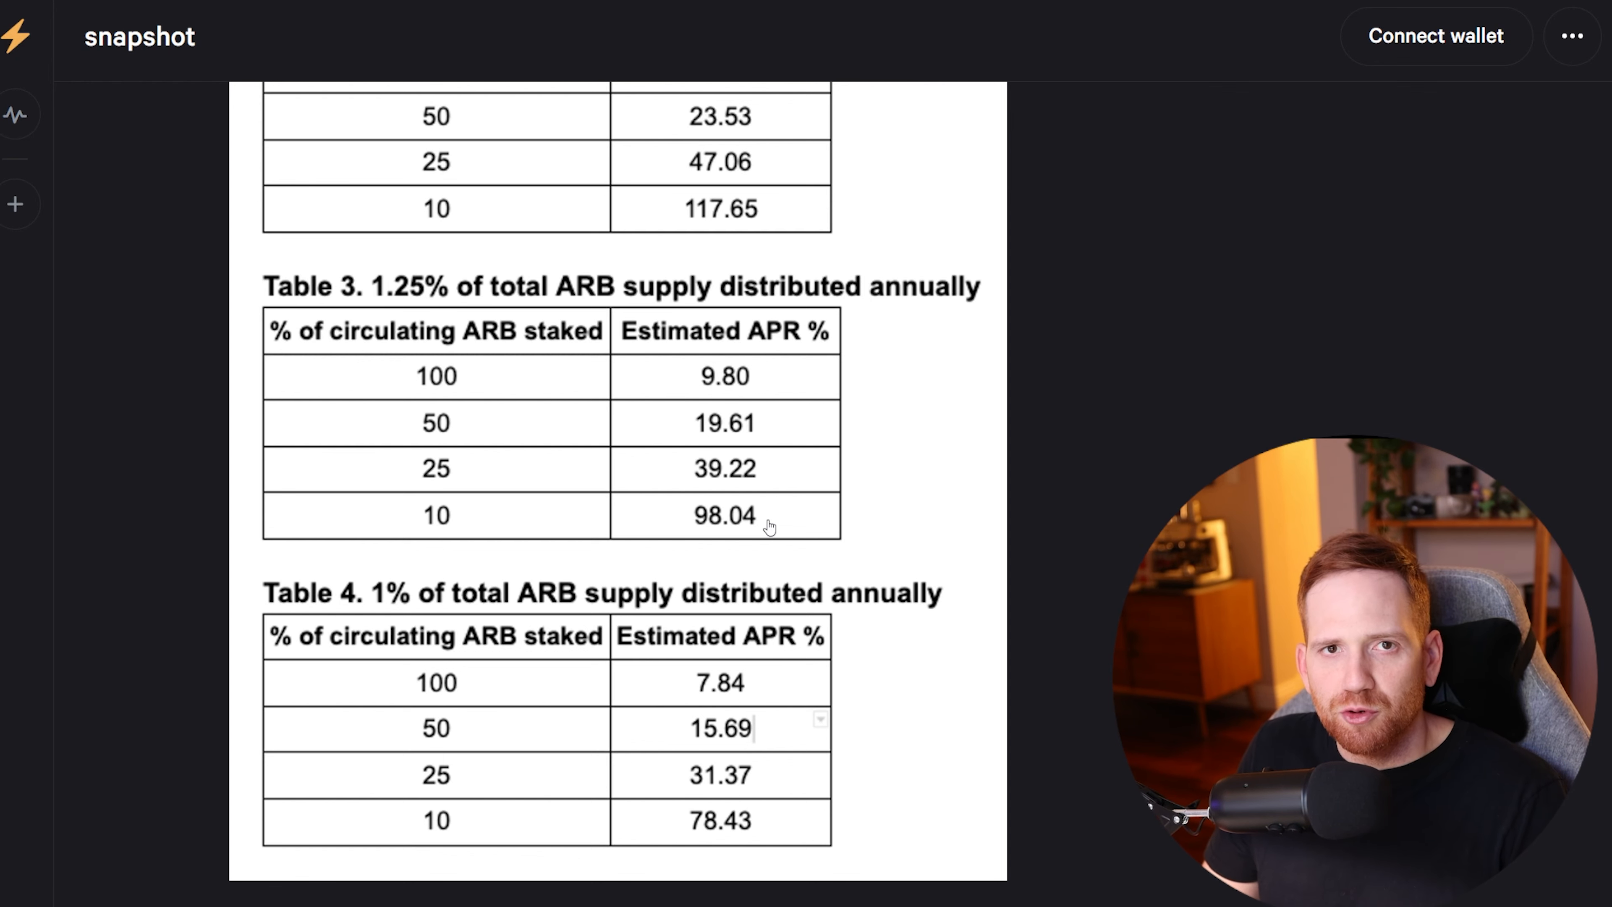
{"action": "mouse_move", "coordinate": [1185, 368]}
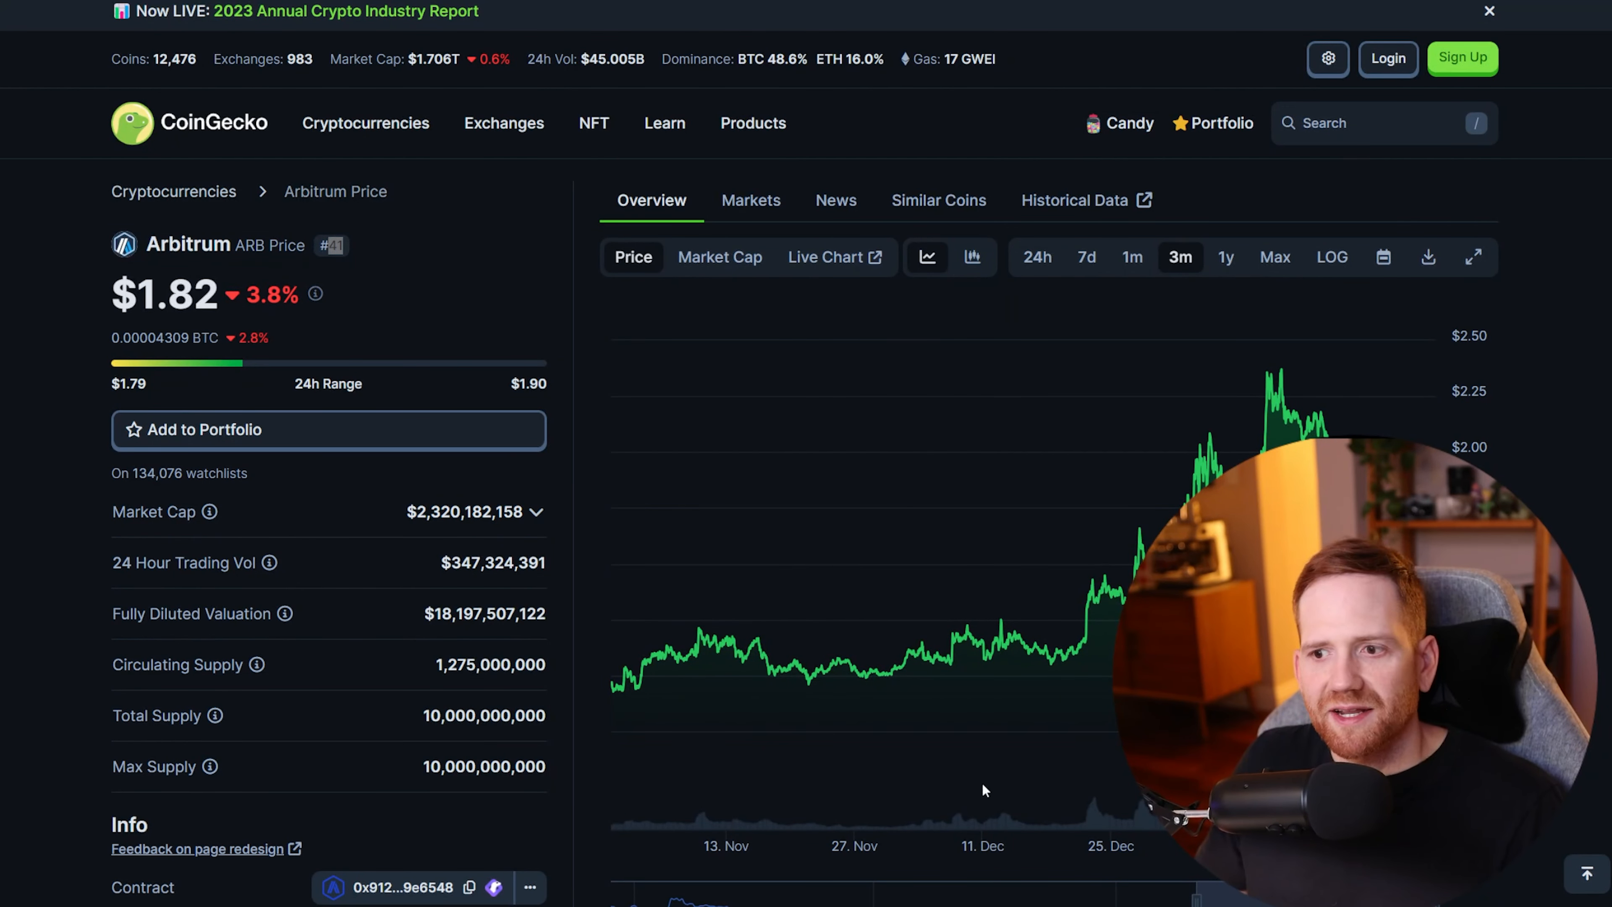
{"action": "mouse_move", "coordinate": [1279, 401]}
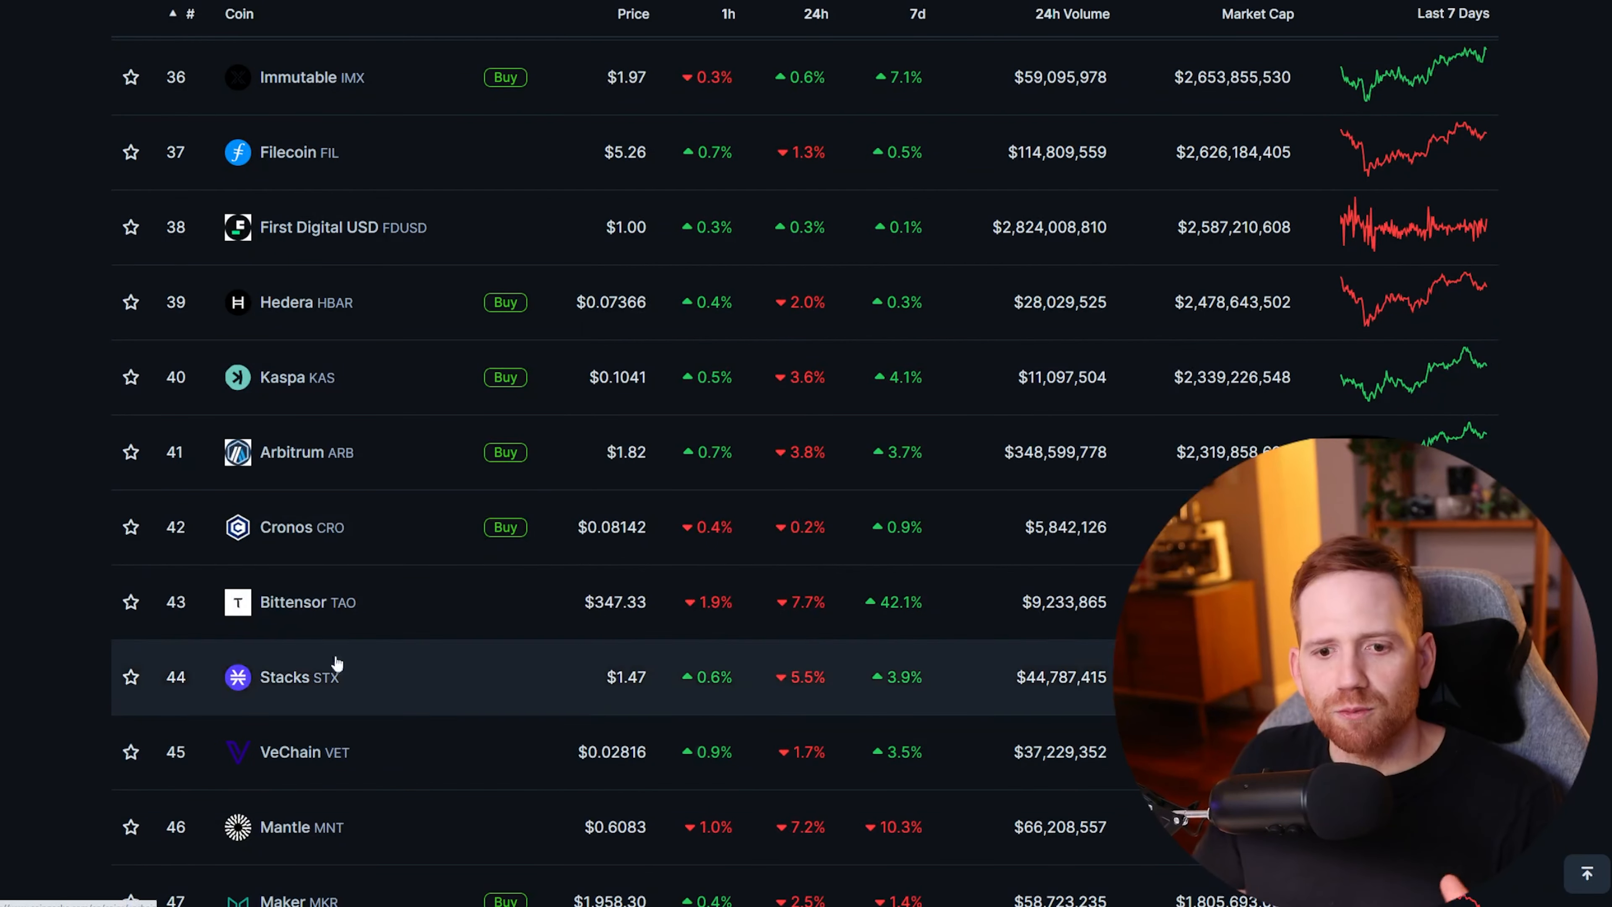
{"action": "mouse_move", "coordinate": [356, 452]}
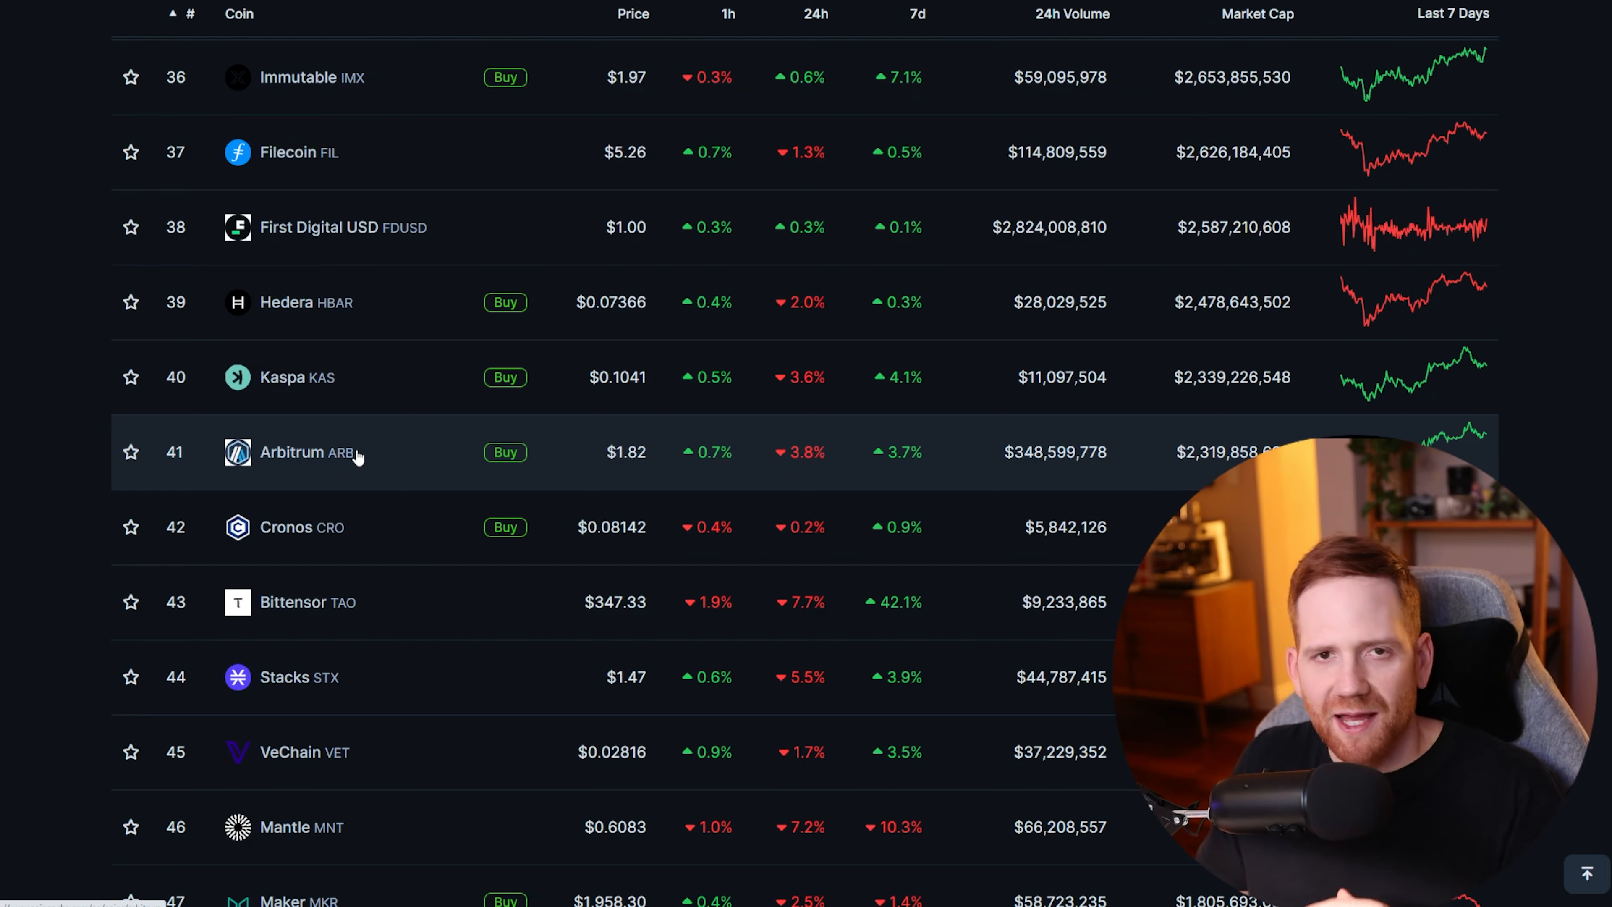
Step: Scroll back up the CoinGecko cryptocurrencies list toward Arbitrum at rank 41
{"action": "scroll", "scroll_direction": "up", "scroll_amount": 3}
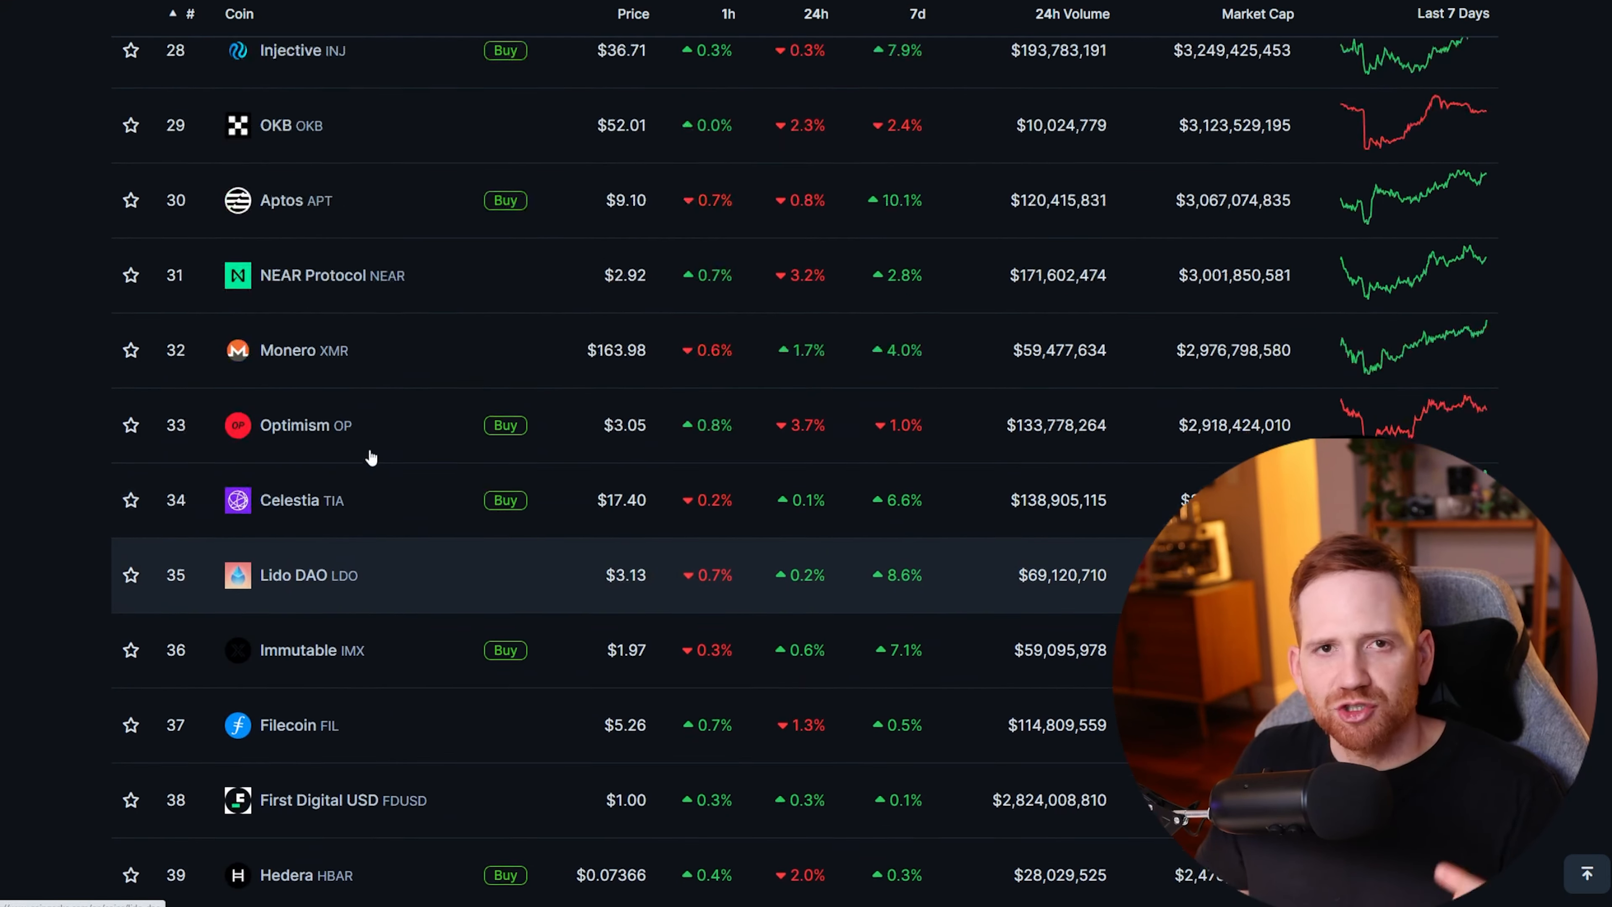
{"action": "scroll", "scroll_direction": "up", "scroll_amount": 3}
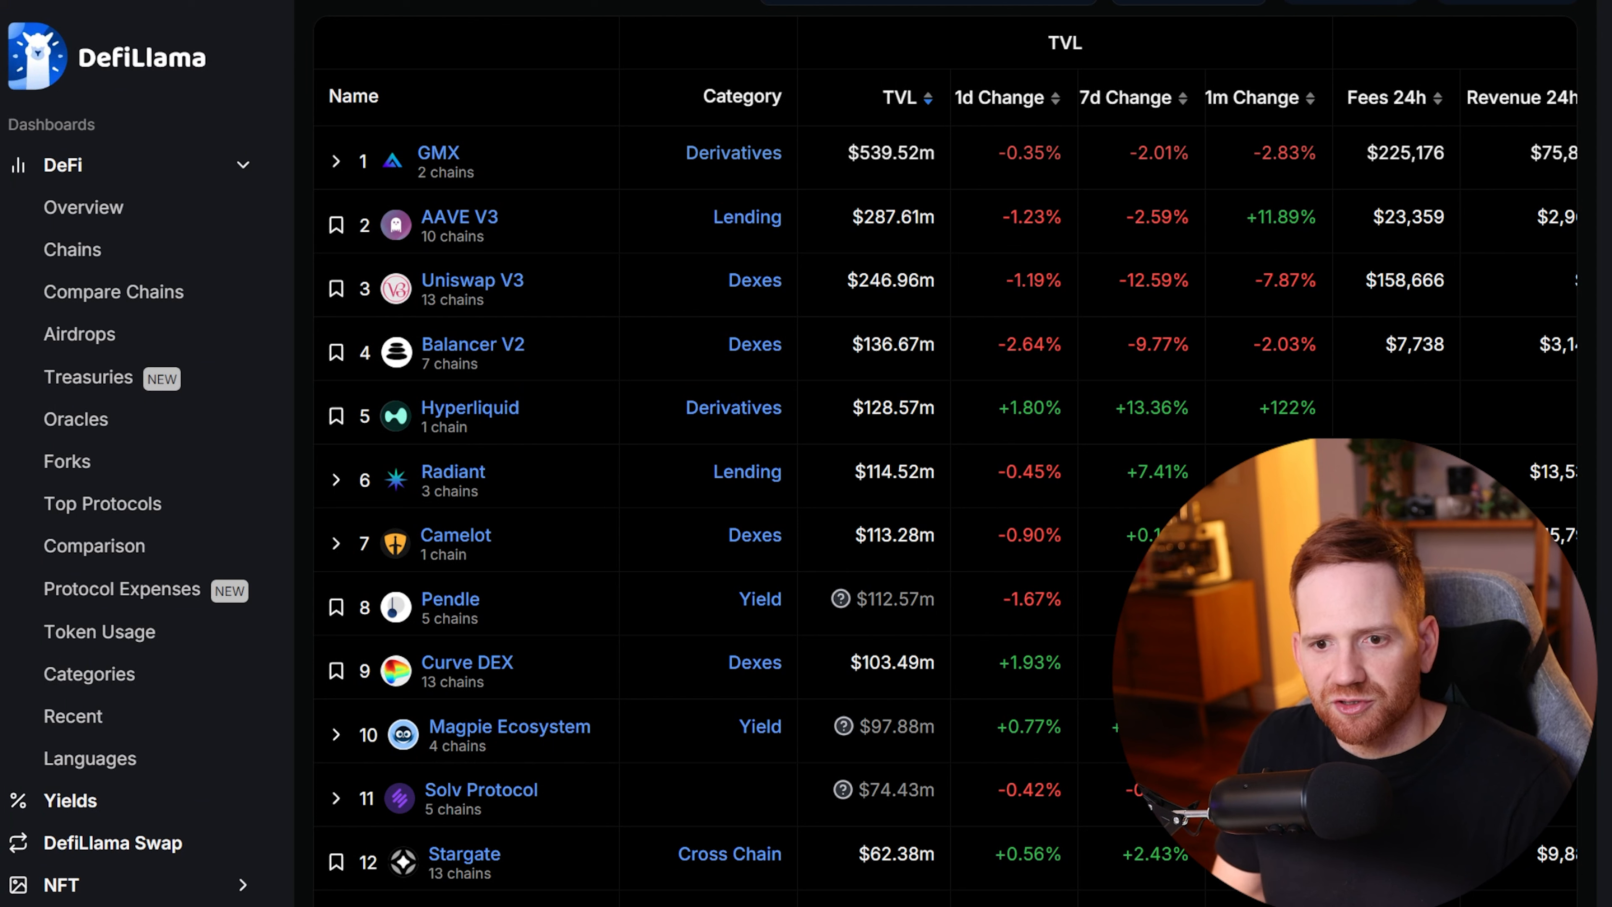
{"action": "mouse_move", "coordinate": [634, 815]}
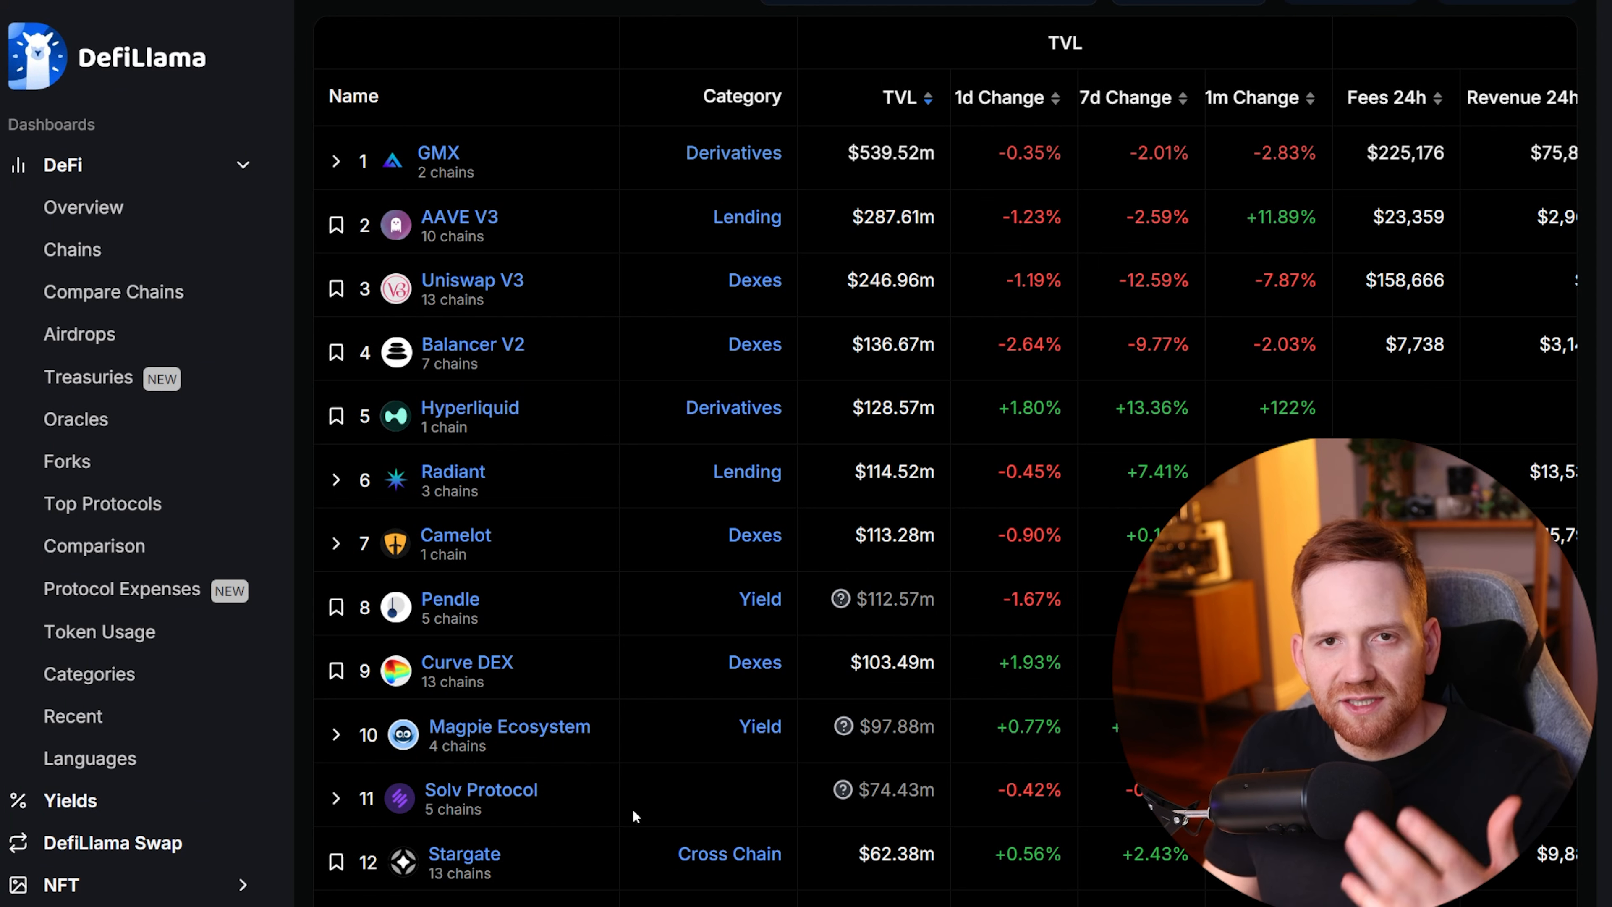
{"action": "mouse_move", "coordinate": [624, 361]}
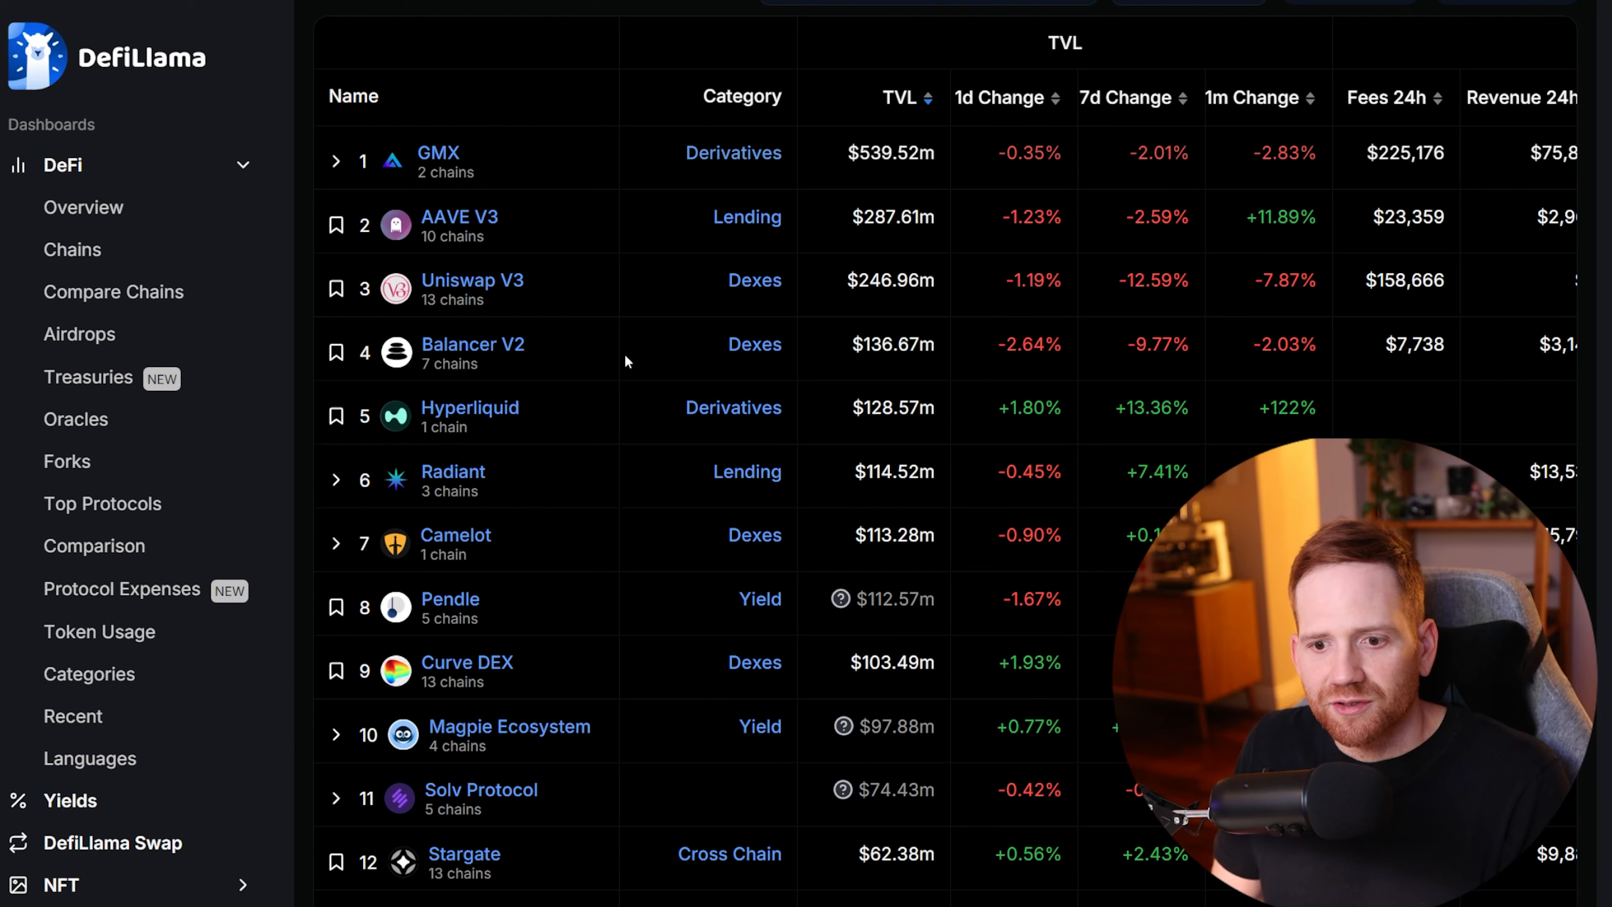
{"action": "mouse_move", "coordinate": [589, 193]}
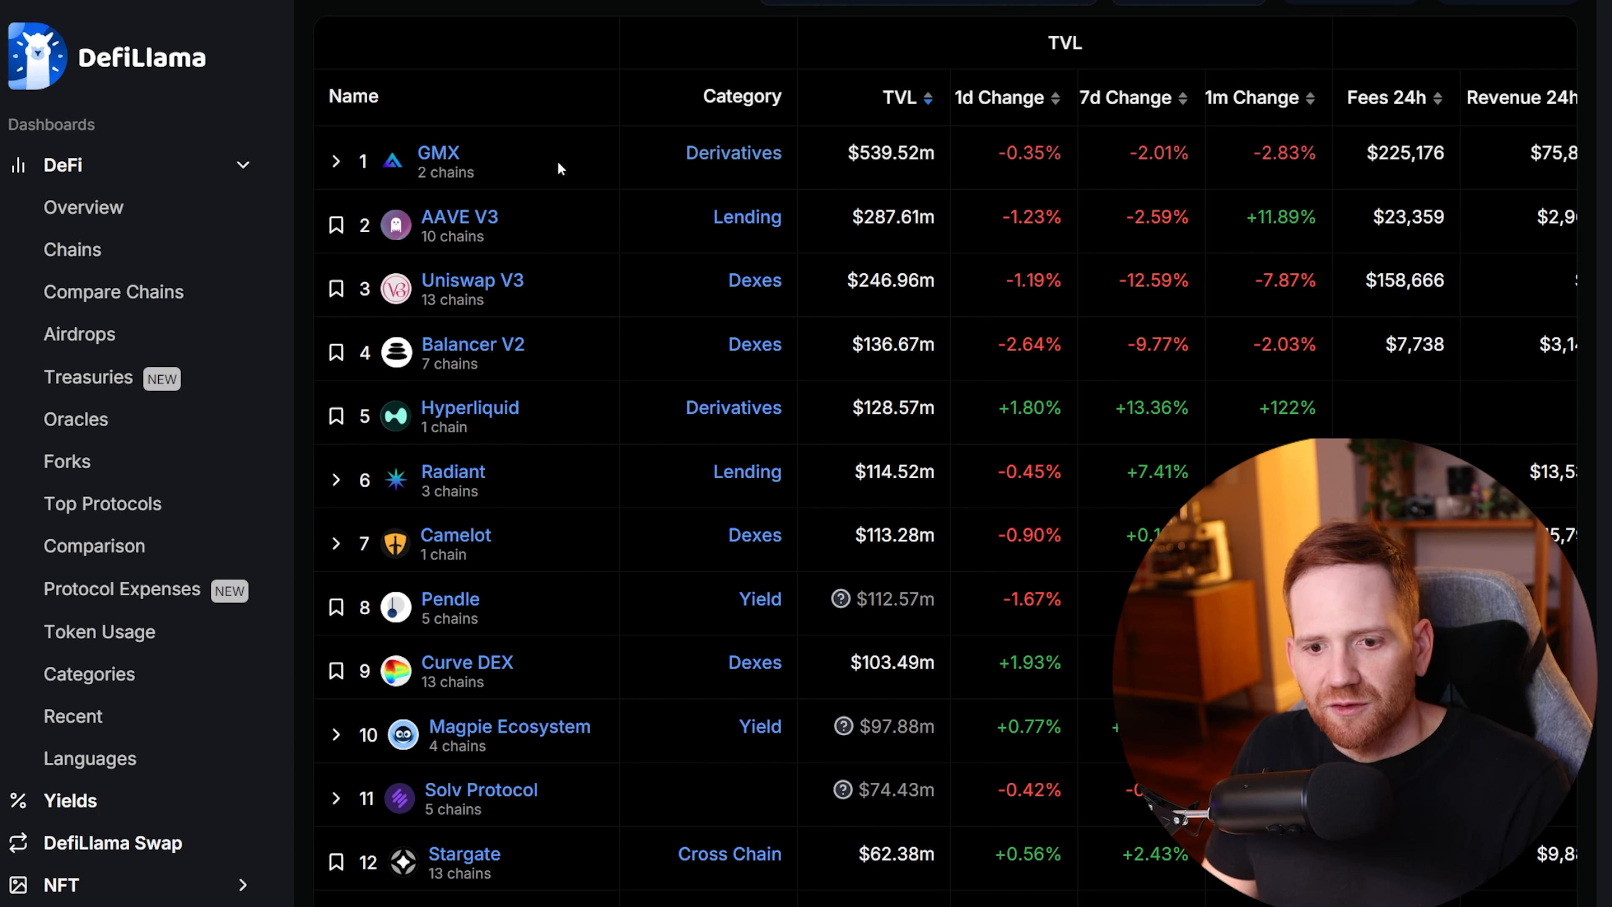
{"action": "mouse_move", "coordinate": [562, 540]}
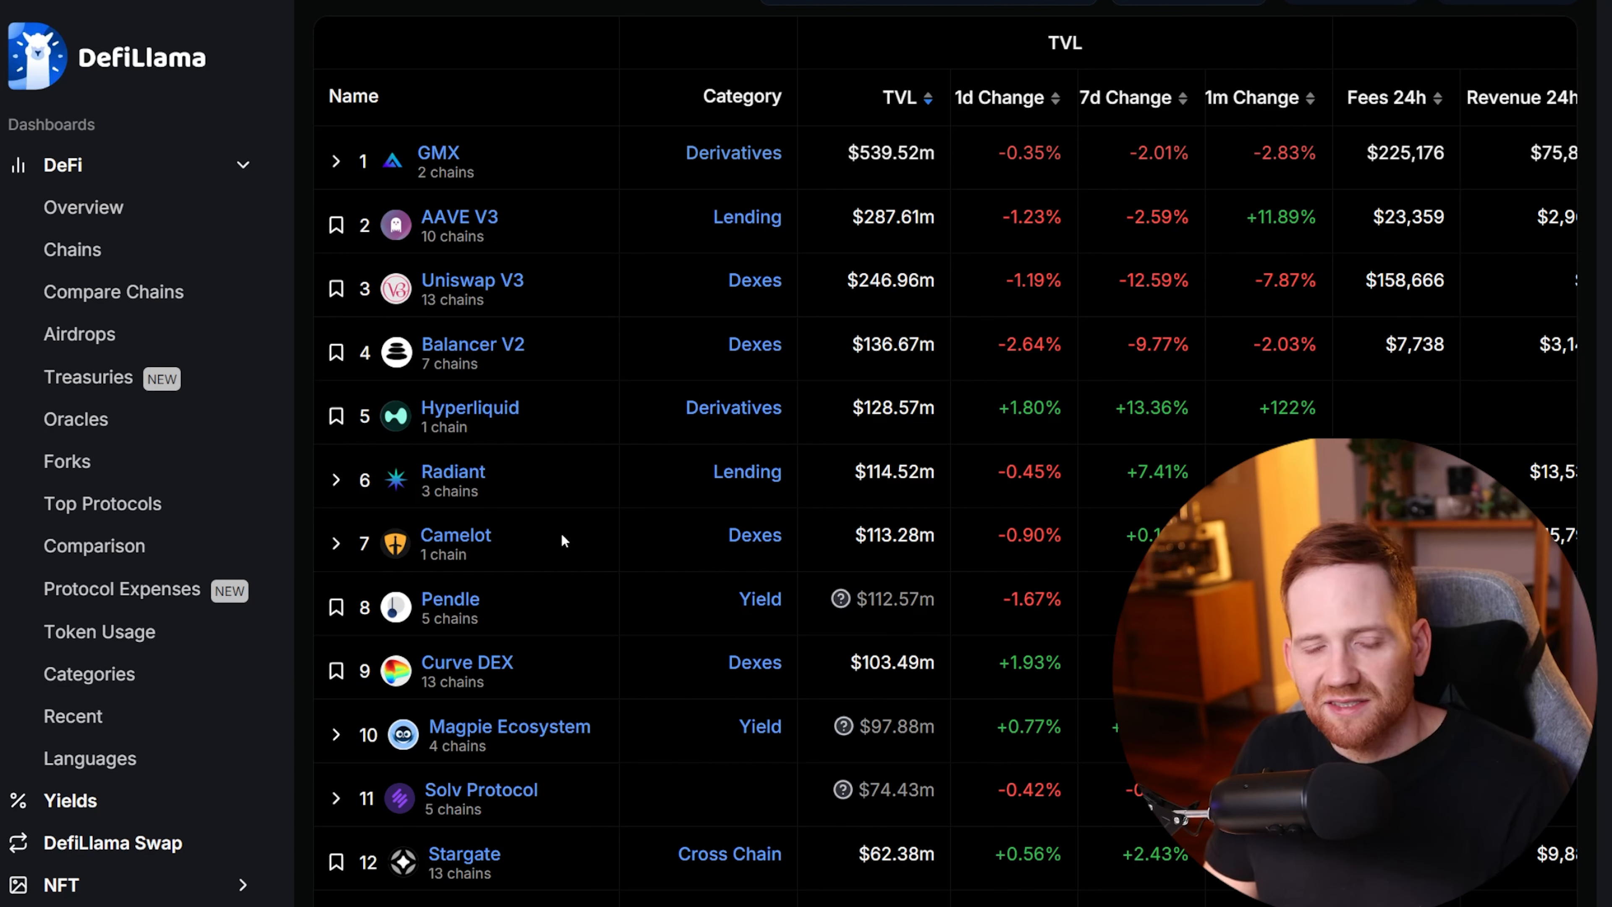
Step: View DefiLlama's protocol table sorted by TVL, led by GMX at $539.52m
{"action": "left_click", "coordinate": [436, 152]}
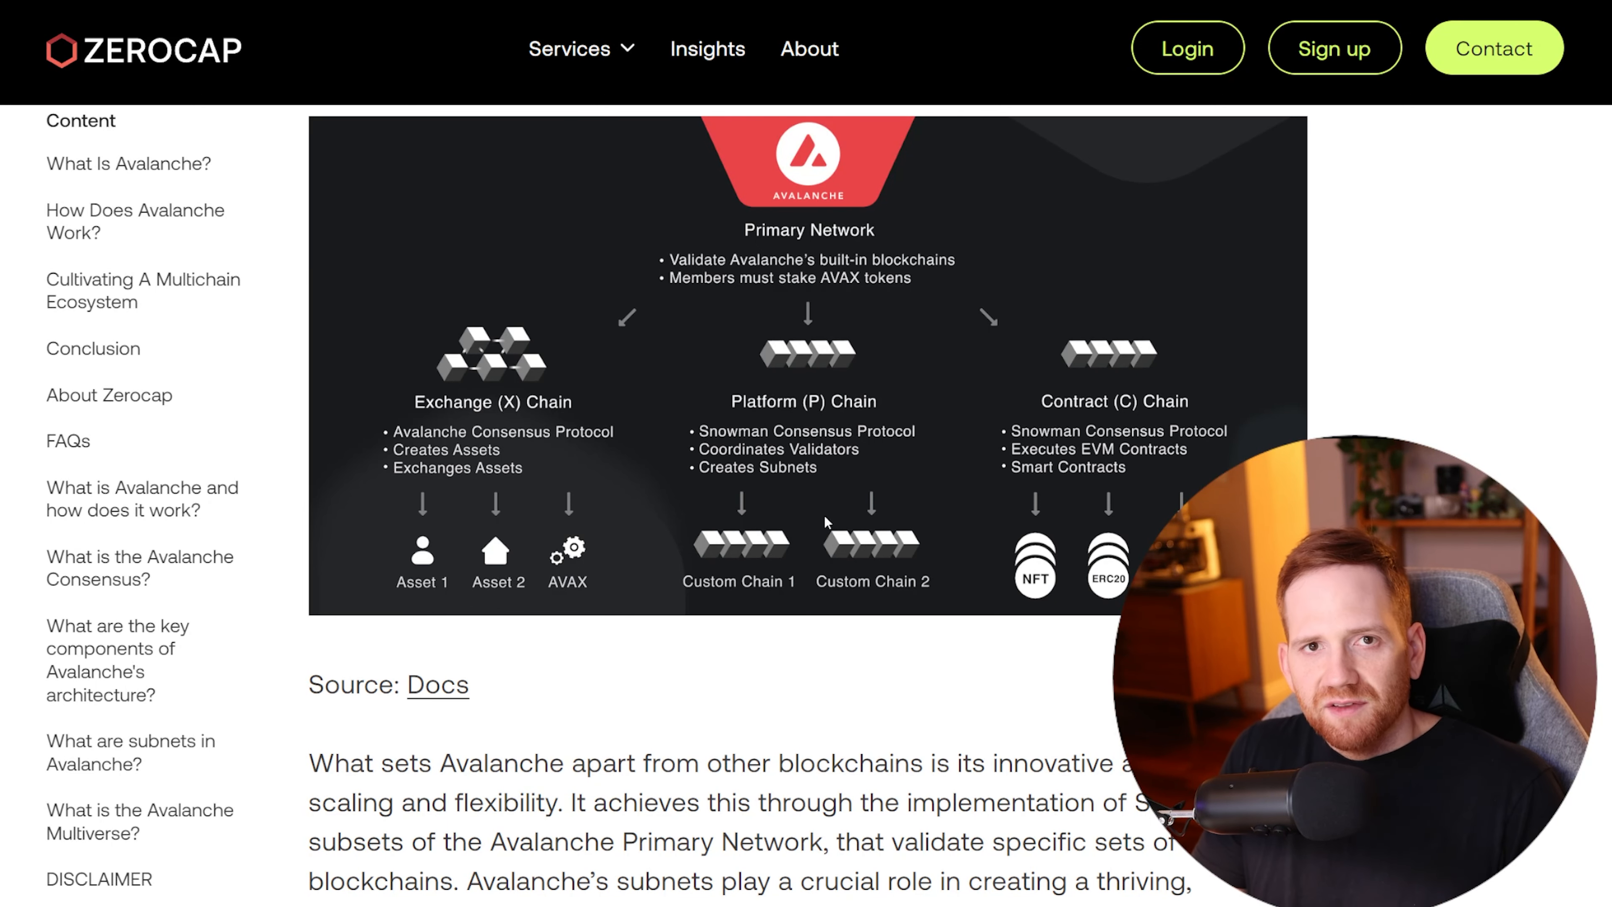
{"action": "mouse_move", "coordinate": [527, 600]}
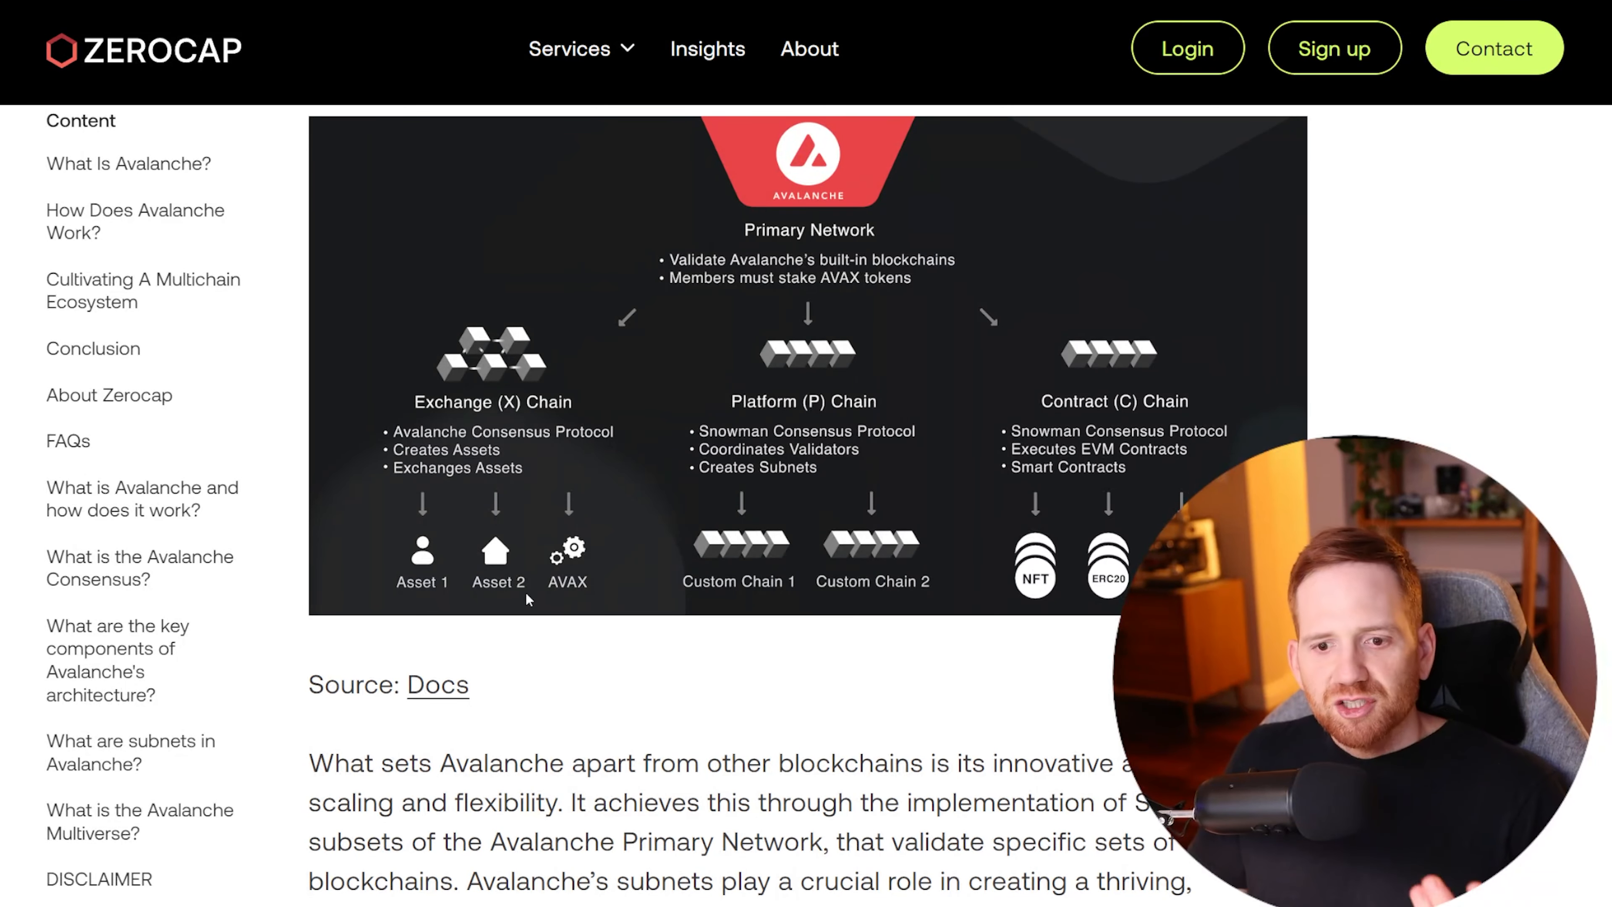
{"action": "mouse_move", "coordinate": [527, 463]}
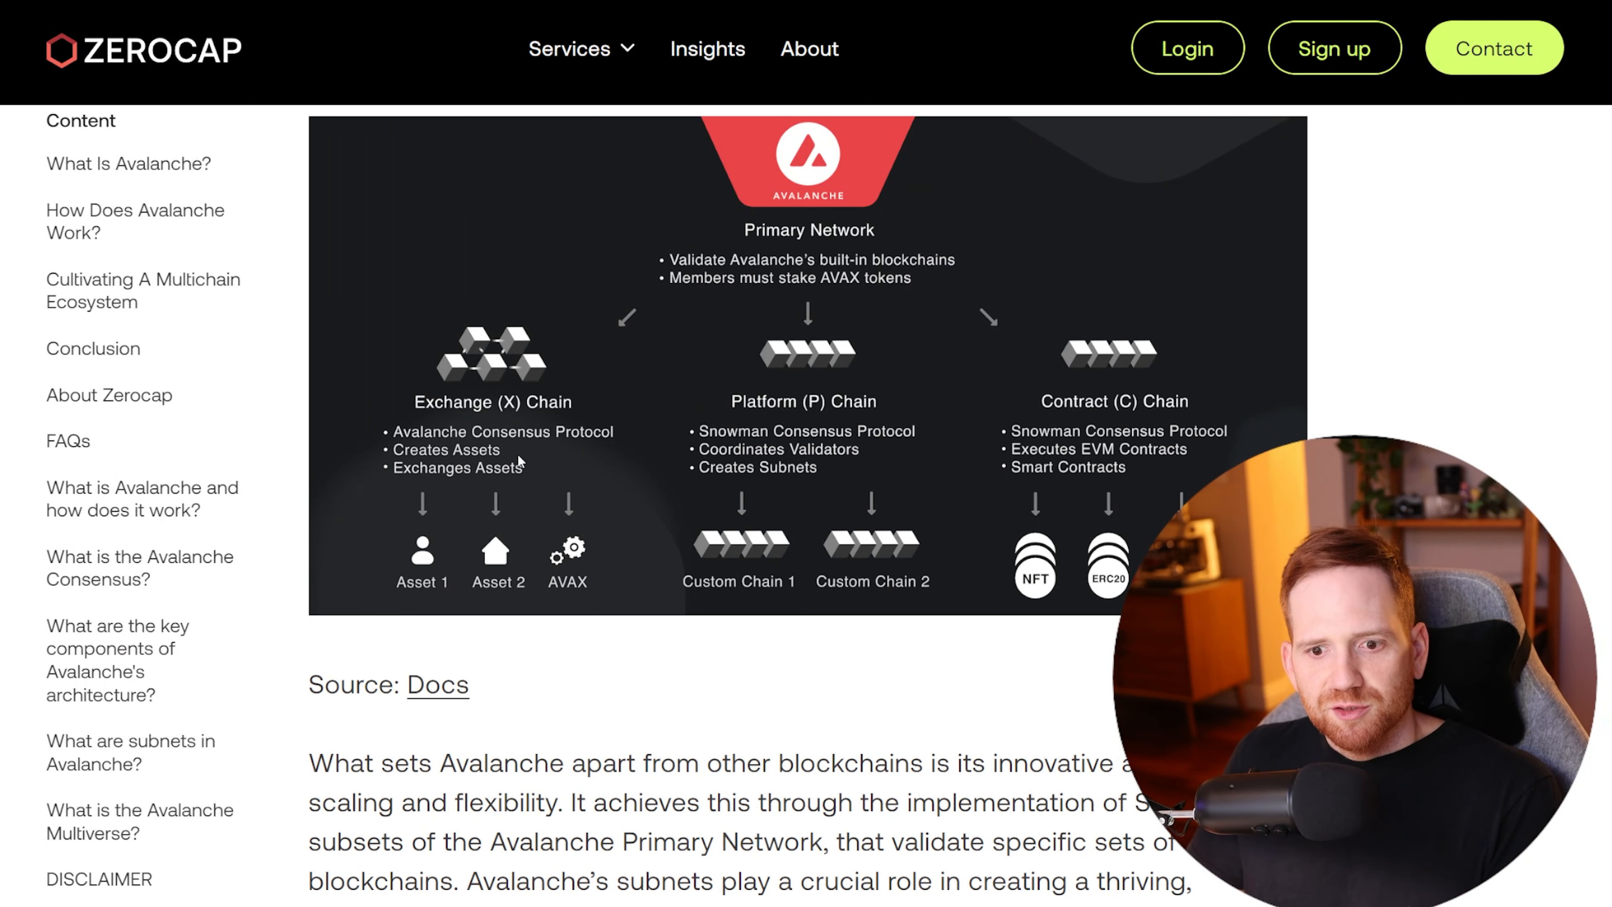
{"action": "mouse_move", "coordinate": [531, 455]}
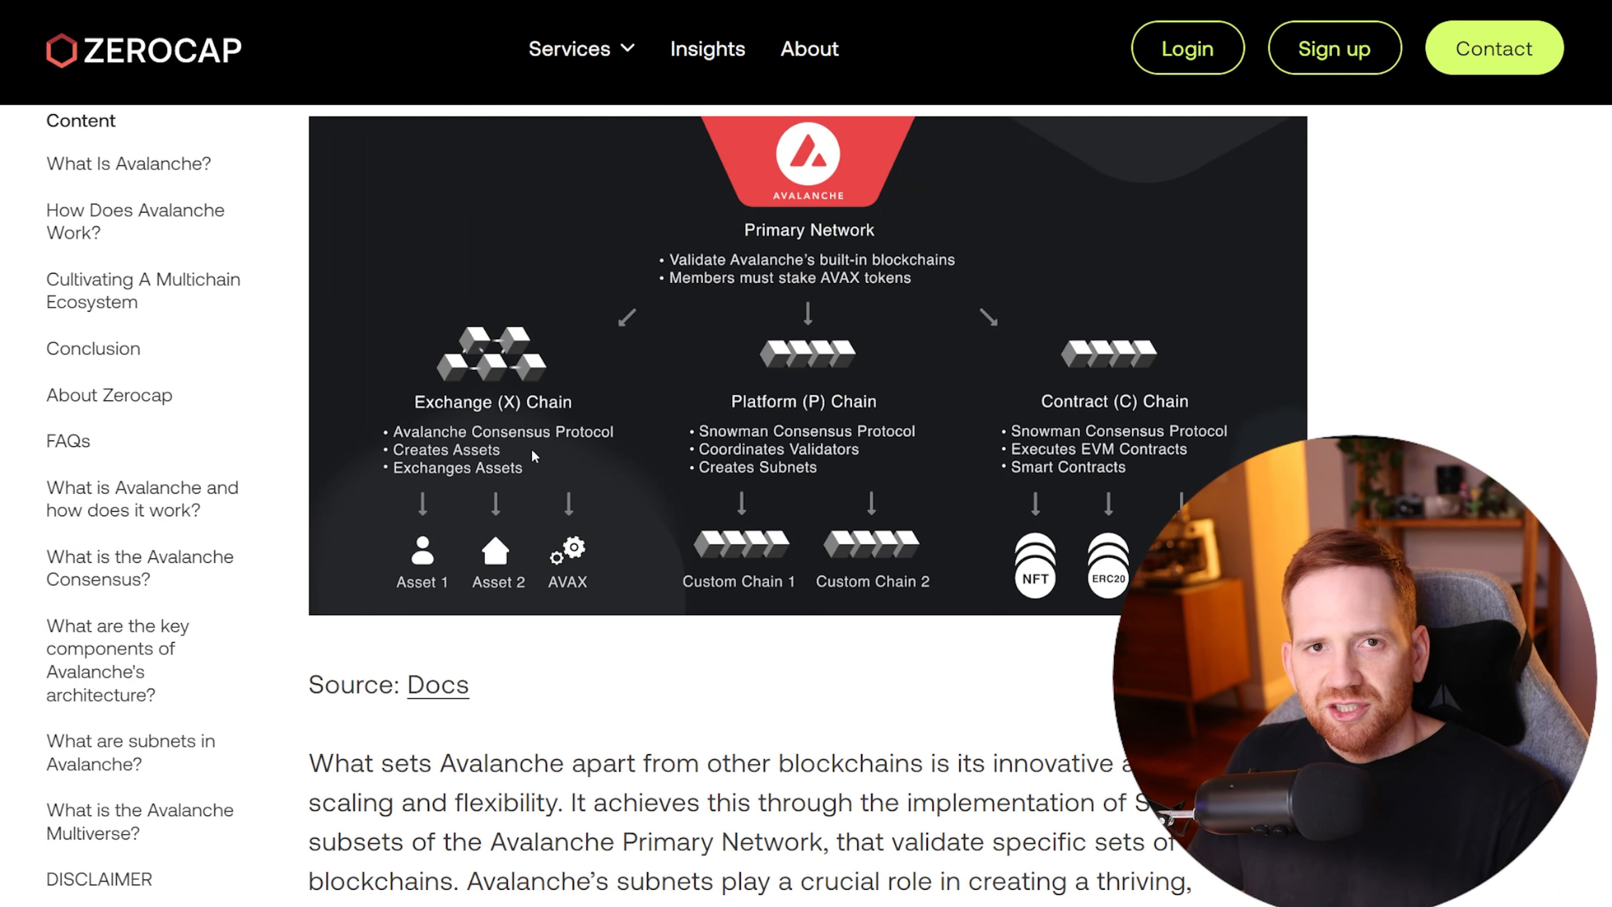
Step: Scroll Zerocap's Avalanche article to the Primary Network diagram of the X, P and C chains
{"action": "scroll", "scroll_direction": "down", "scroll_amount": 3}
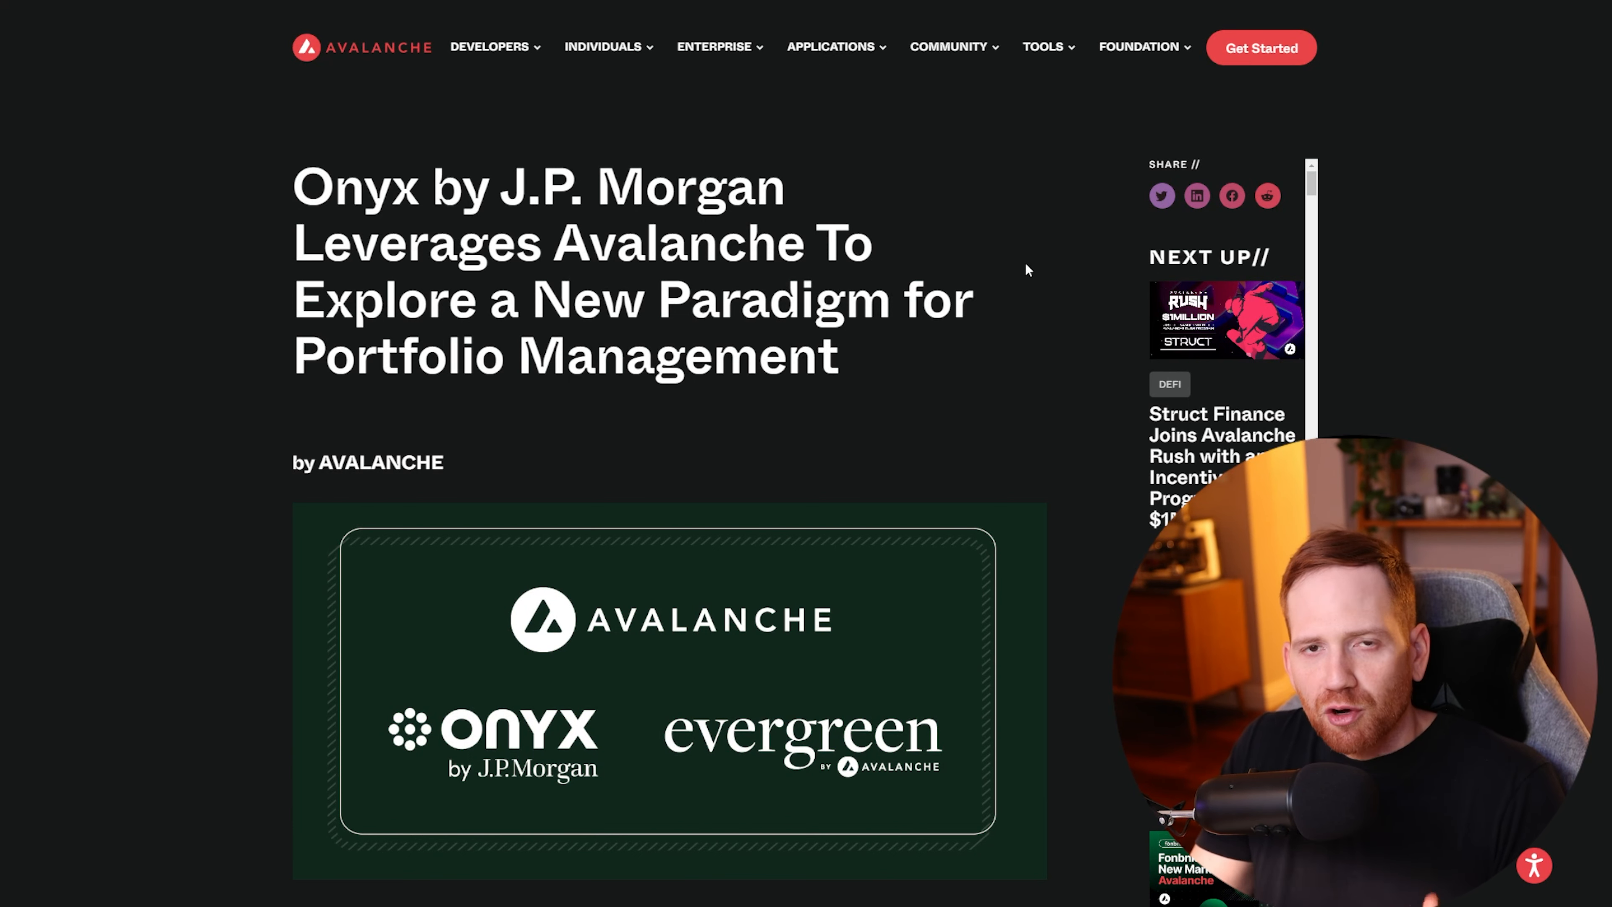
Step: Scroll down the Avalanche blog post on Onyx by J.P. Morgan's portfolio management pilot
{"action": "scroll", "scroll_direction": "down", "scroll_amount": 3}
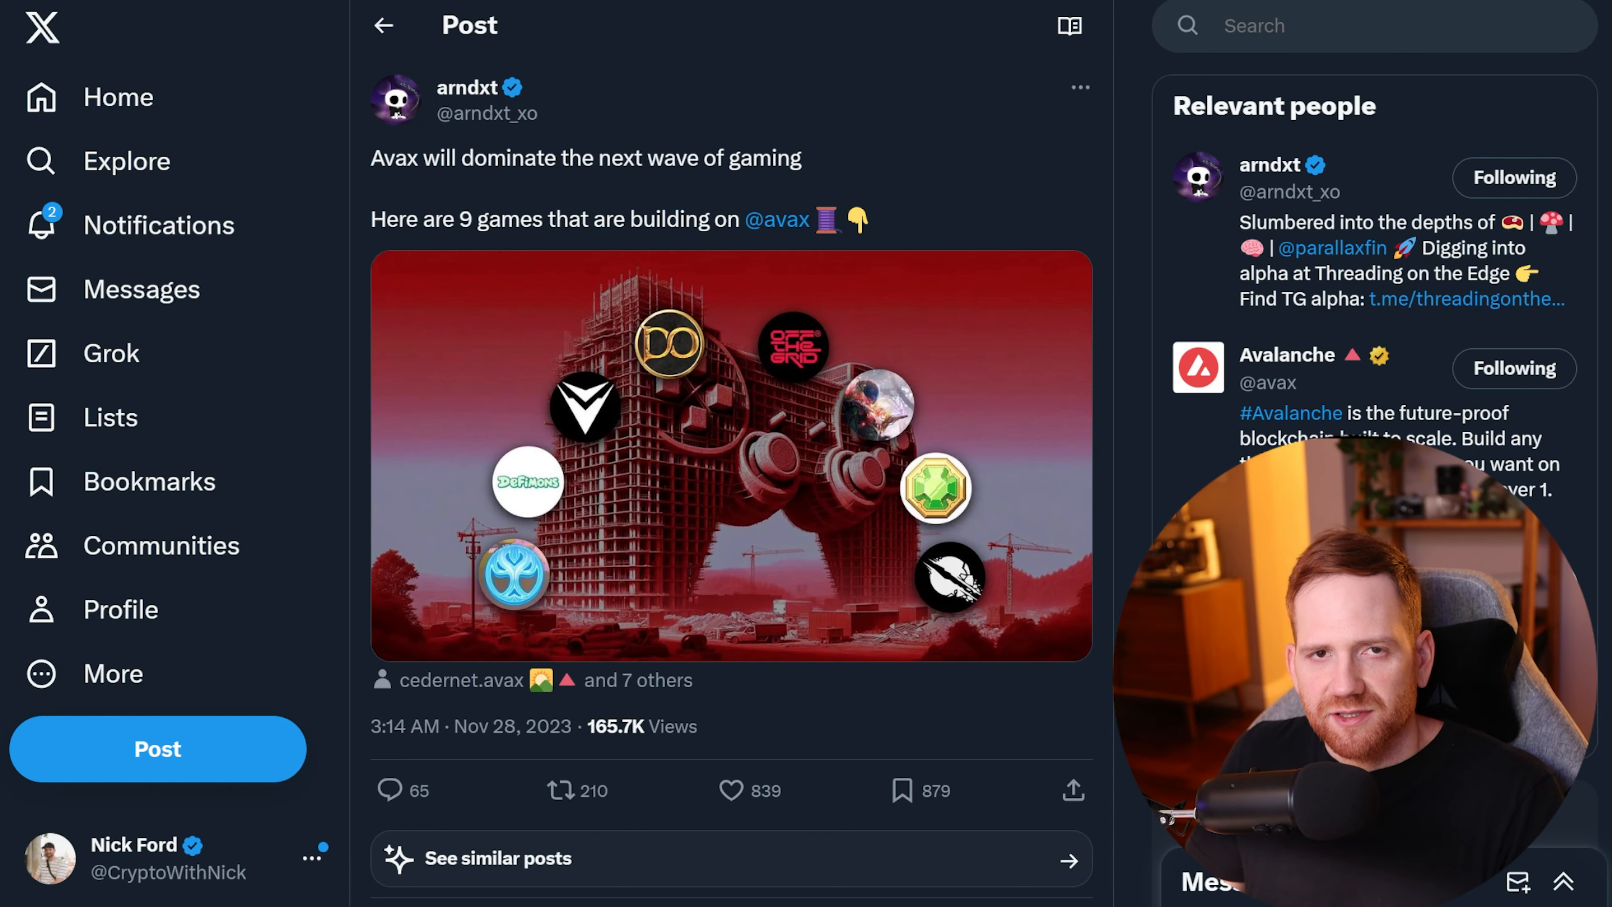
Step: Scroll down arndxt's Avalanche gaming thread to reach the Fableborne and Defimons entries
{"action": "scroll", "scroll_direction": "down", "scroll_amount": 3}
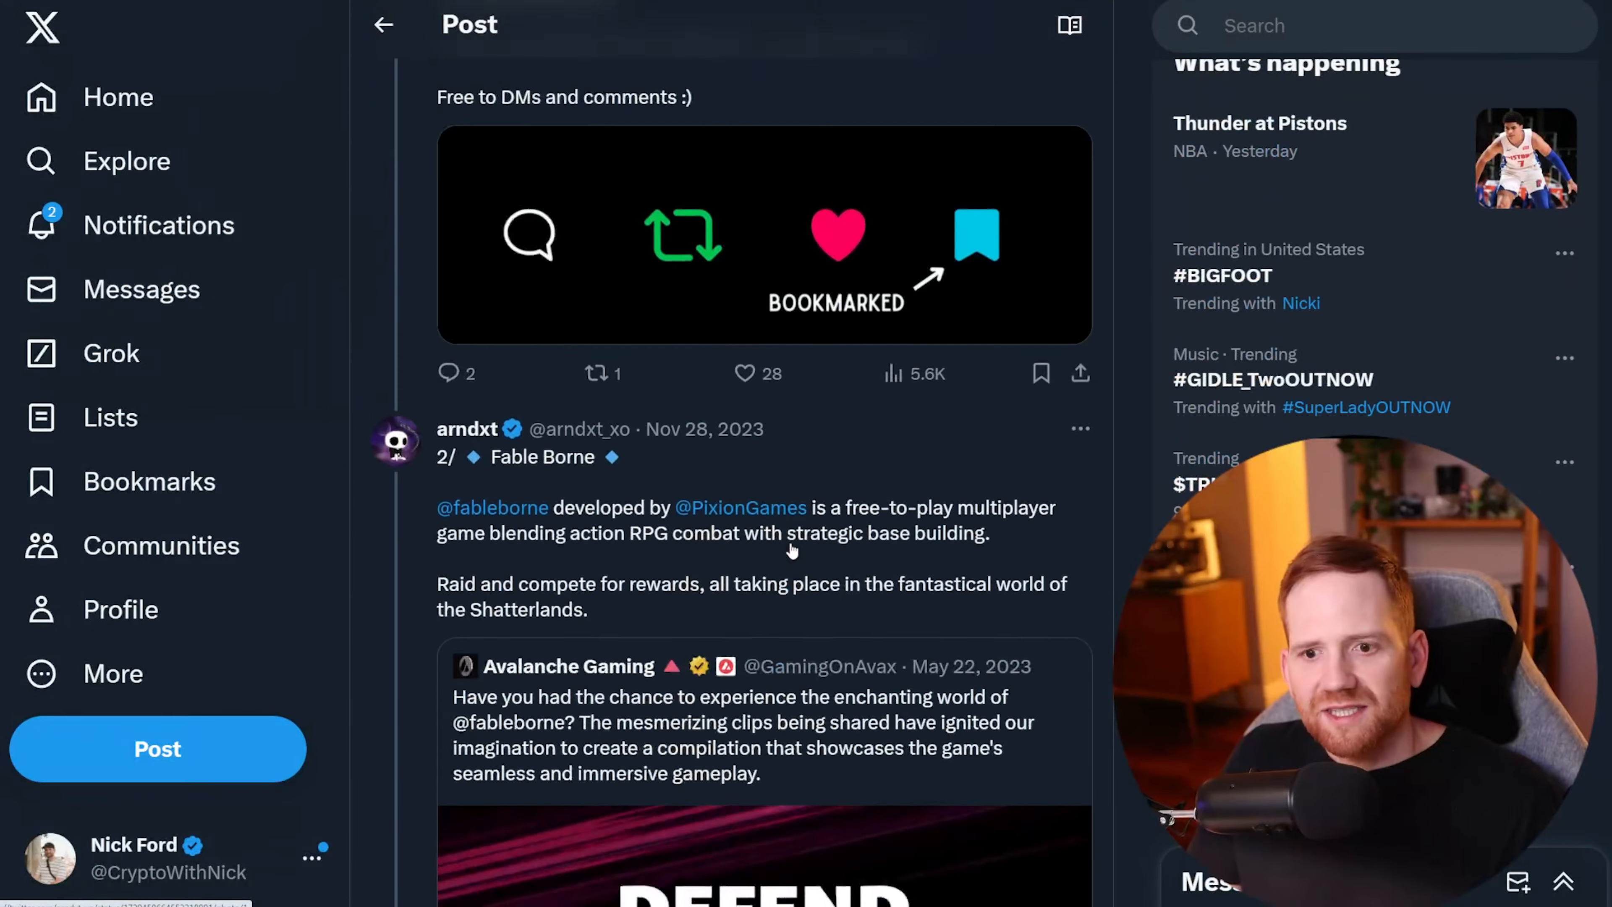
{"action": "scroll", "scroll_direction": "down", "scroll_amount": 3}
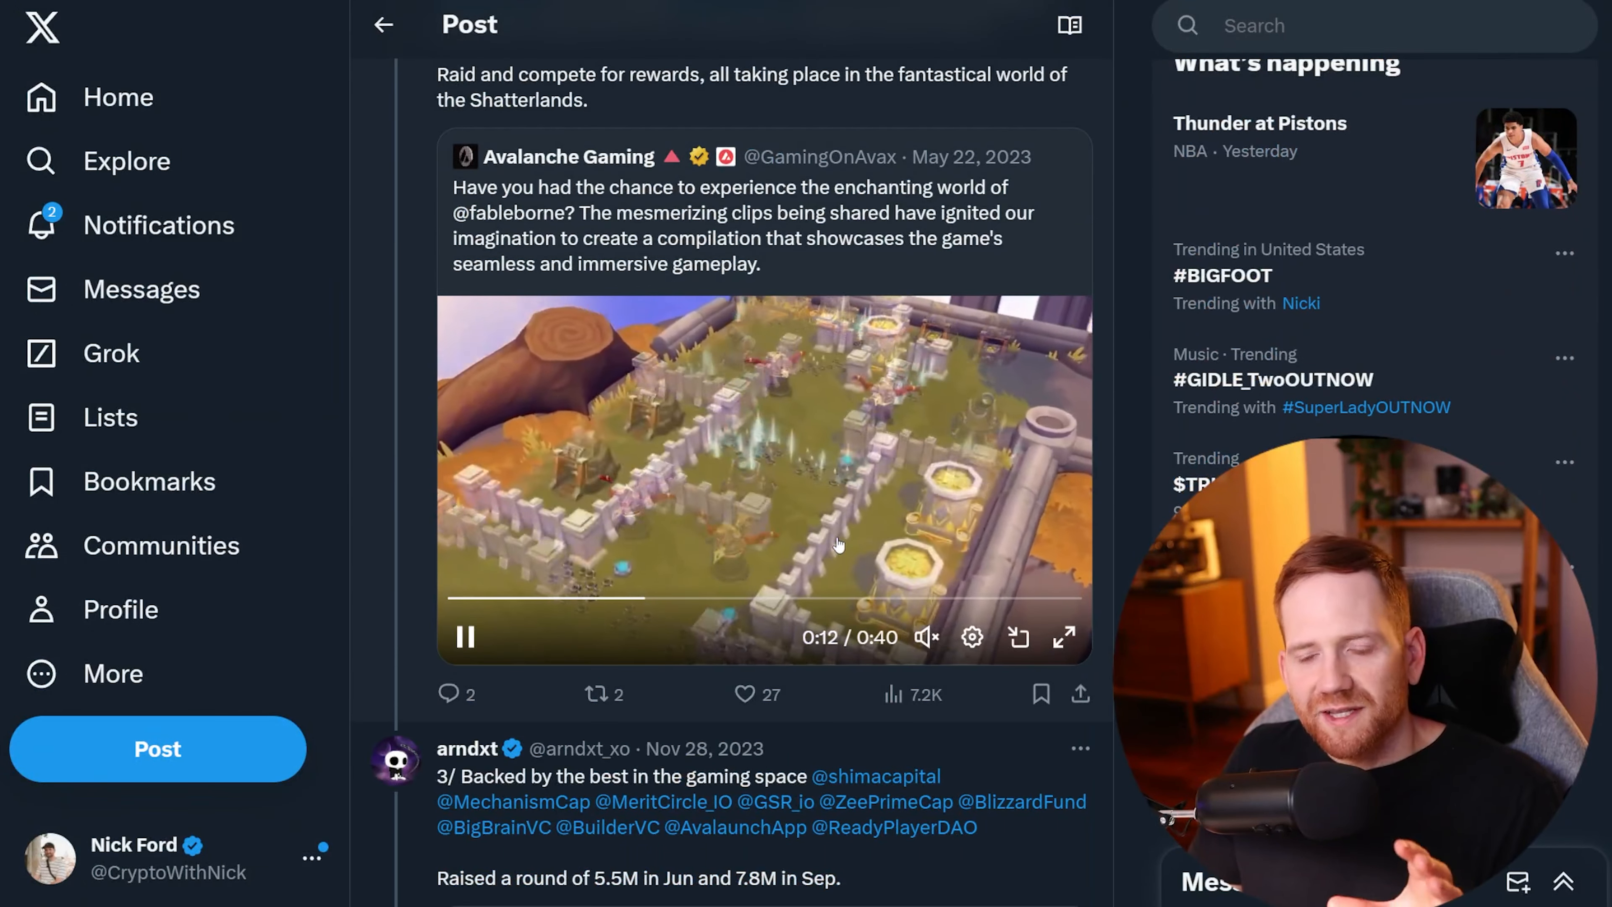
{"action": "scroll", "scroll_direction": "down", "scroll_amount": 3}
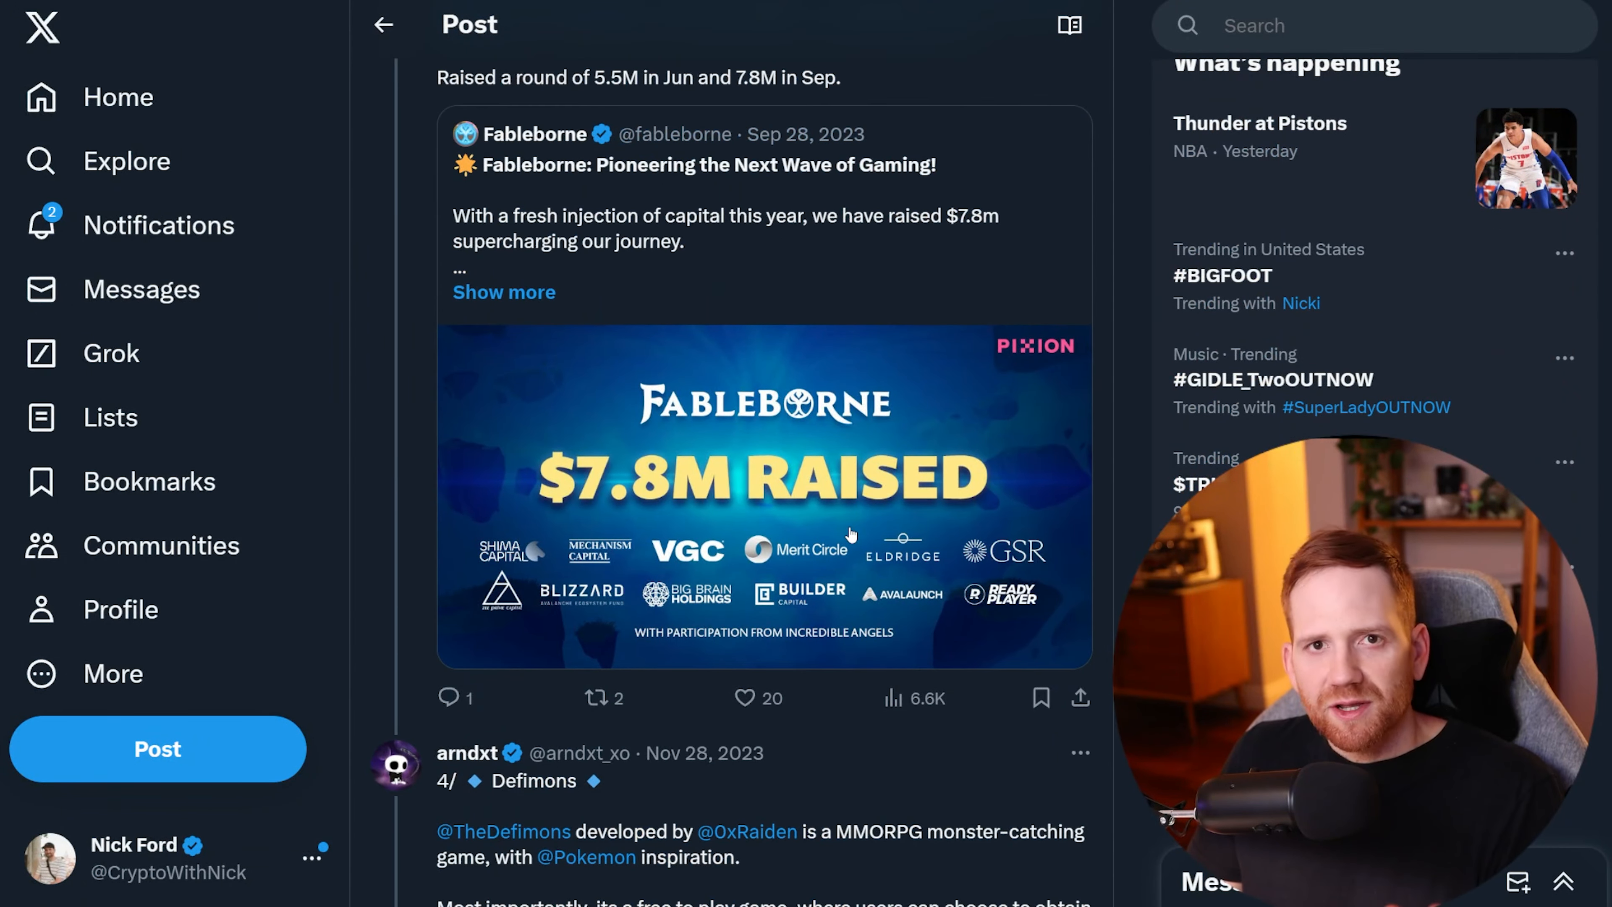
{"action": "scroll", "scroll_direction": "down", "scroll_amount": 3}
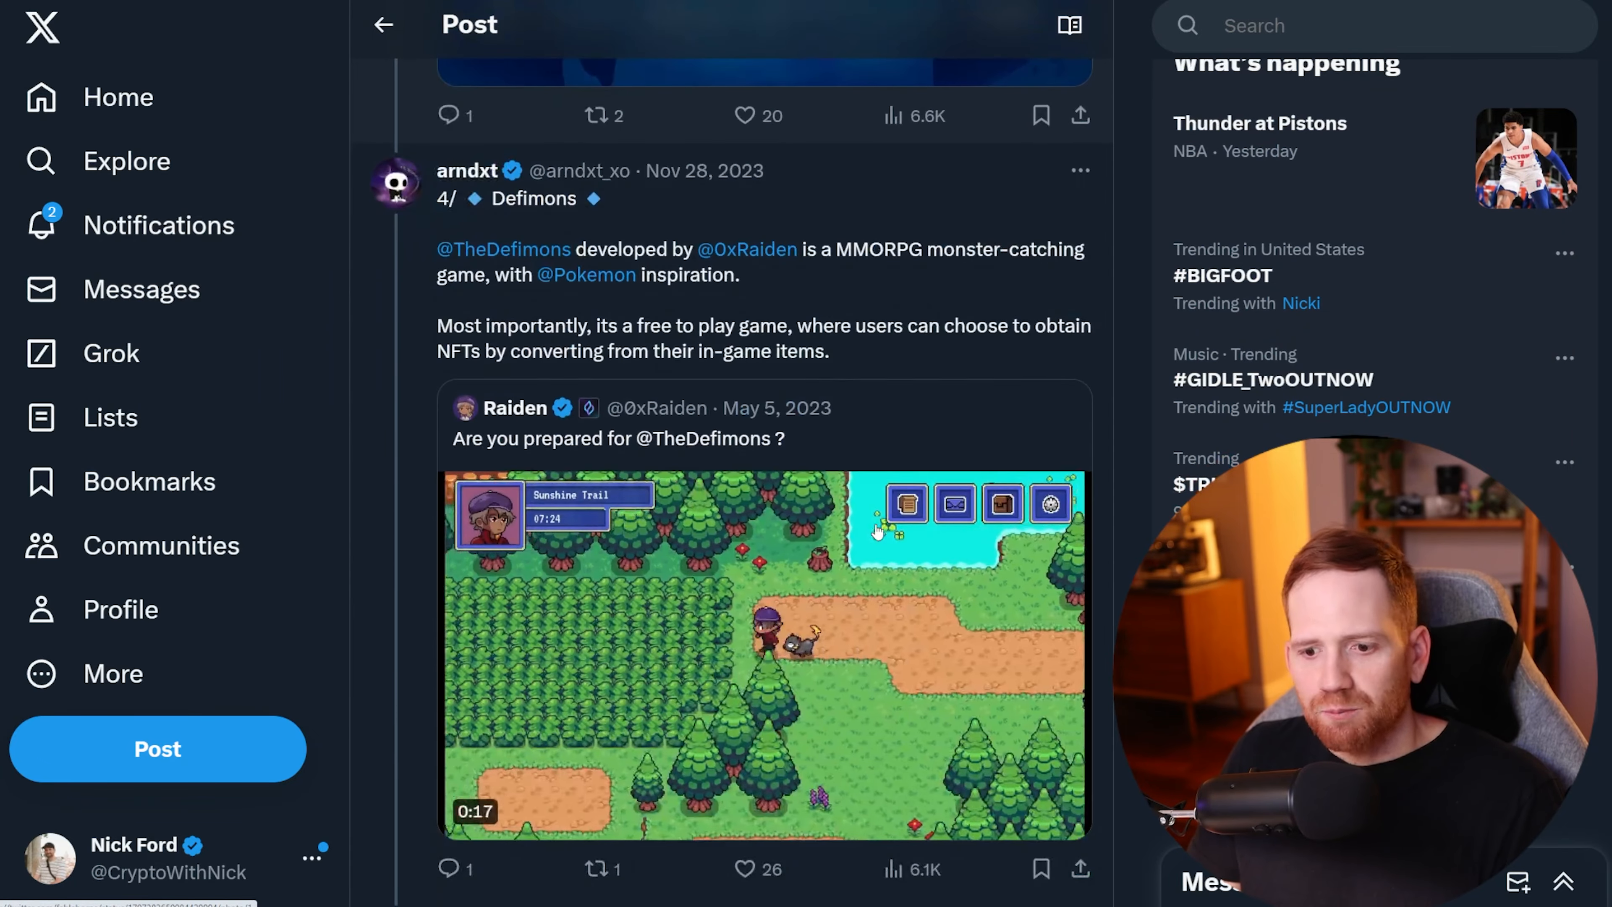
{"action": "scroll", "scroll_direction": "down", "scroll_amount": 3}
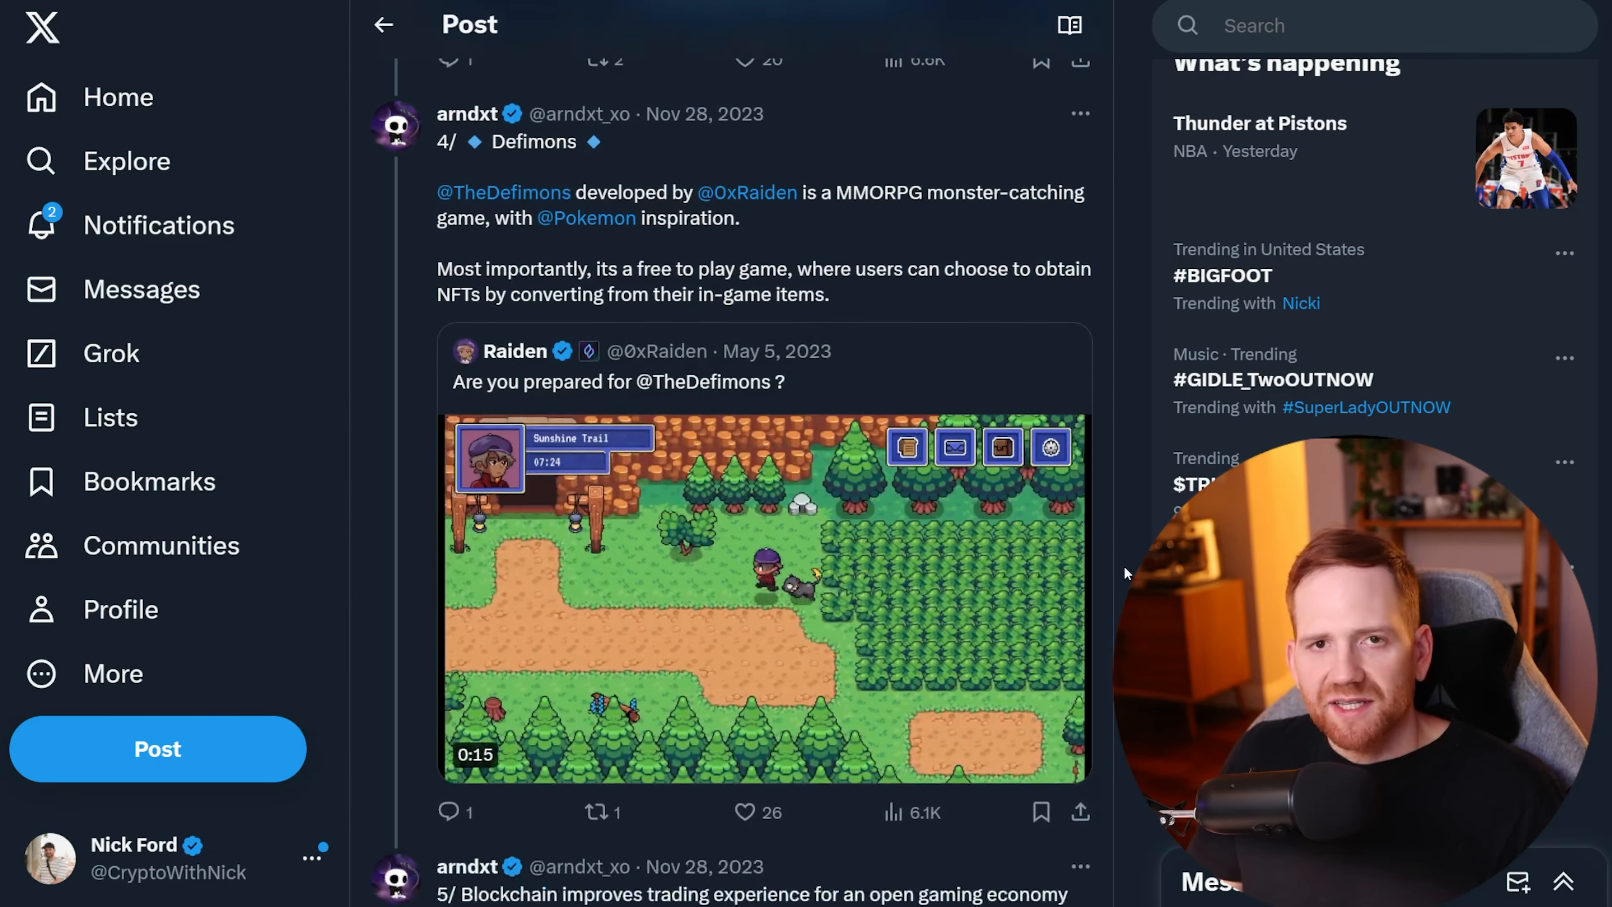
{"action": "scroll", "scroll_direction": "down", "scroll_amount": 3}
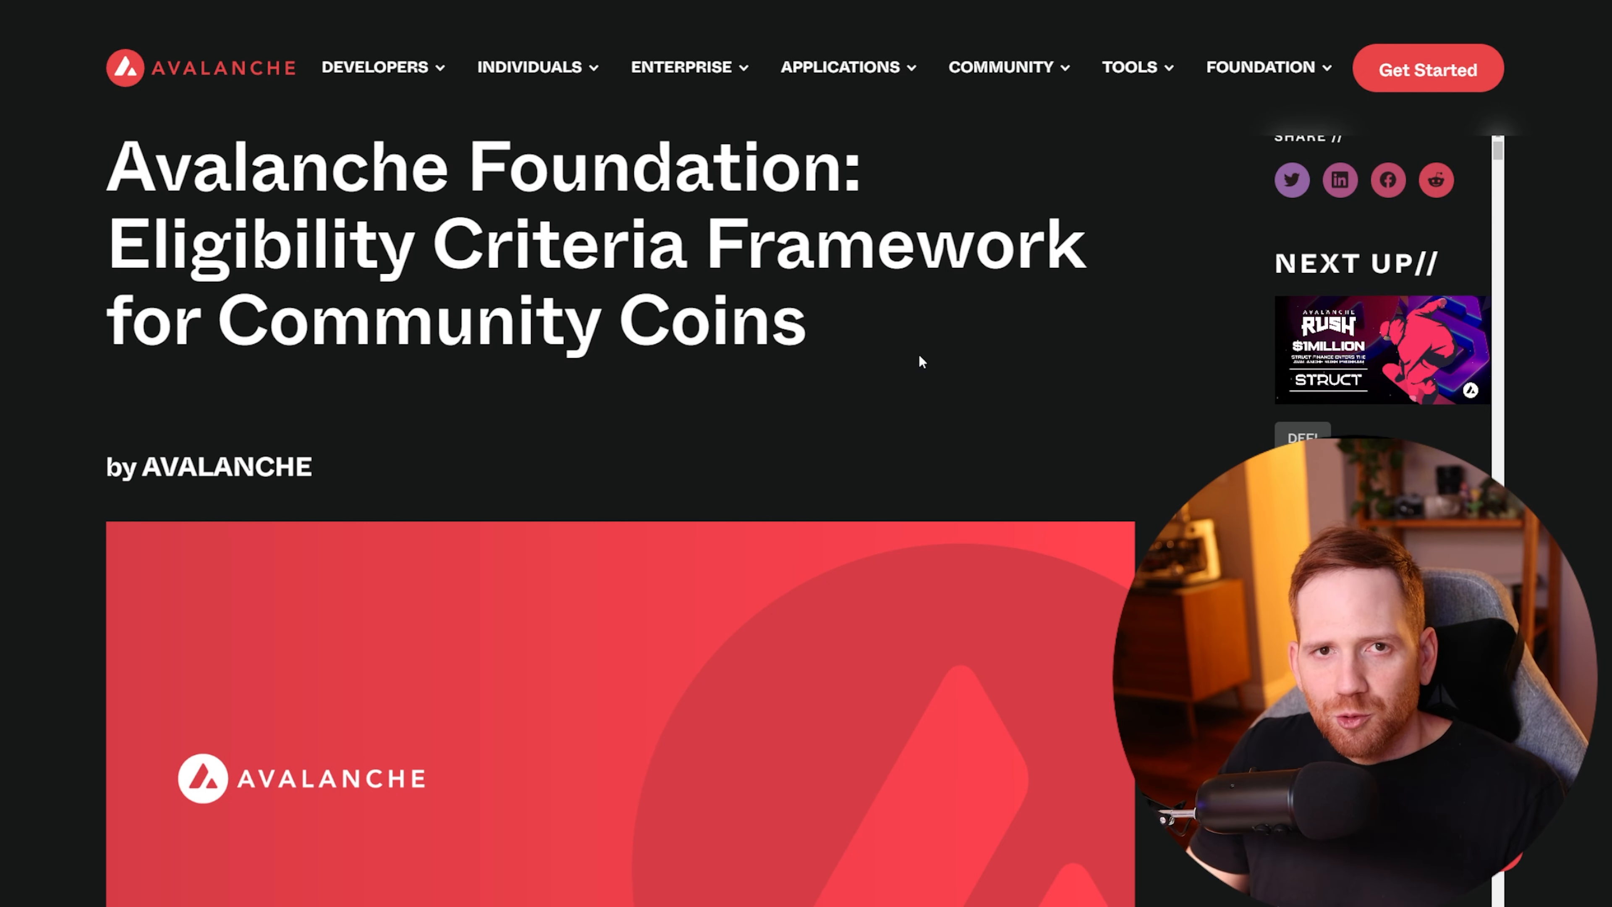
Step: Scroll the community coins article to the criteria: fairly launched, snipe bot resistant, secure, high holder count
{"action": "scroll", "scroll_direction": "down", "scroll_amount": 3}
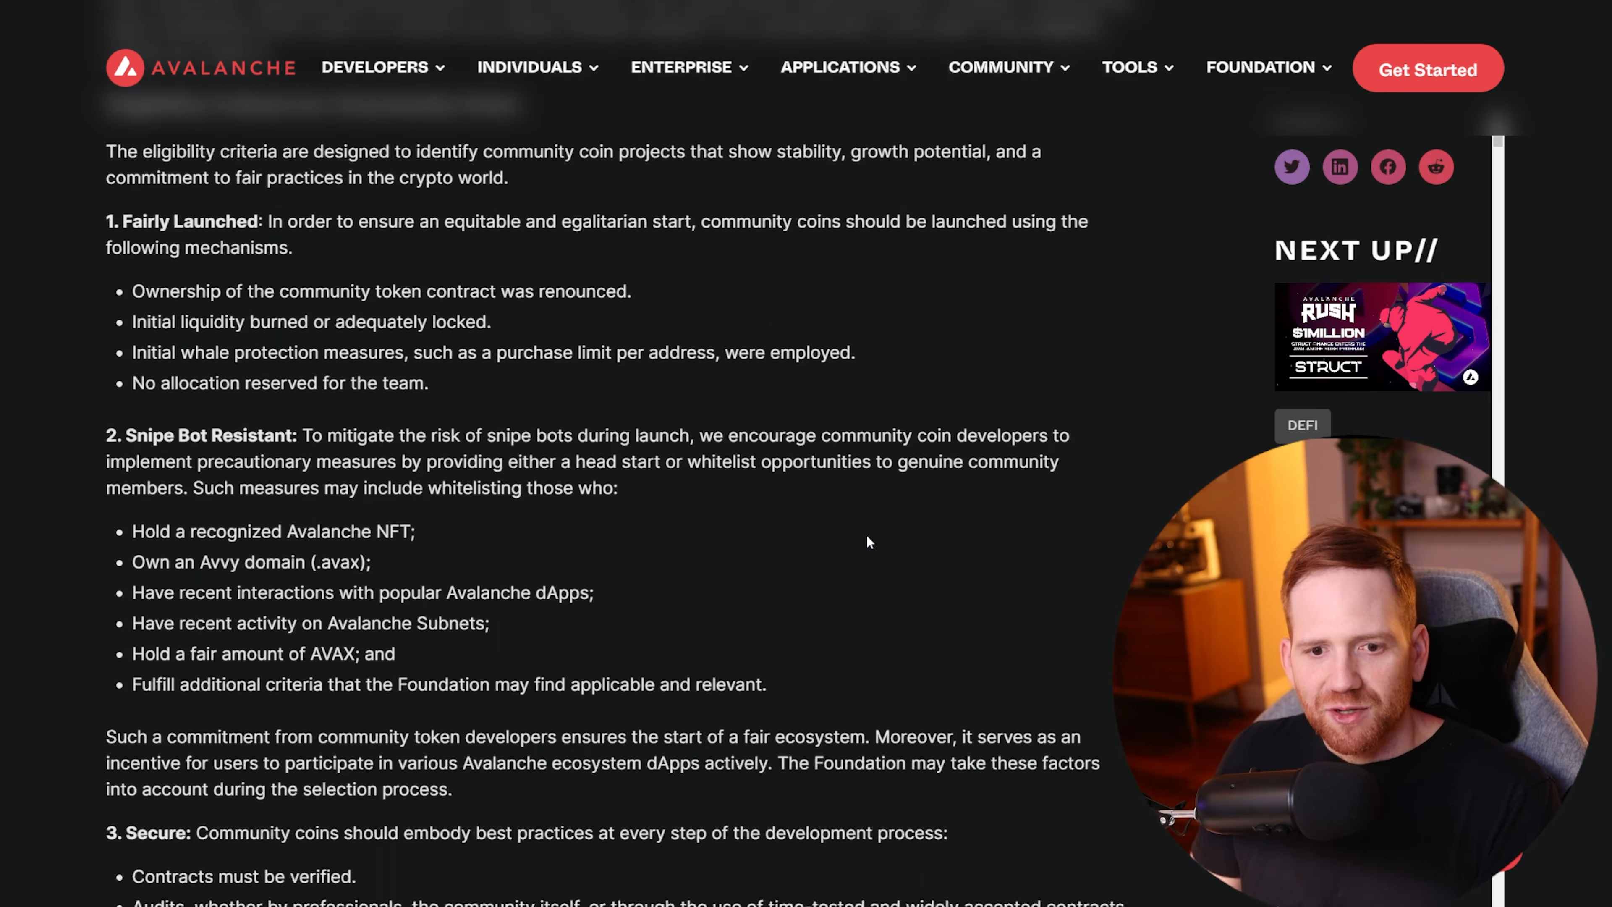
{"action": "scroll", "scroll_direction": "down", "scroll_amount": 3}
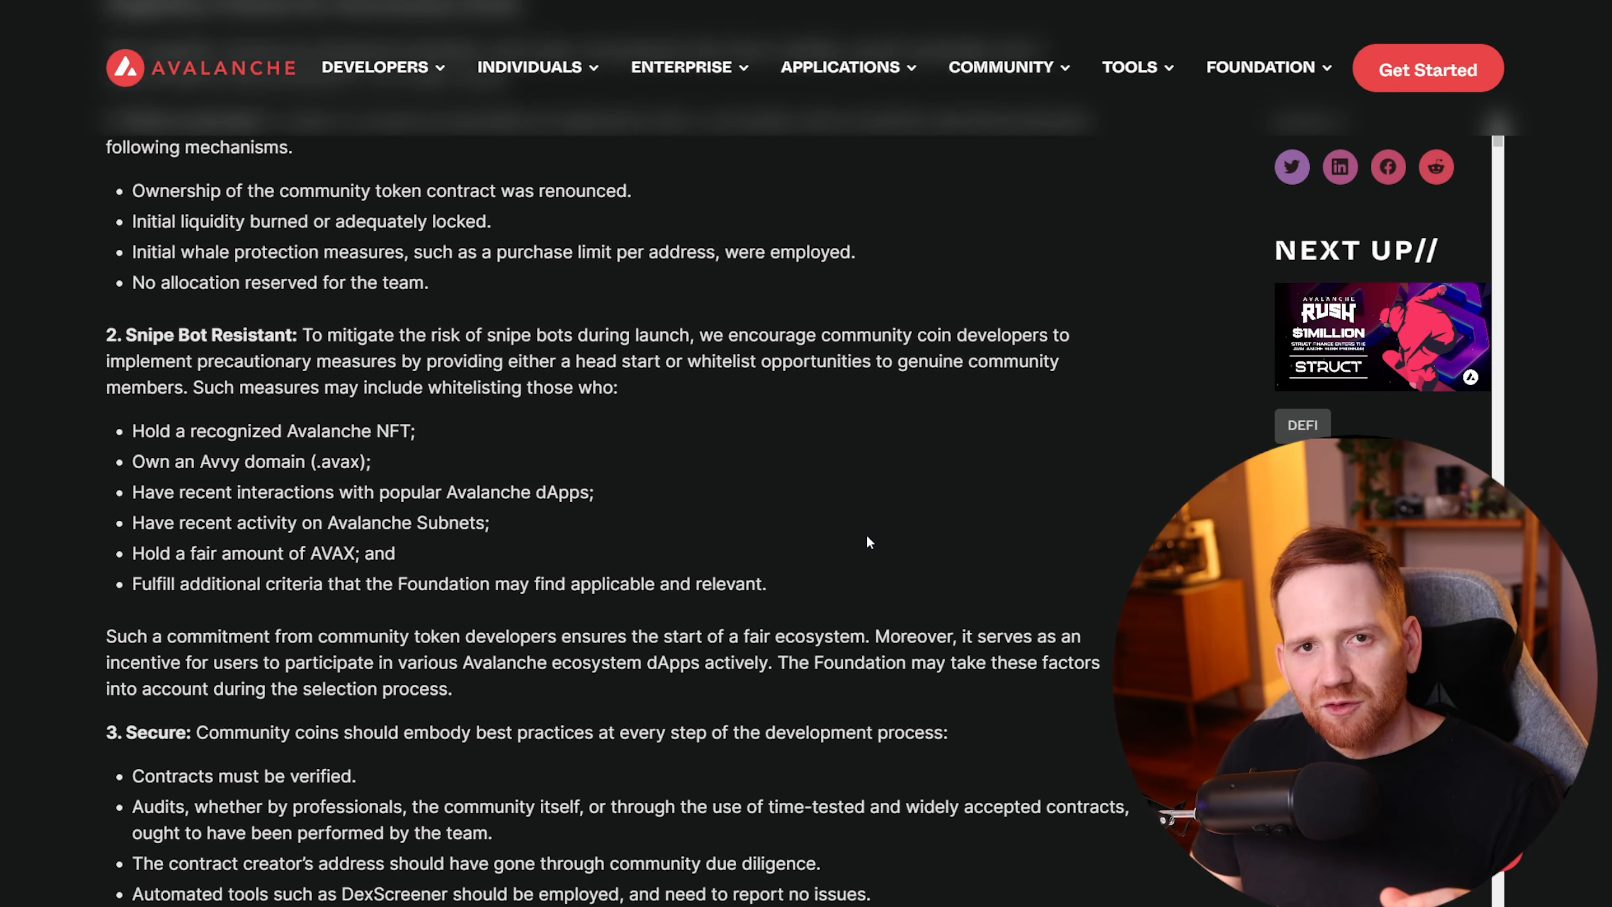
{"action": "scroll", "scroll_direction": "down", "scroll_amount": 3}
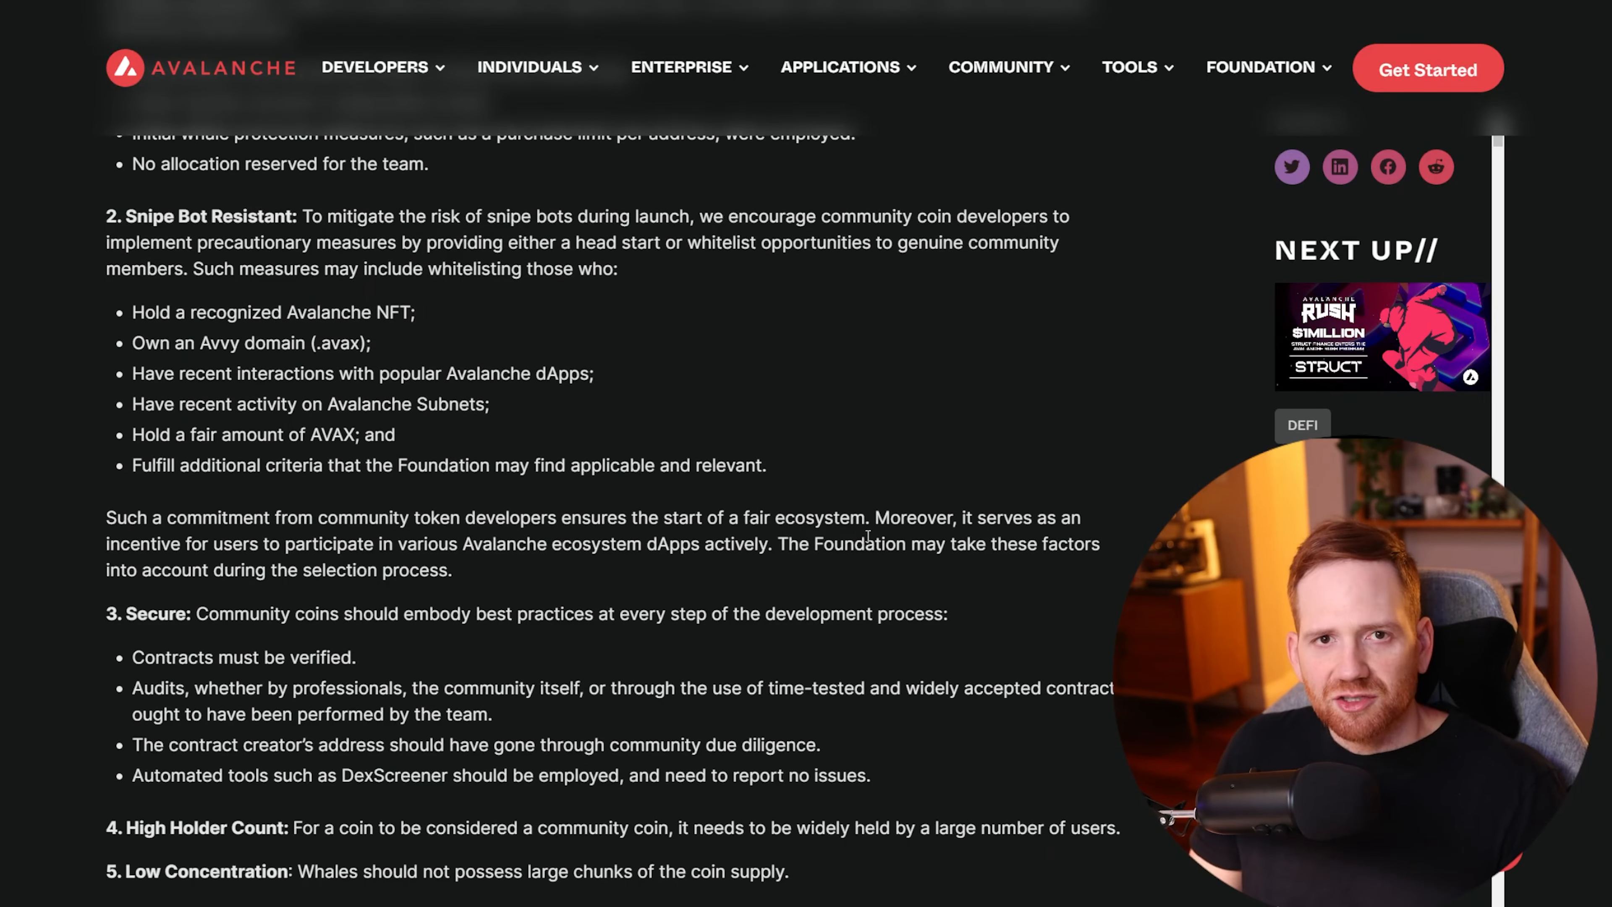